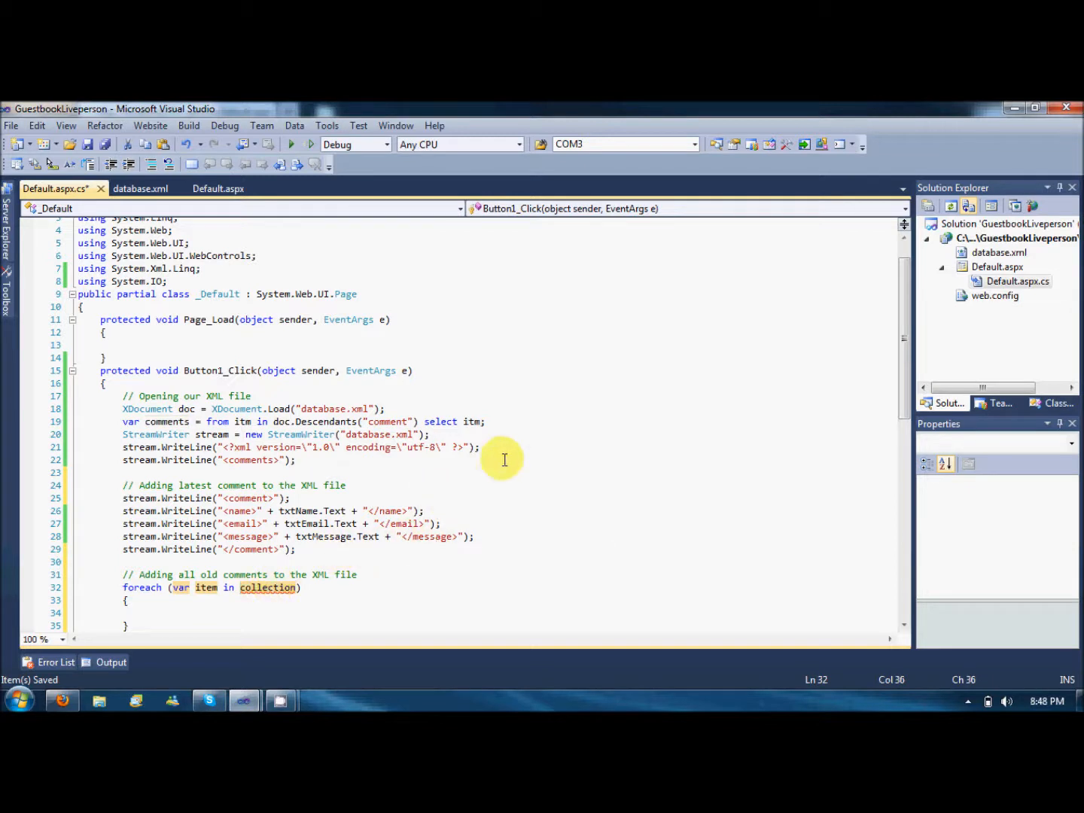
Rename the foreach collection placeholder to comments.
{"action": "double_click", "coordinate": [268, 587]}
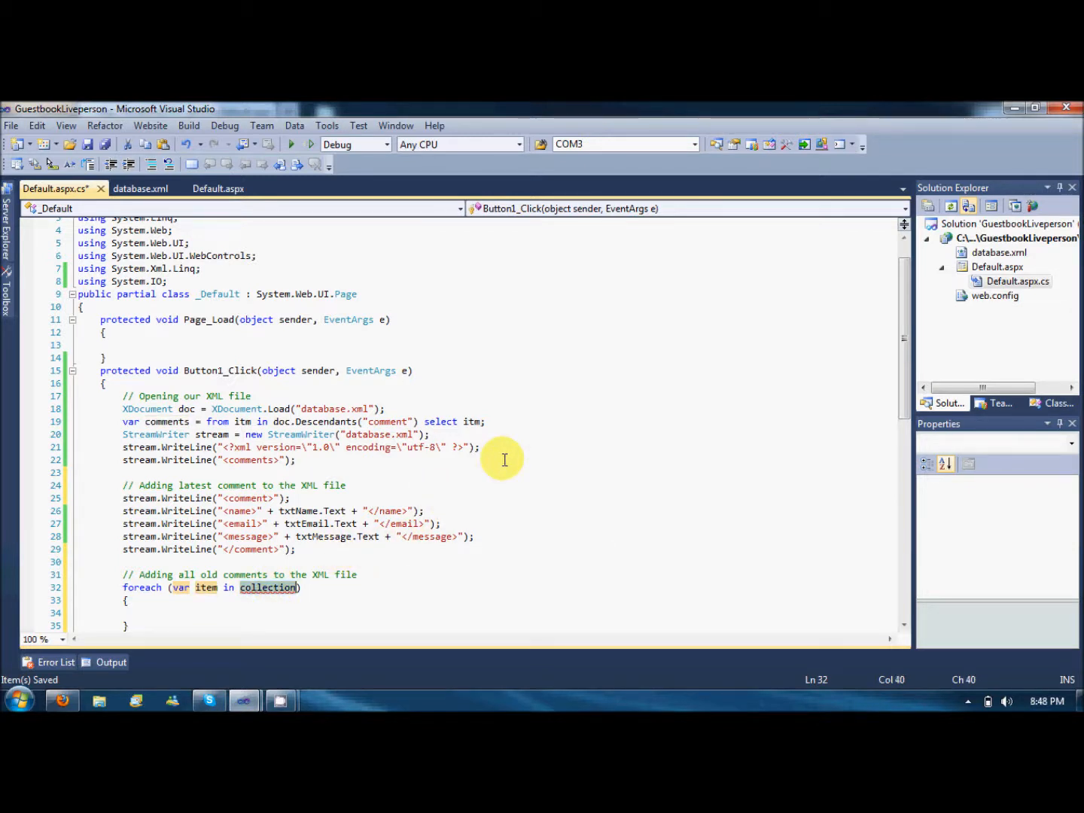
{"action": "type", "text": "comments"}
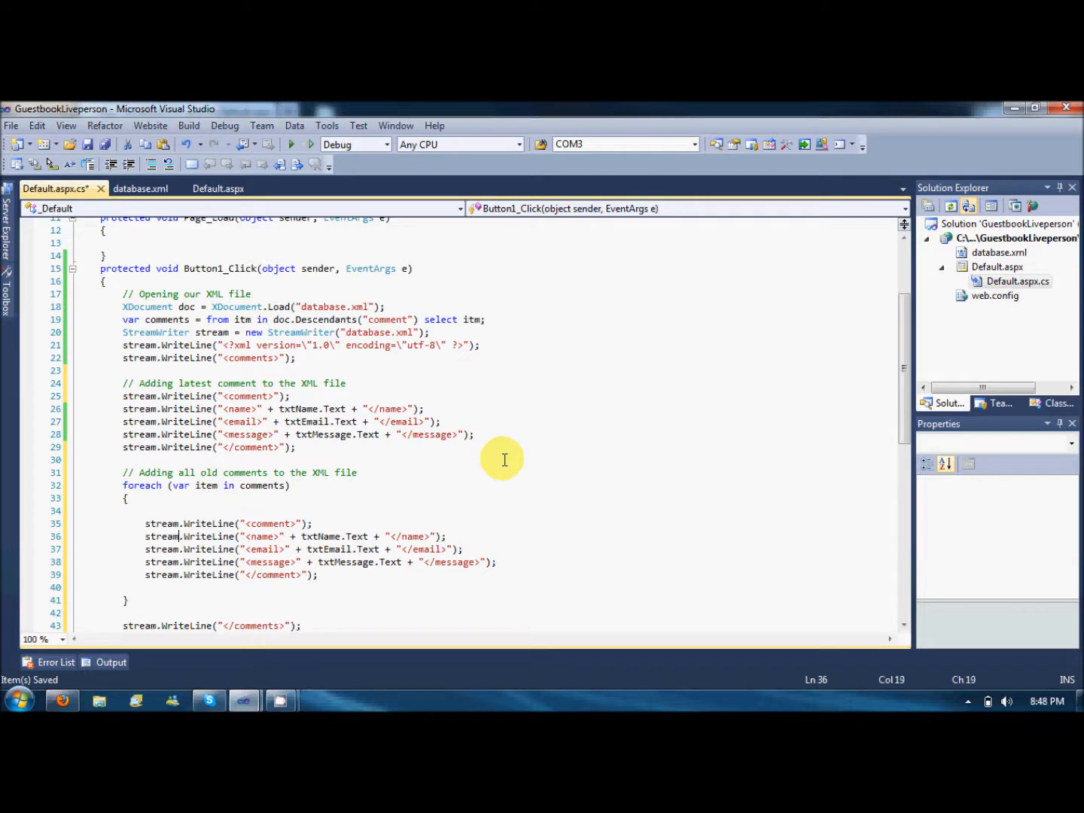
Replace the written name with item.Descendants("name").First().Value.ToString().
{"action": "double_click", "coordinate": [335, 535]}
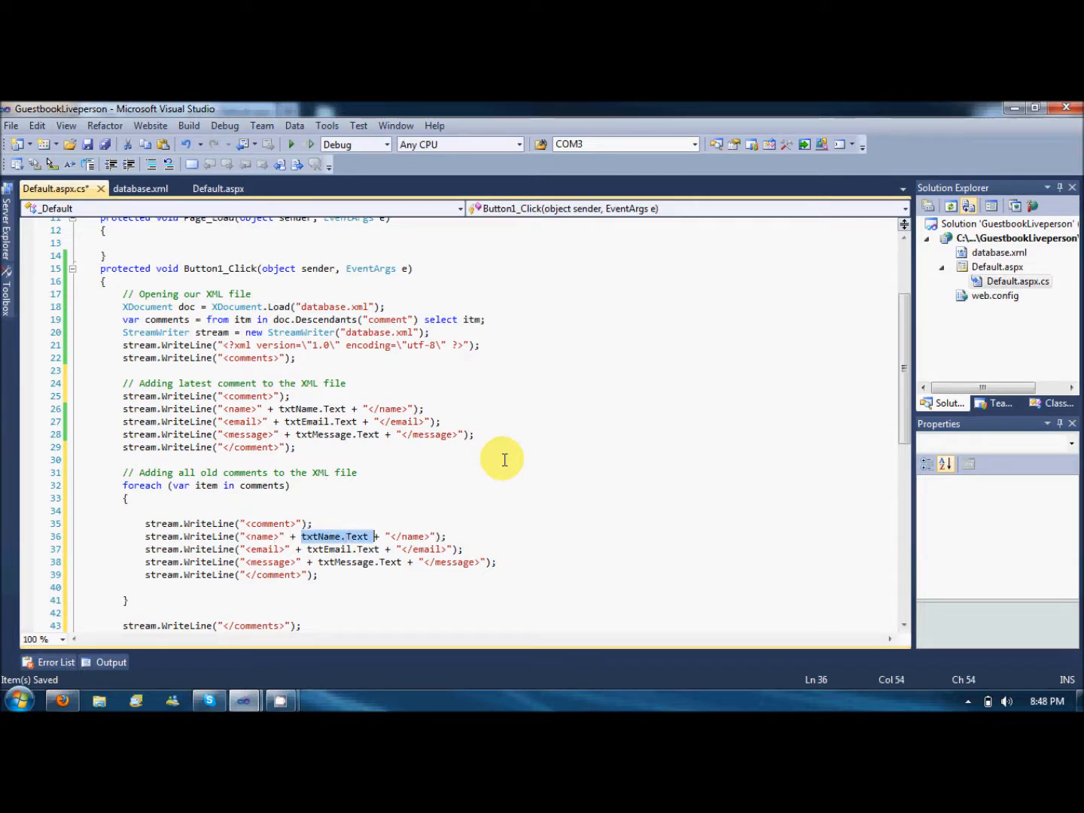
{"action": "type", "text": "ite"}
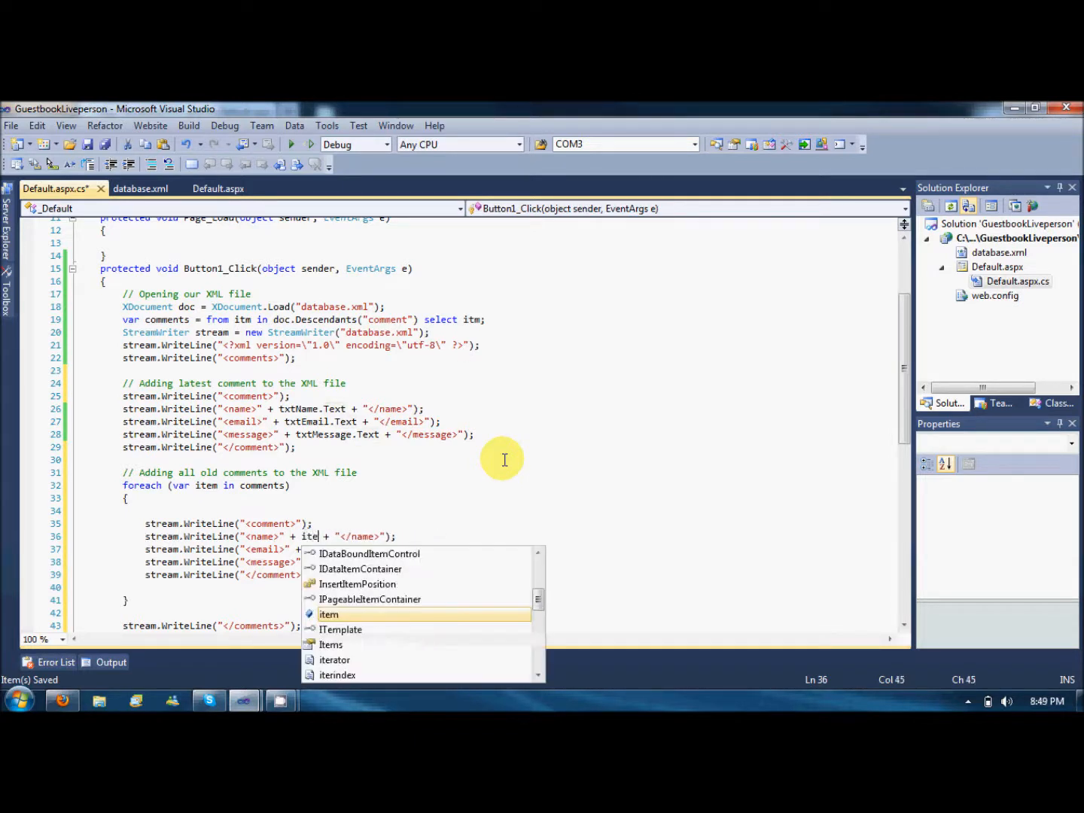
{"action": "type", "text": "m."}
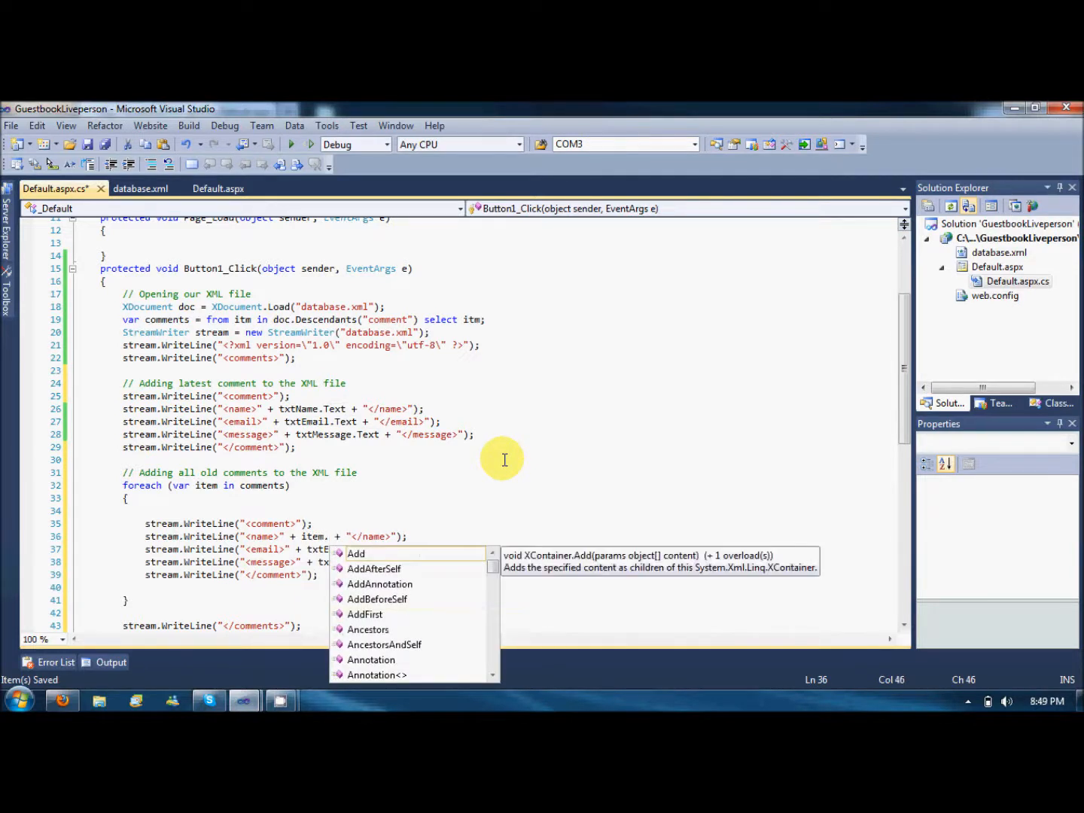
{"action": "type", "text": "dec"}
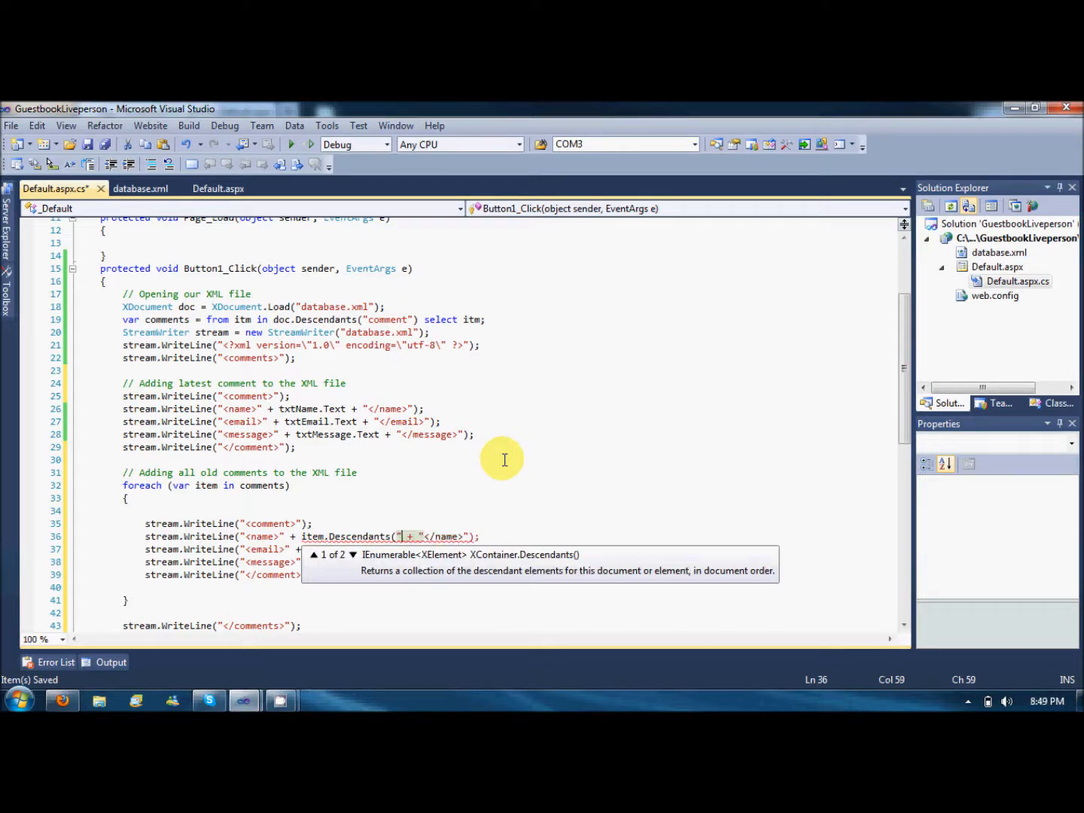
{"action": "type", "text": "\"name\")"}
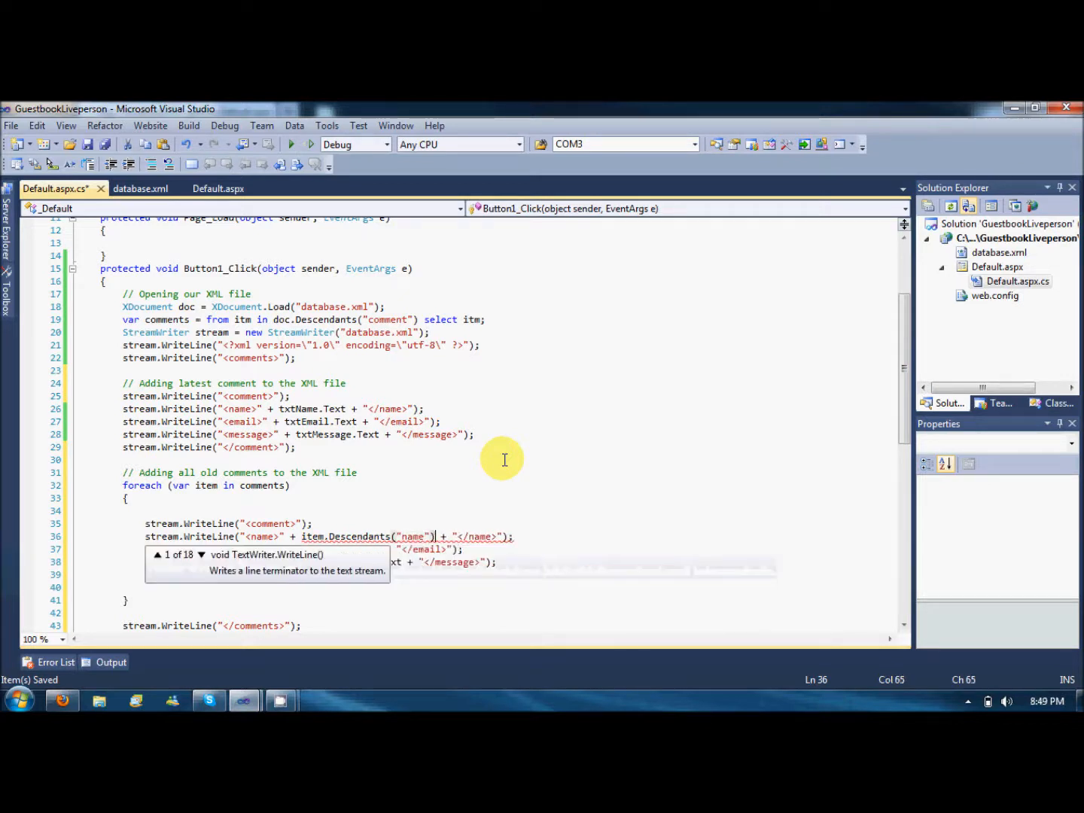
{"action": "type", "text": ".First("}
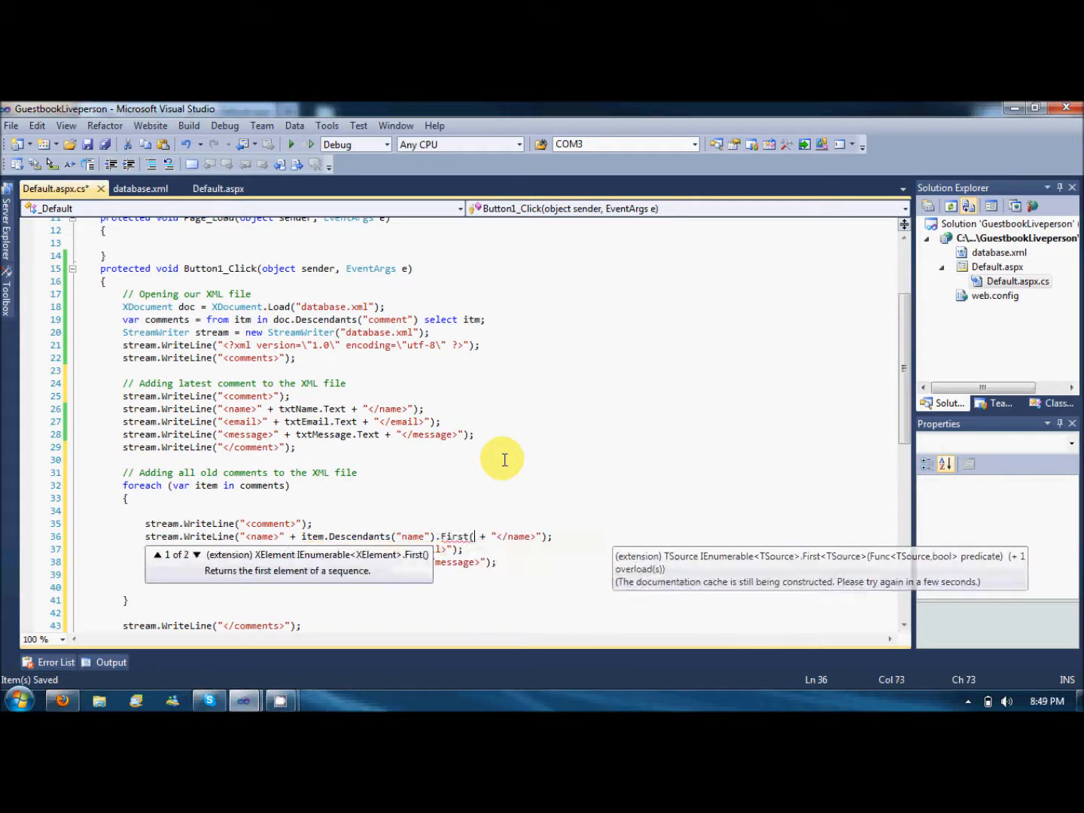
{"action": "type", "text": ").va"}
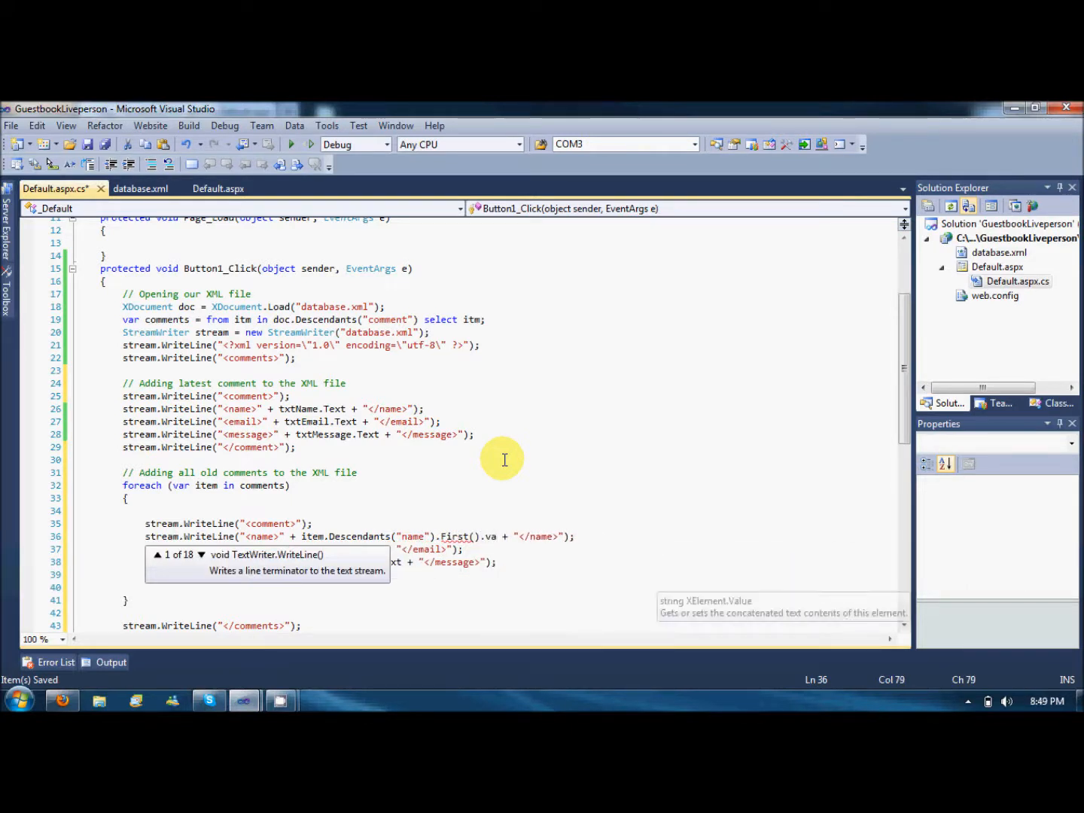
{"action": "type", "text": "Value.t"}
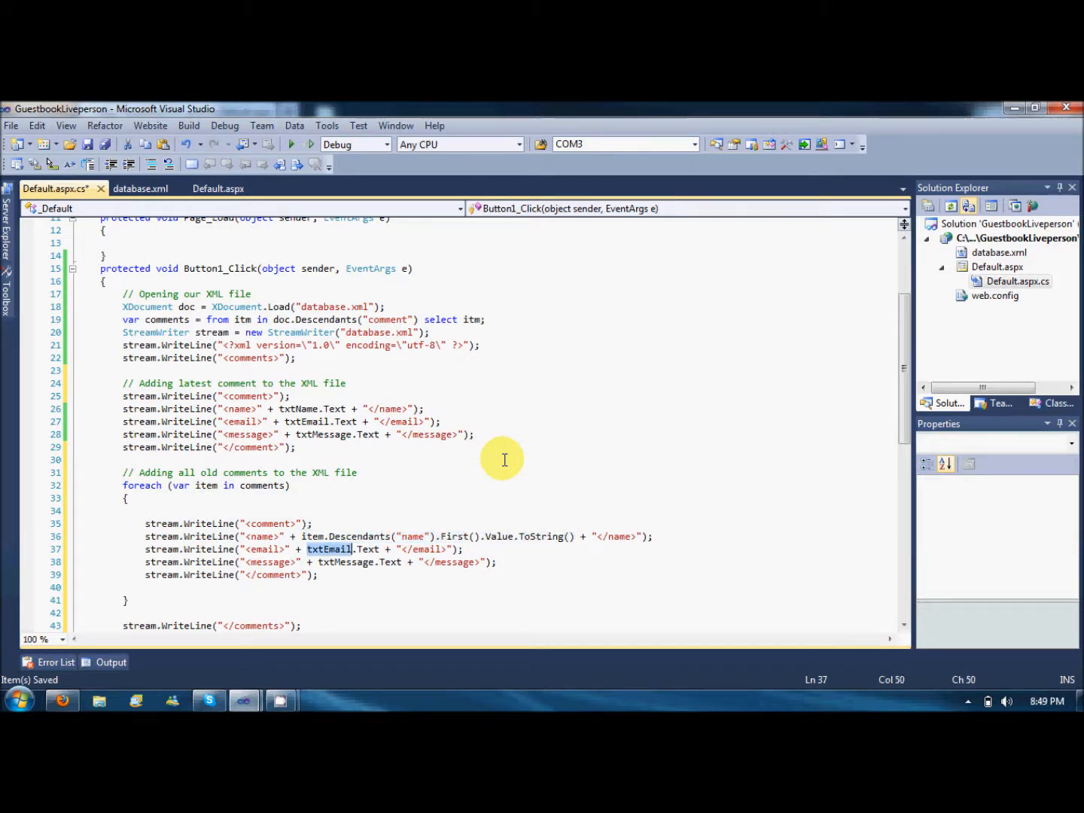
Write the email and message values the same way from each item's XML descendants.
{"action": "type", "text": "item.Descendants(\"name\").First().Value.ToString()"}
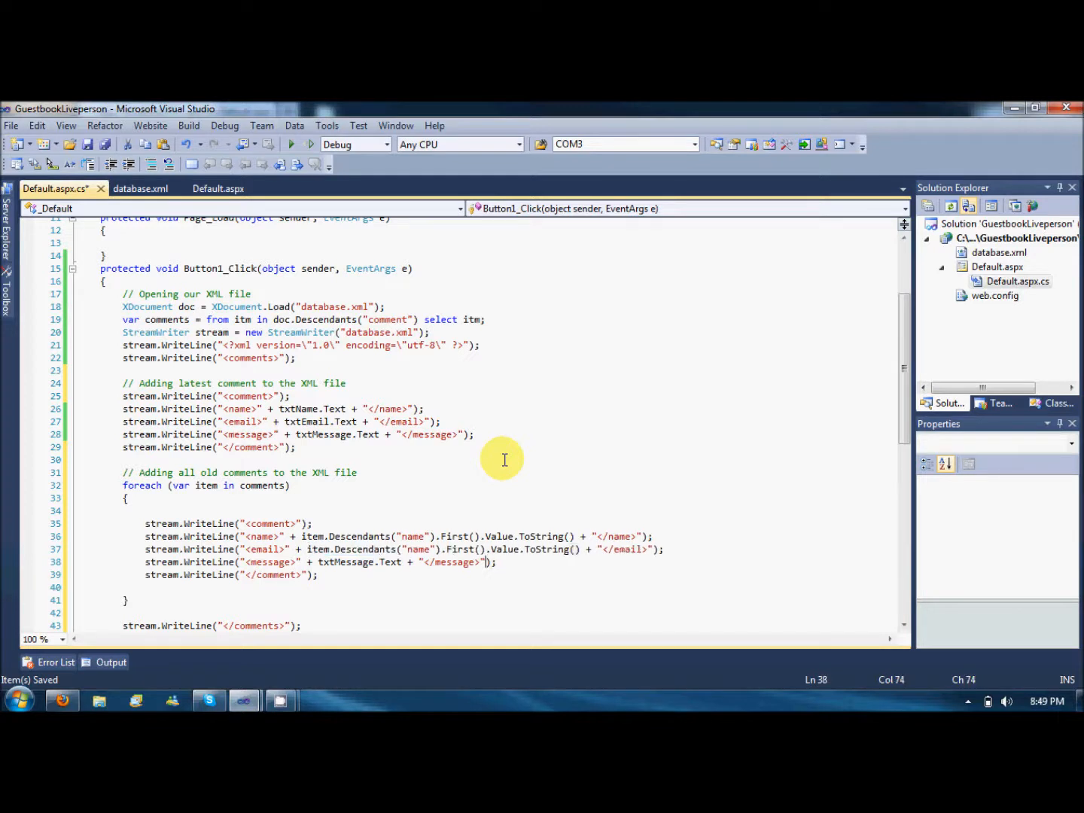
{"action": "double_click", "coordinate": [390, 561]}
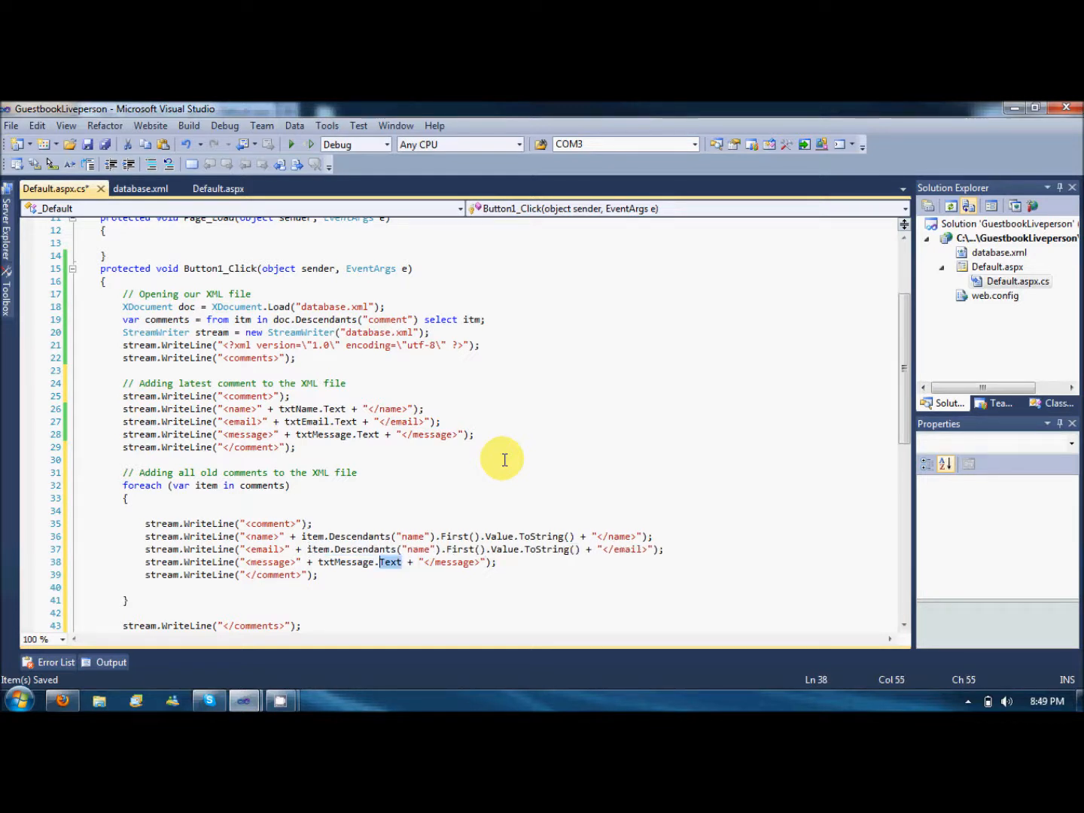
{"action": "type", "text": "item.Descendants(\"name\").First().Value.ToString()"}
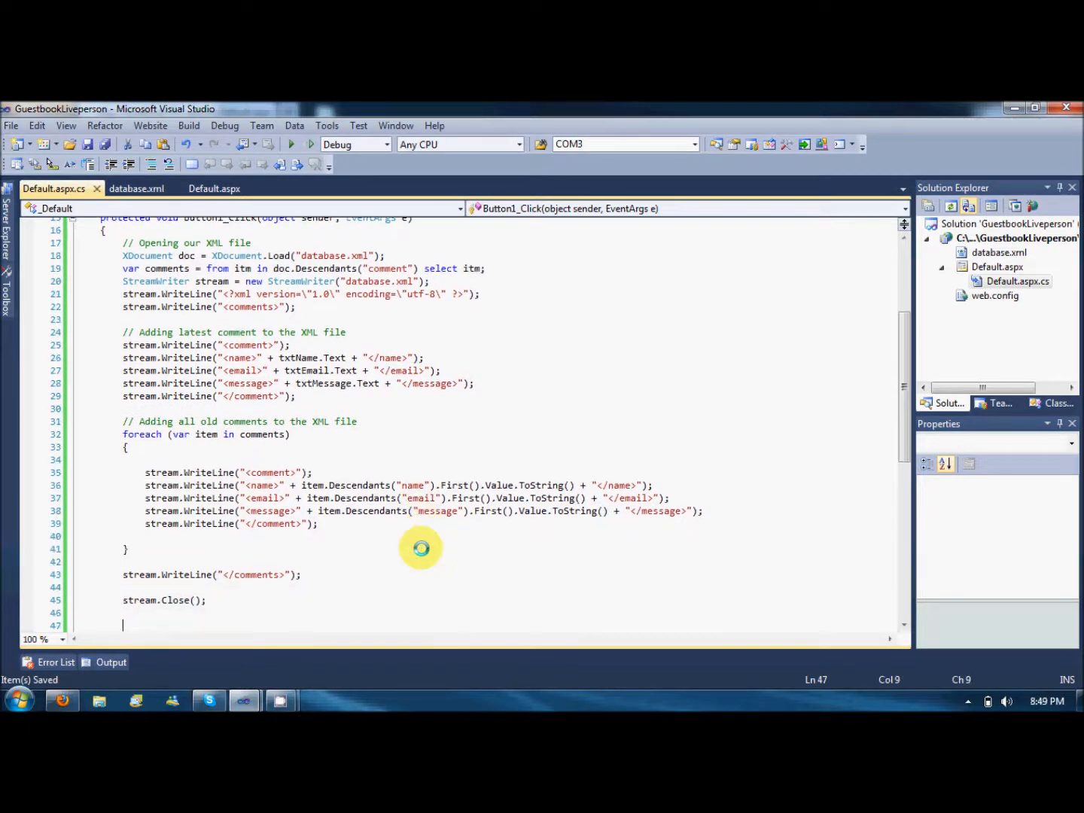
Add comments for closing the file and clearing the webpage fields.
{"action": "type", "text": "// Closing he"}
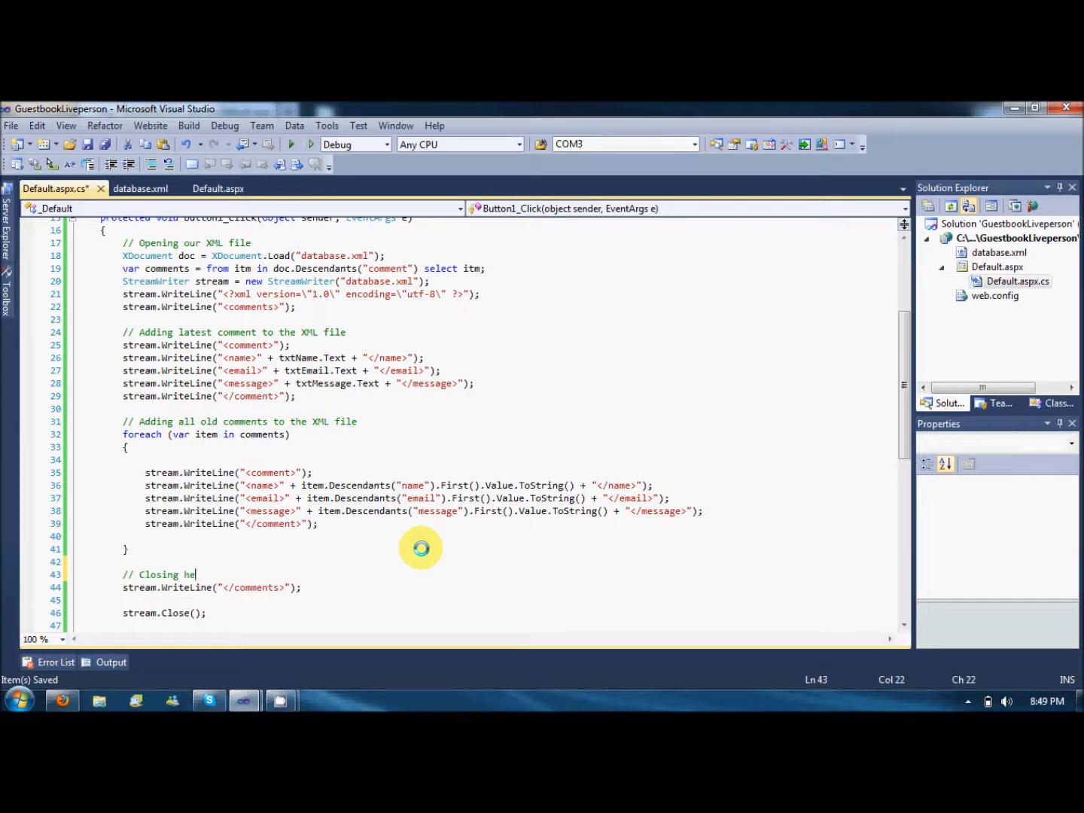
{"action": "type", "text": "the file"}
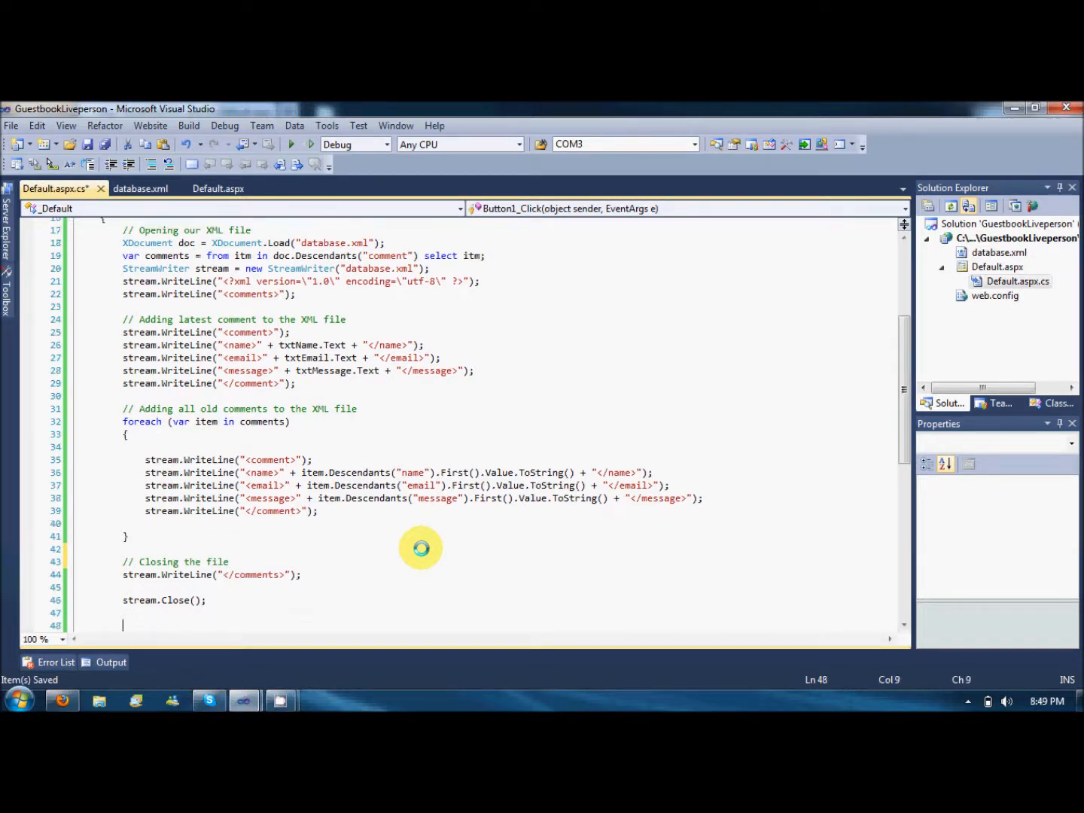
{"action": "type", "text": "// CLearing the fields on"}
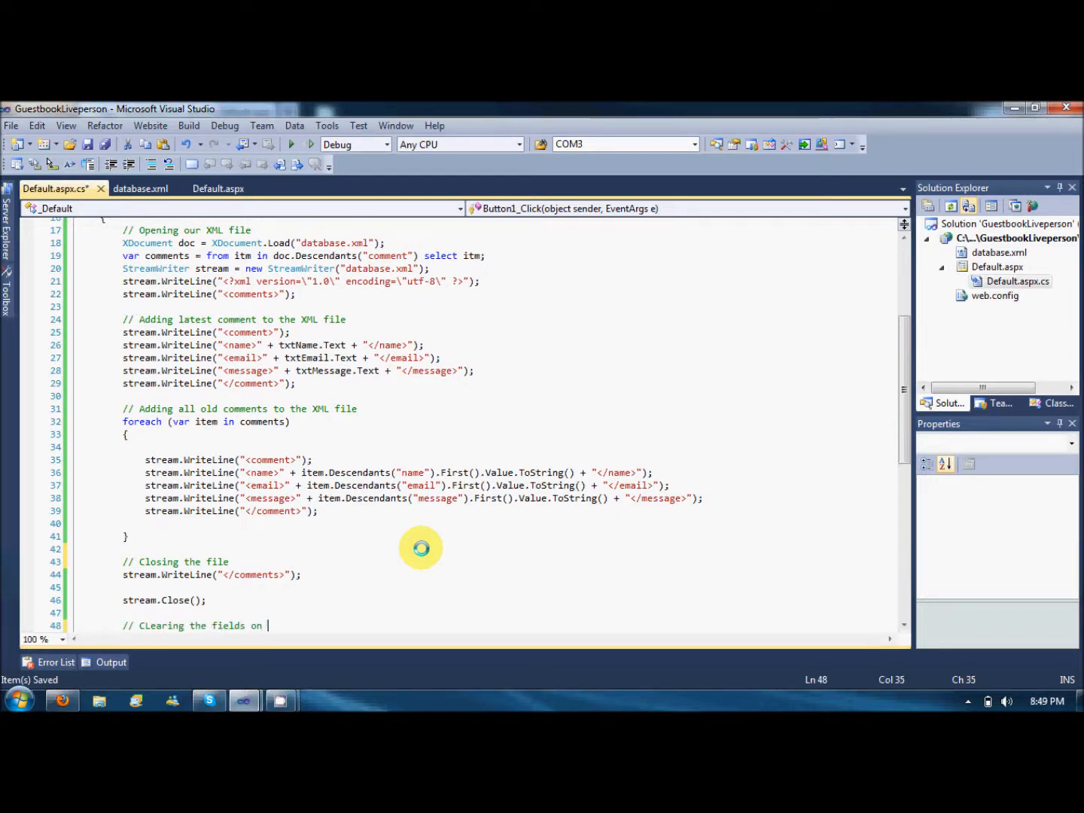
{"action": "type", "text": "the webpage"}
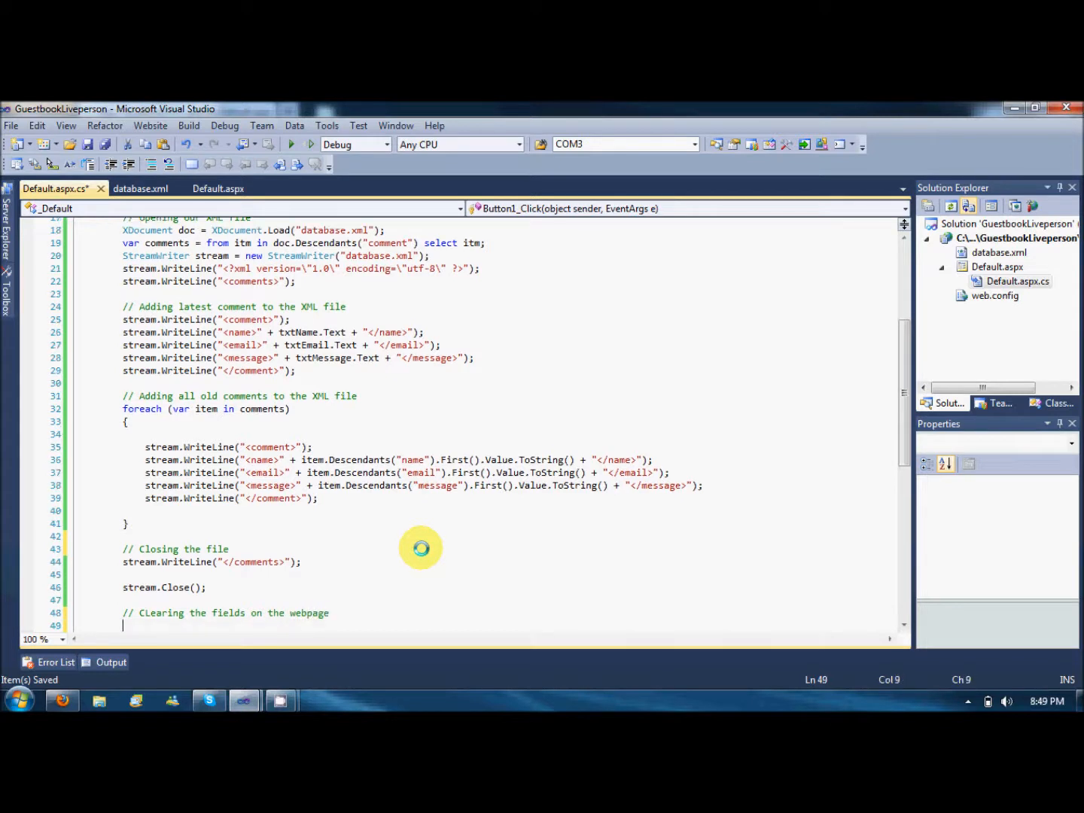
Empty txtName.Text, txtEmail.Text and txtMessage.Text after saving.
{"action": "type", "text": "txtName.Text"}
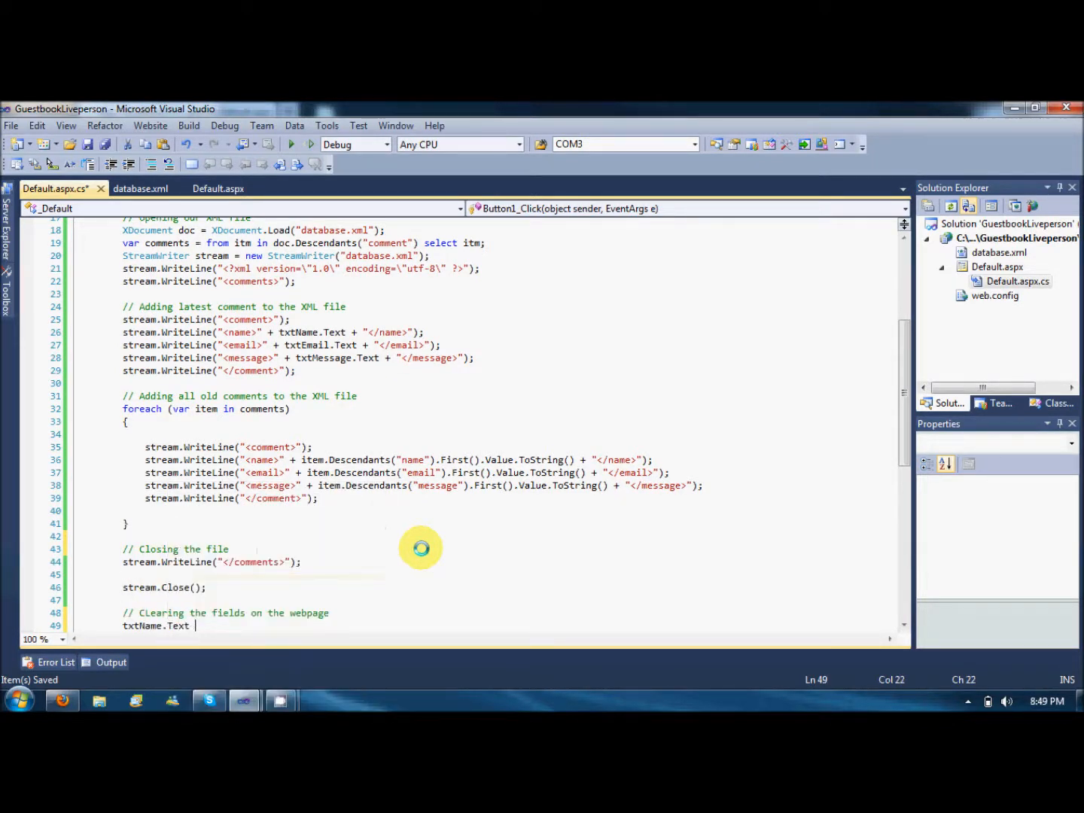
{"action": "type", "text": "= \"\";"}
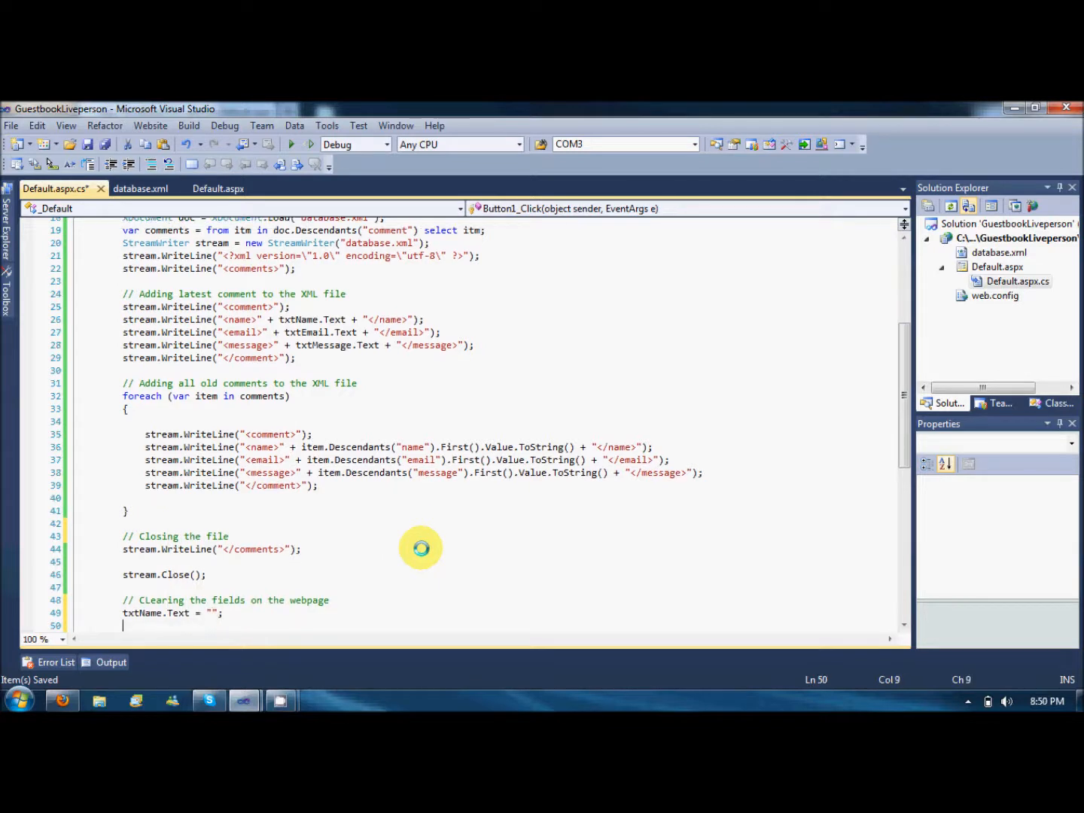
{"action": "type", "text": "txtEmail.Tex"}
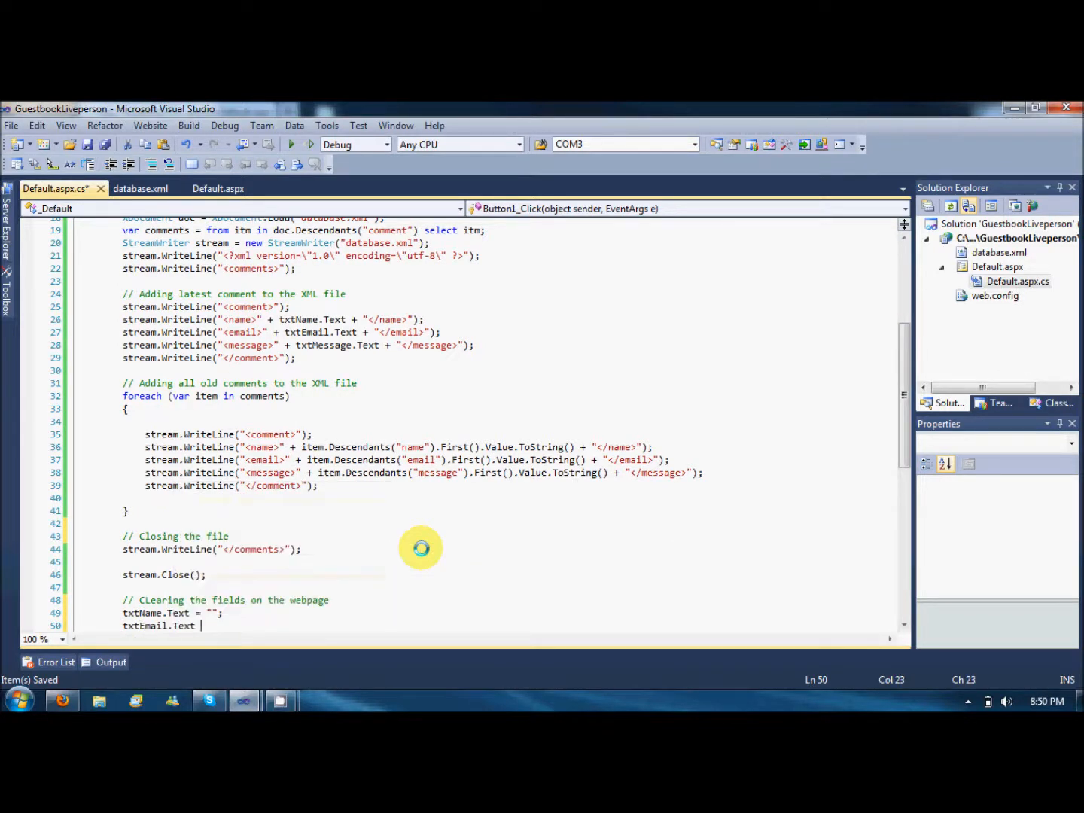
{"action": "type", "text": "tt"}
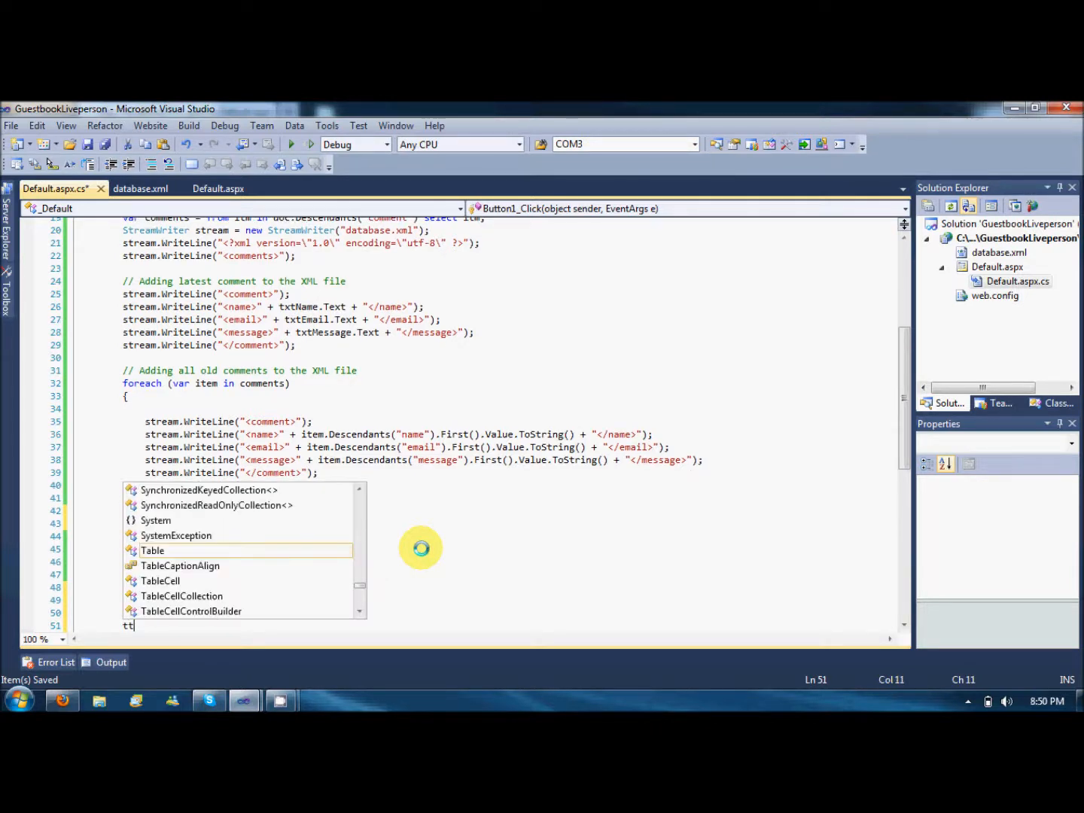
{"action": "type", "text": "txtMessage.TemplateControl ="}
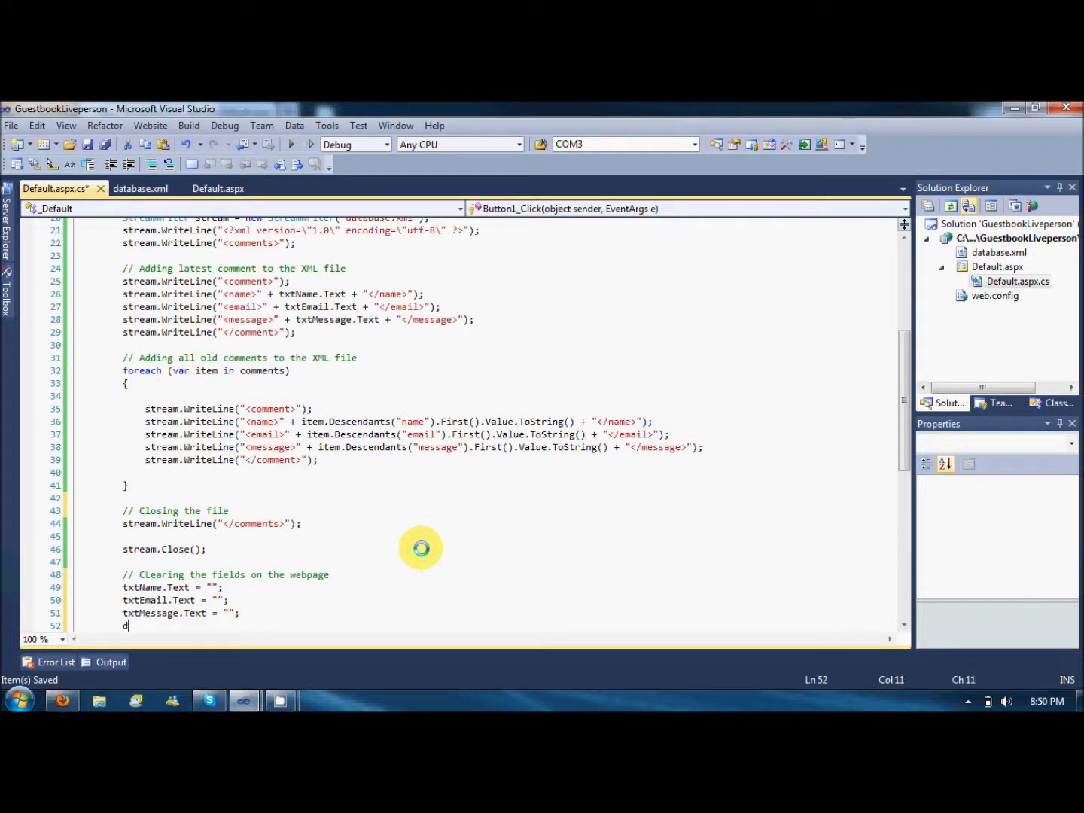
Start a DataList1 data statement at the end of the handler.
{"action": "type", "text": "ataList1."}
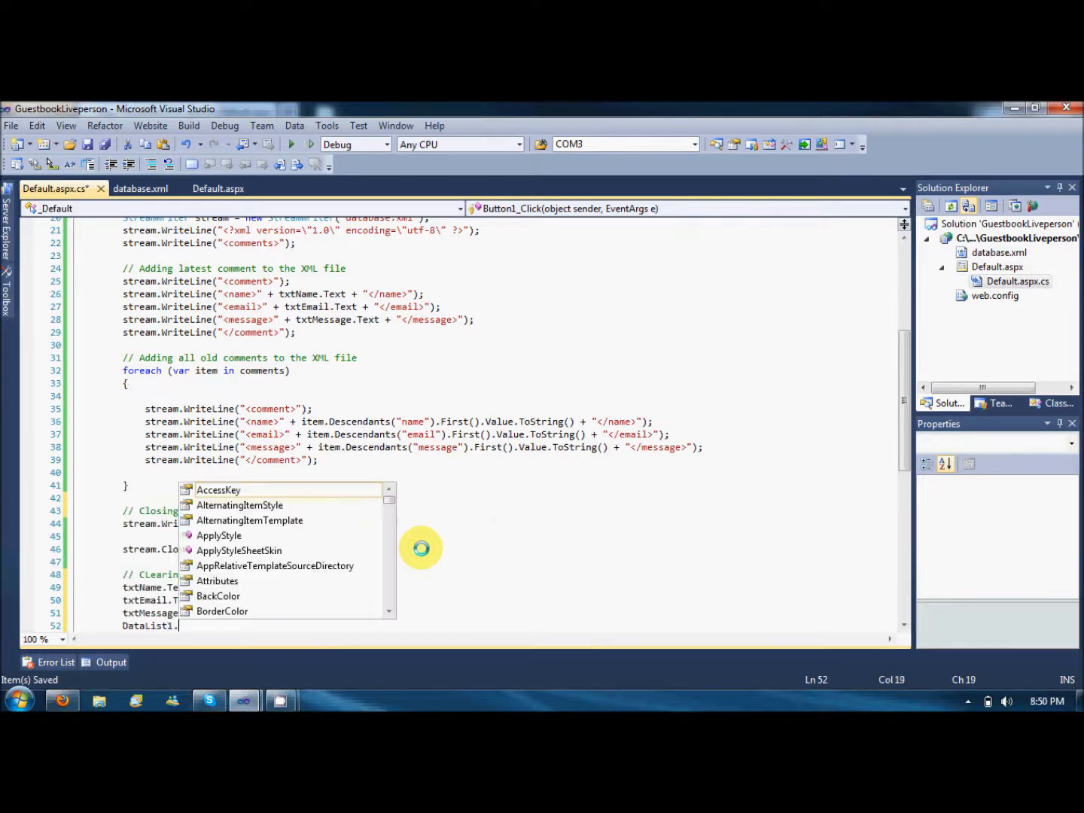
{"action": "type", "text": "data"}
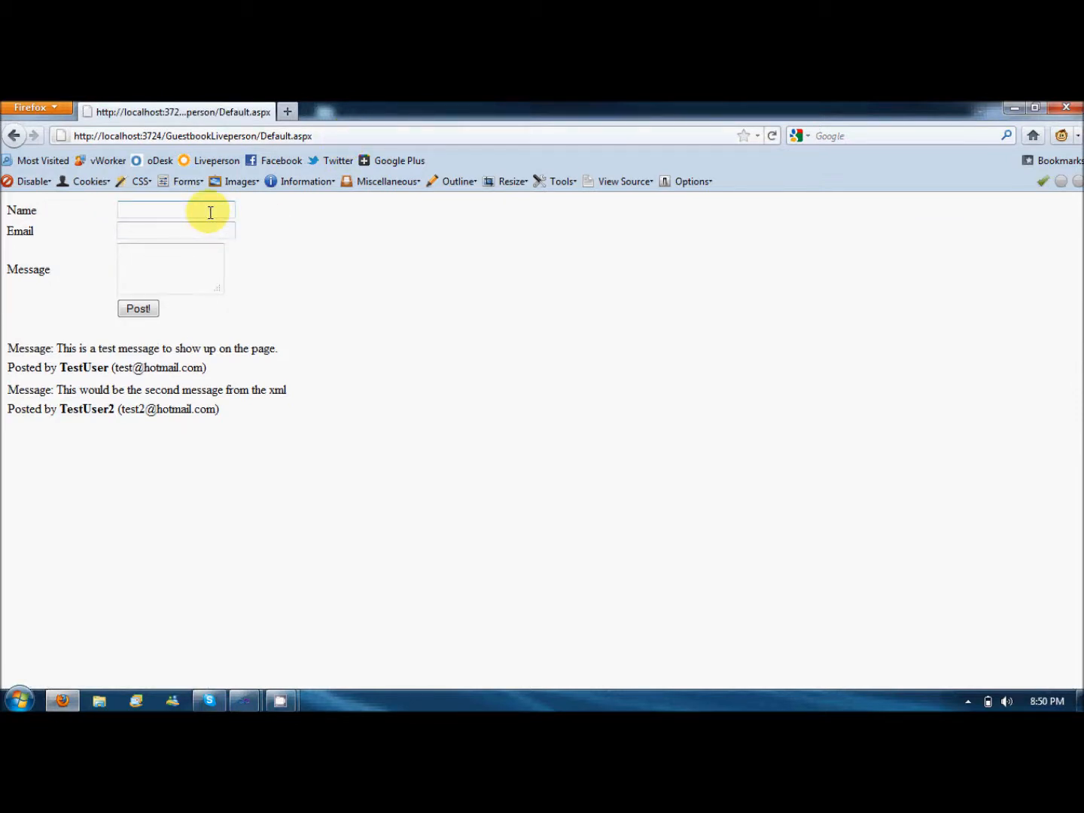
Post a test comment as user with a hotmail address, landing on the database.xml not-found error.
{"action": "type", "text": "user"}
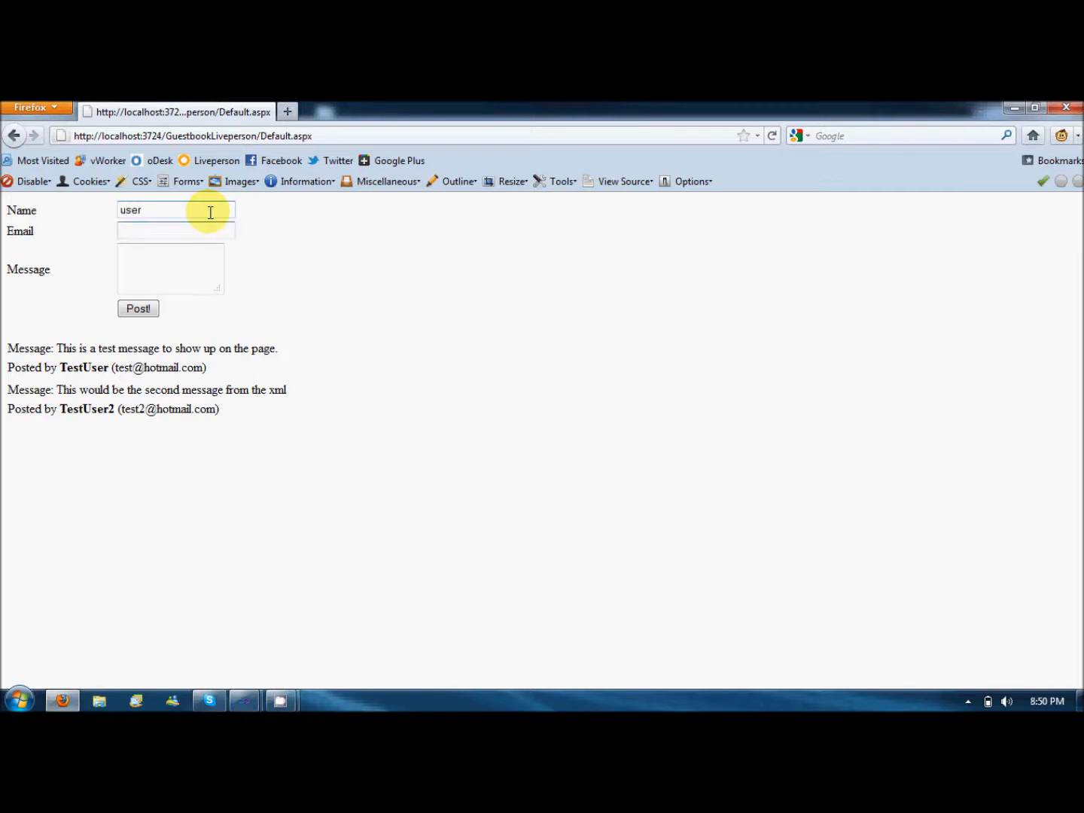
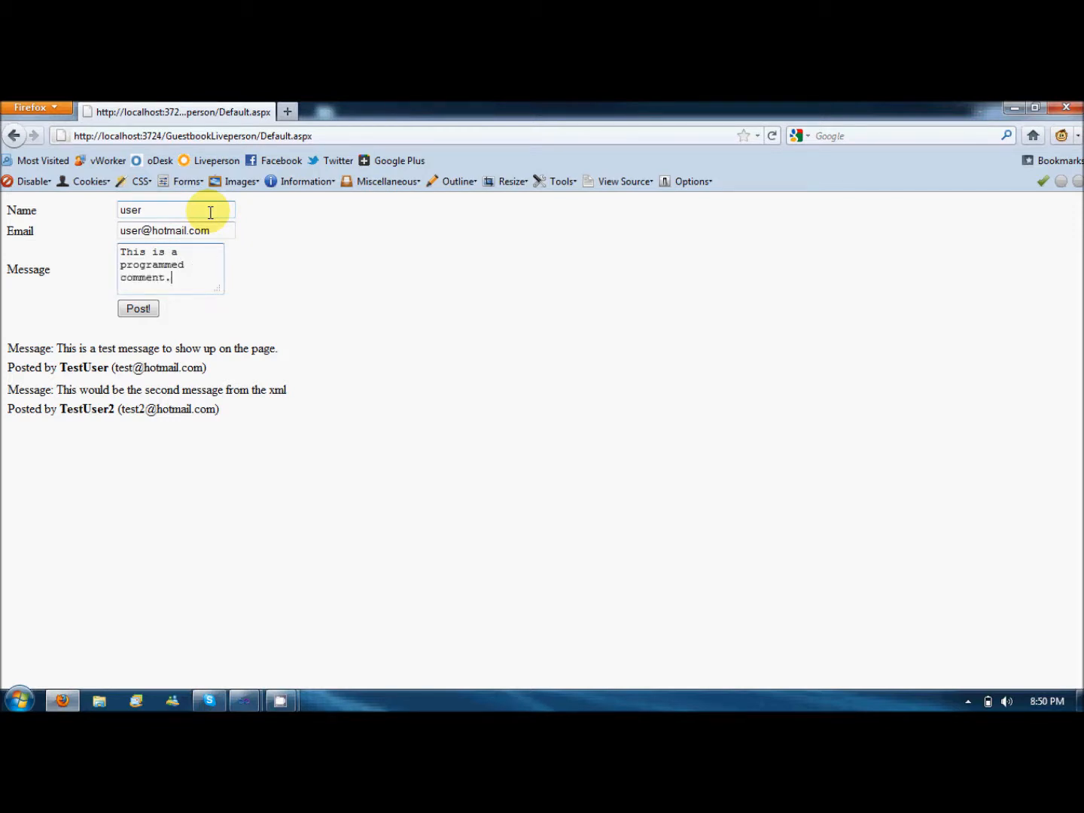
{"action": "left_click", "coordinate": [138, 307]}
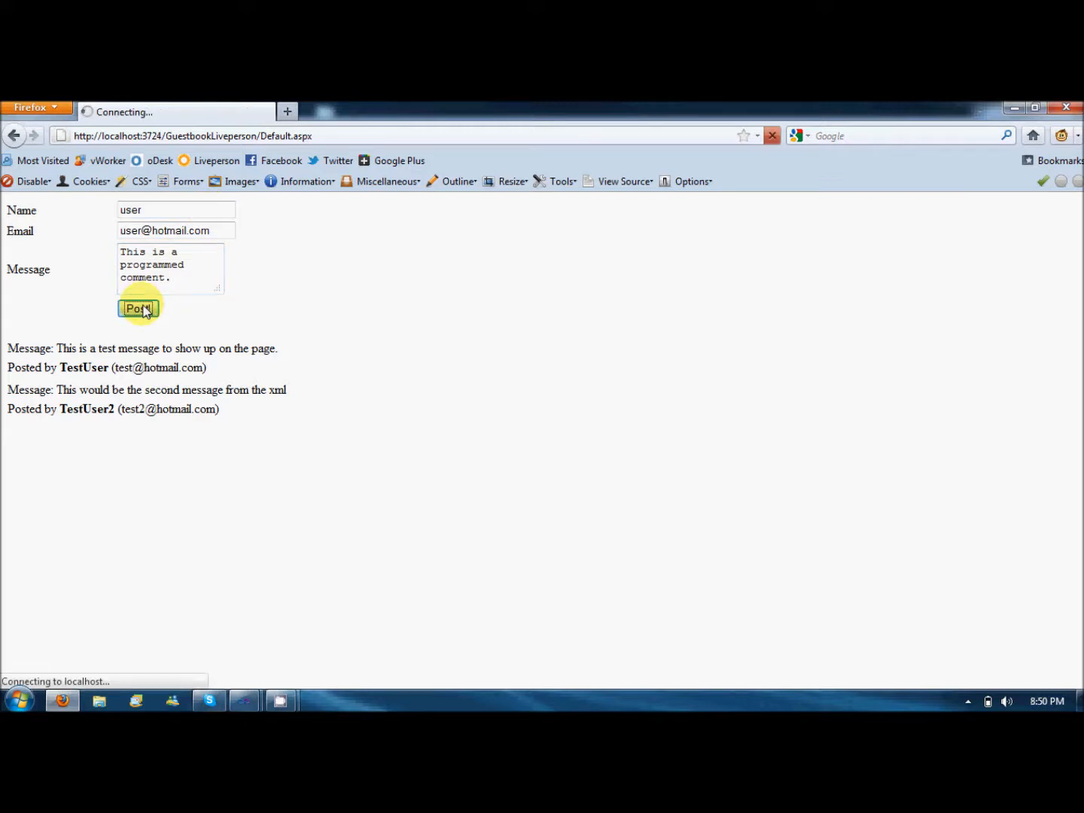
{"action": "left_click", "coordinate": [138, 309]}
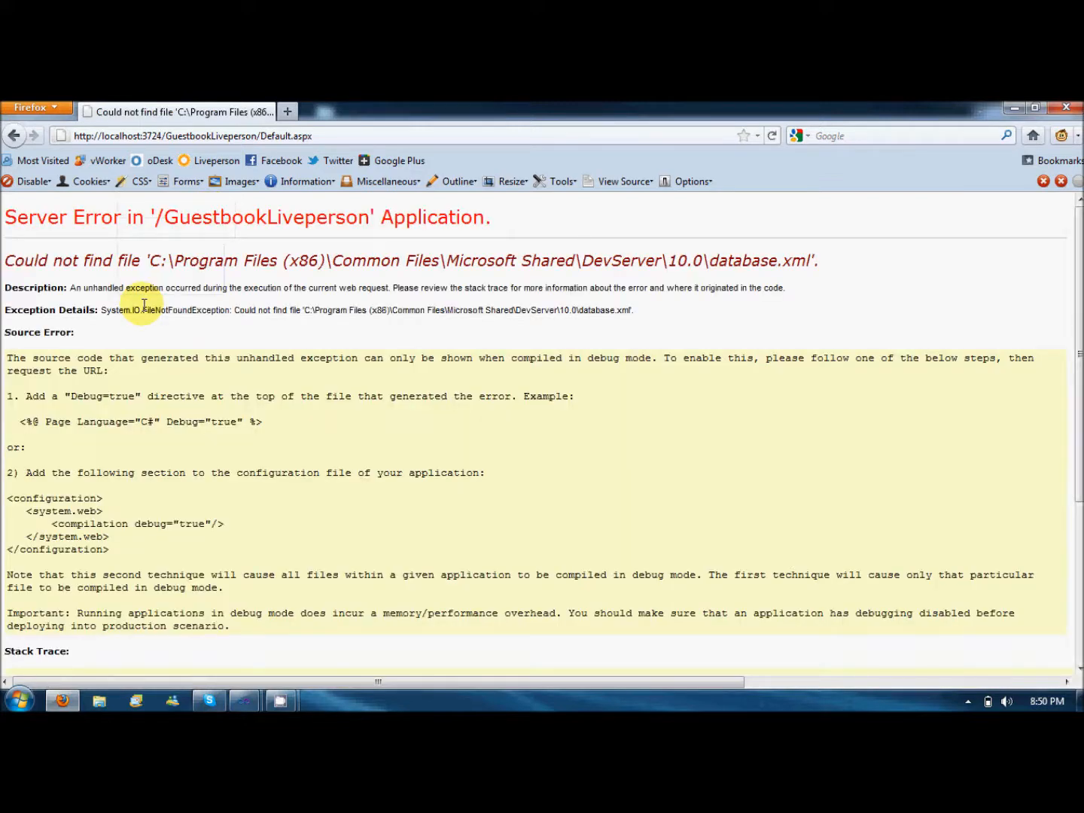
{"action": "mouse_move", "coordinate": [328, 261]}
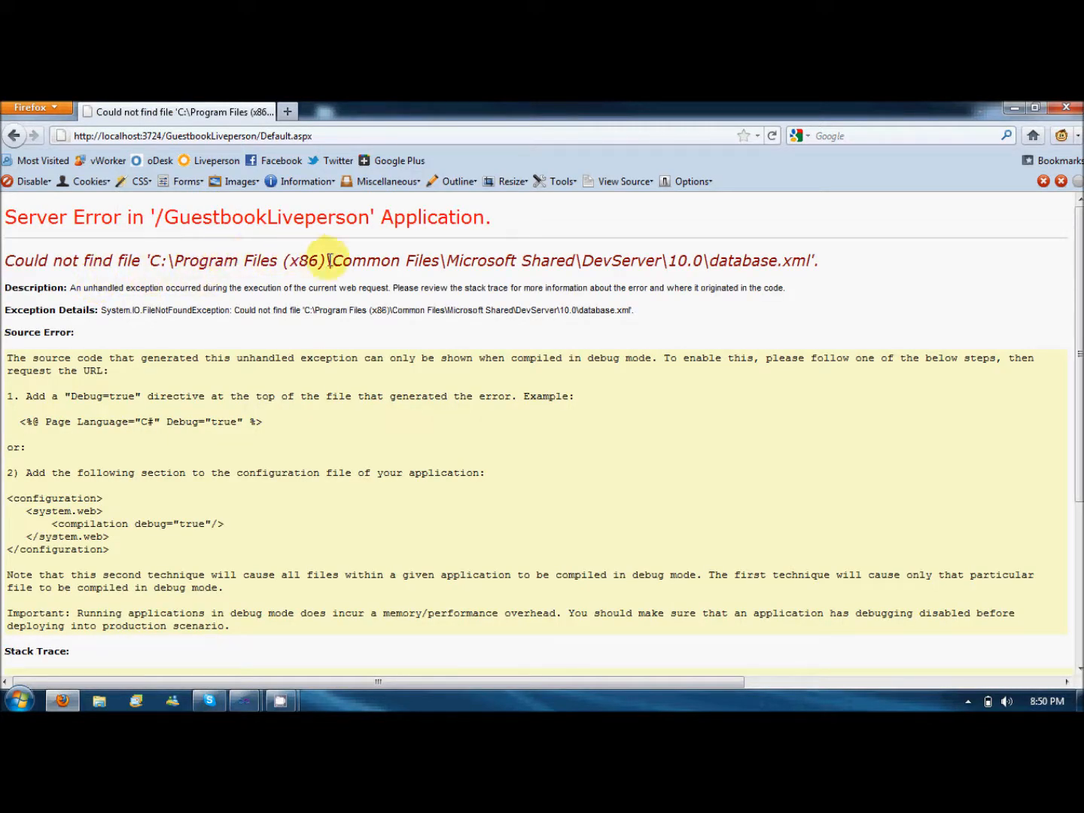
{"action": "mouse_move", "coordinate": [714, 262]}
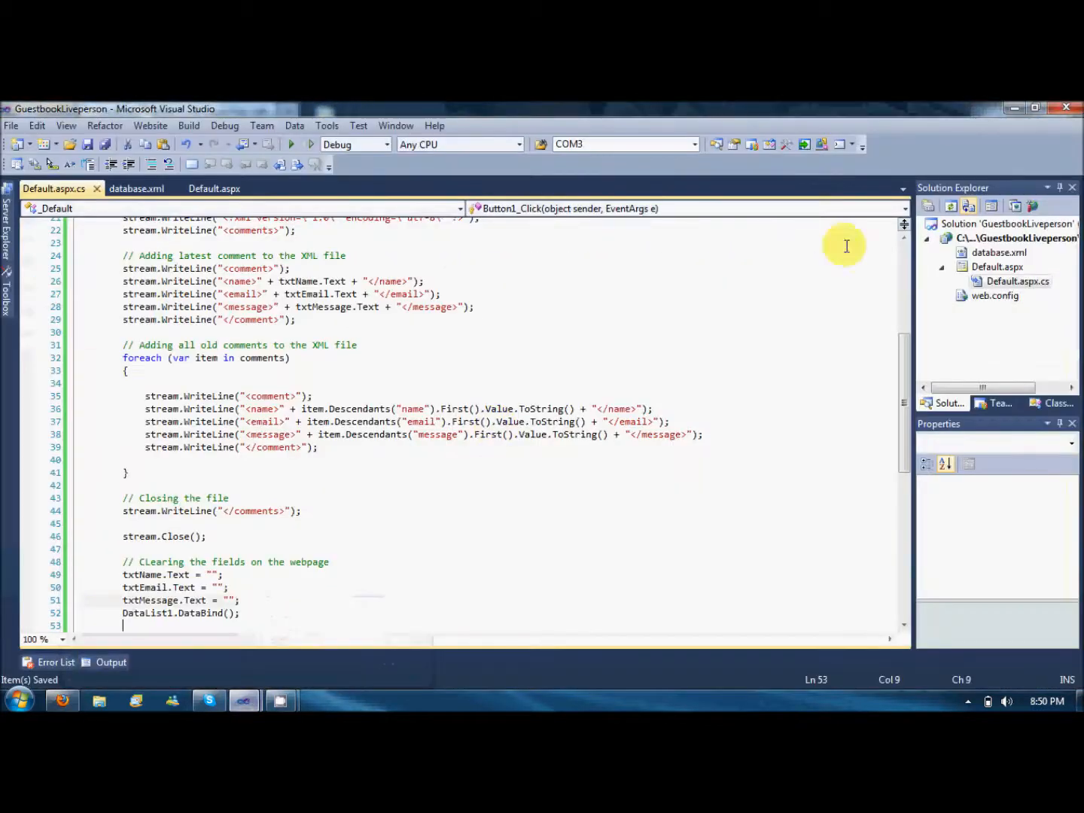
{"action": "mouse_move", "coordinate": [906, 394]}
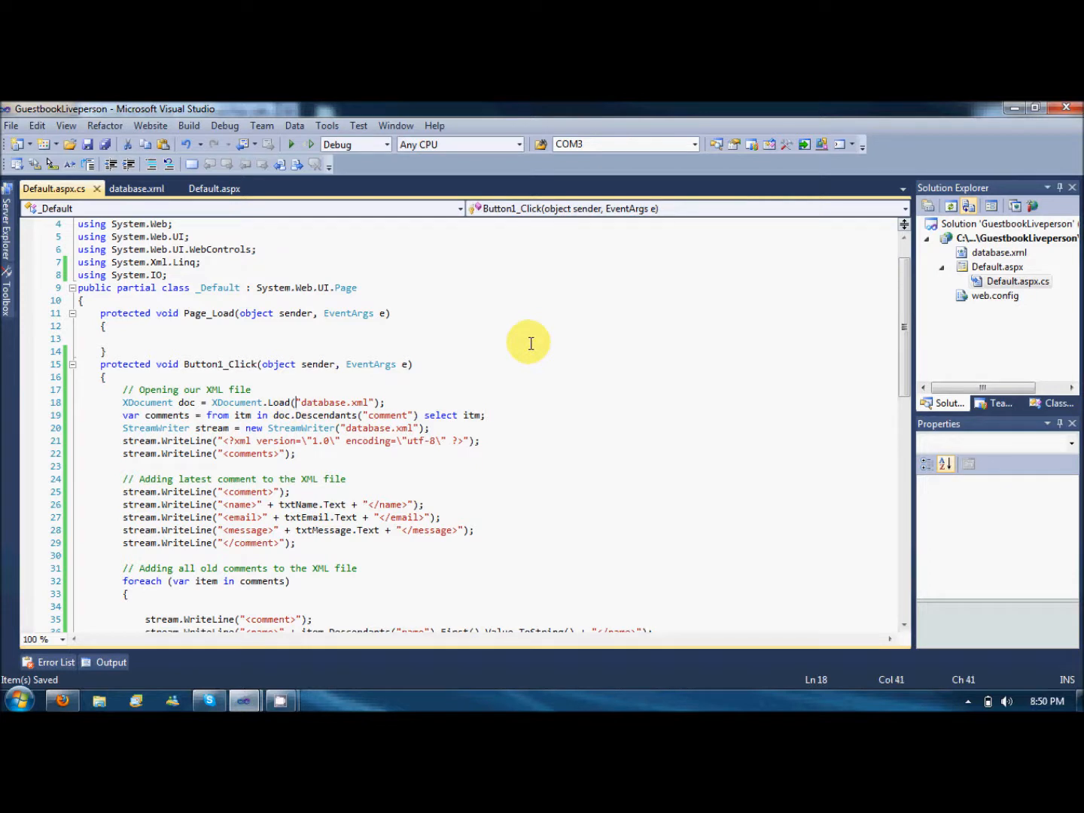
Wrap the XDocument.Load and StreamWriter paths in Server.MapPath("~/database.xml").
{"action": "type", "text": "Server."}
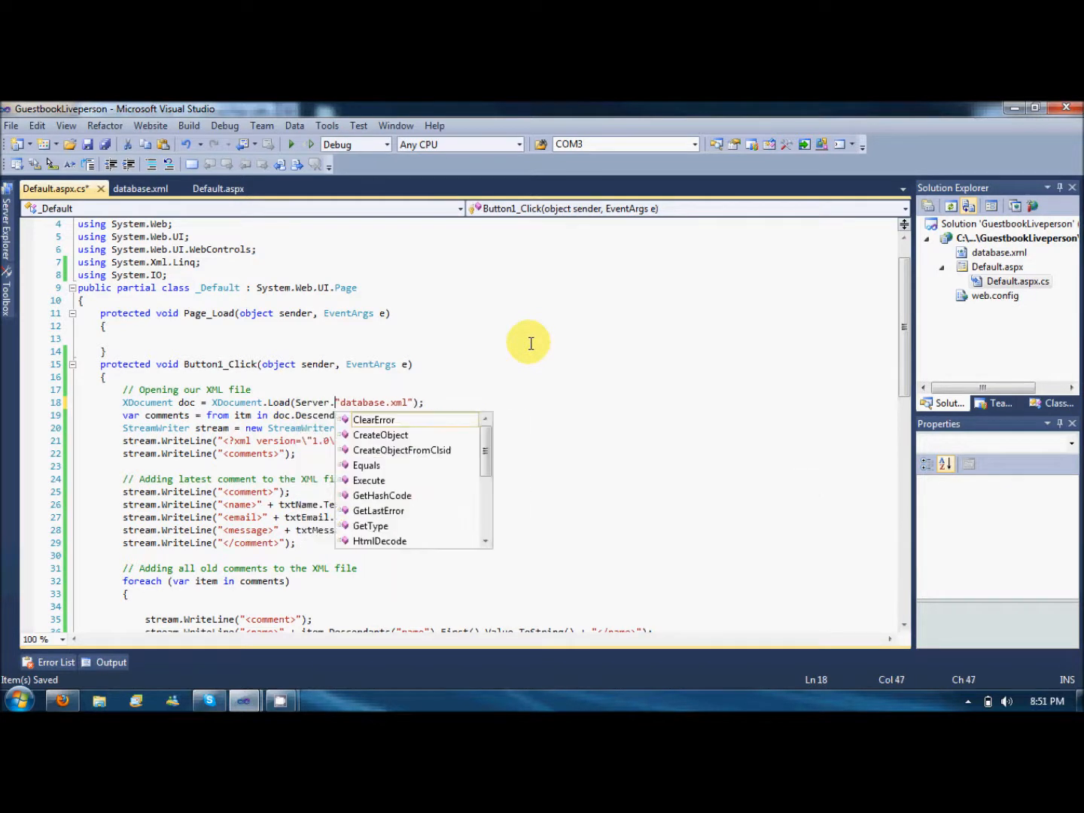
{"action": "type", "text": "MapPath("}
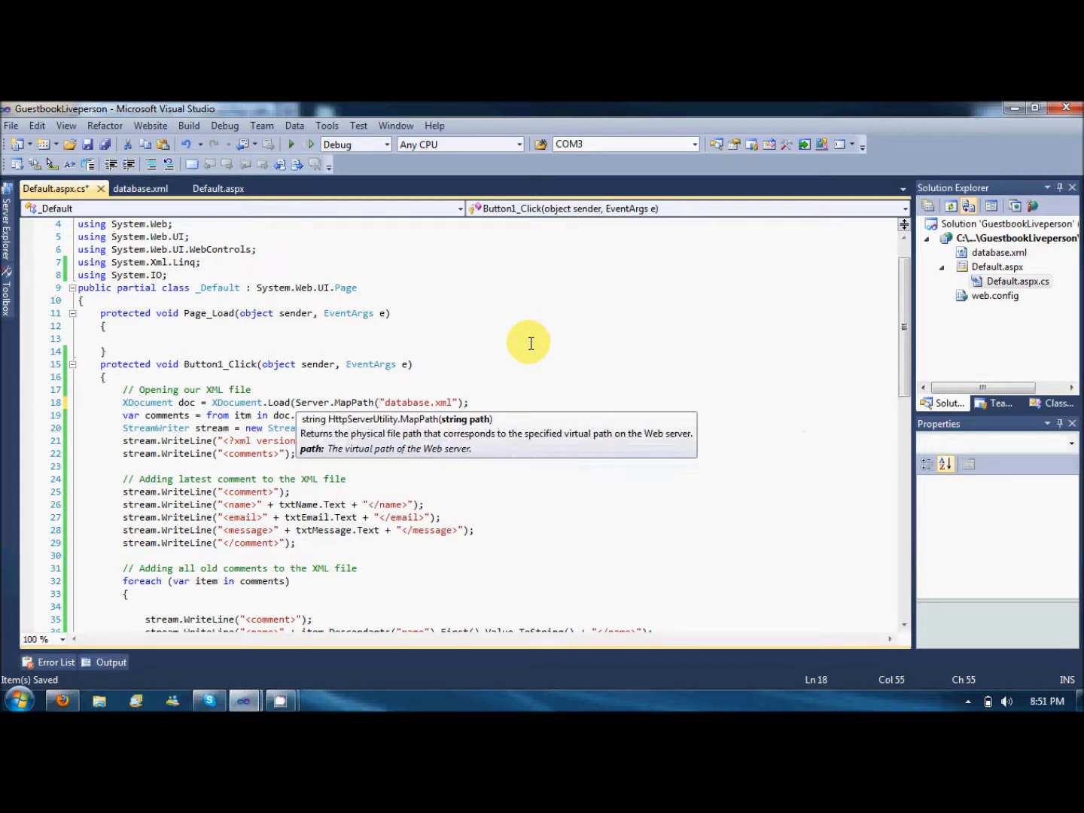
{"action": "type", "text": "~/"}
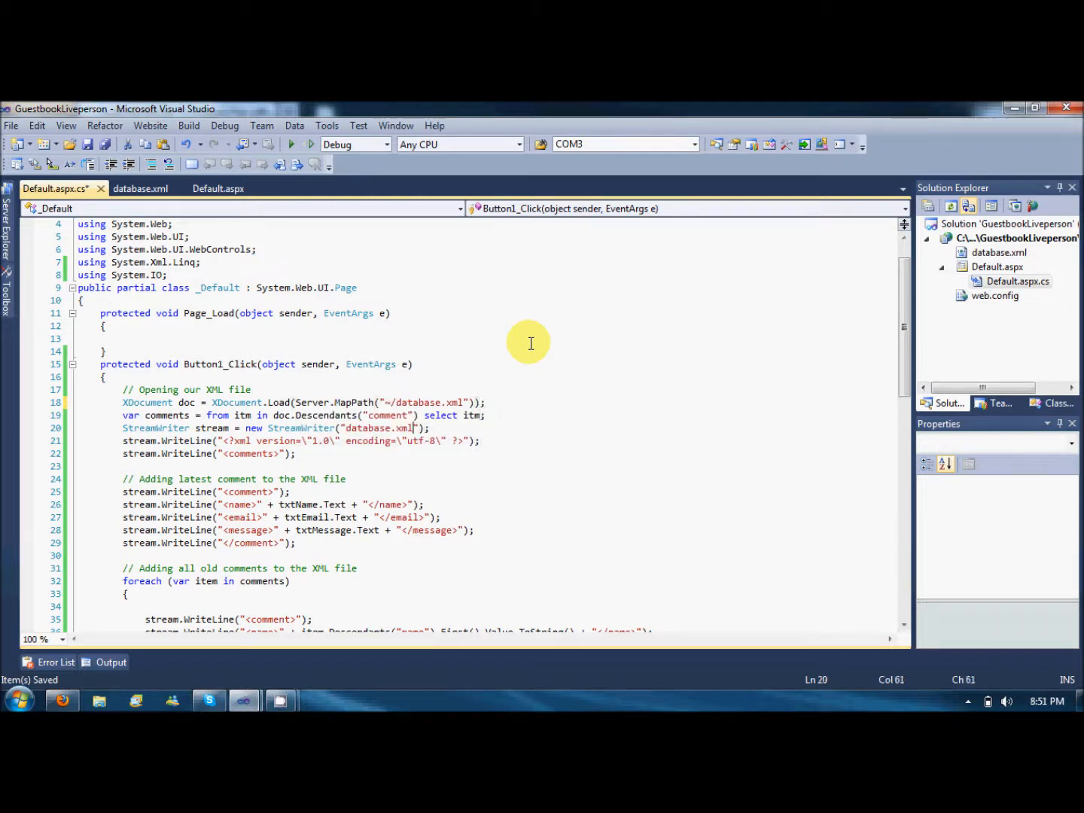
{"action": "type", "text": "server"}
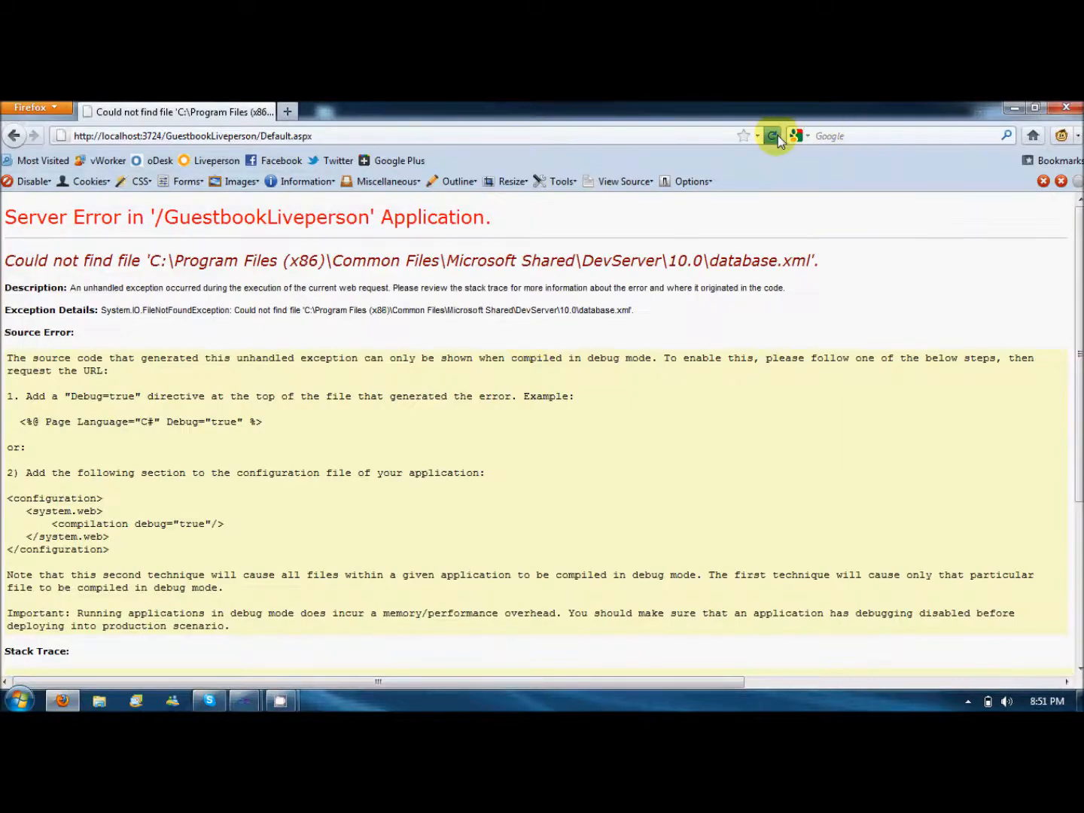
Reload the guestbook, resend the form data, and select the first listed comment's text.
{"action": "left_click", "coordinate": [771, 135]}
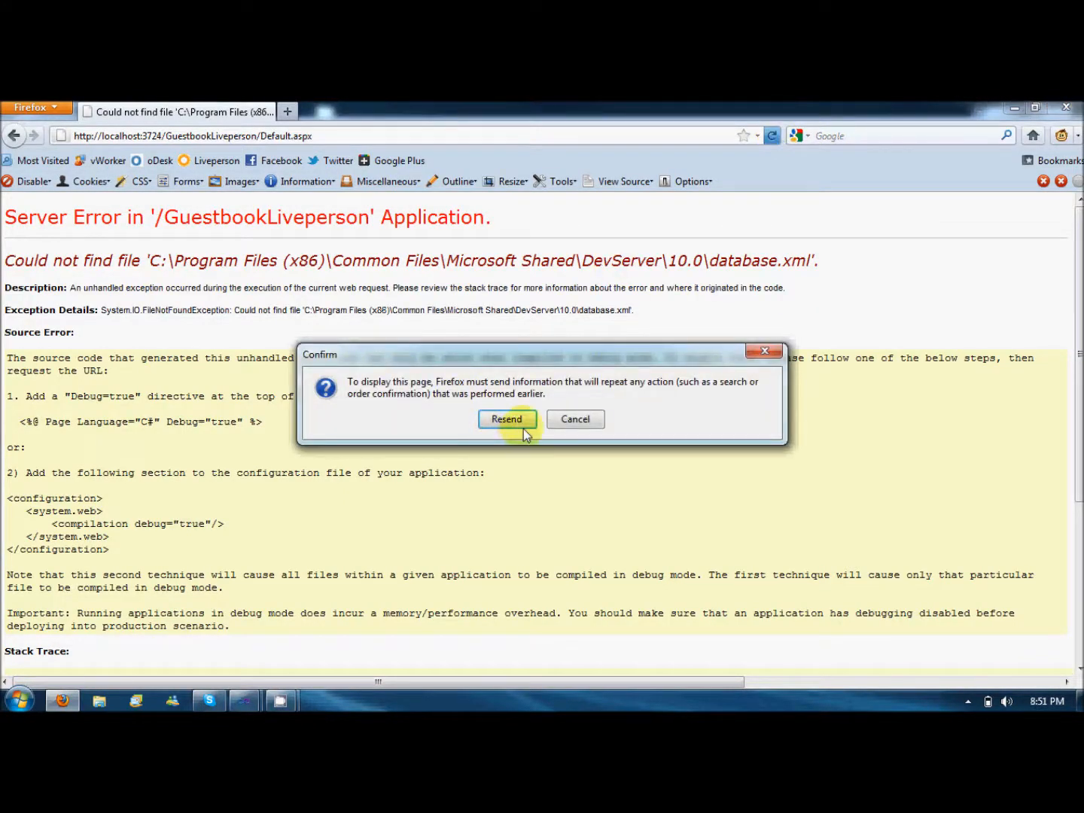
{"action": "left_click", "coordinate": [506, 419]}
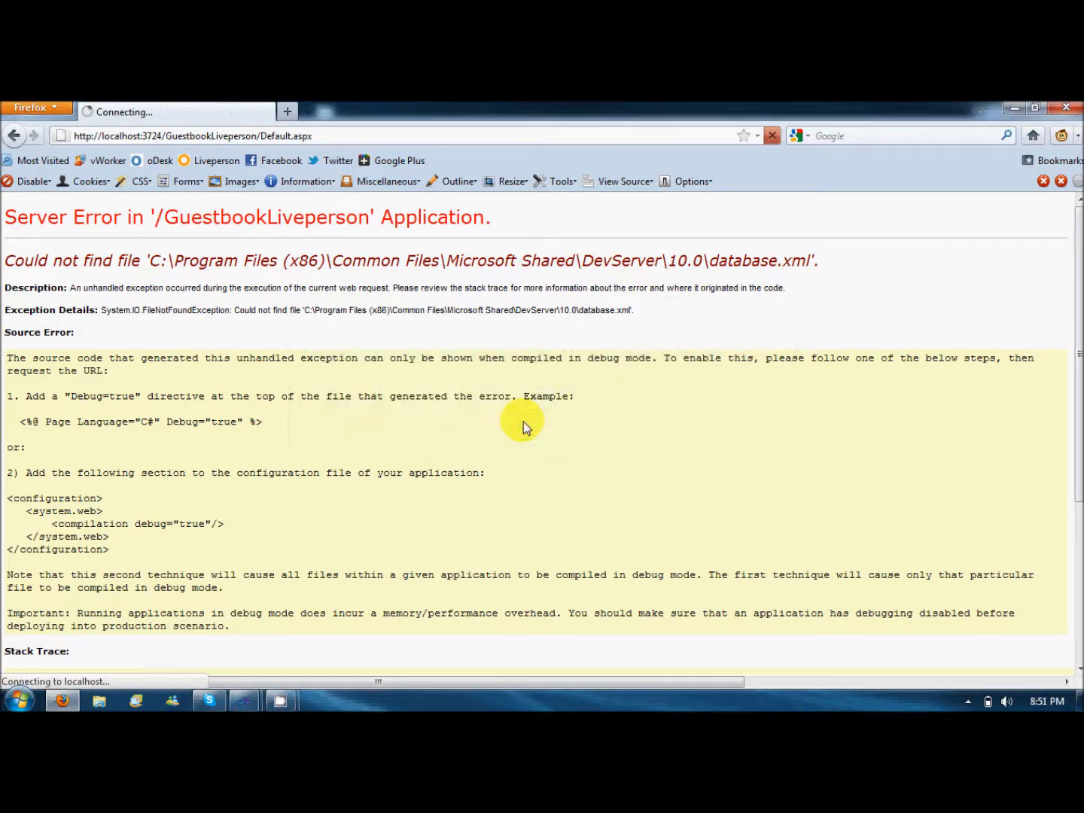
{"action": "left_click", "coordinate": [771, 136]}
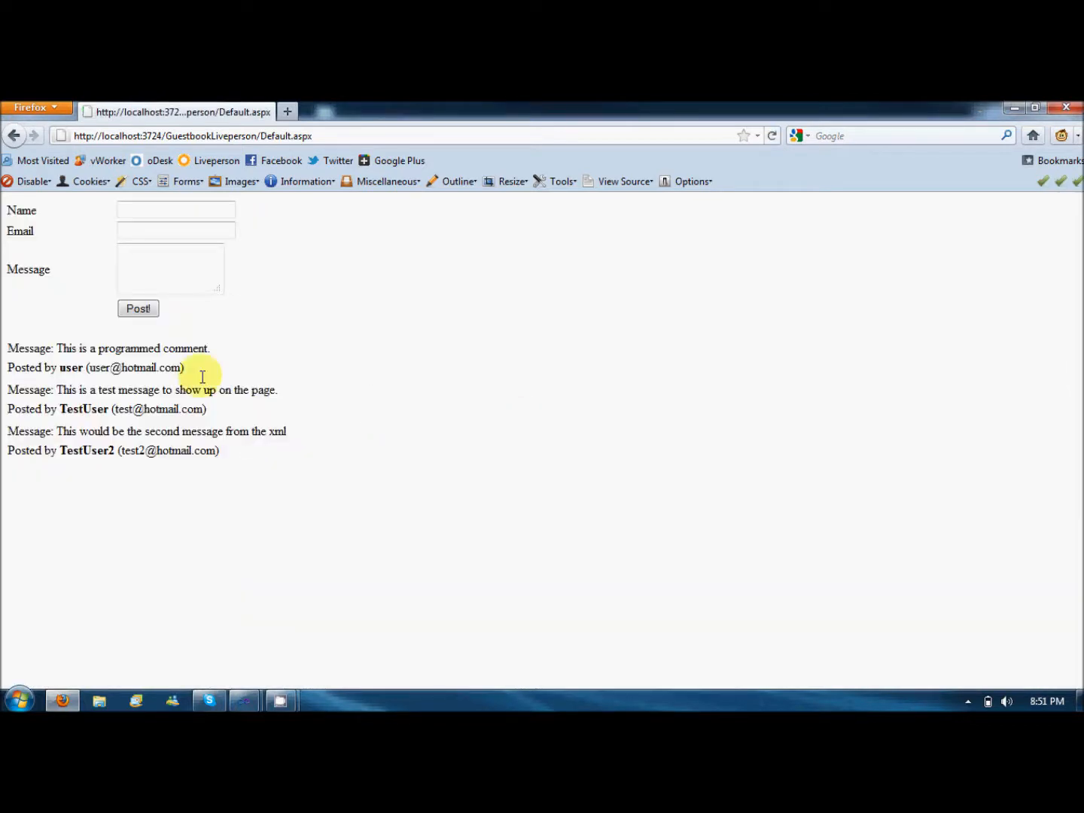
{"action": "left_click_drag", "start_coordinate": [8, 347], "coordinate": [184, 367]}
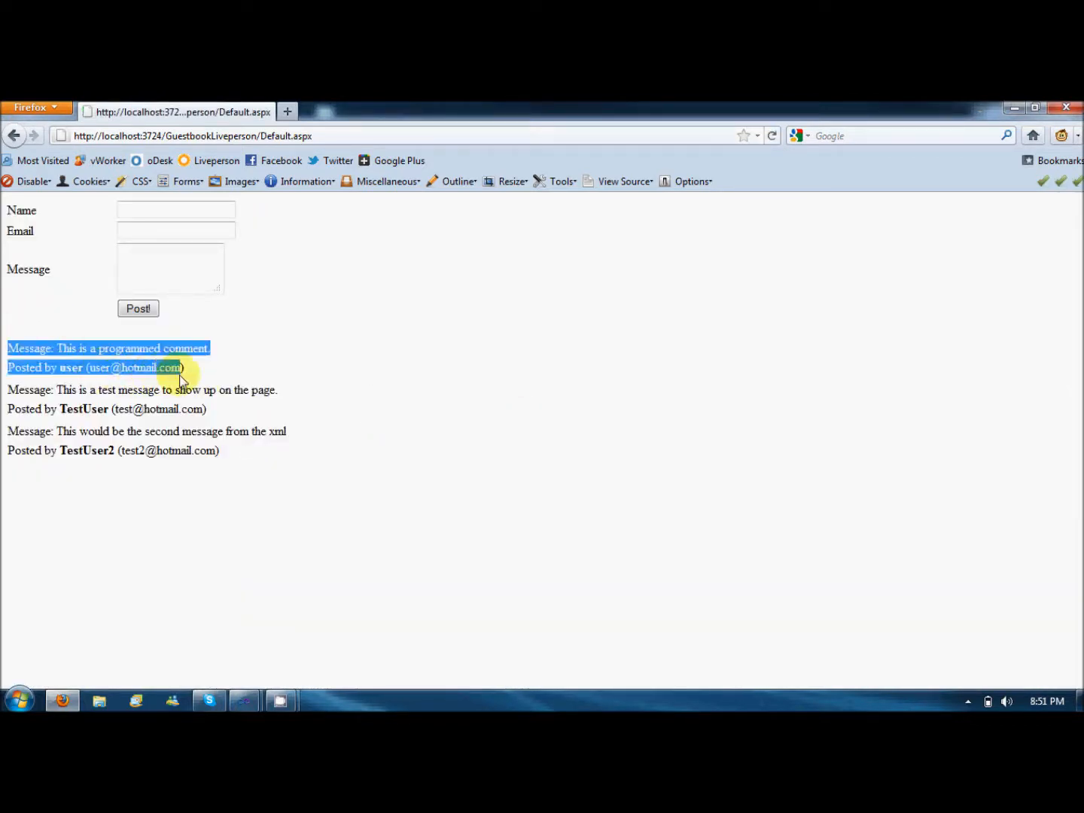
{"action": "mouse_move", "coordinate": [244, 701]}
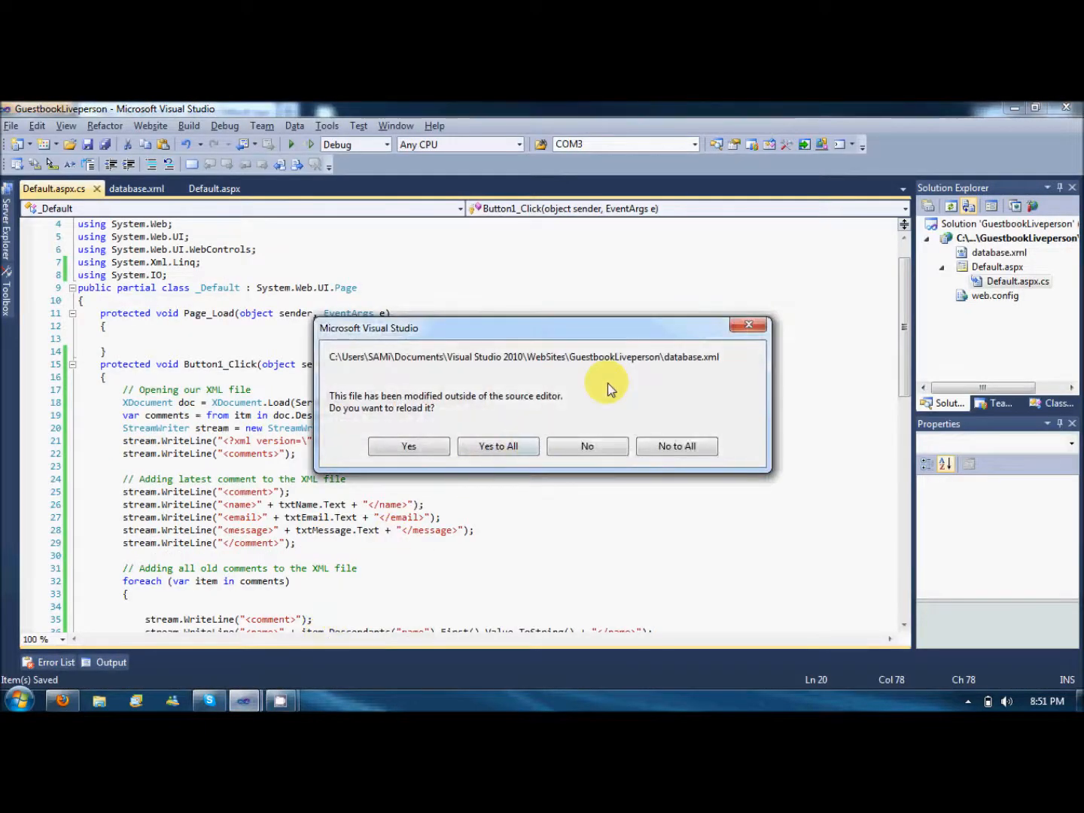
{"action": "mouse_move", "coordinate": [711, 368]}
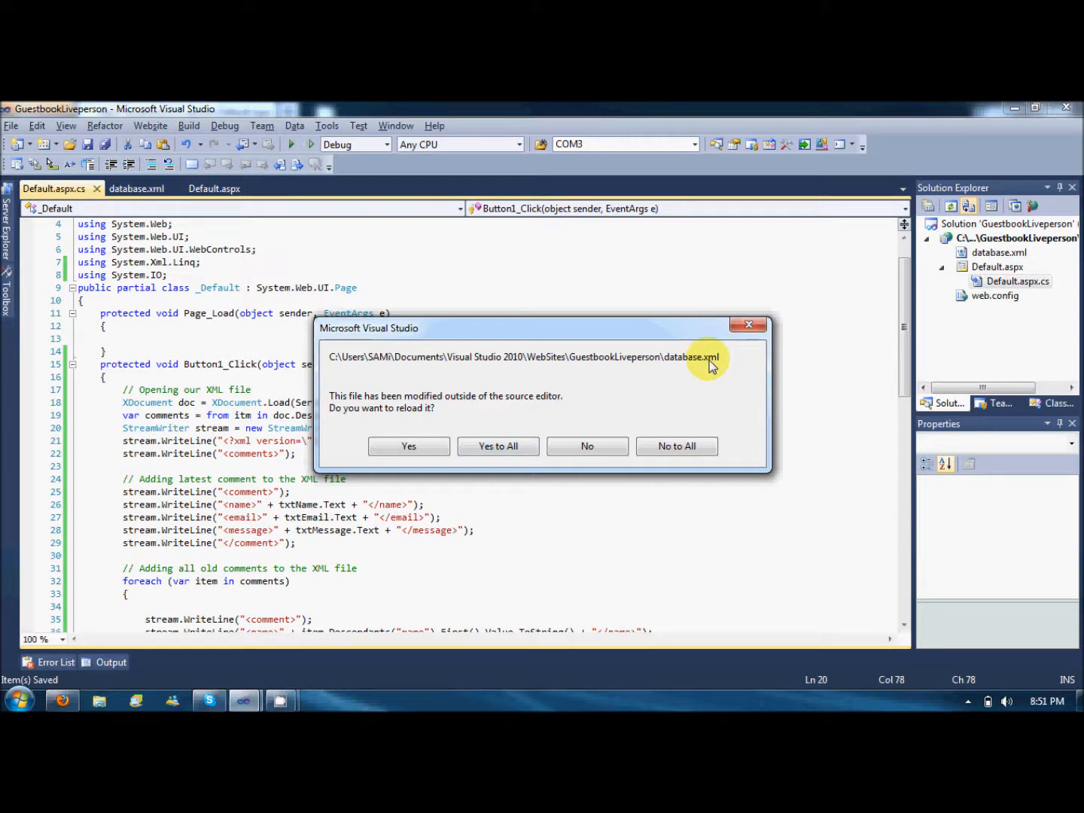
{"action": "mouse_move", "coordinate": [527, 398]}
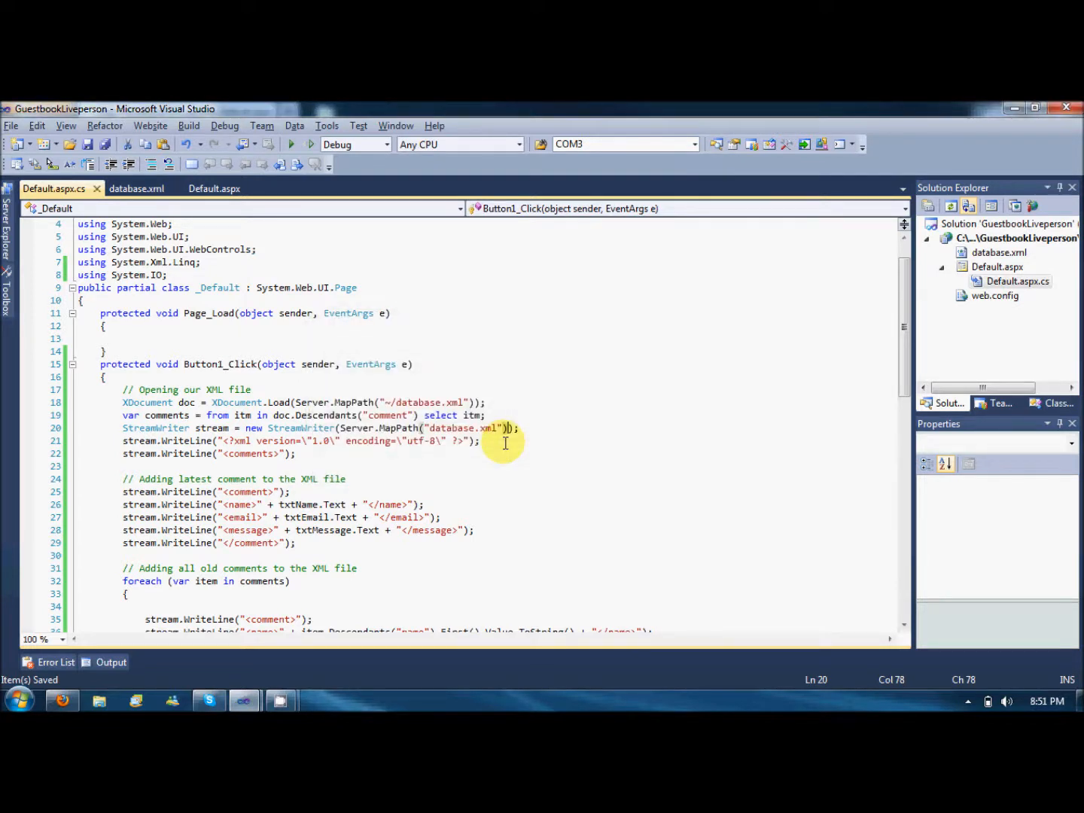
View database.xml and select user's newly added comment entry at the top.
{"action": "left_click", "coordinate": [137, 188]}
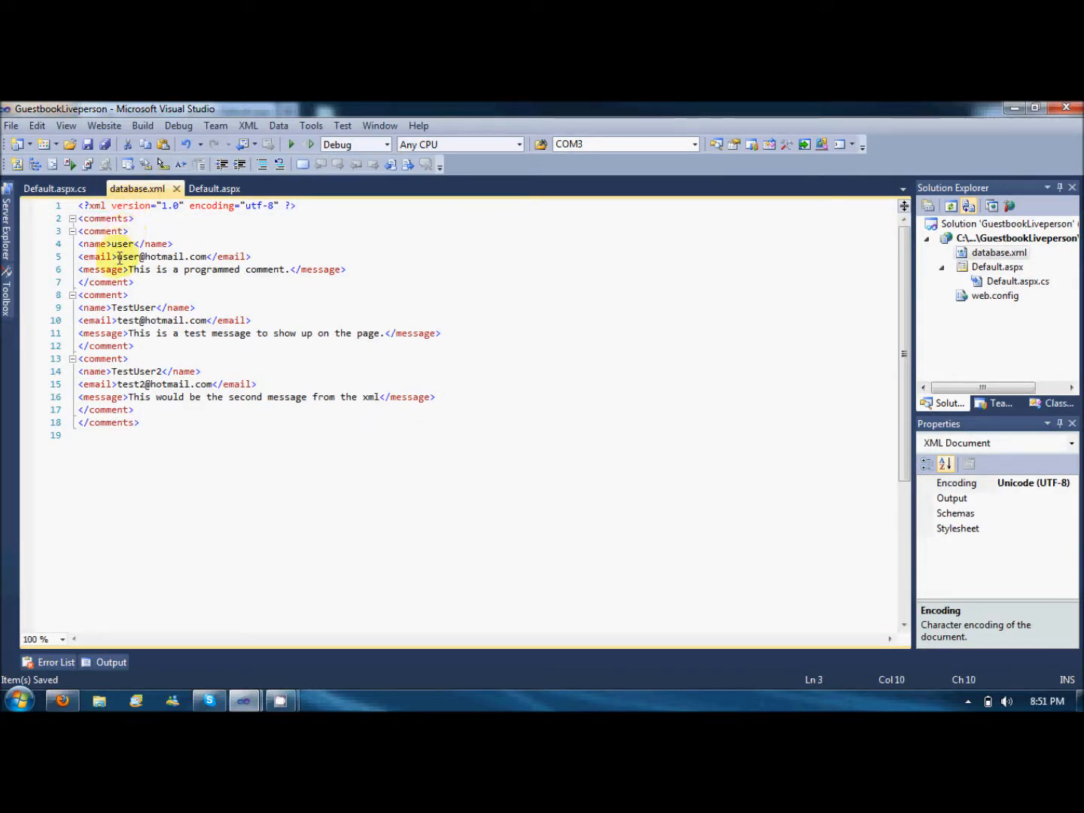
{"action": "left_click", "coordinate": [134, 282]}
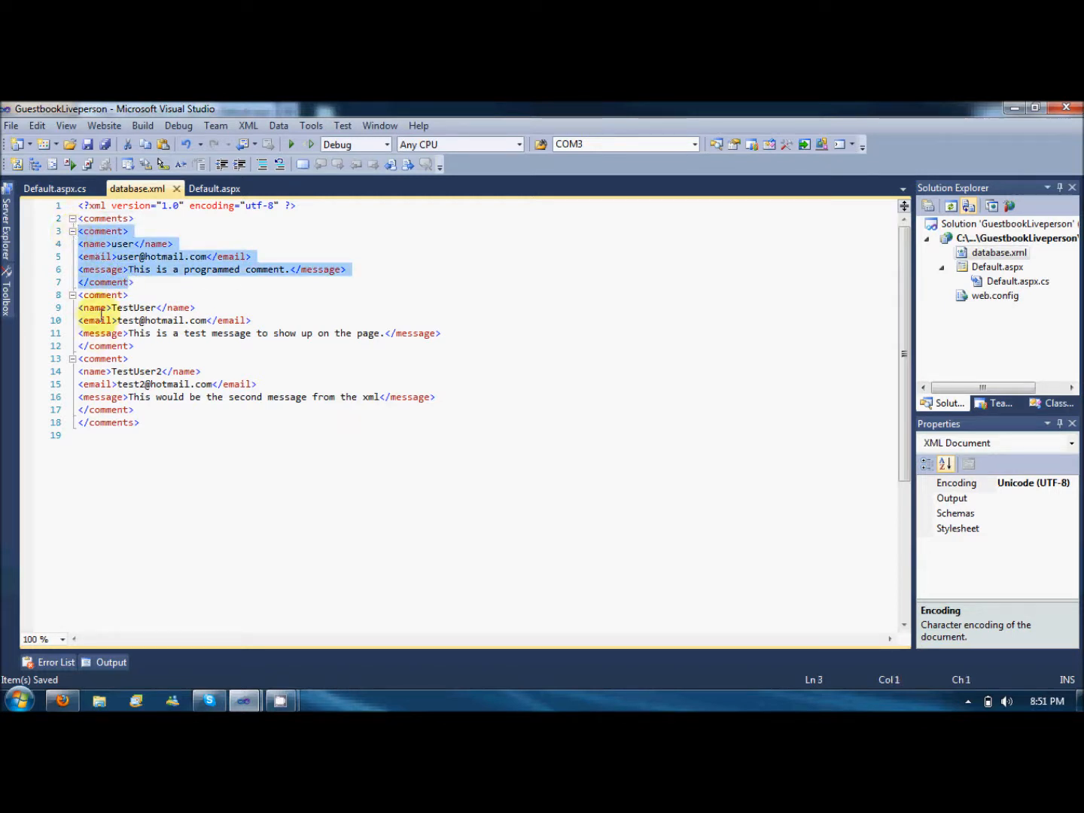
{"action": "mouse_move", "coordinate": [165, 611]}
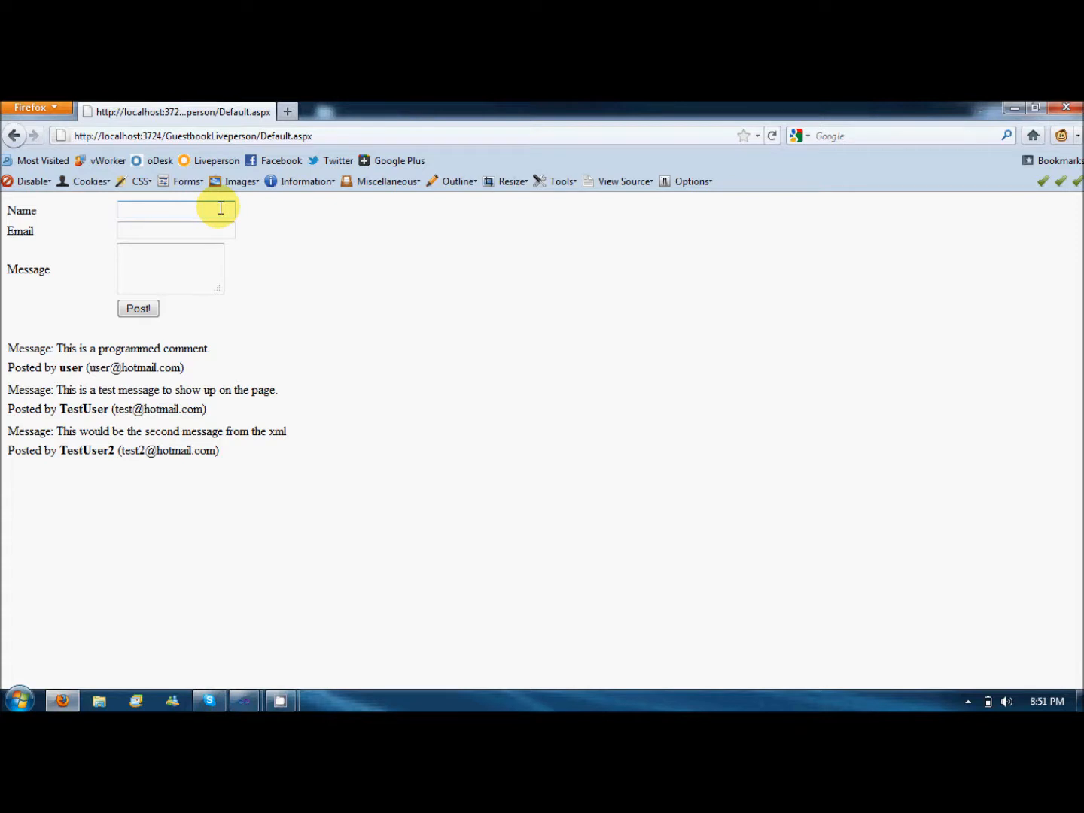
Post a comment from George saying This is second programmed comment.
{"action": "type", "text": "Ge"}
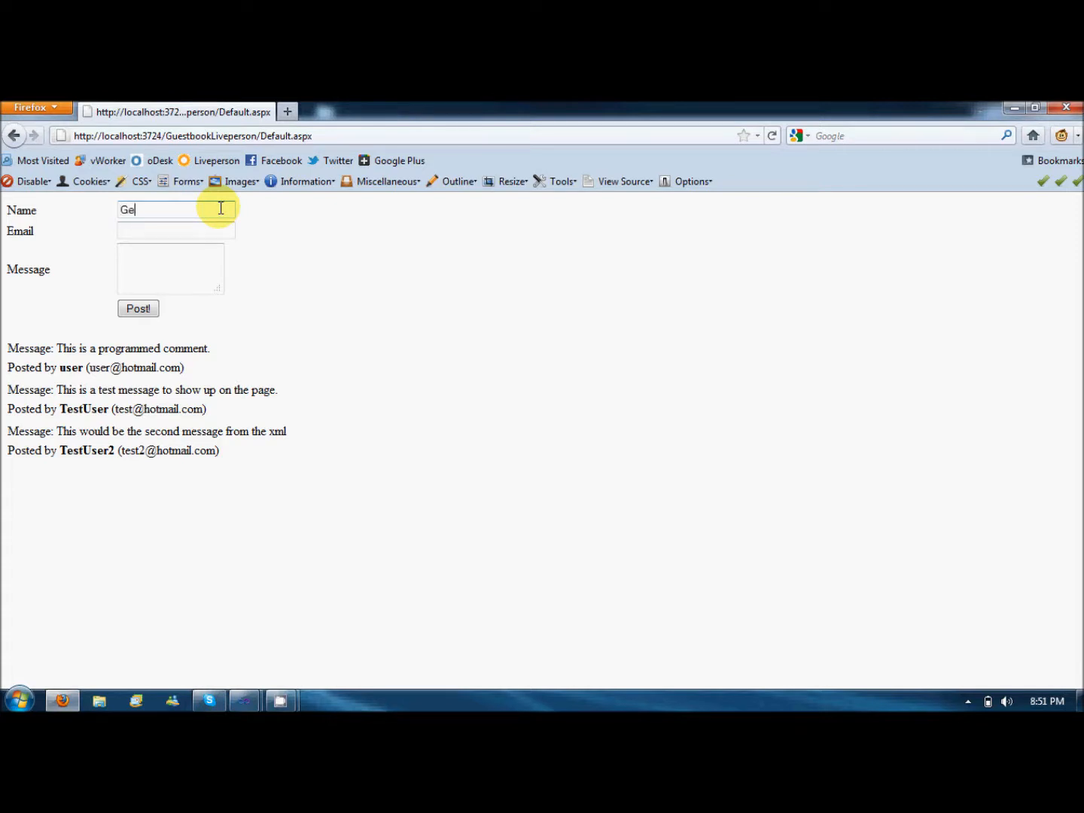
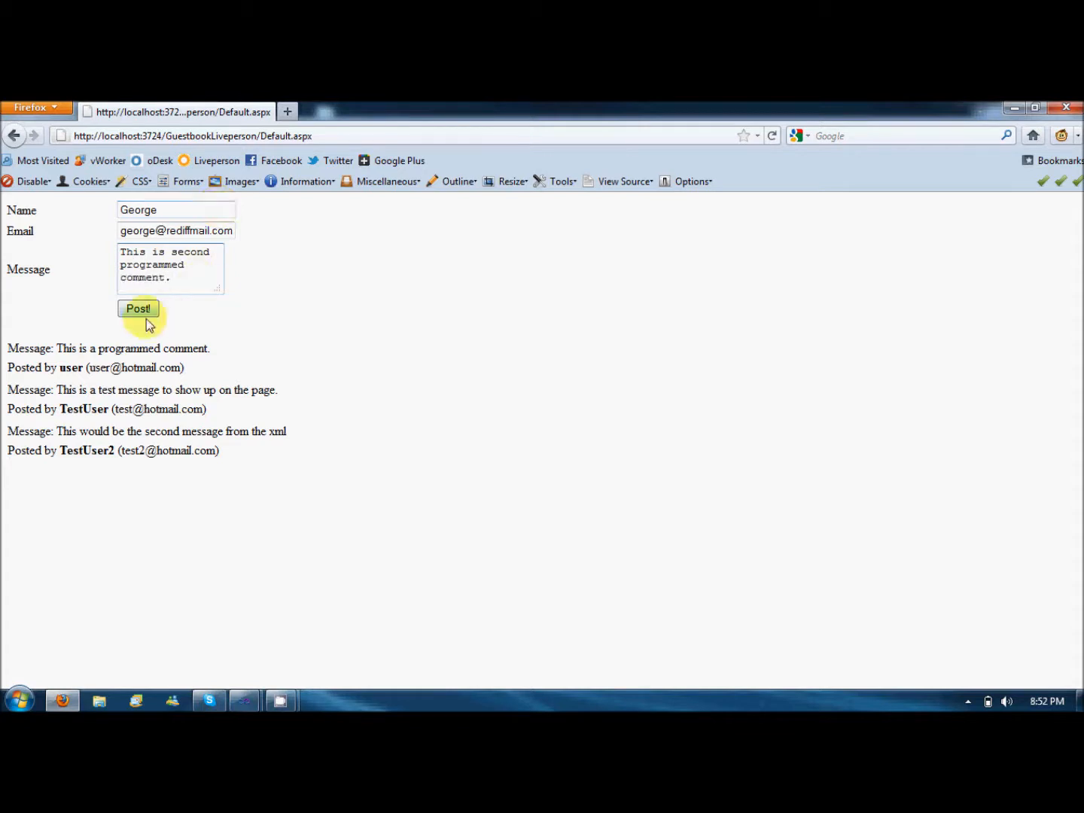
{"action": "left_click", "coordinate": [139, 309]}
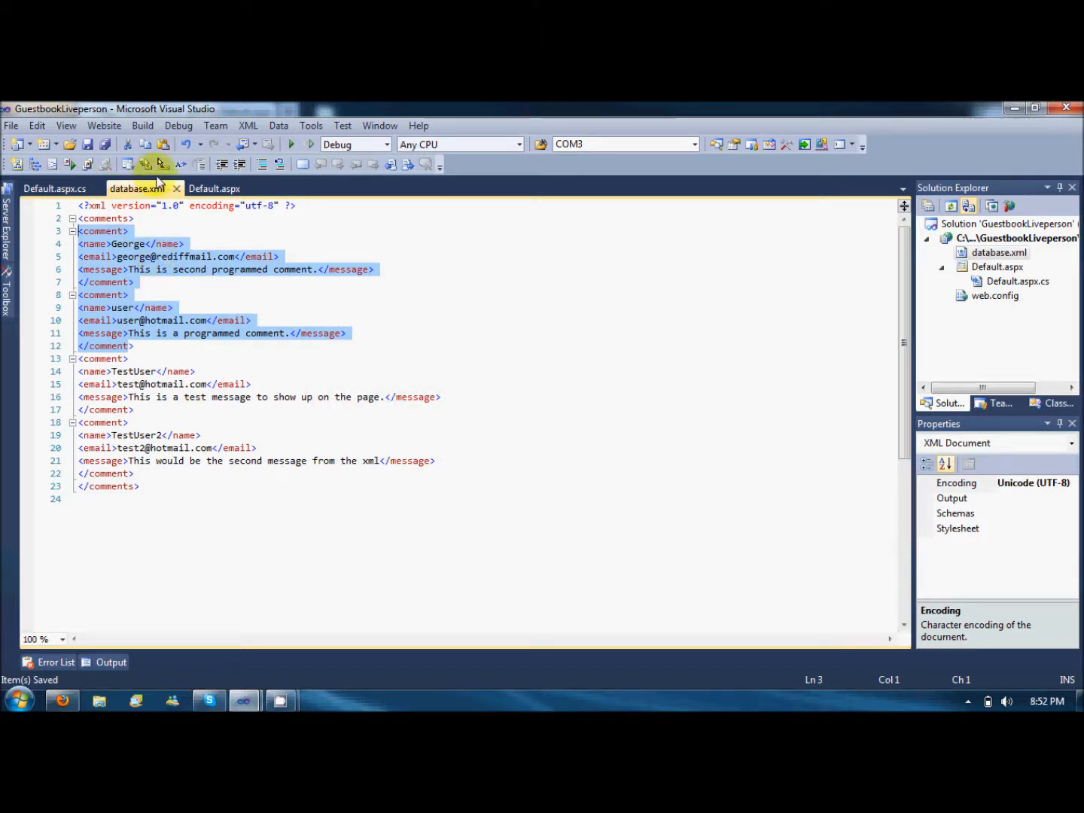
Switch from database.xml to the Default.aspx page design.
{"action": "left_click", "coordinate": [214, 188]}
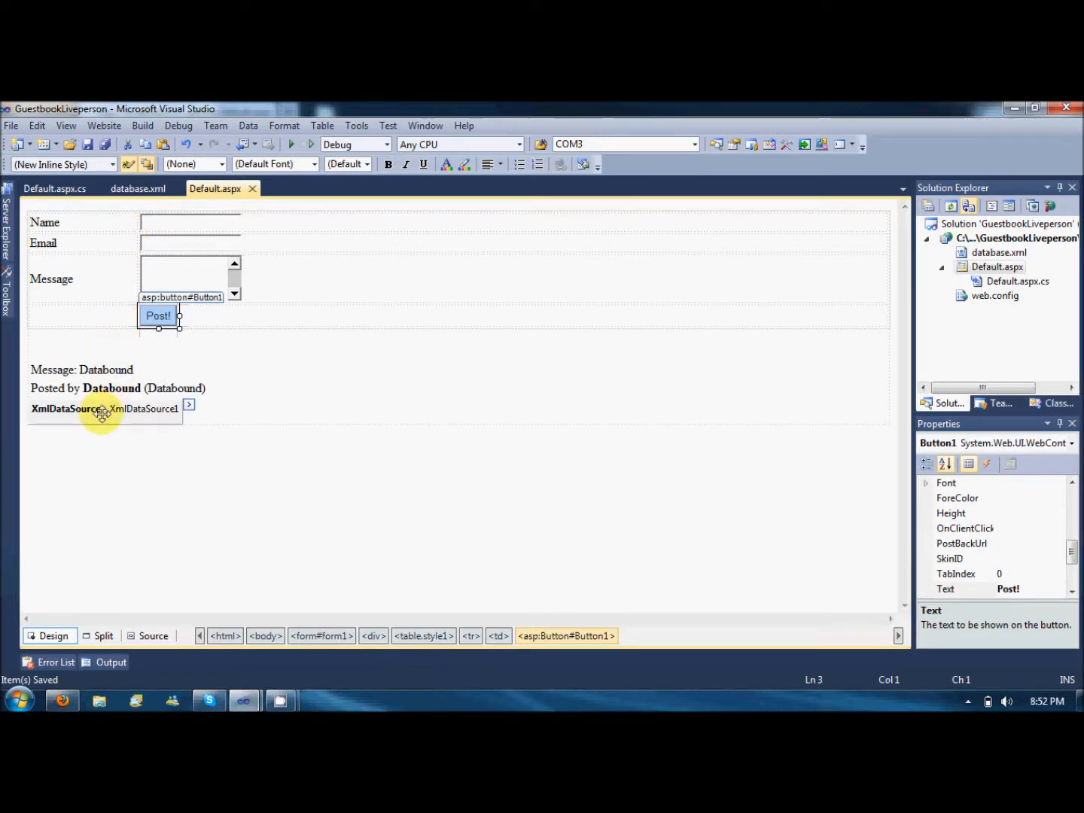
{"action": "mouse_move", "coordinate": [132, 229]}
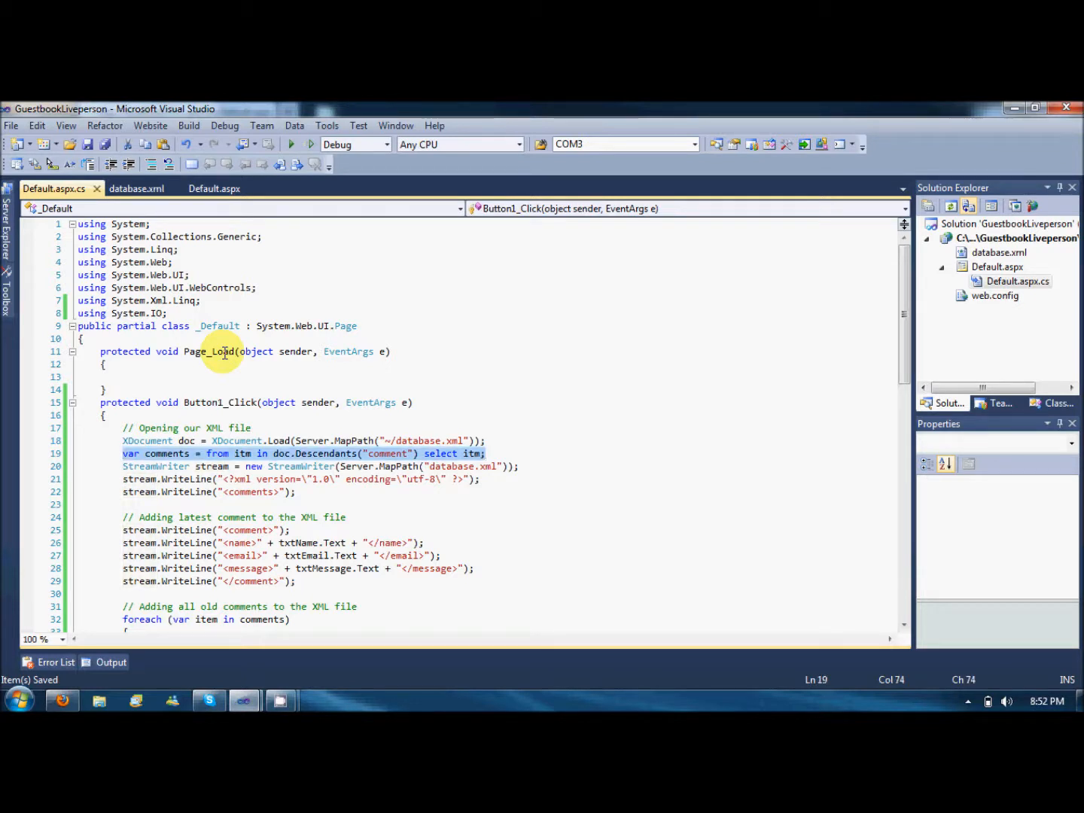
{"action": "left_click", "coordinate": [488, 453]}
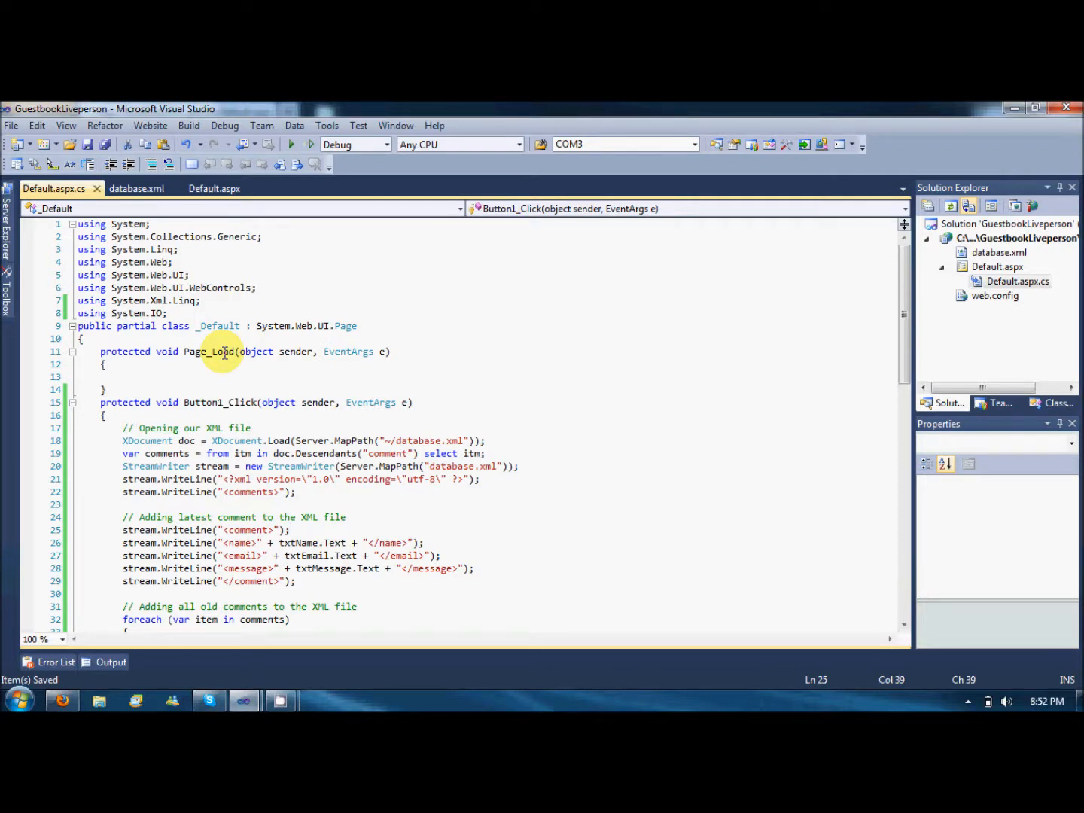
{"action": "left_click", "coordinate": [334, 542]}
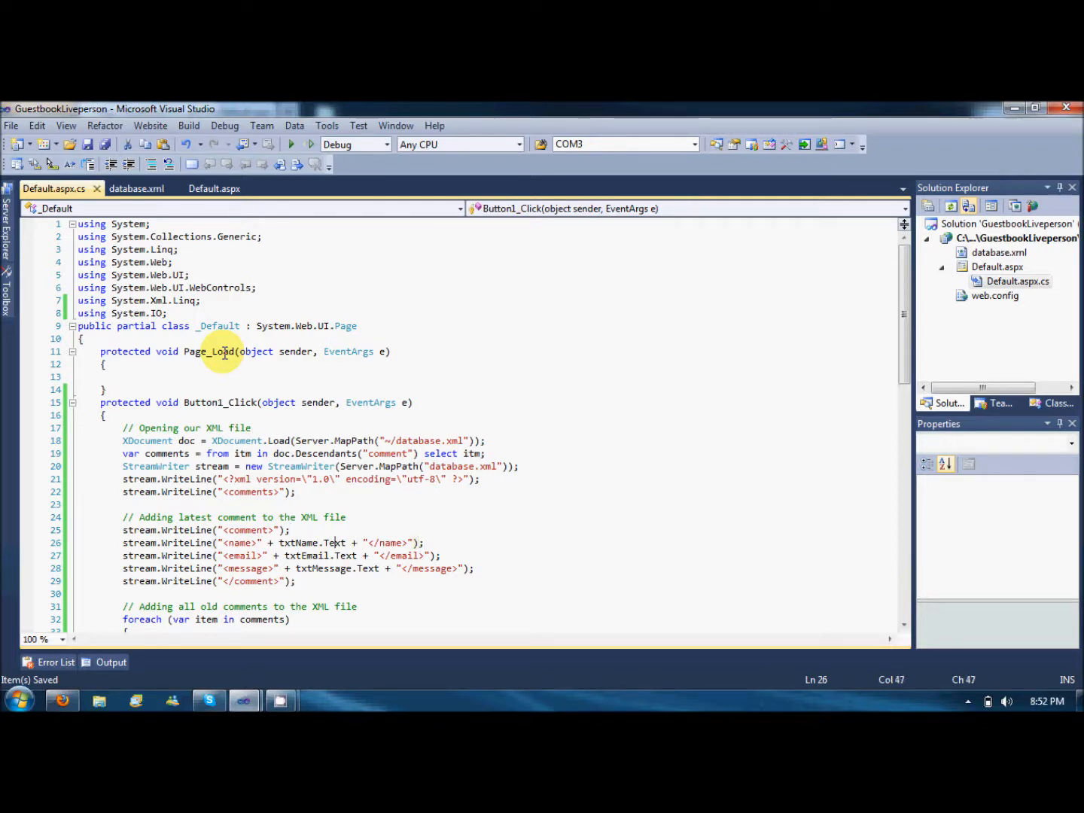
{"action": "scroll", "scroll_direction": "down", "scroll_amount": 3}
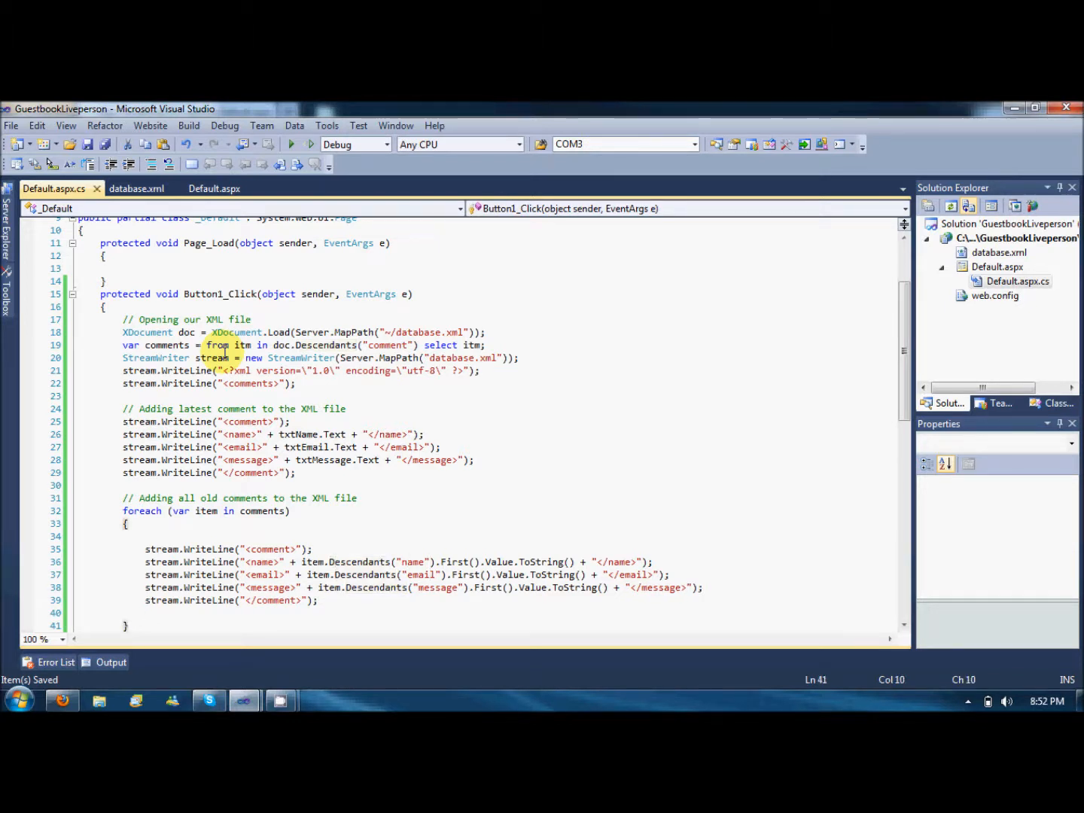
{"action": "scroll", "scroll_direction": "down", "scroll_amount": 3}
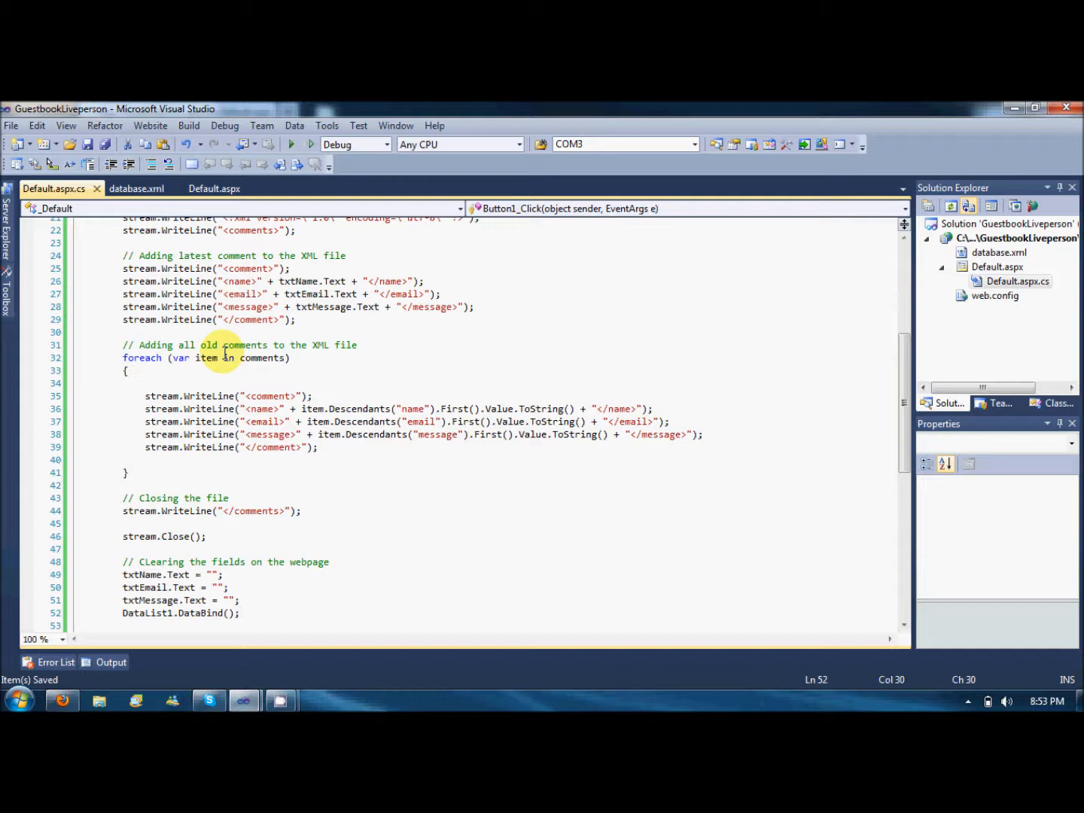
{"action": "left_click", "coordinate": [241, 613]}
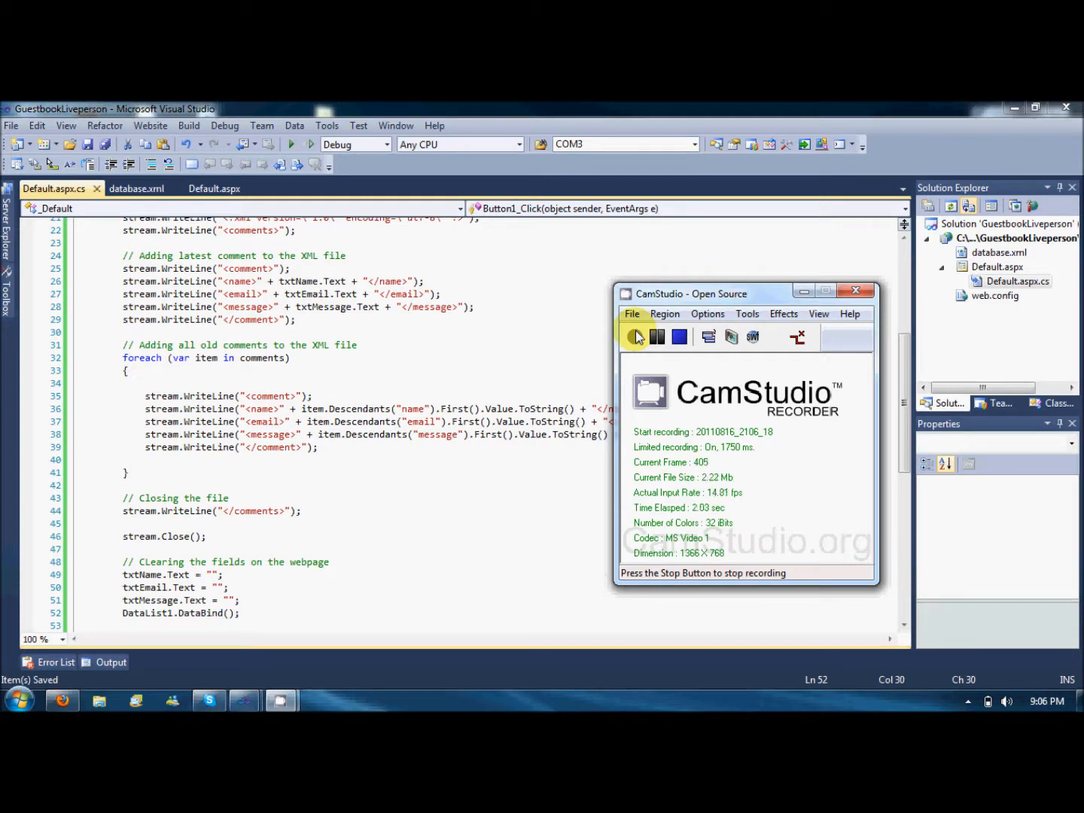
Resume the CamStudio recording and return to the Default.aspx design view.
{"action": "left_click", "coordinate": [635, 336]}
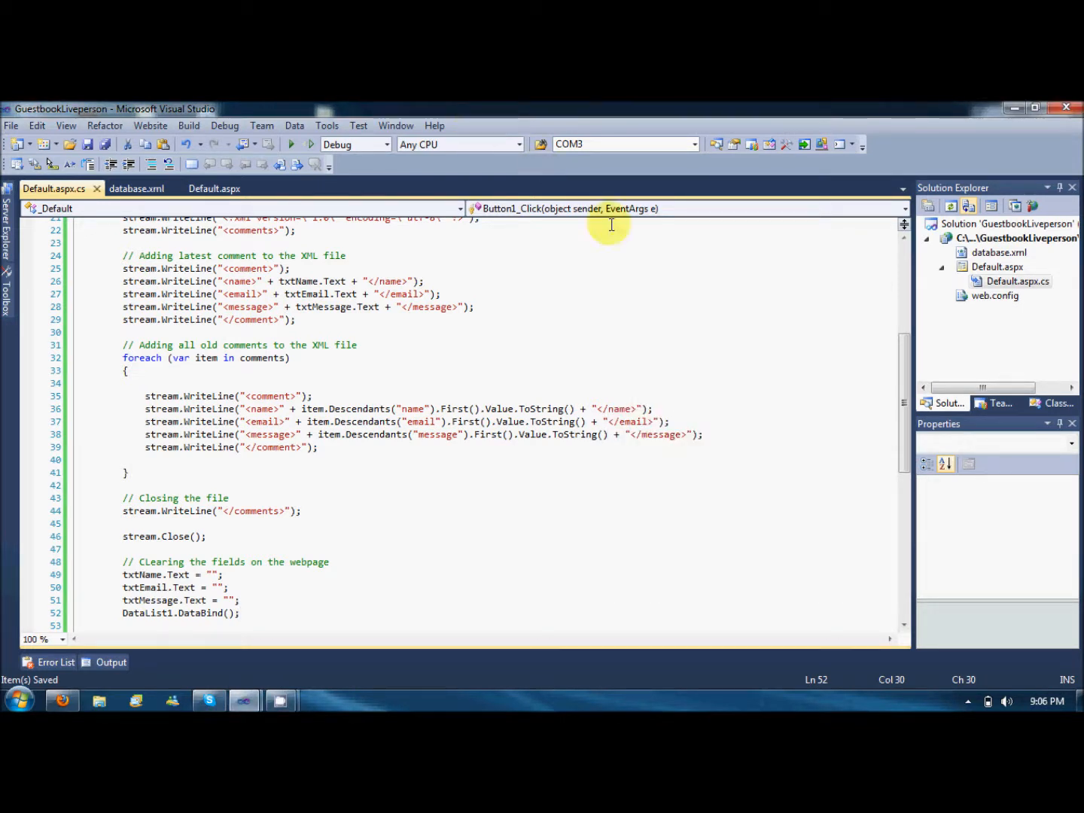
{"action": "left_click", "coordinate": [213, 189]}
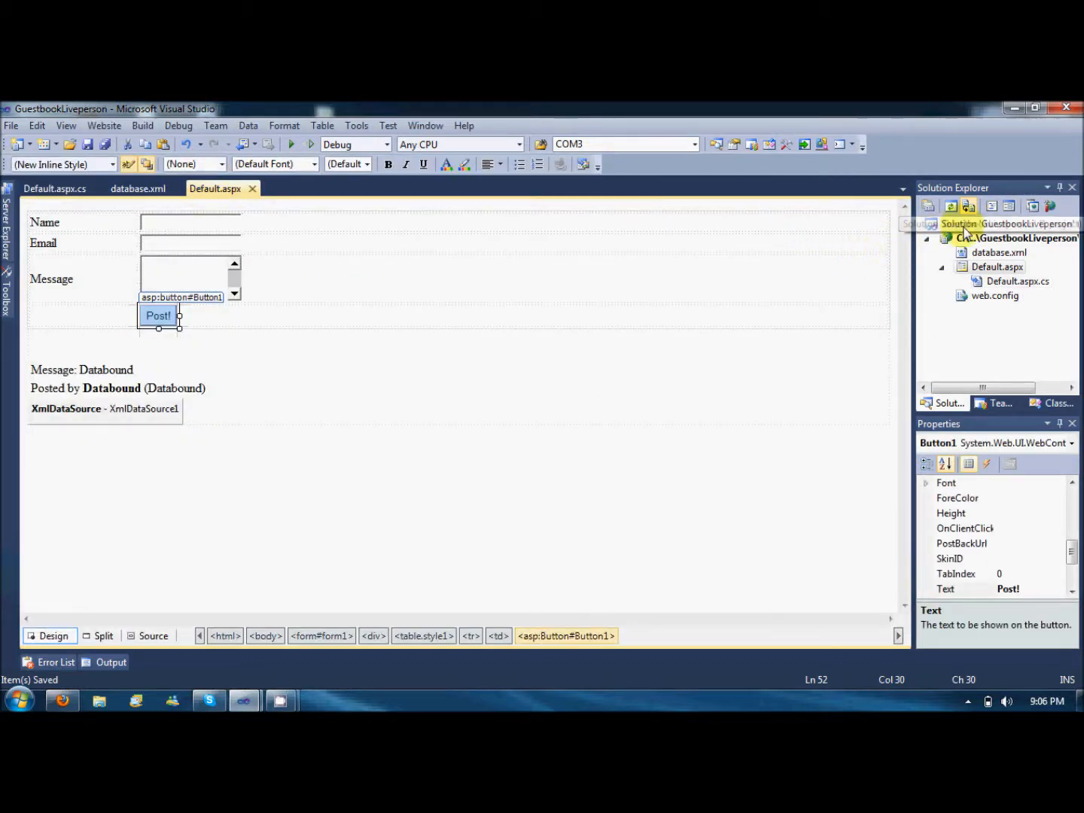
Add a new Class item named Comment.cs to the website, placed in App_Code.
{"action": "right_click", "coordinate": [1024, 237]}
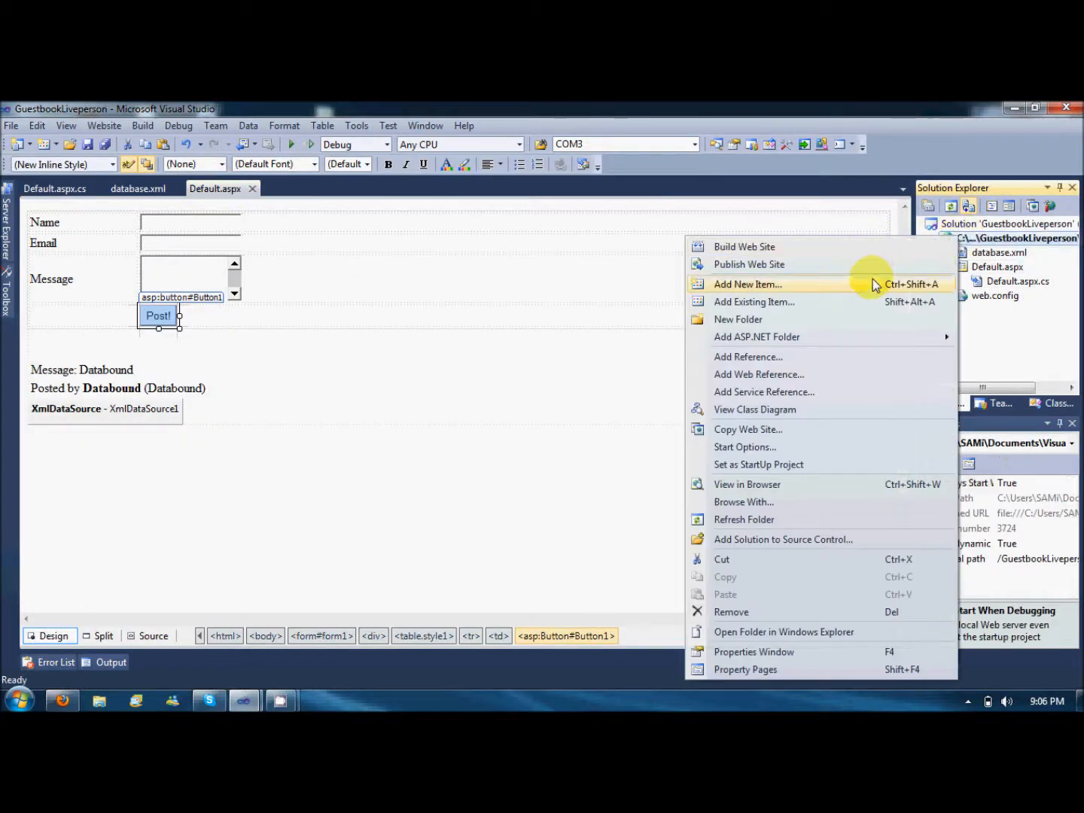
{"action": "left_click", "coordinate": [746, 283]}
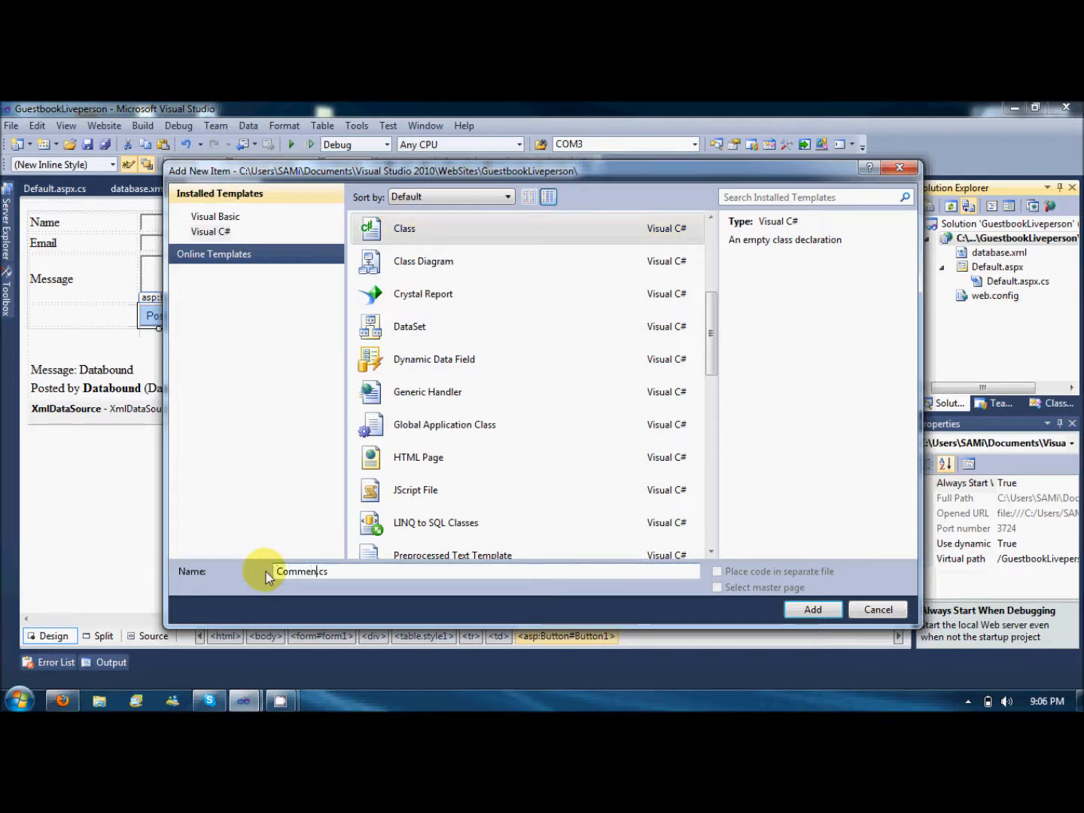
{"action": "left_click", "coordinate": [812, 609]}
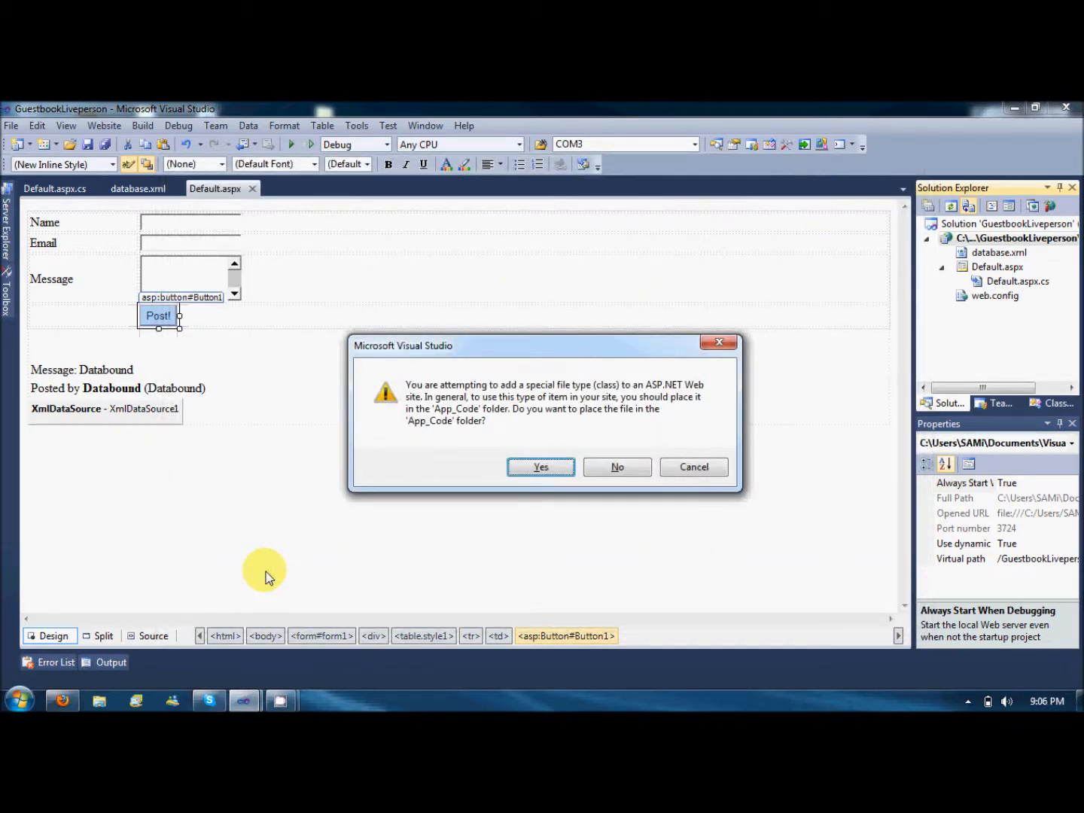
{"action": "mouse_move", "coordinate": [508, 413]}
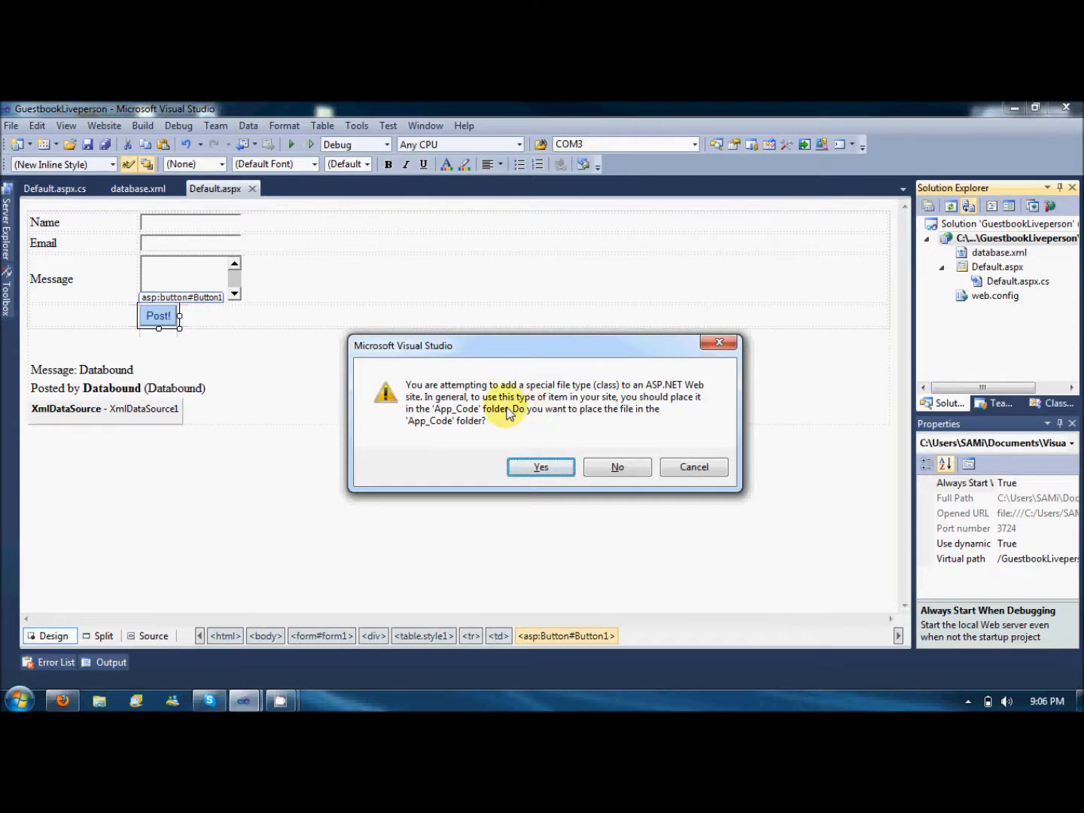
{"action": "mouse_move", "coordinate": [487, 440]}
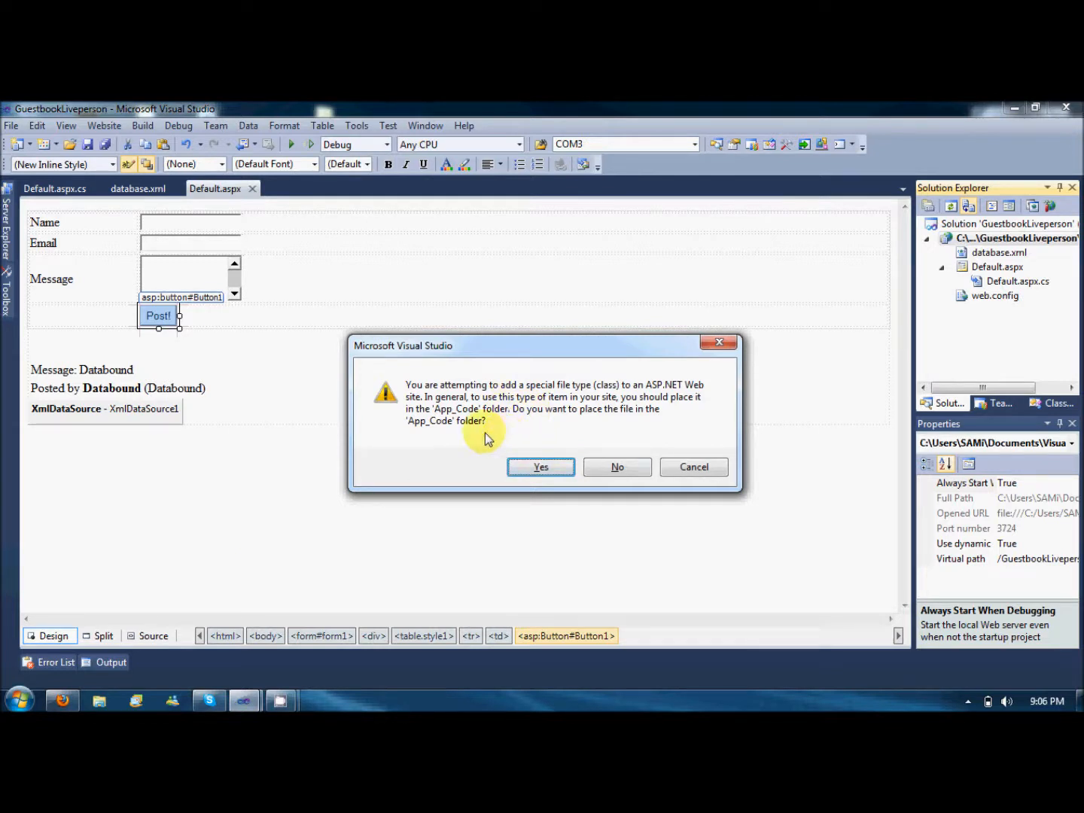
{"action": "left_click", "coordinate": [538, 467]}
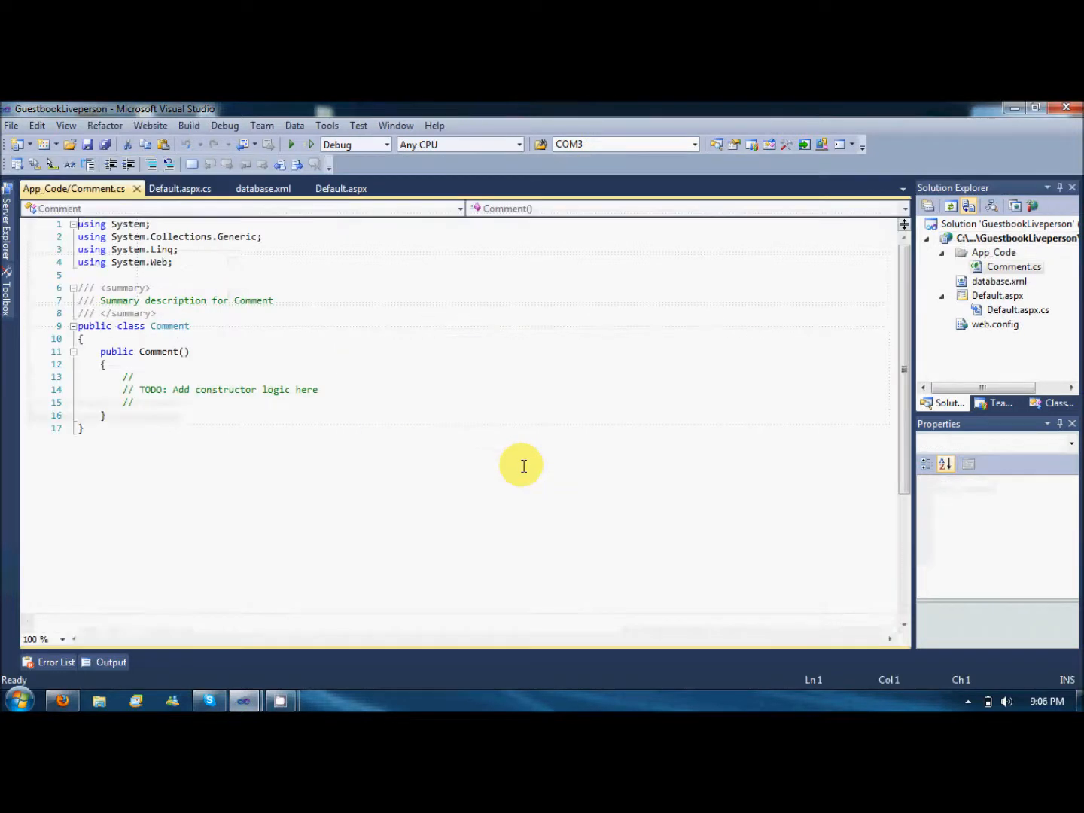
{"action": "mouse_move", "coordinate": [272, 379]}
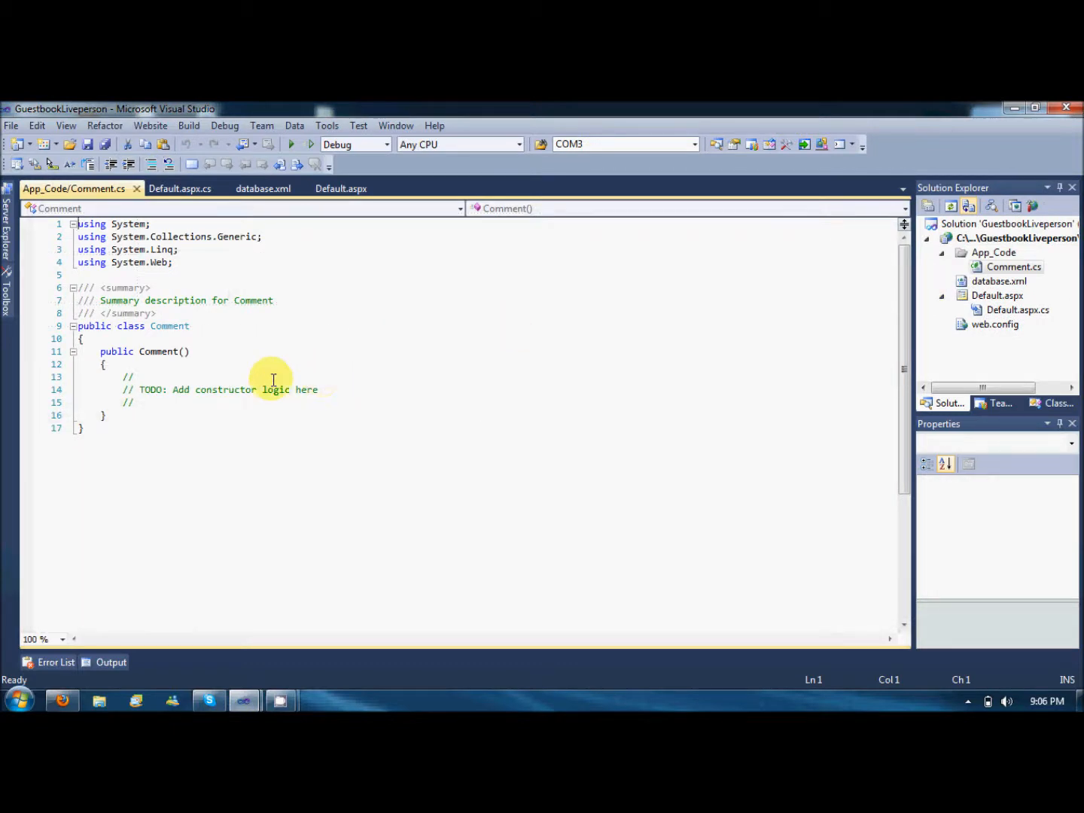
Replace the placeholder comments with string Name, Email and Message properties via the prop snippet, then close Comment.cs.
{"action": "left_click_drag", "start_coordinate": [271, 377], "coordinate": [147, 402]}
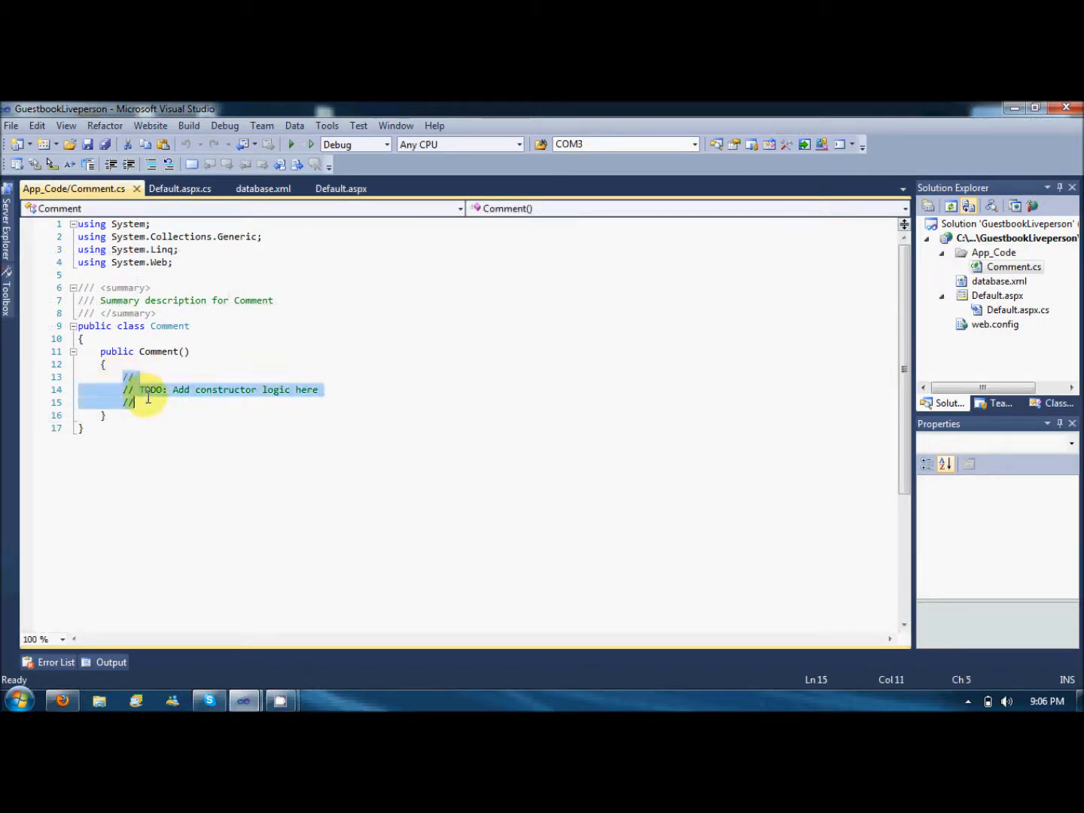
{"action": "type", "text": "pro"}
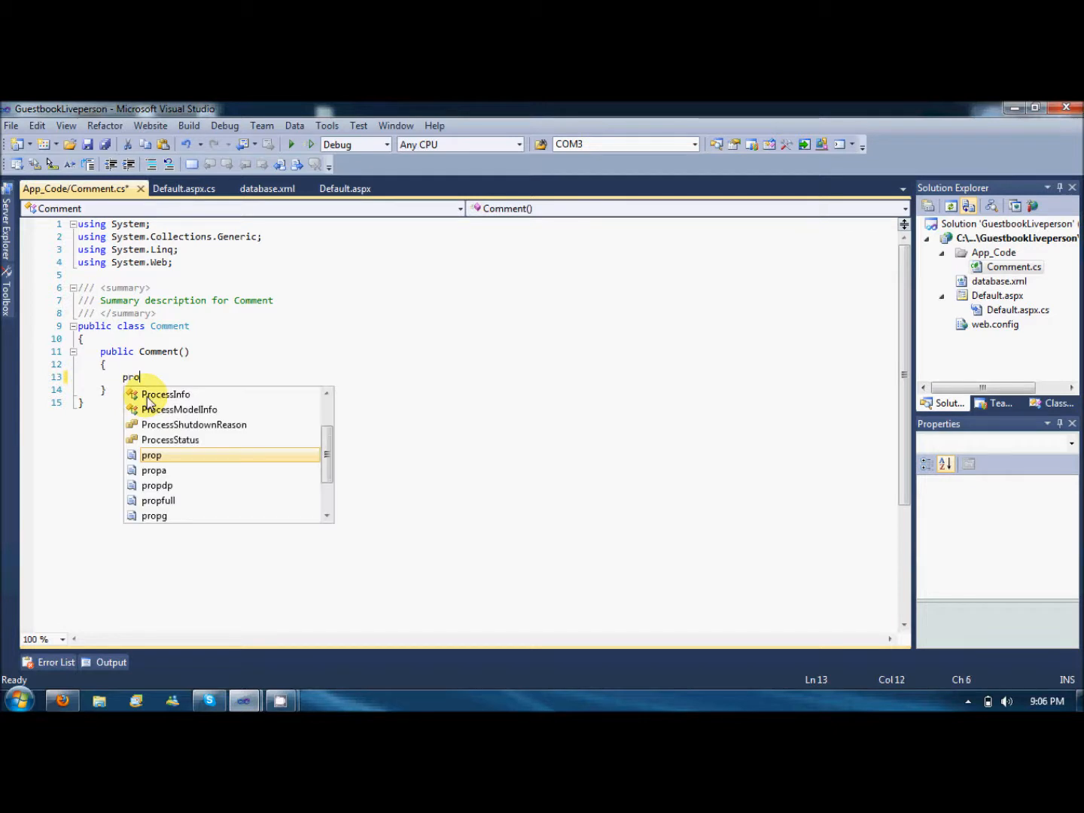
{"action": "key", "text": "Tab"}
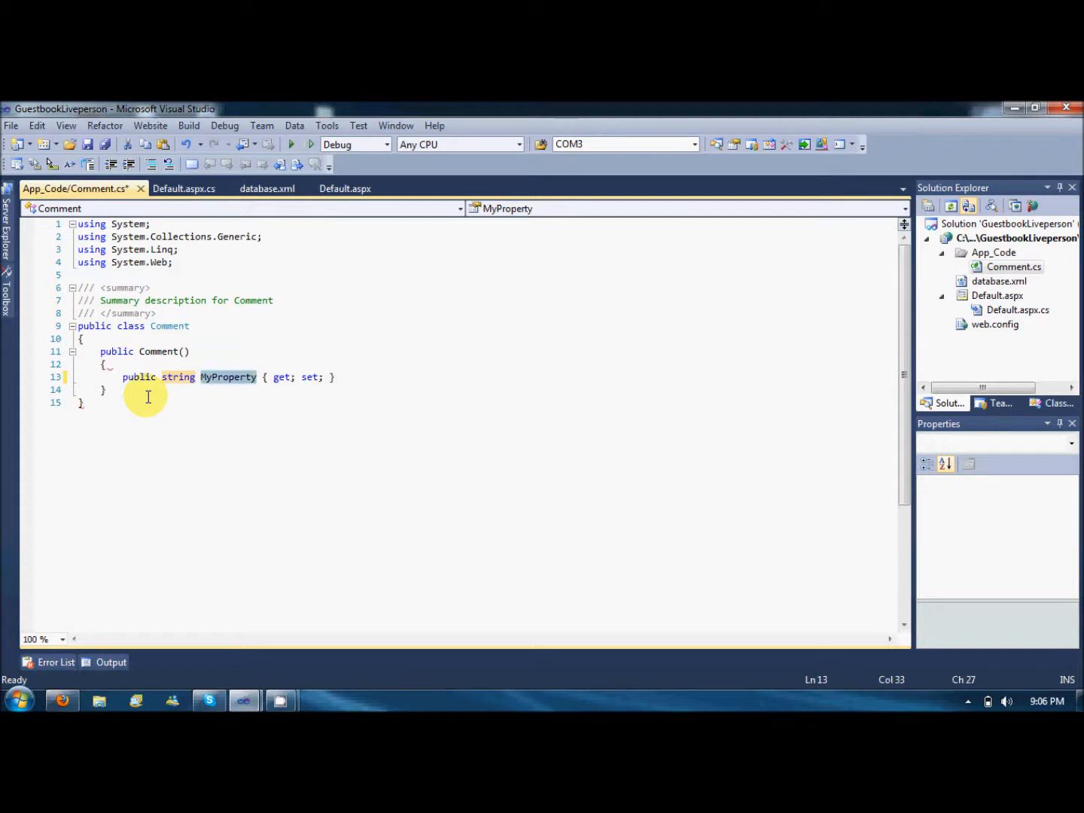
{"action": "type", "text": "Name"}
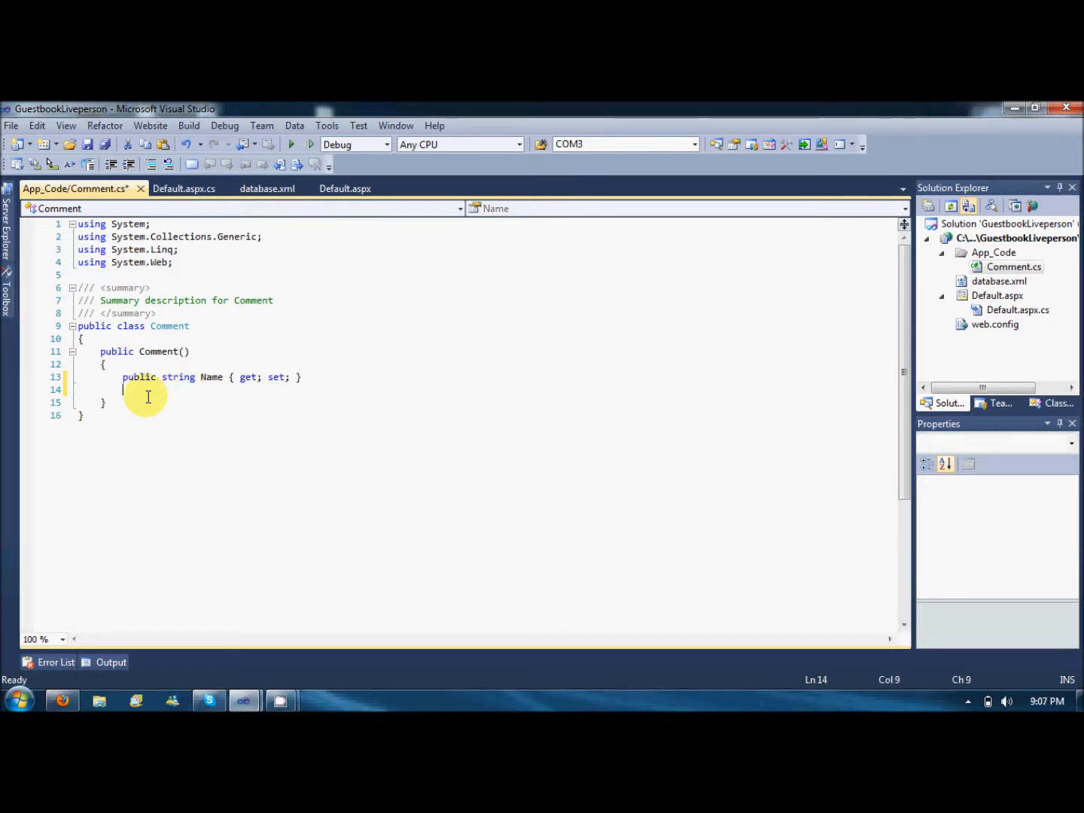
{"action": "type", "text": "prop"}
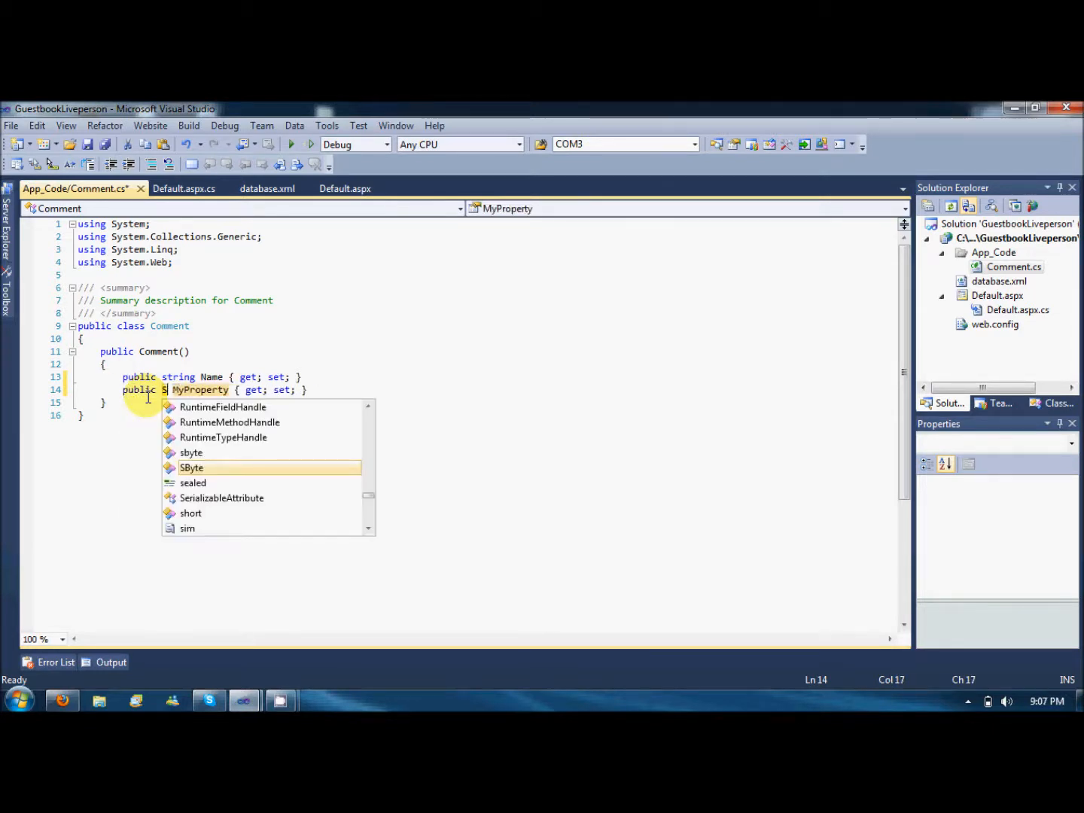
{"action": "type", "text": "t"}
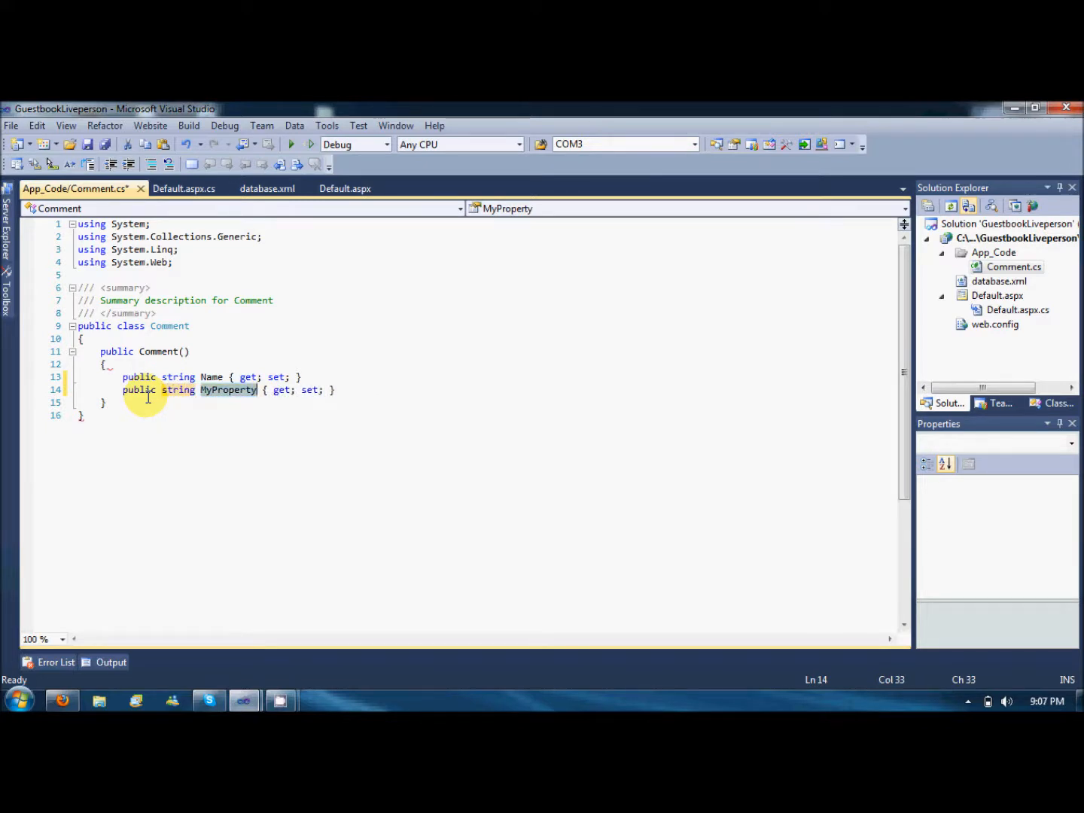
{"action": "type", "text": "Email"}
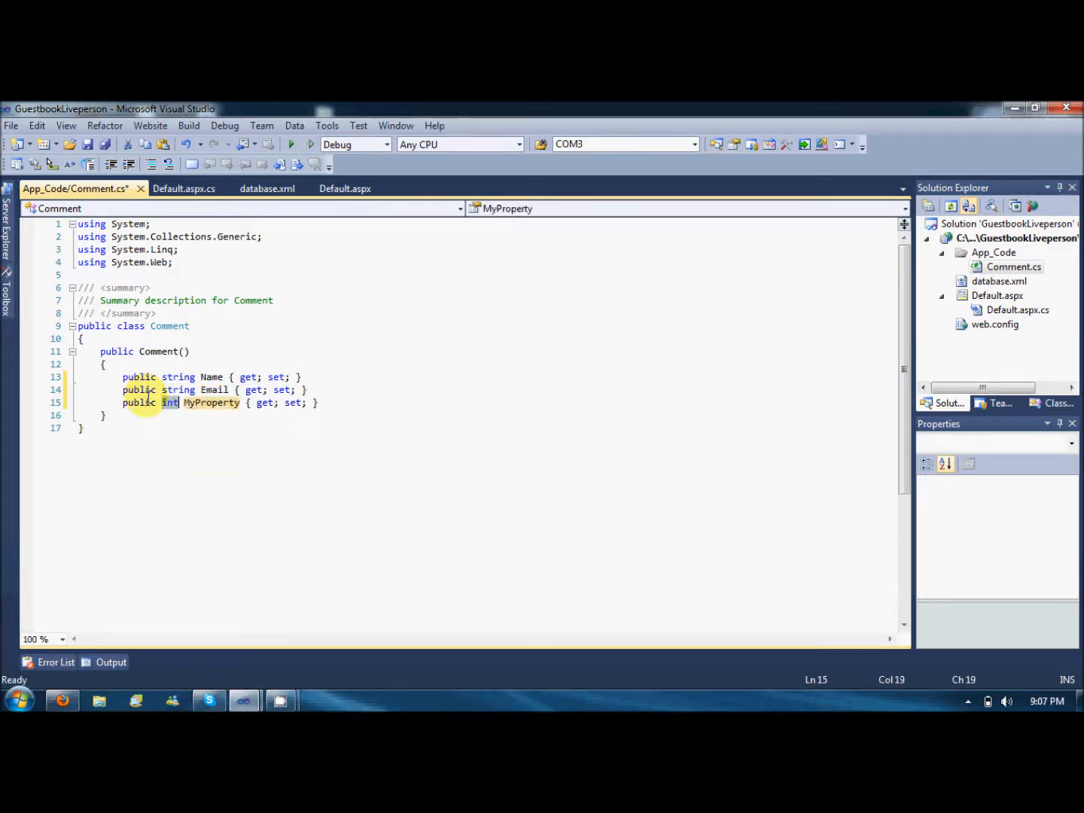
{"action": "type", "text": "string"}
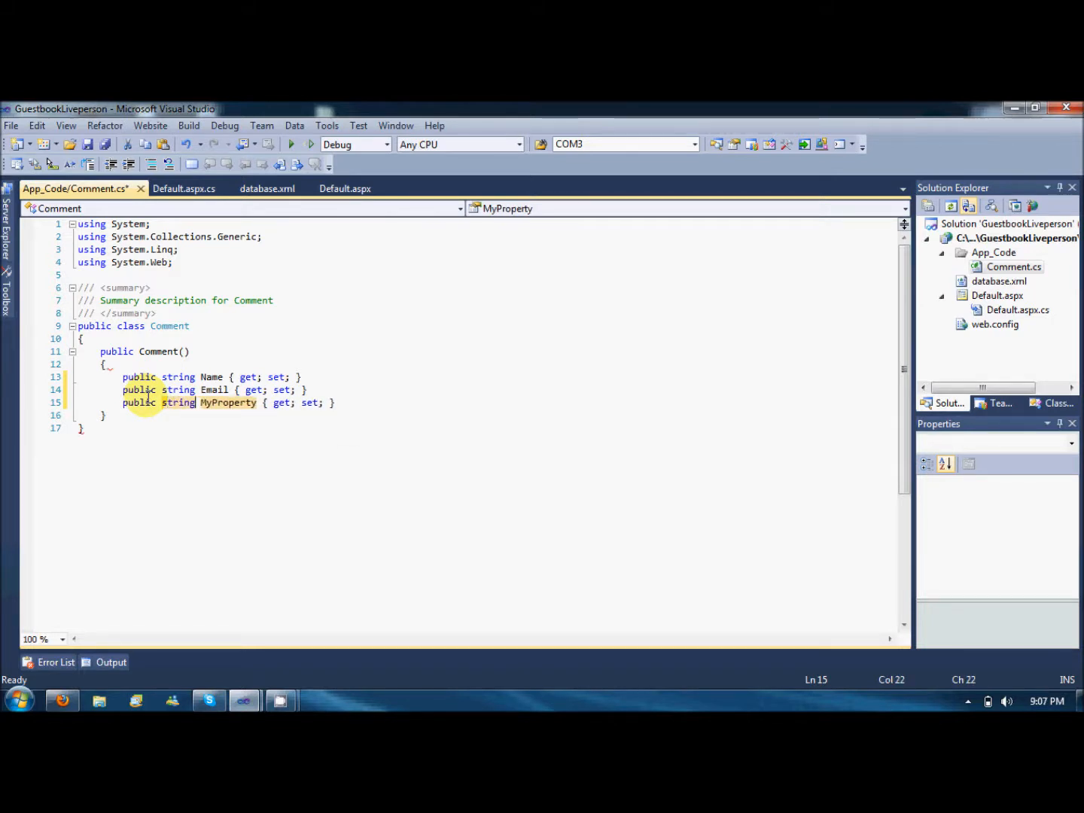
{"action": "type", "text": "Message"}
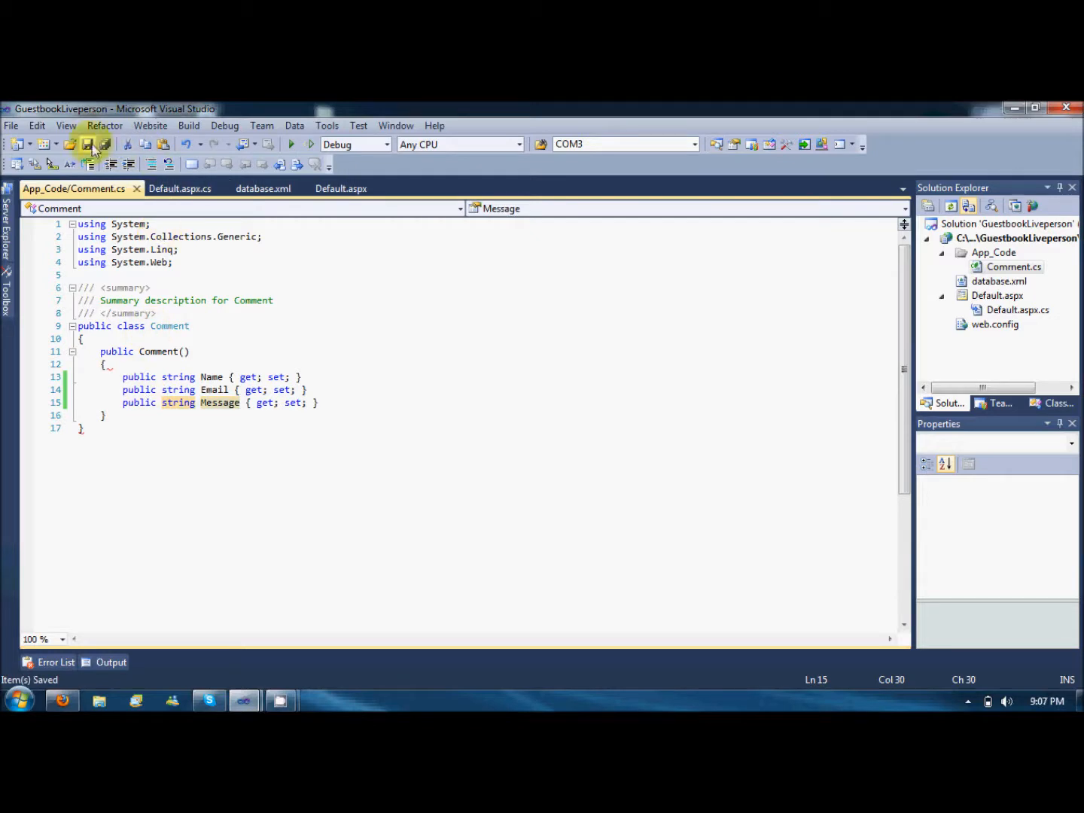
{"action": "left_click", "coordinate": [341, 188]}
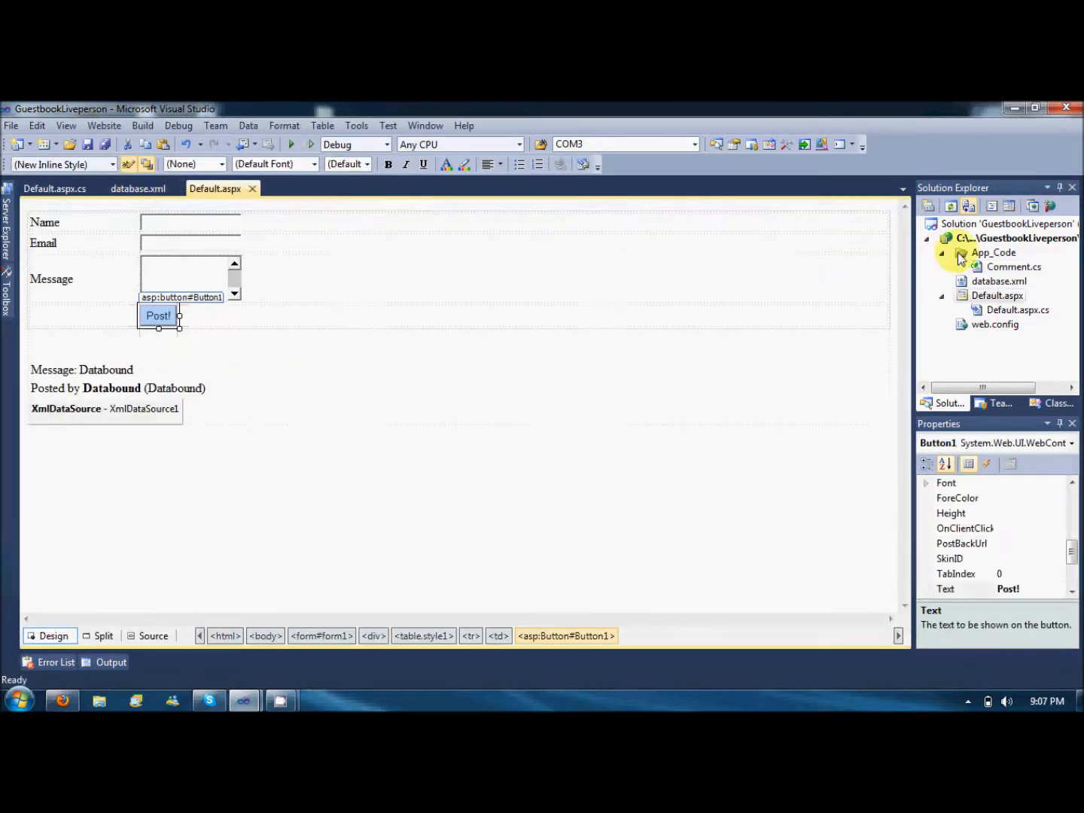
Add a new Class item named AdminFunctions.cs to the App_Code folder from Solution Explorer.
{"action": "right_click", "coordinate": [995, 253]}
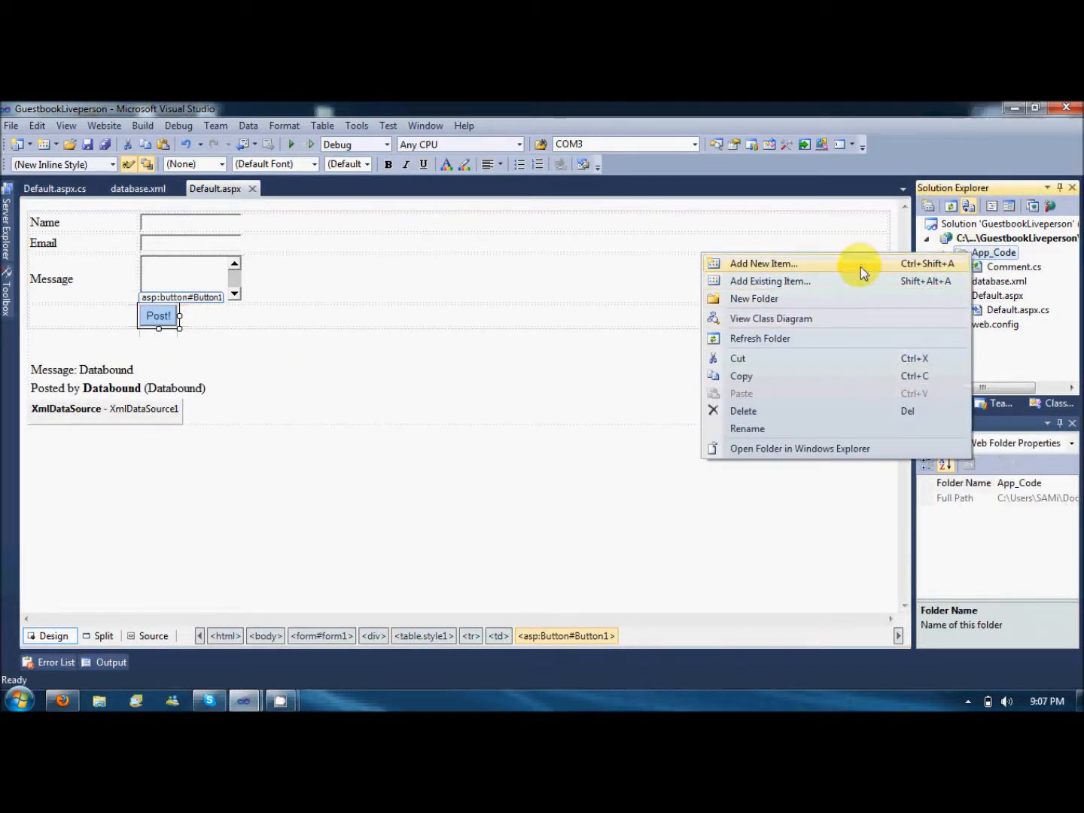
{"action": "left_click", "coordinate": [763, 263]}
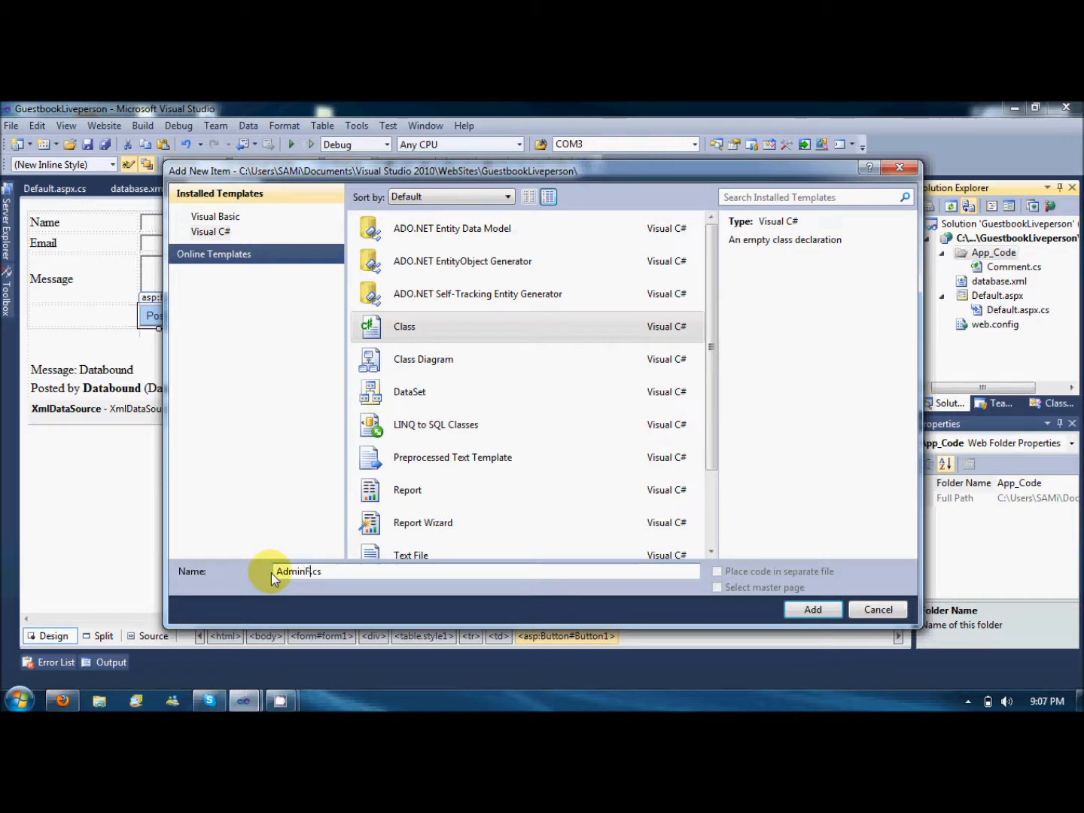
{"action": "left_click", "coordinate": [813, 609]}
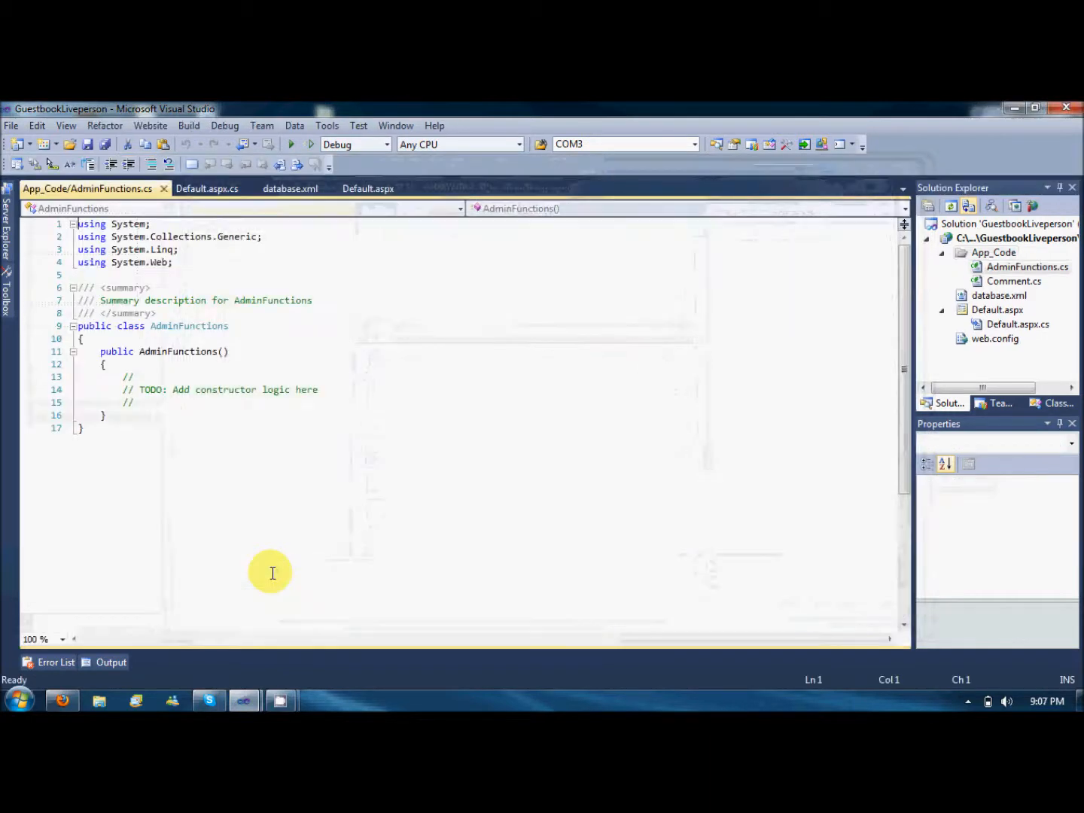
Replace the constructor comments with a public List<Comment> ShowAllComments() method signature and opening brace.
{"action": "left_click", "coordinate": [123, 377]}
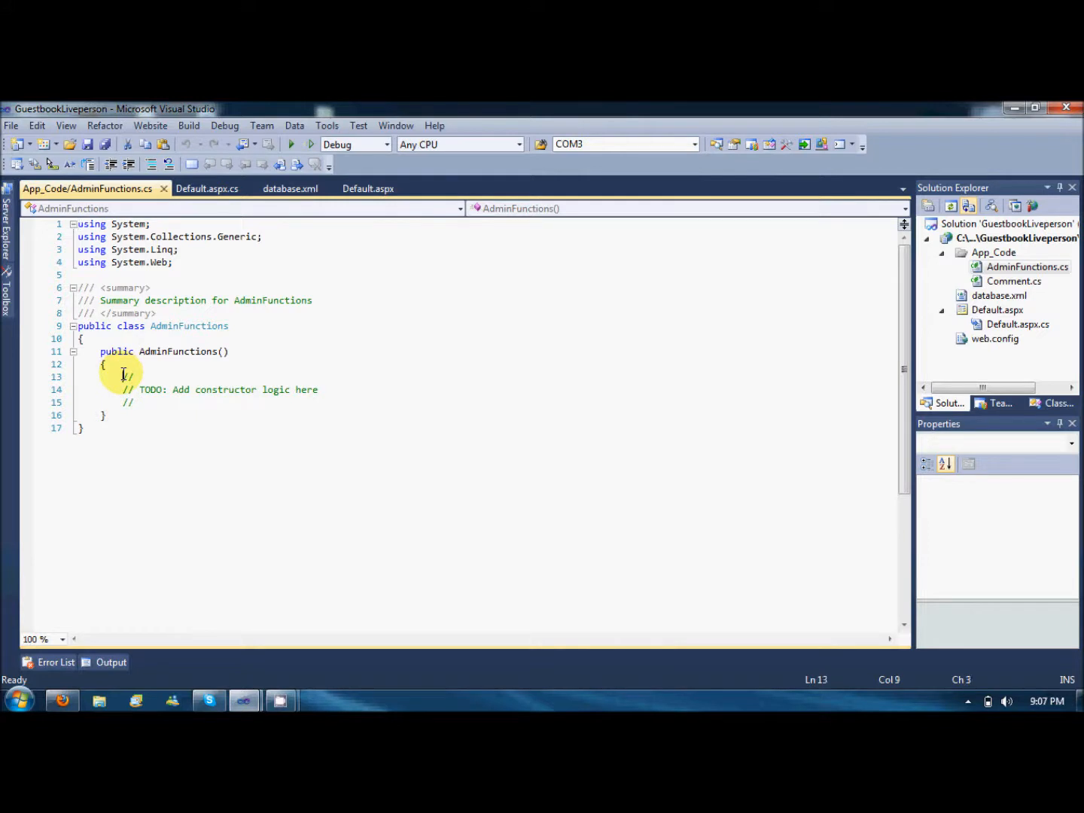
{"action": "left_click_drag", "start_coordinate": [124, 376], "coordinate": [136, 402]}
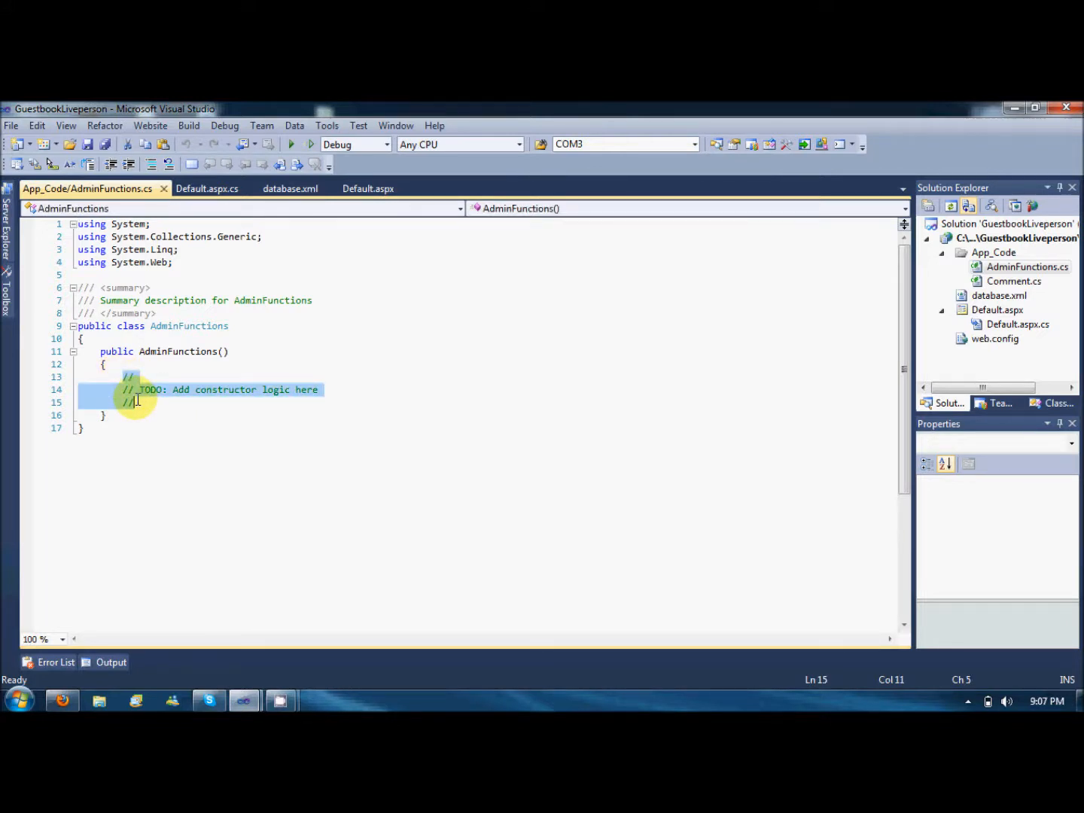
{"action": "type", "text": "public StaticSiteMapProvider"}
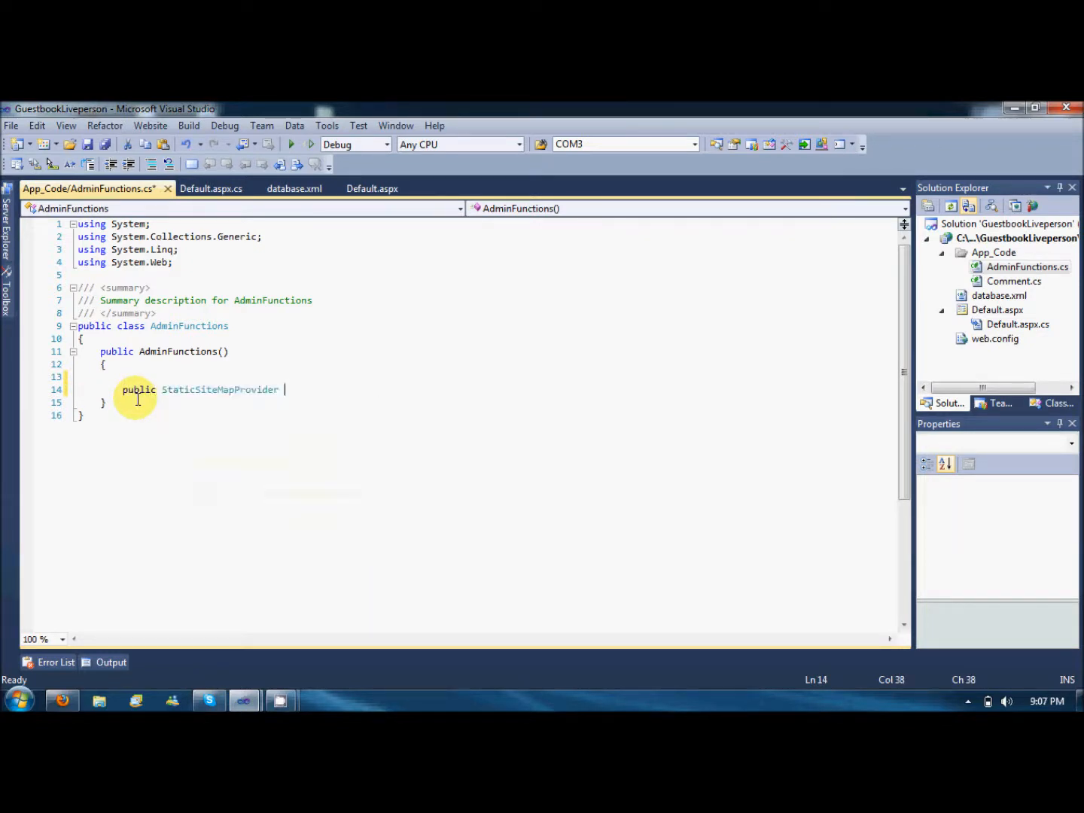
{"action": "key", "text": "Backspace"}
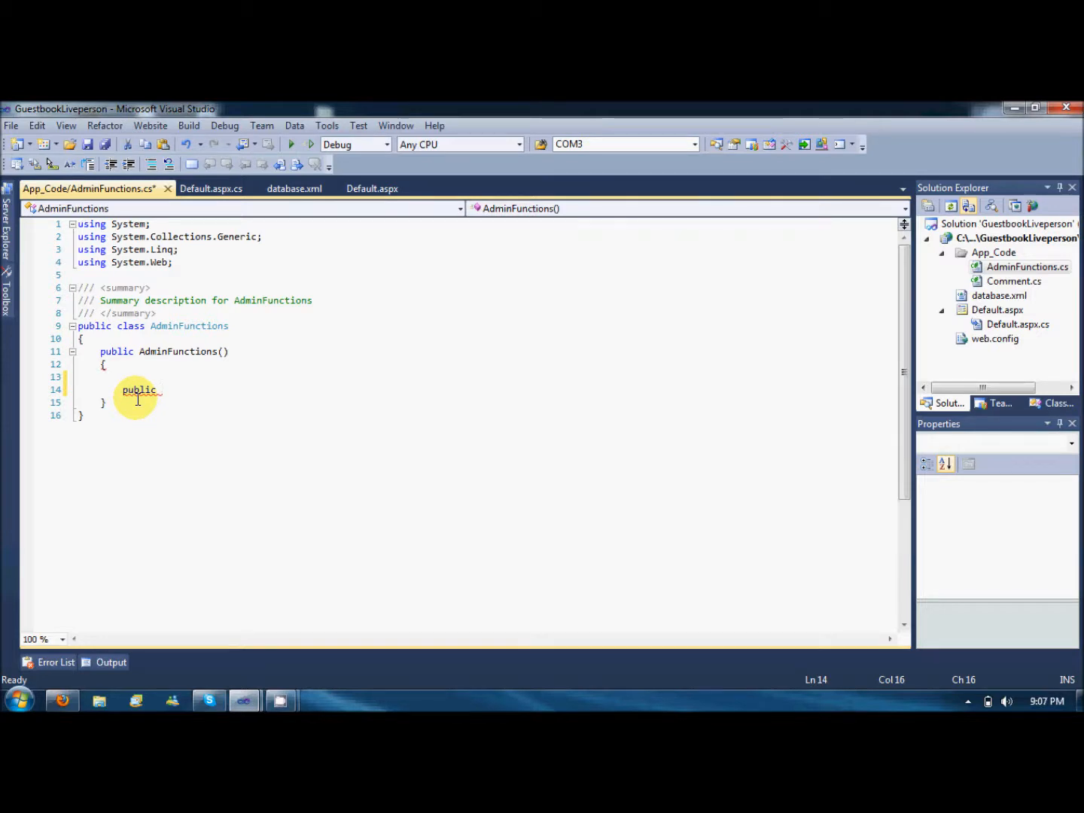
{"action": "type", "text": "stat"}
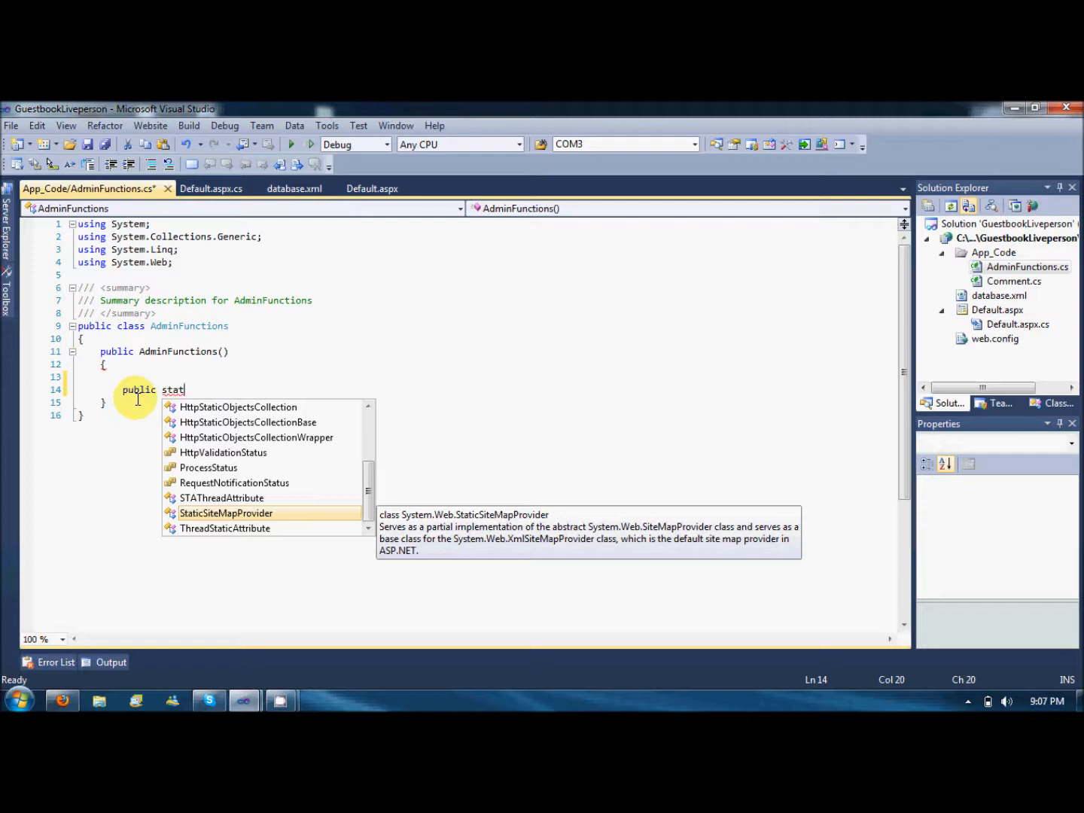
{"action": "key", "text": "BackSpace"}
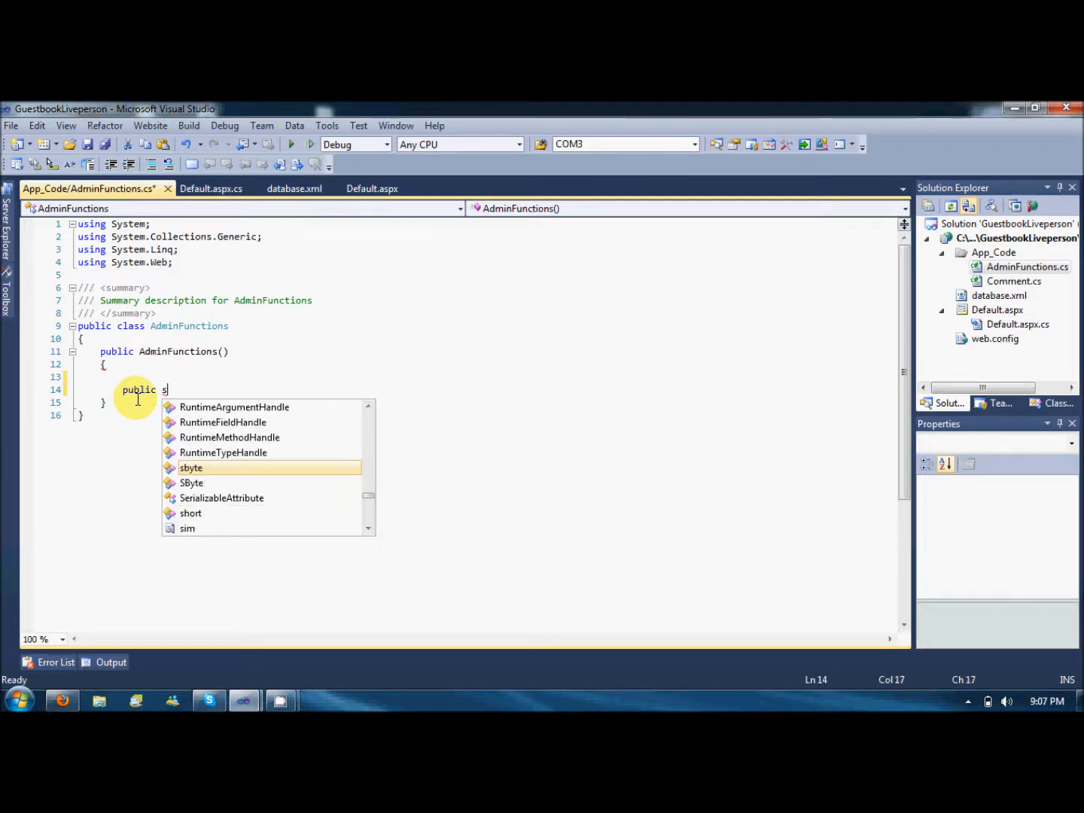
{"action": "key", "text": "backspace"}
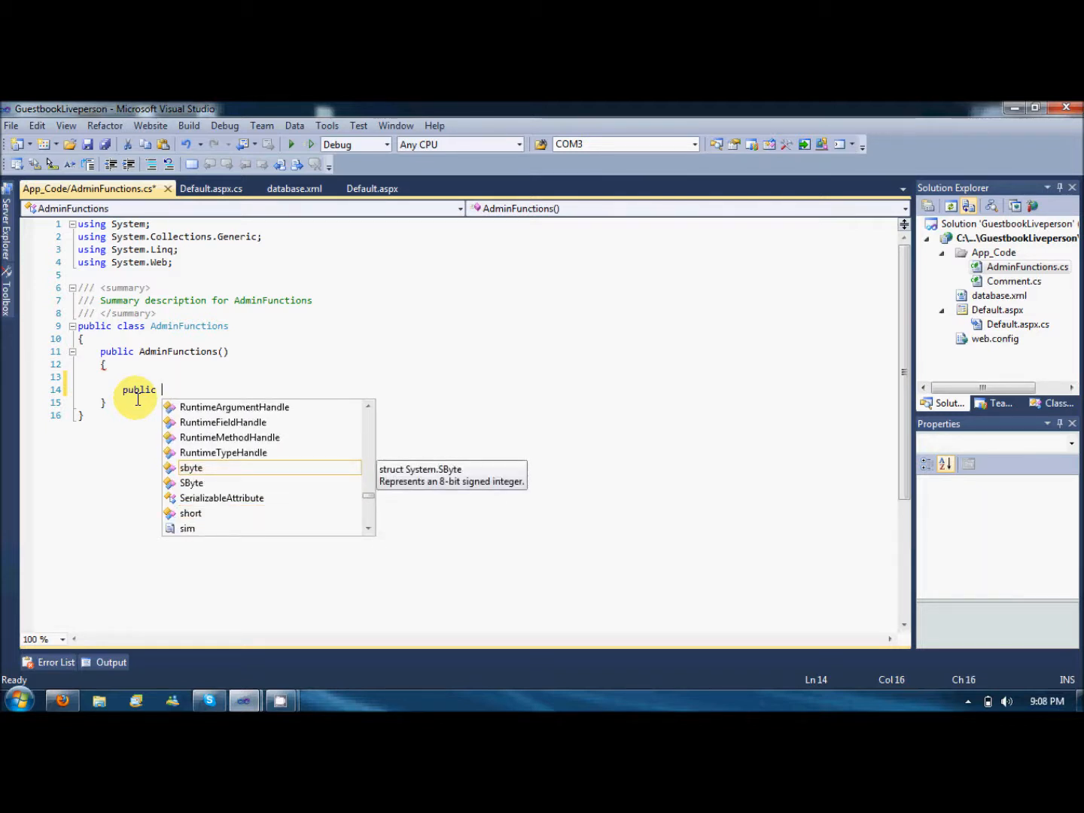
{"action": "type", "text": "List"}
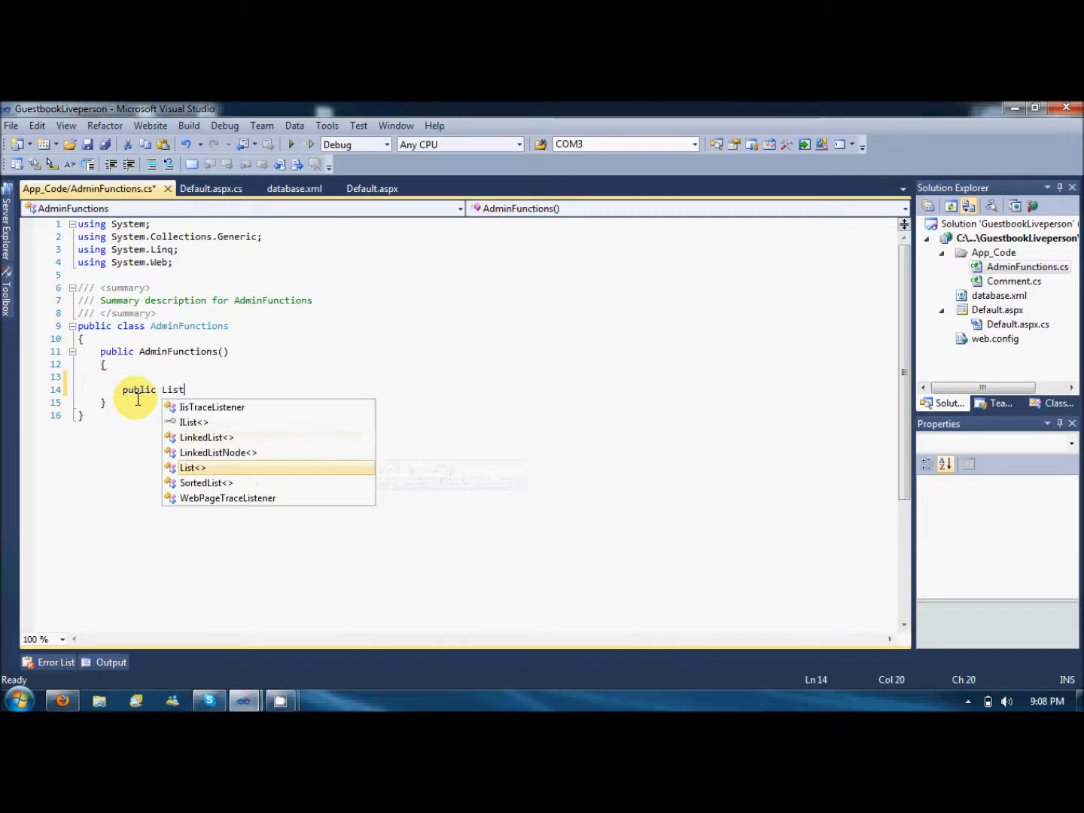
{"action": "type", "text": "<"}
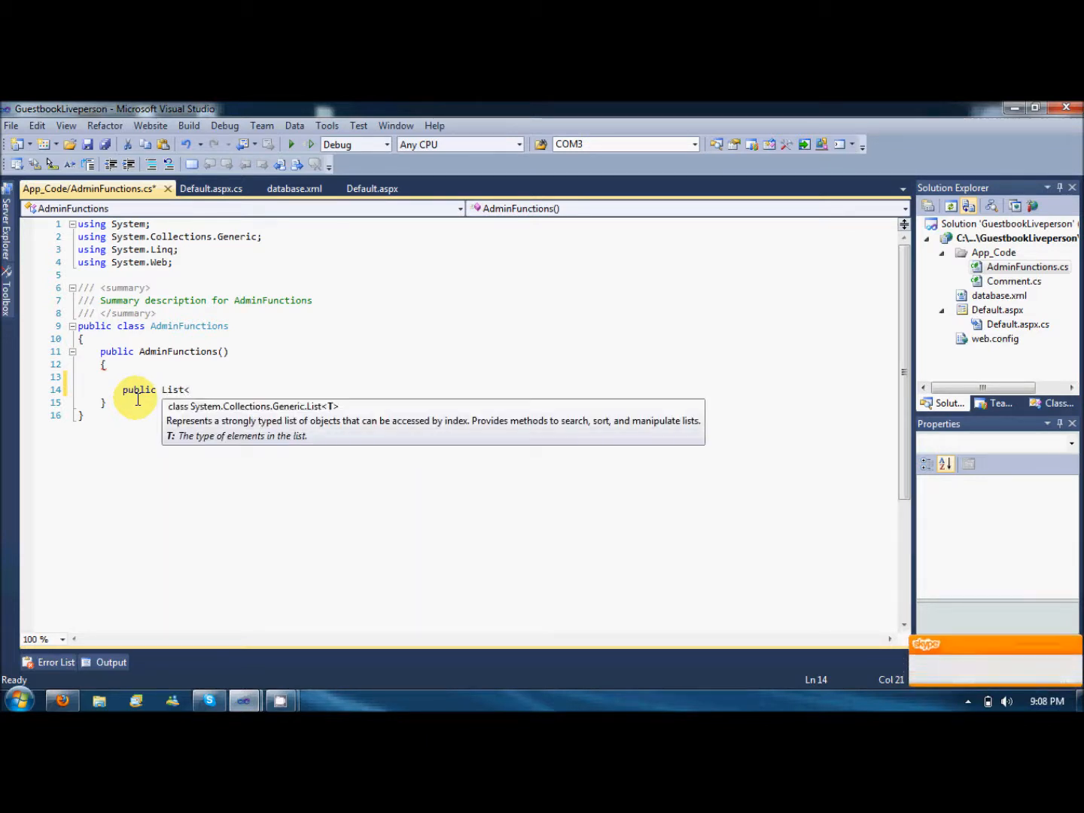
{"action": "type", "text": "Comment>"}
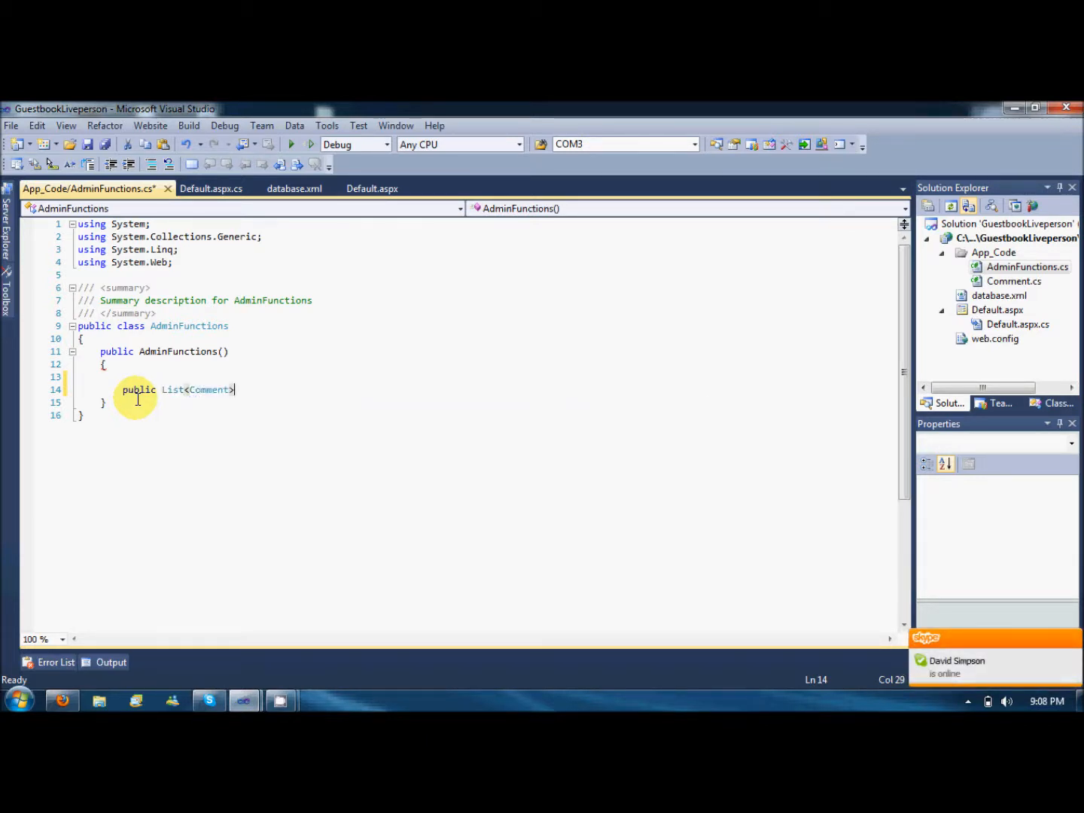
{"action": "type", "text": "Show"}
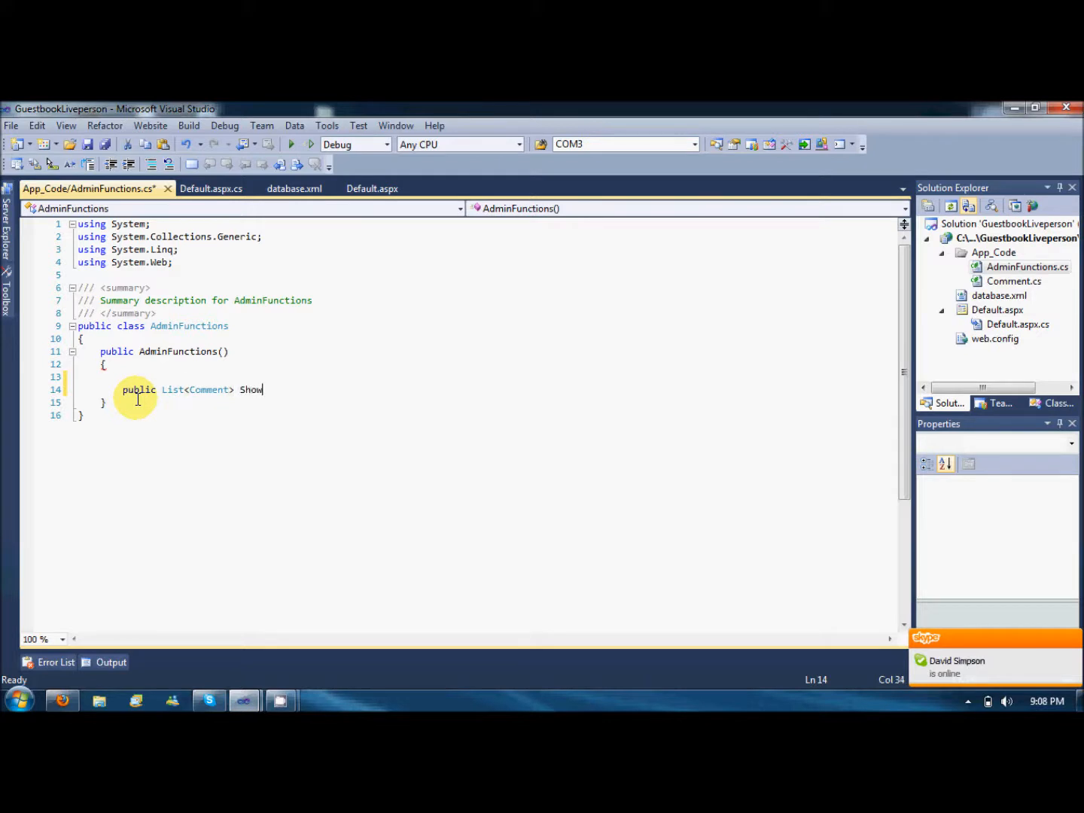
{"action": "type", "text": "AllCom"}
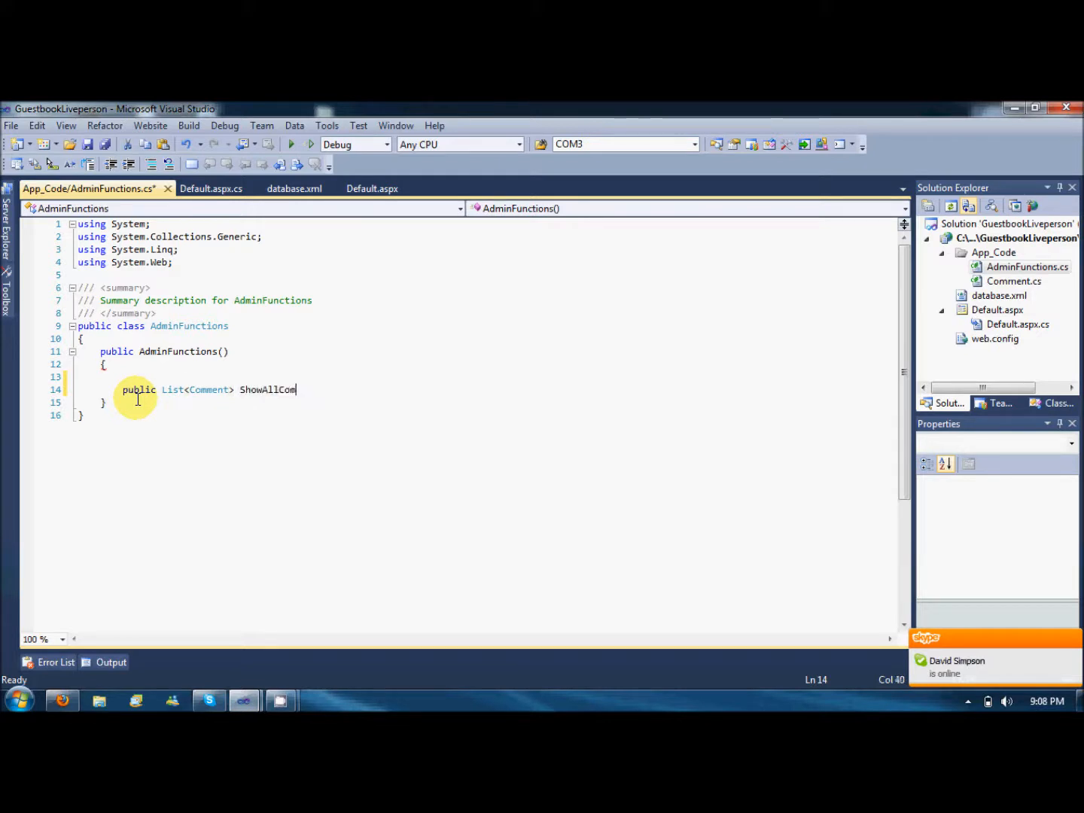
{"action": "type", "text": "ments()"}
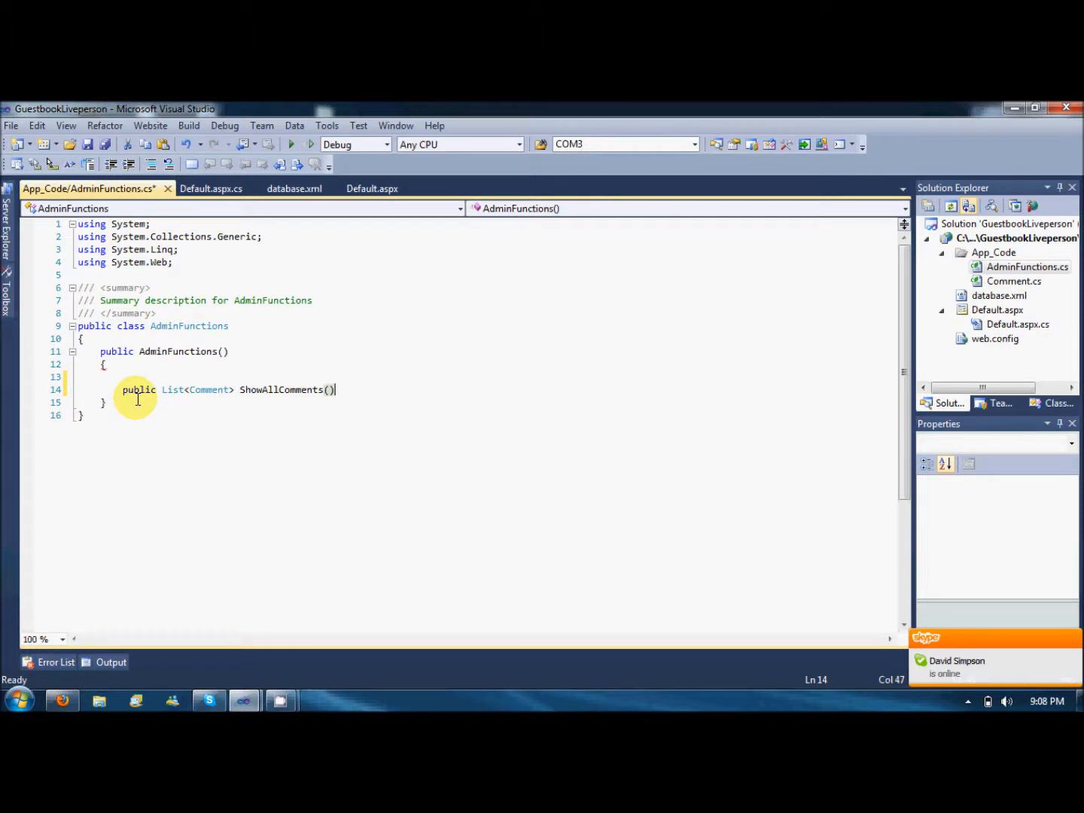
{"action": "type", "text": "{"}
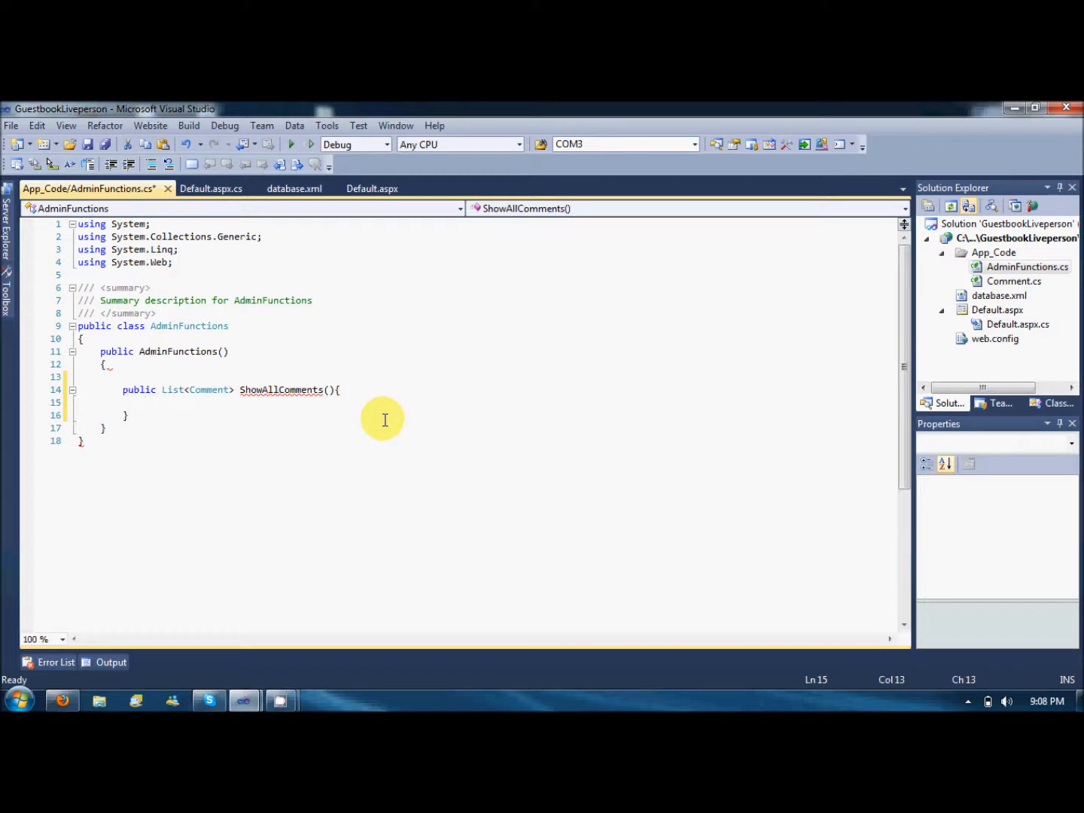
Declare List<Comment> lstComments = new List<Comment>(); inside the method and move to the file top.
{"action": "type", "text": "List<C"}
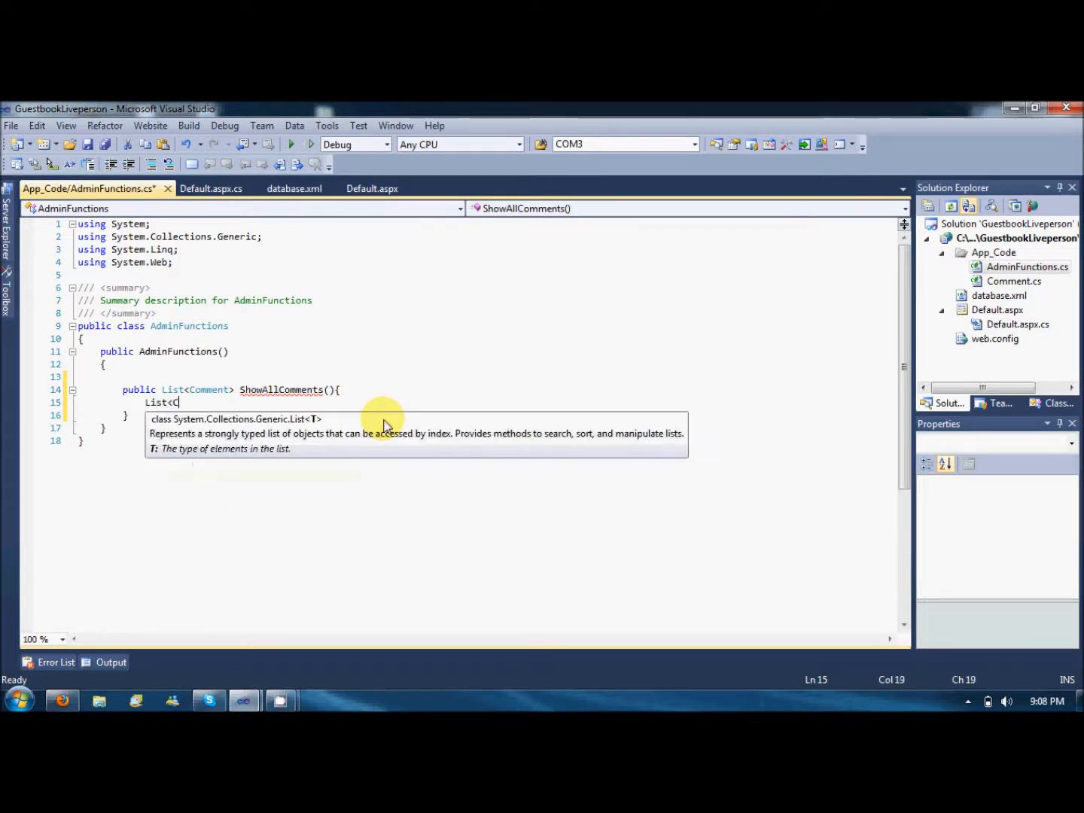
{"action": "type", "text": "omment>"}
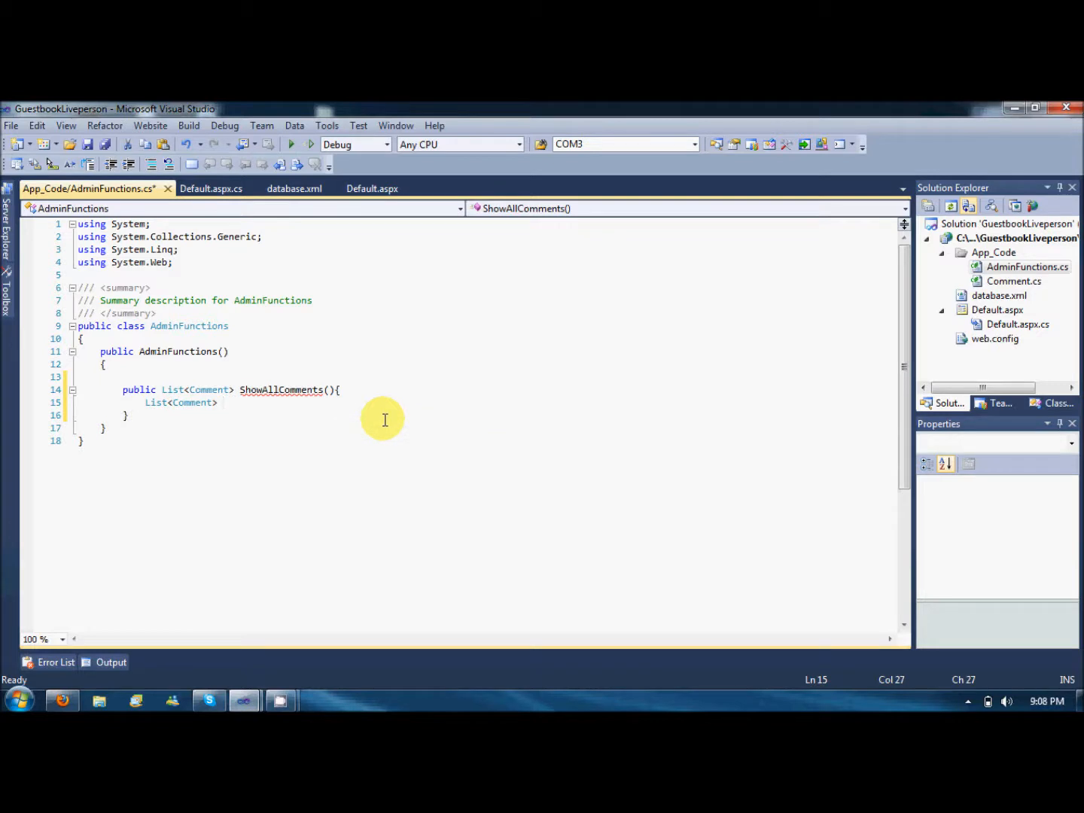
{"action": "type", "text": "lst"}
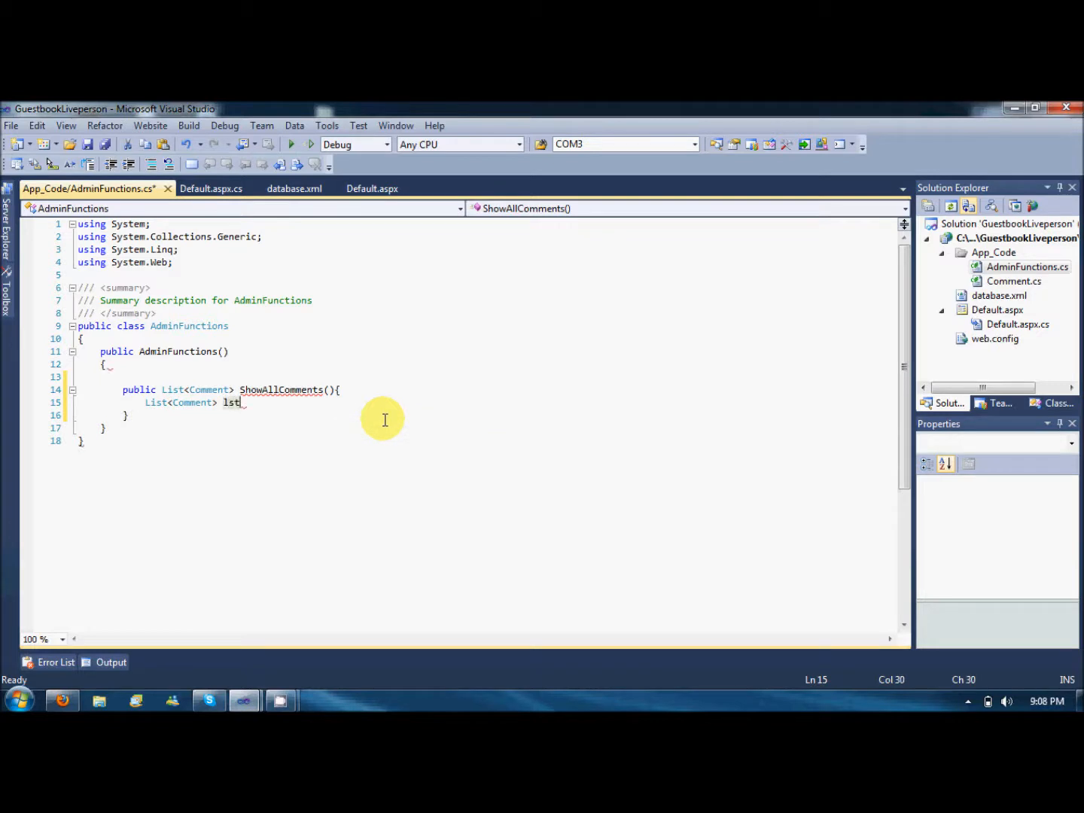
{"action": "type", "text": "Comment"}
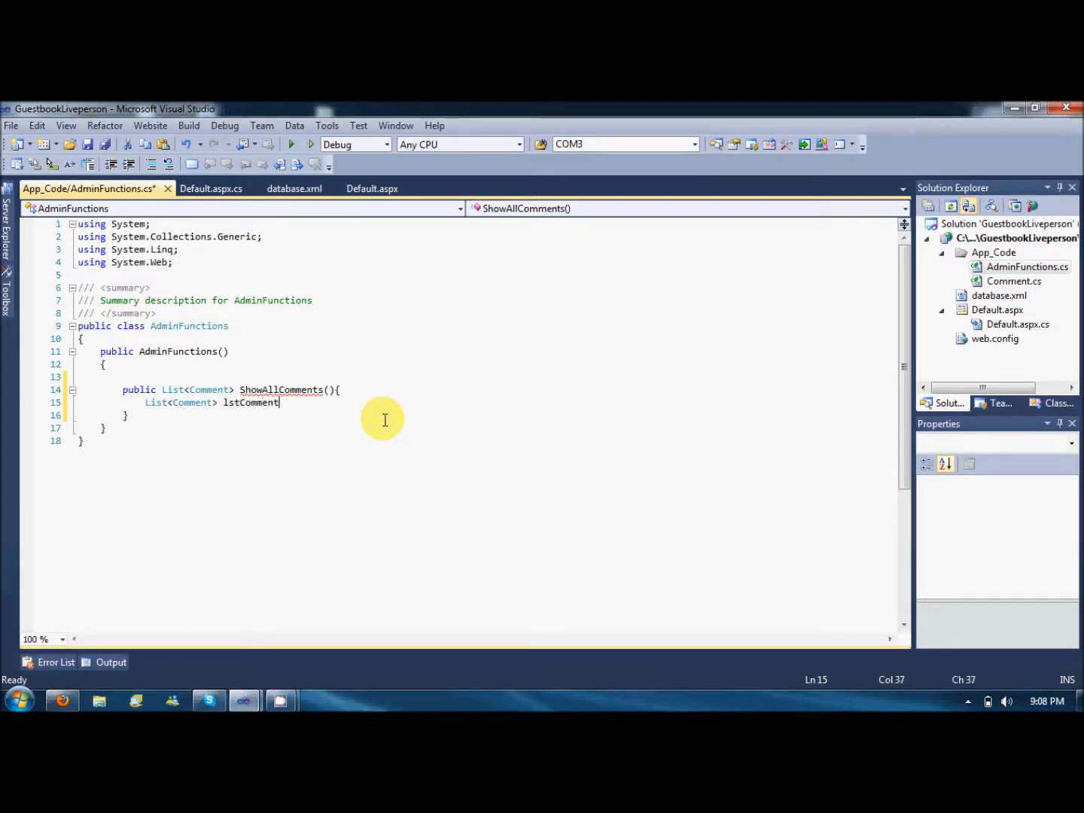
{"action": "type", "text": "= new List<"}
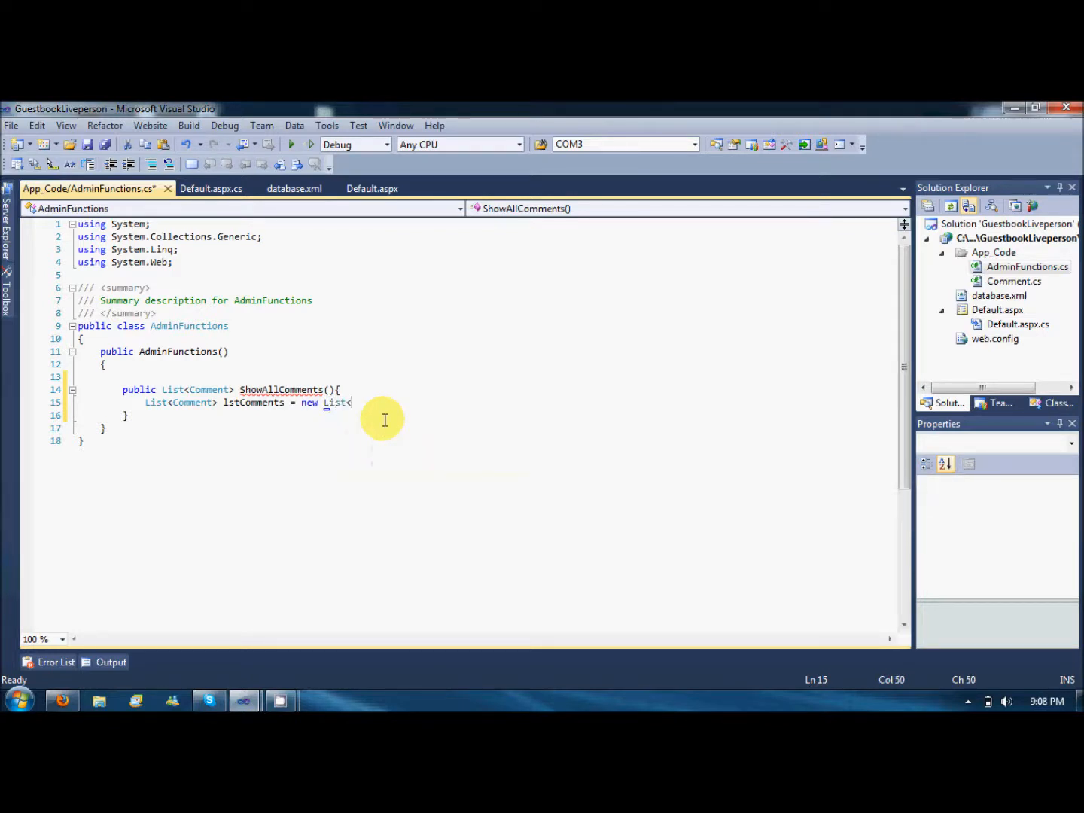
{"action": "type", "text": "co"}
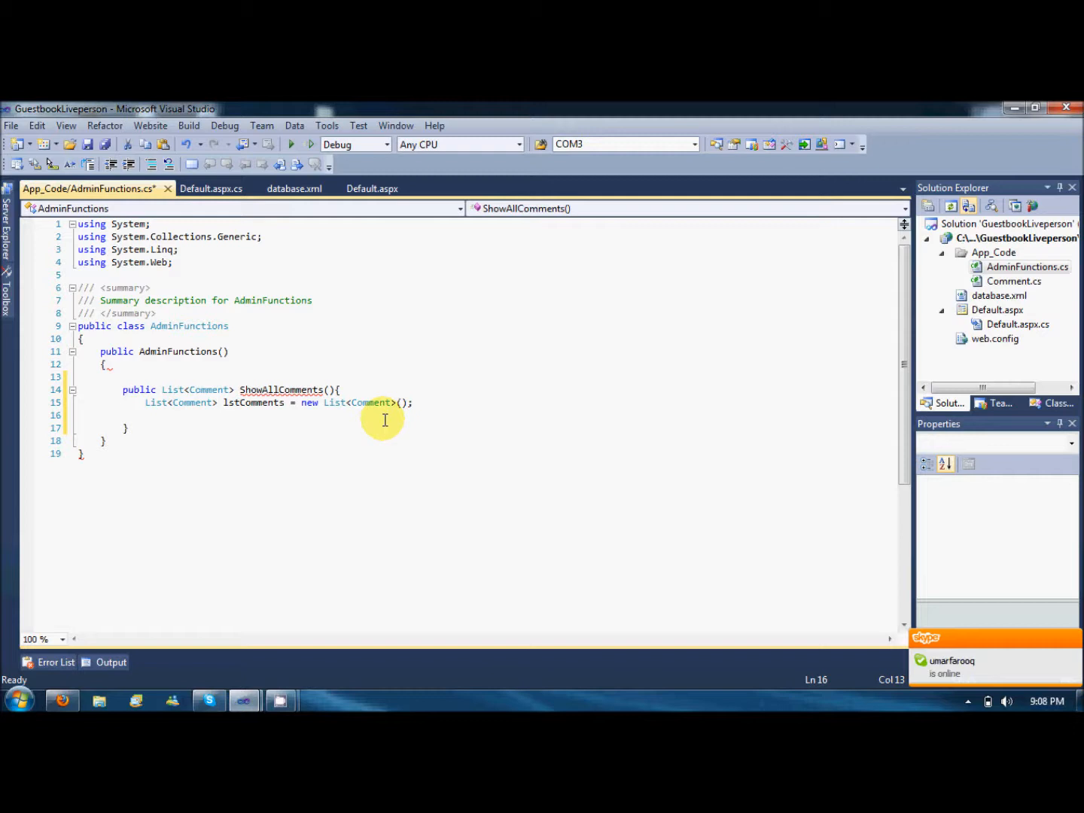
{"action": "left_click", "coordinate": [146, 299]}
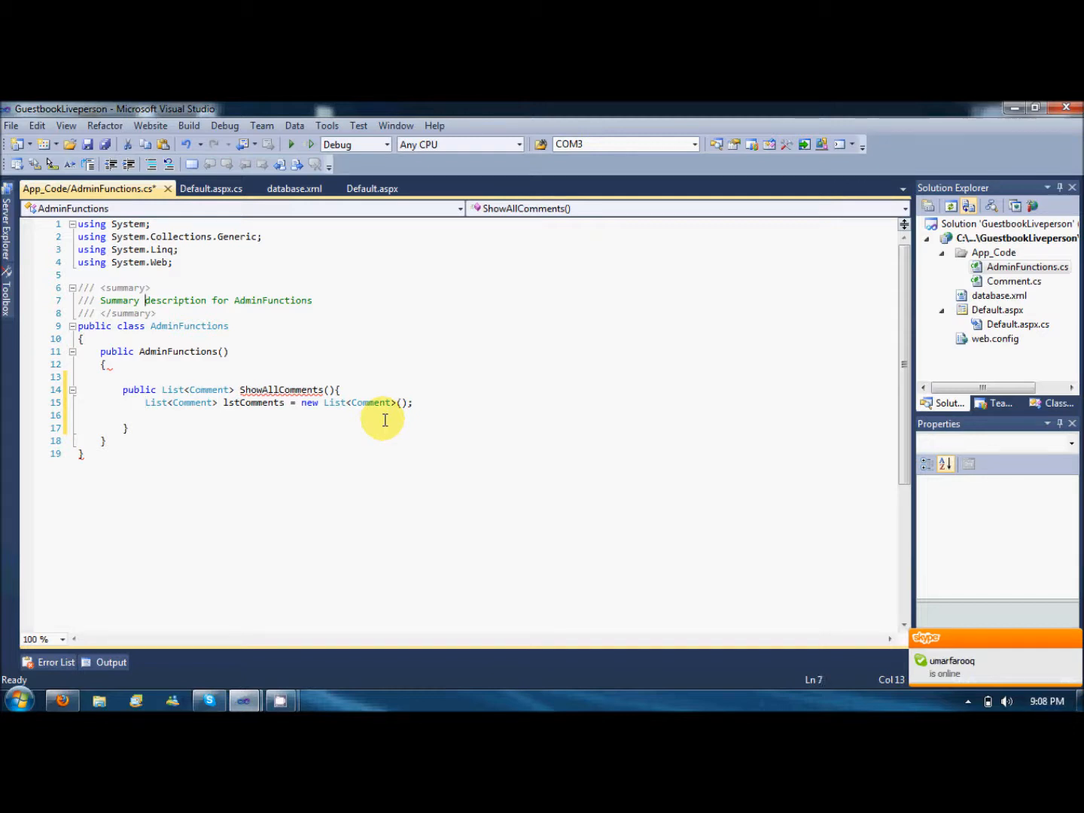
Add using System.Xml.Linq; and using System.IO; directives with IntelliSense.
{"action": "type", "text": "using System."}
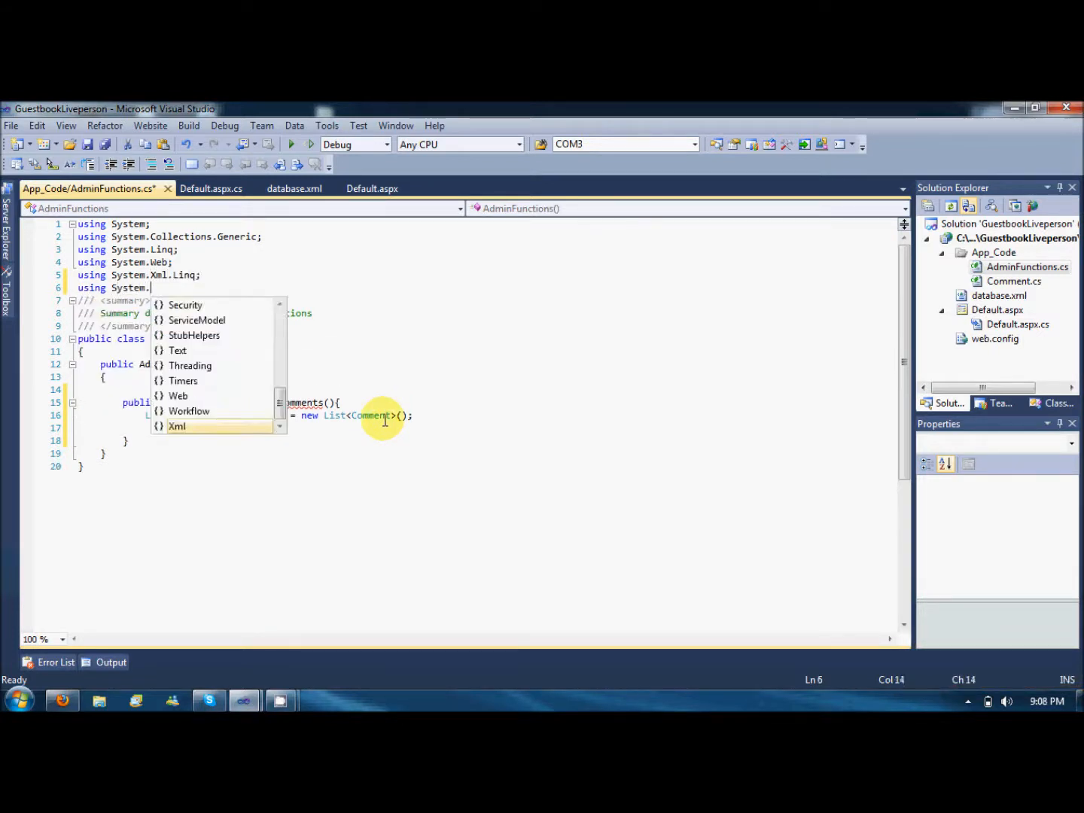
{"action": "type", "text": "Xml."}
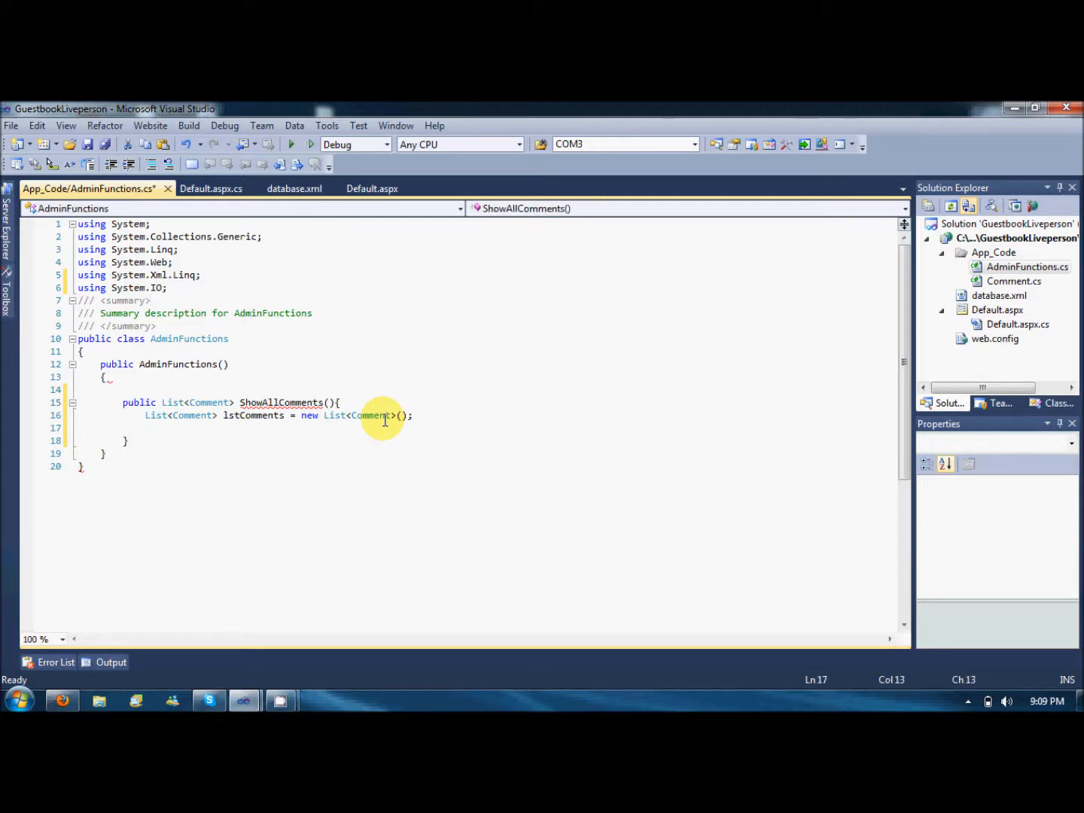
Start XDocument doc = XDocument.Load(, discarding mistaken Request and Response arguments.
{"action": "type", "text": "Xdco"}
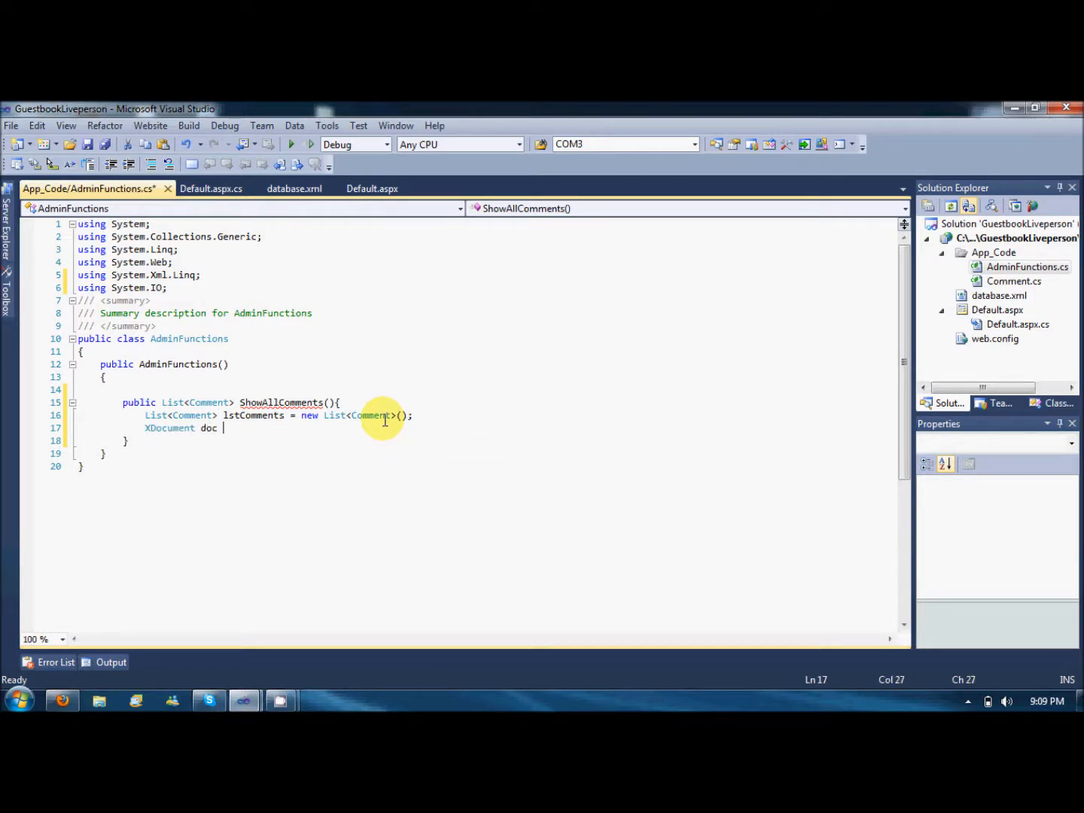
{"action": "type", "text": "= X"}
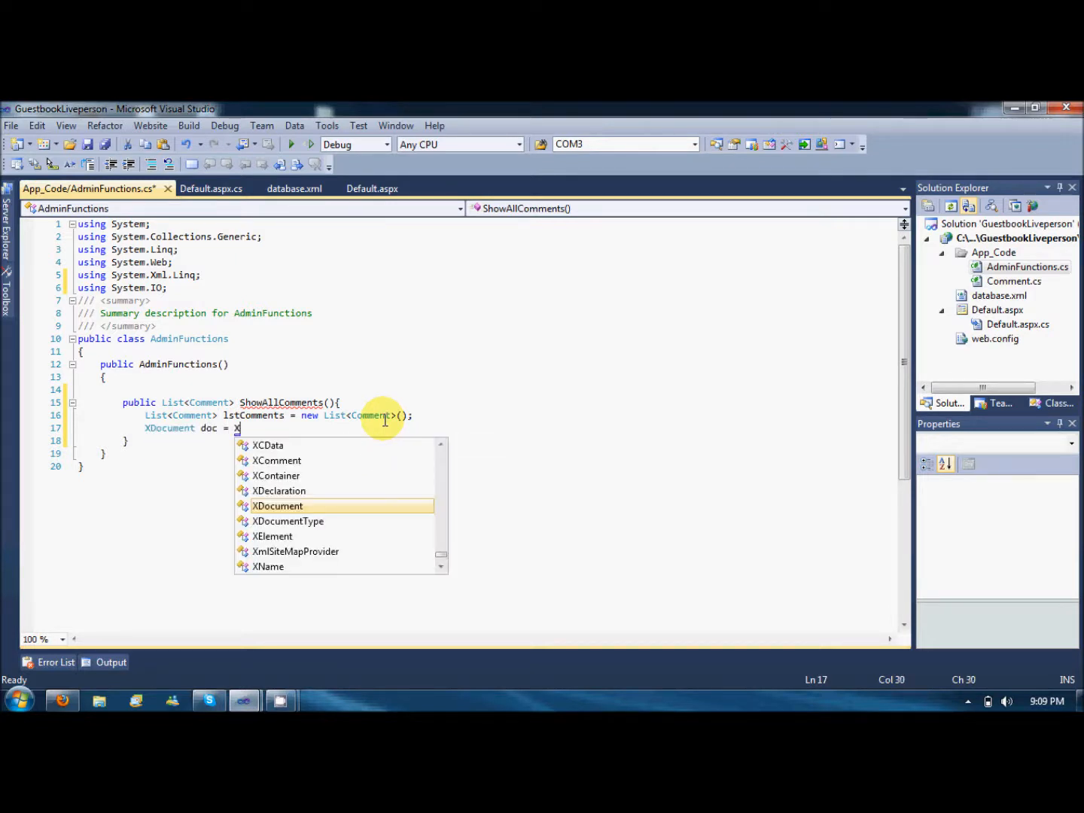
{"action": "type", "text": "Document.load(server"}
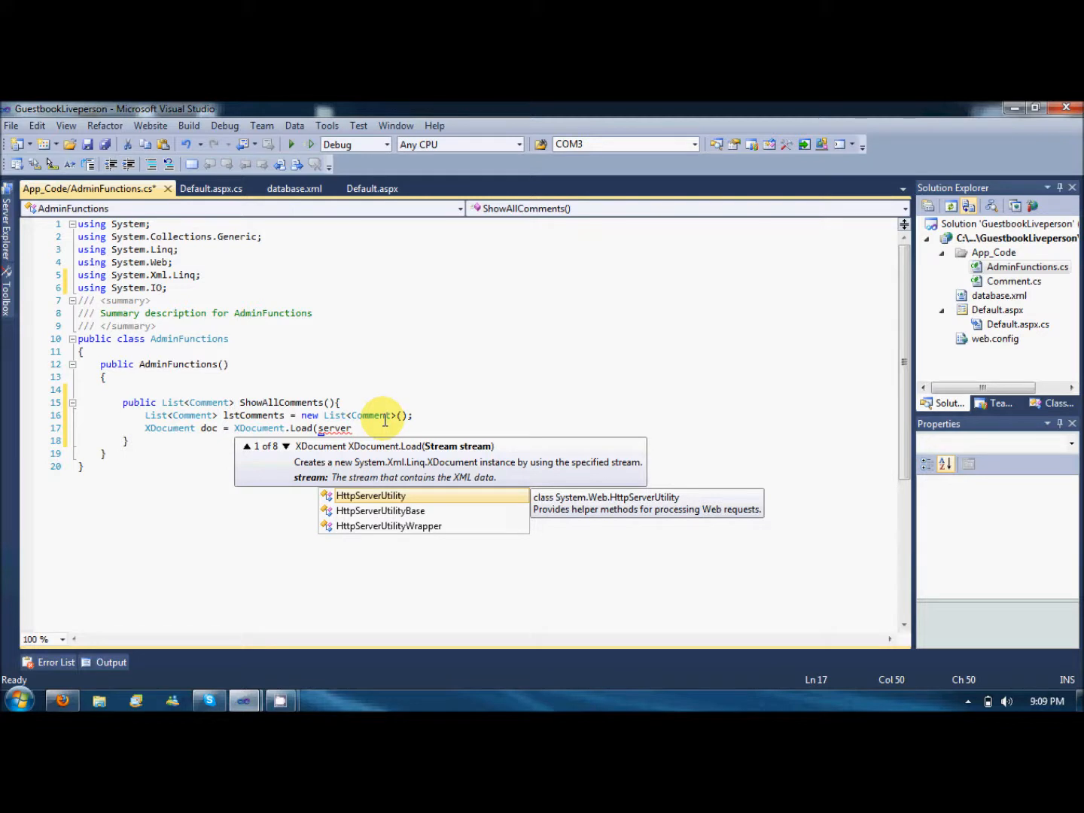
{"action": "type", "text": "Request"}
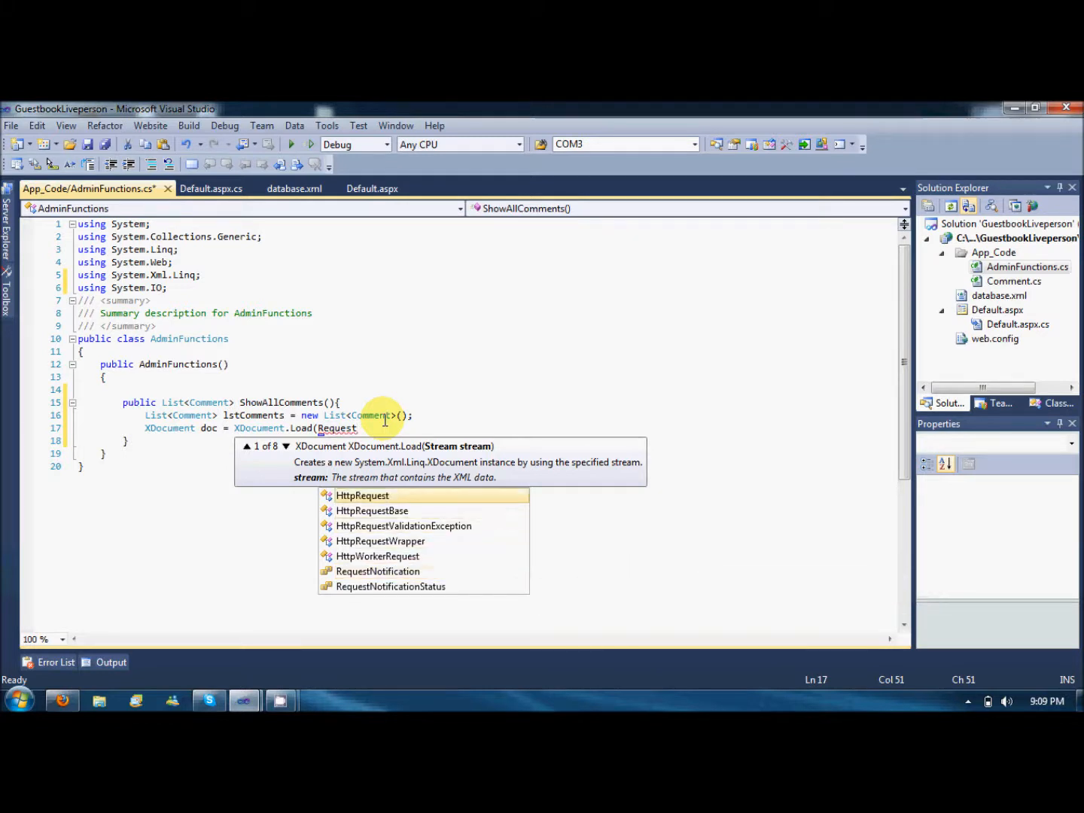
{"action": "key", "text": "backspace"}
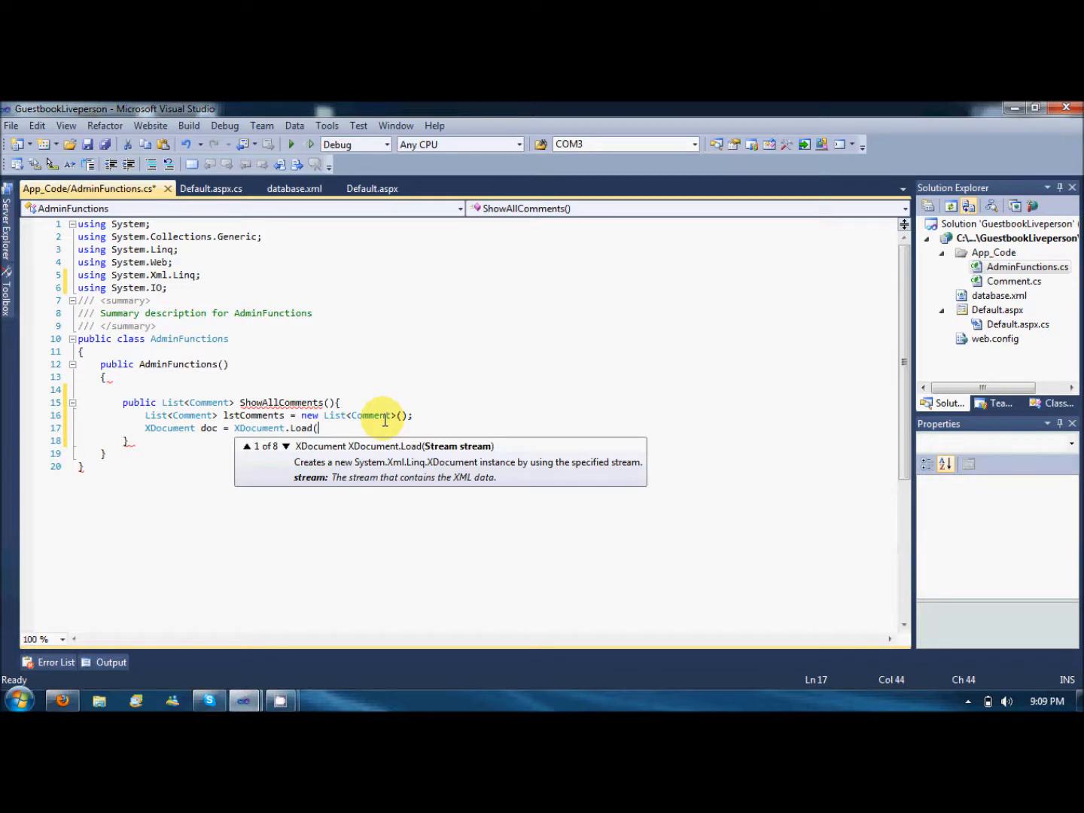
{"action": "type", "text": "Response."}
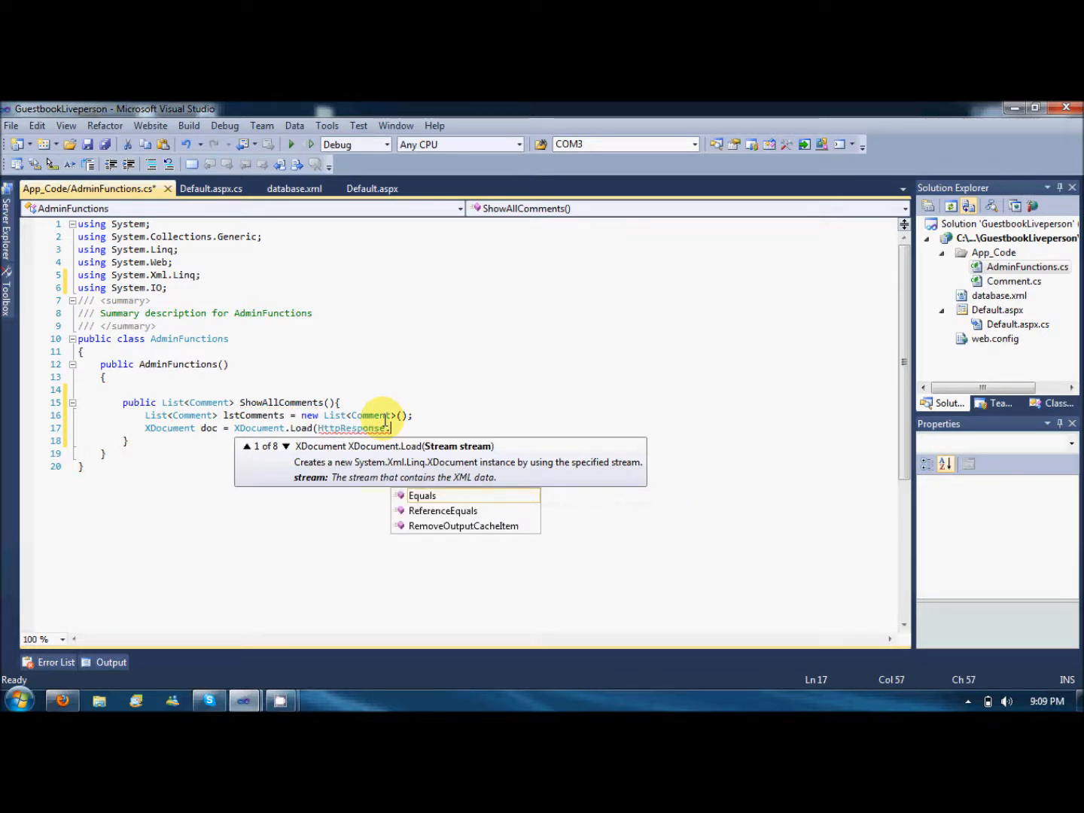
{"action": "key", "text": "Backspace"}
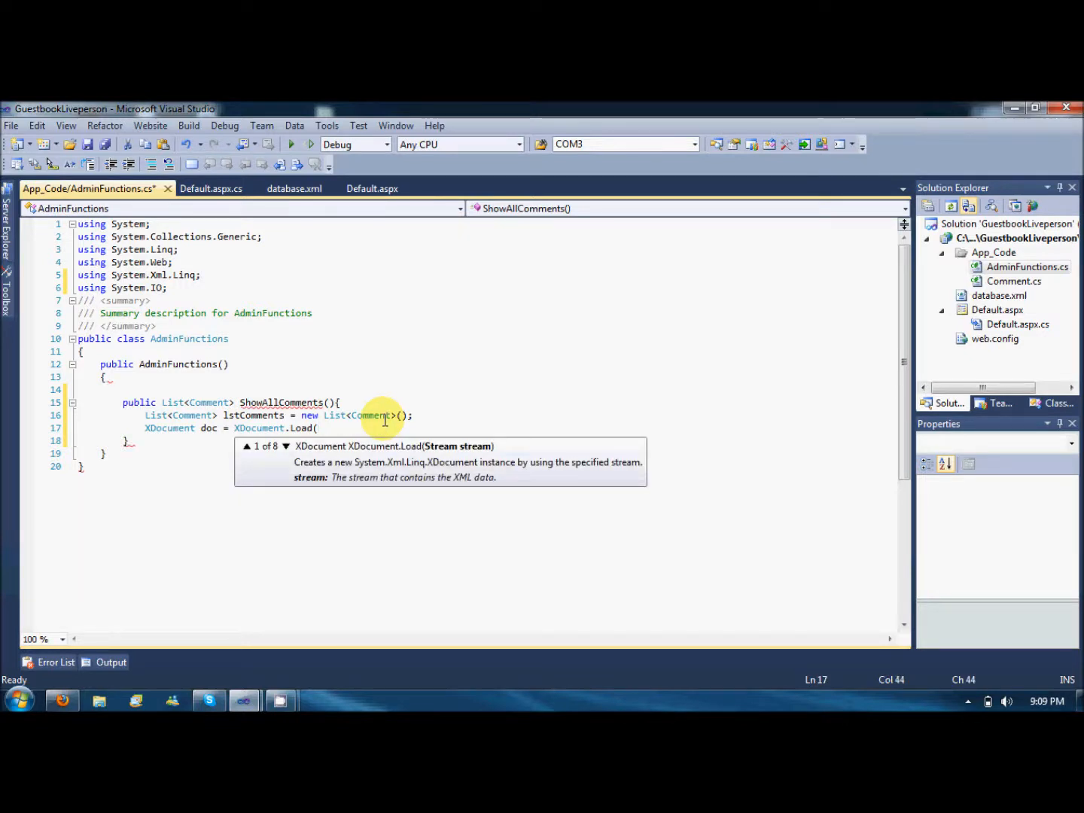
Finish the call with HttpContext.Current.Server.MapPath("~/database.xml"));.
{"action": "type", "text": "H"}
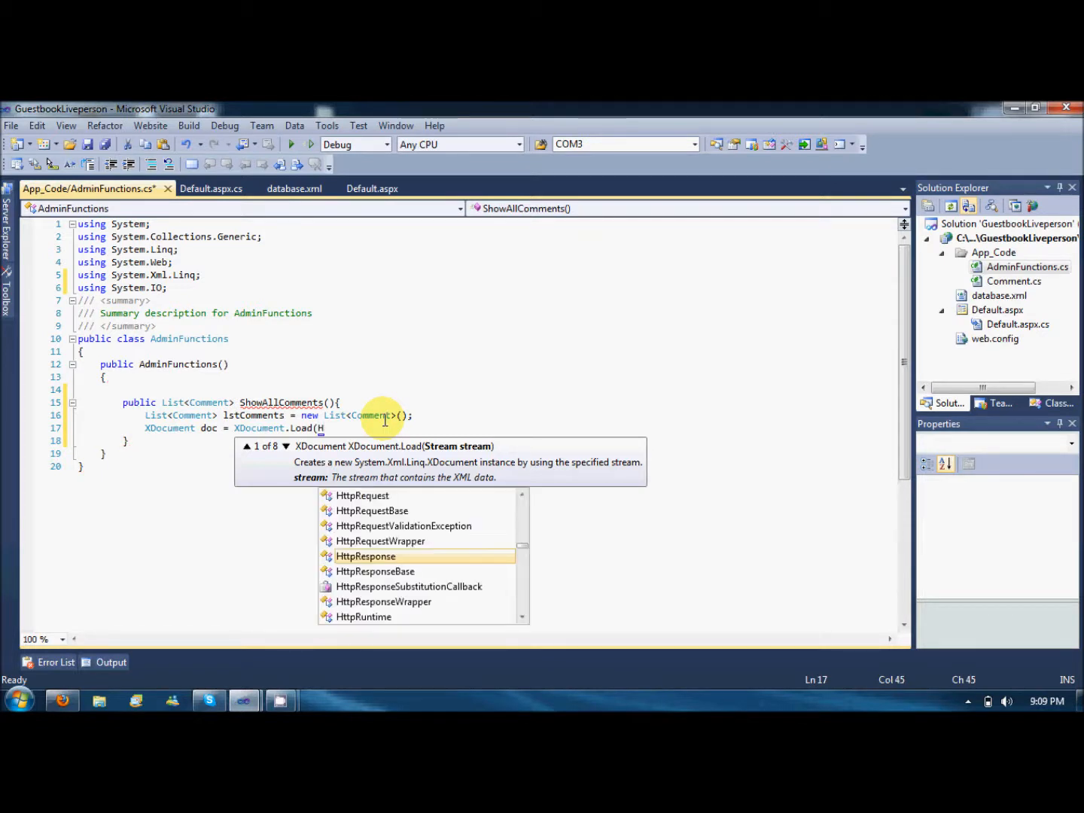
{"action": "type", "text": "ttpContext."}
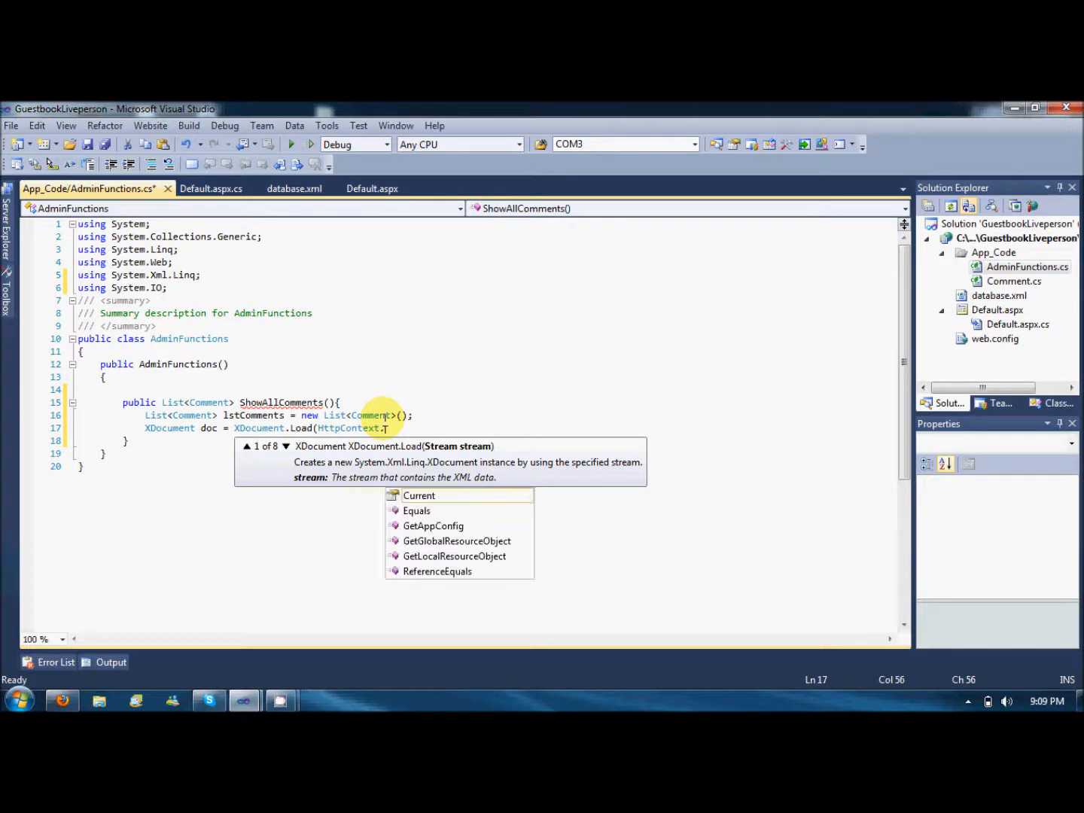
{"action": "type", "text": "cu"}
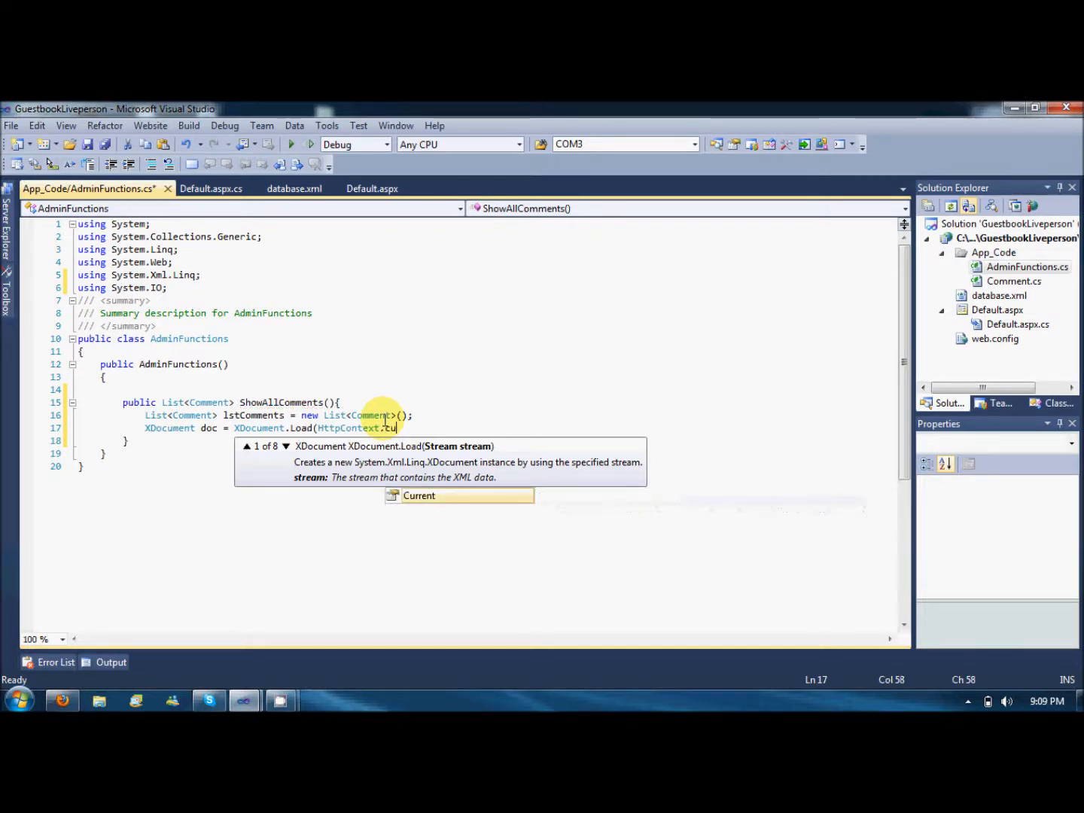
{"action": "type", "text": "Current.re"}
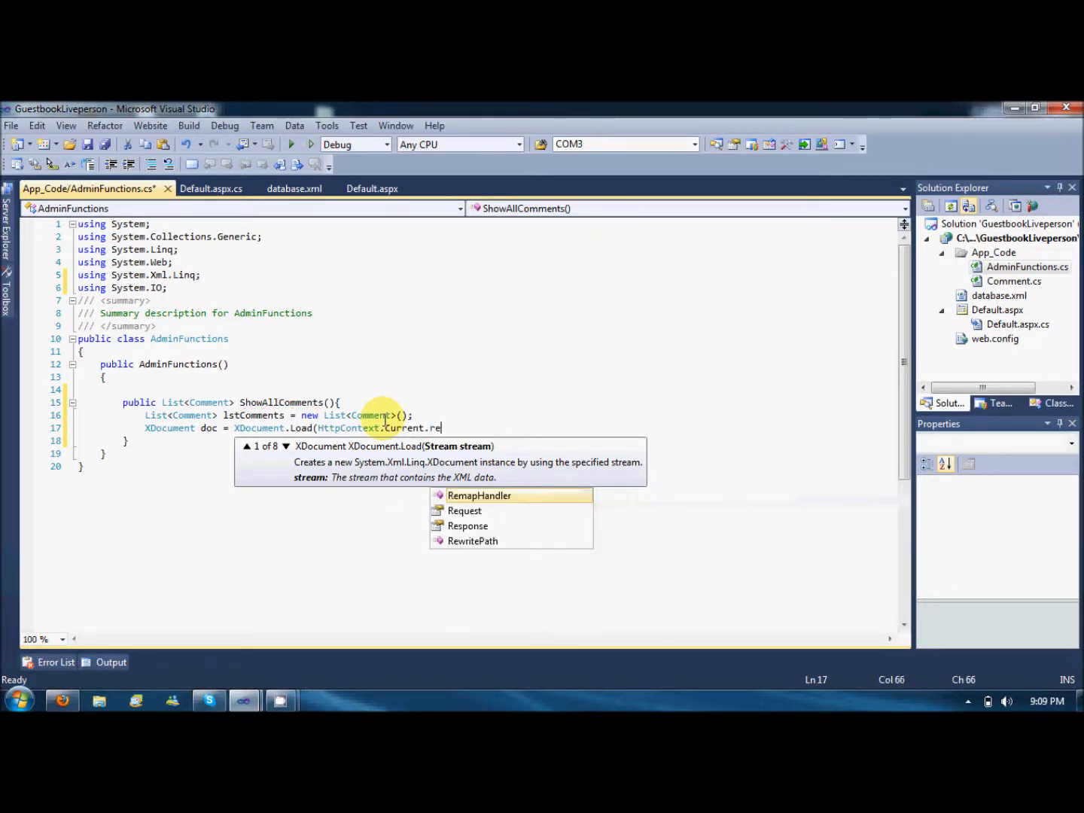
{"action": "type", "text": "q"}
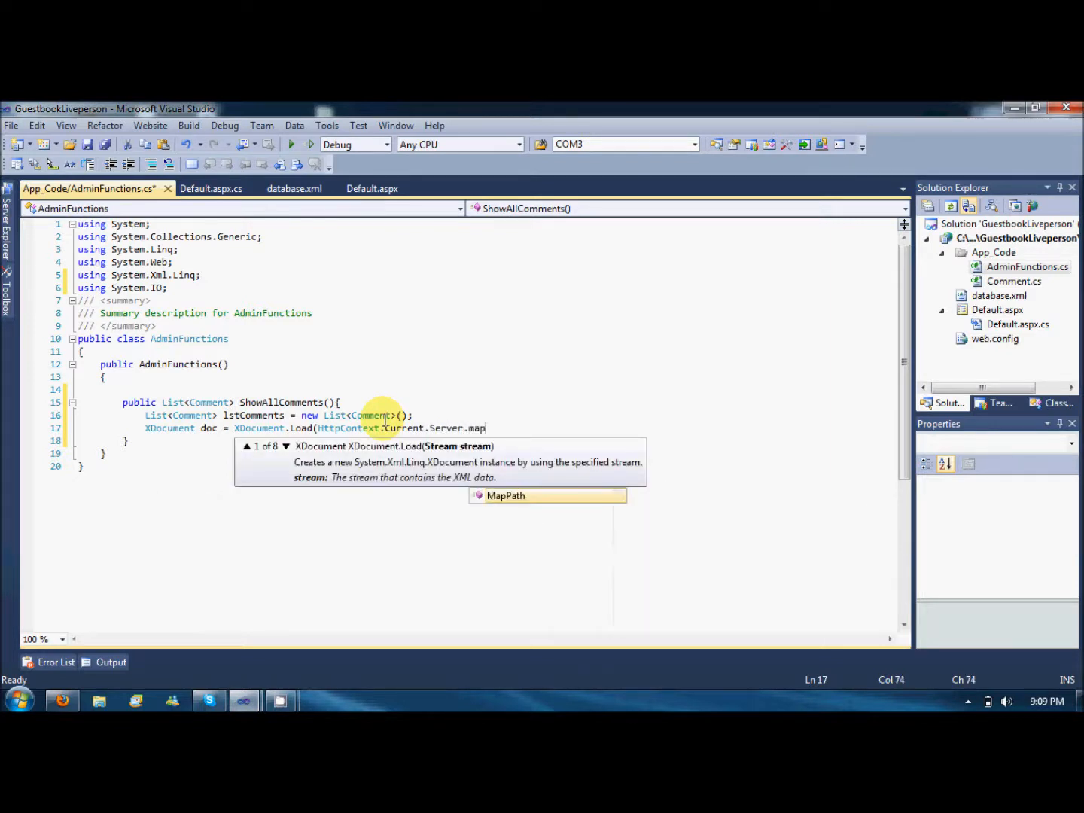
{"action": "type", "text": "Path(\"~"}
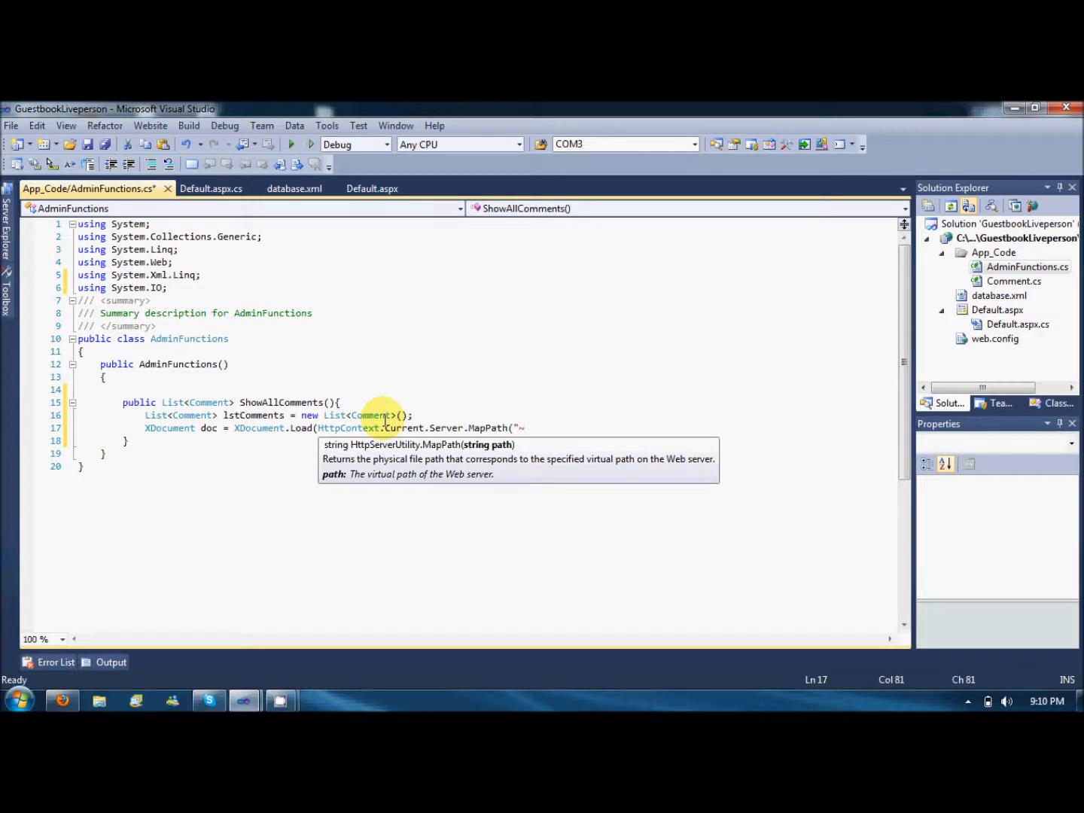
{"action": "type", "text": "/"}
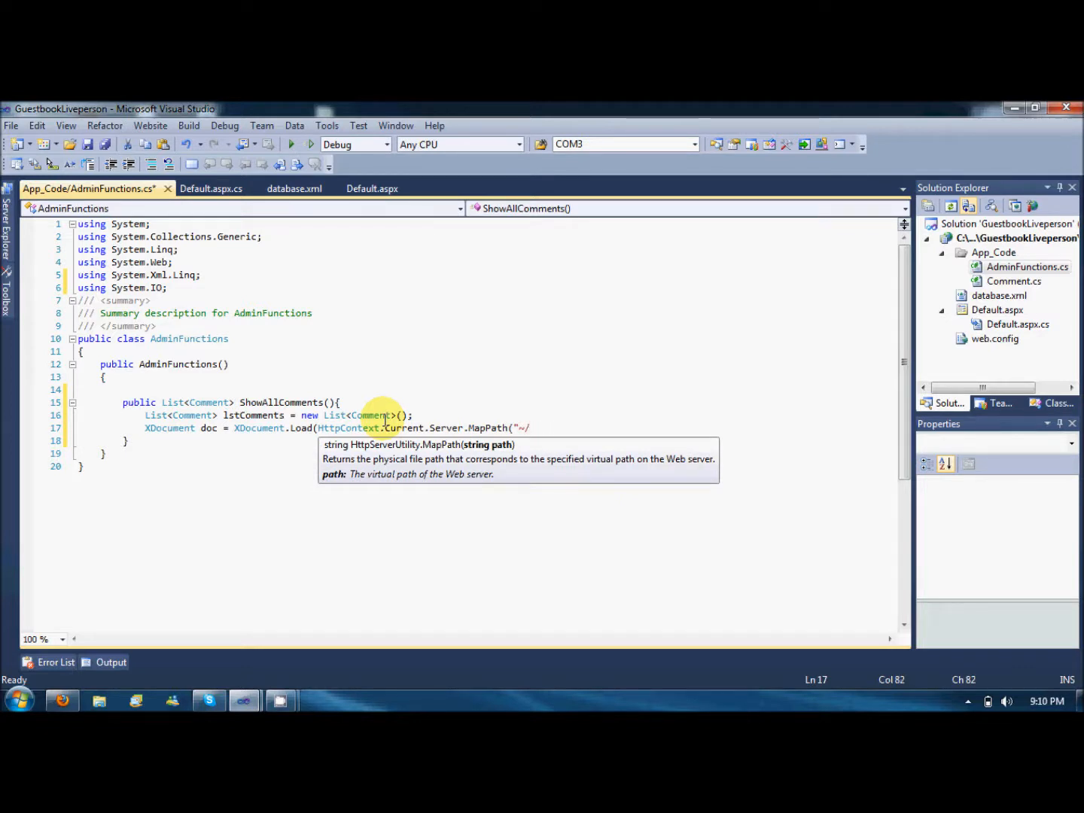
{"action": "type", "text": "database."}
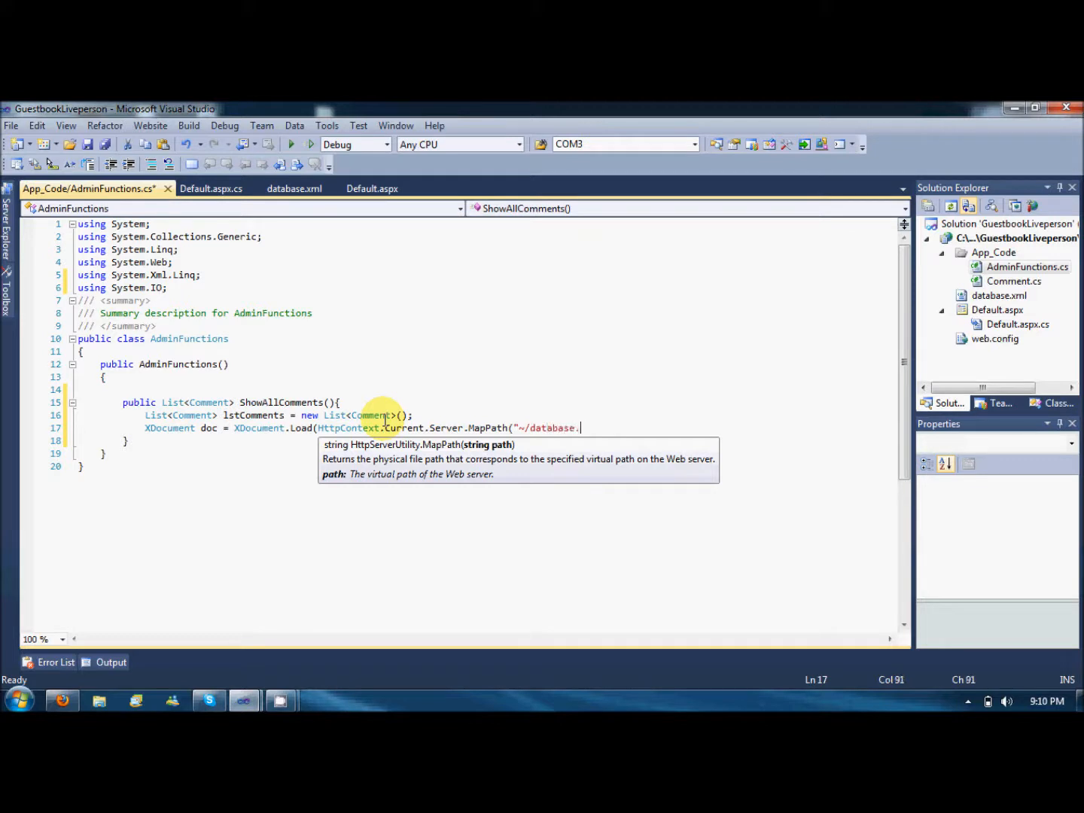
{"action": "type", "text": "xml\"));"}
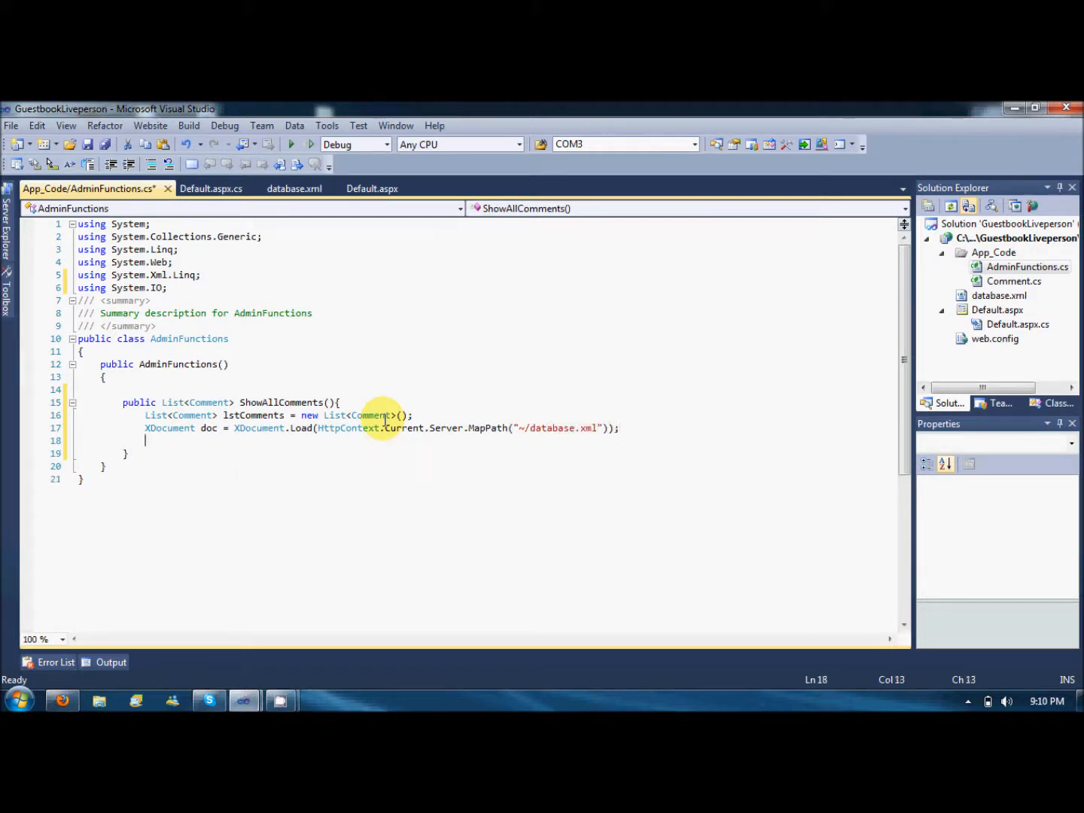
Write var comments = from itm in doc.Descendants("comments") select itm;.
{"action": "type", "text": "var"}
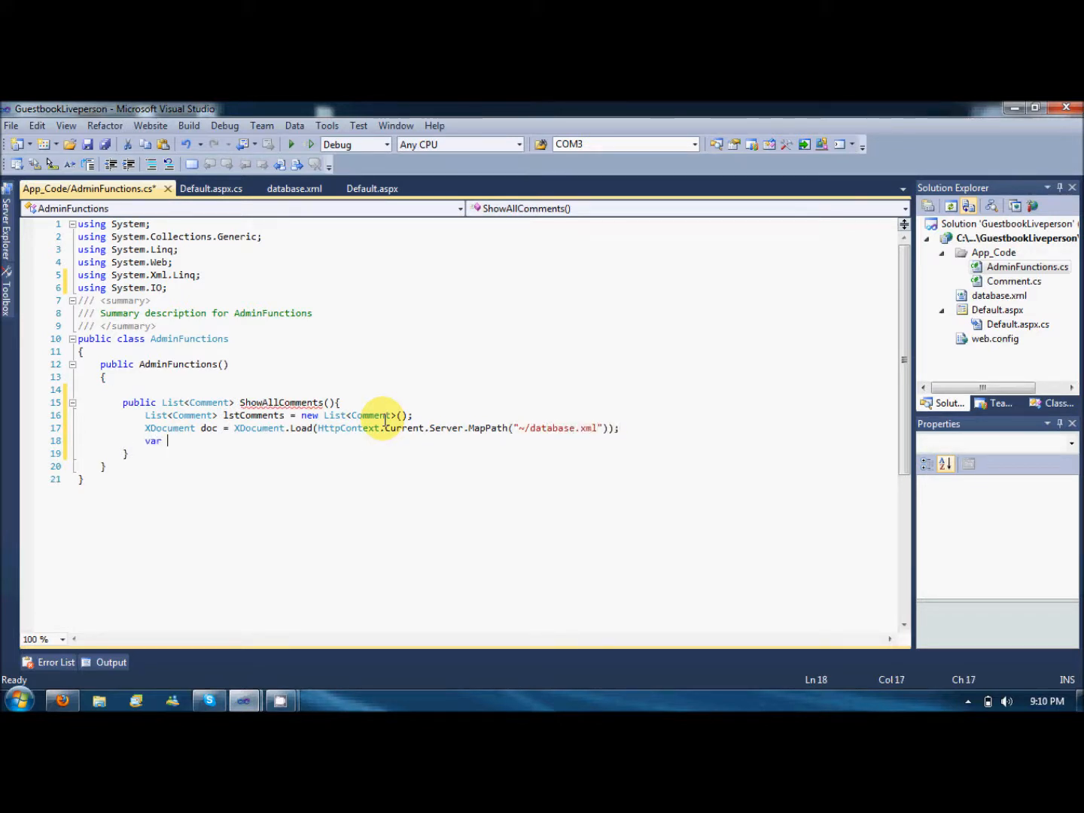
{"action": "type", "text": "comments ="}
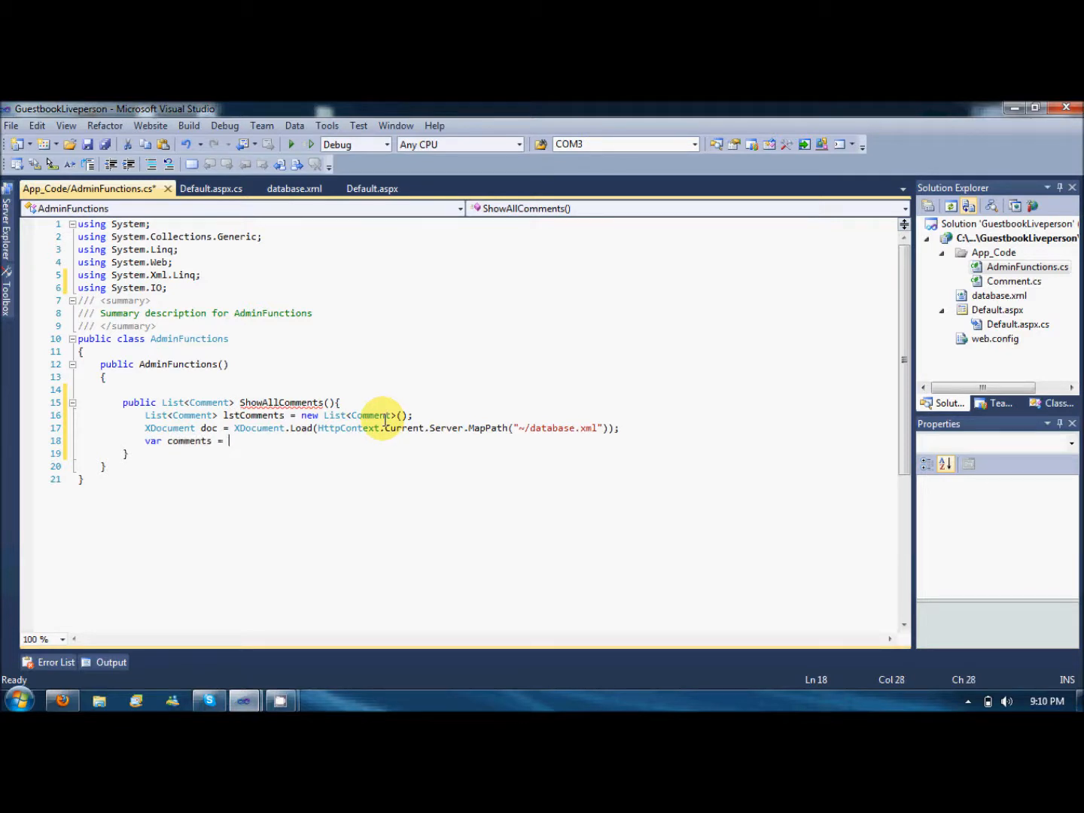
{"action": "type", "text": "from itm in"}
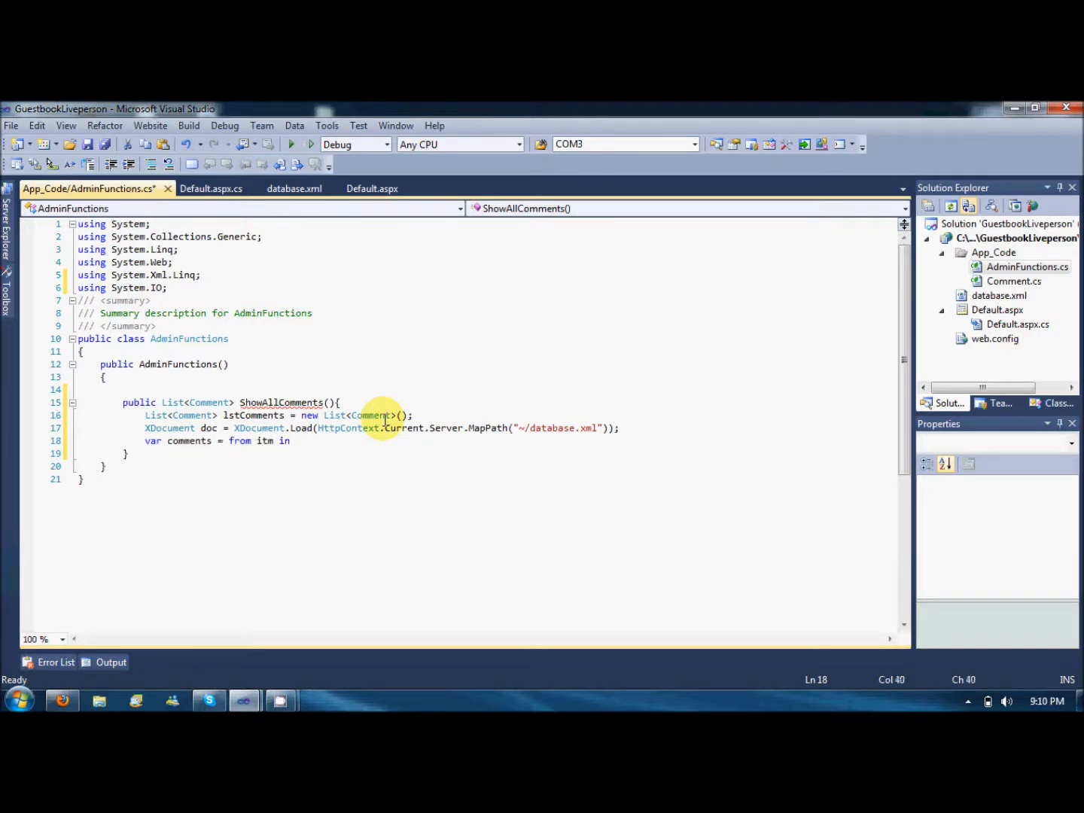
{"action": "type", "text": "doc.de"}
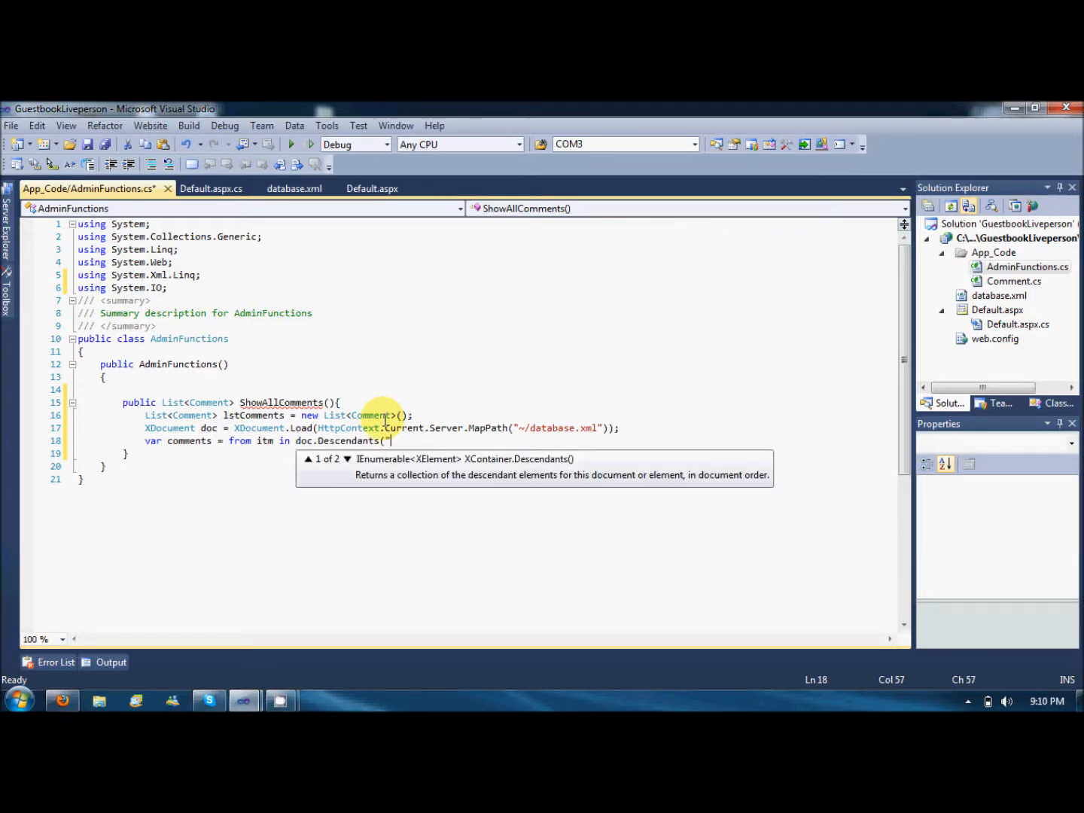
{"action": "type", "text": "comm"}
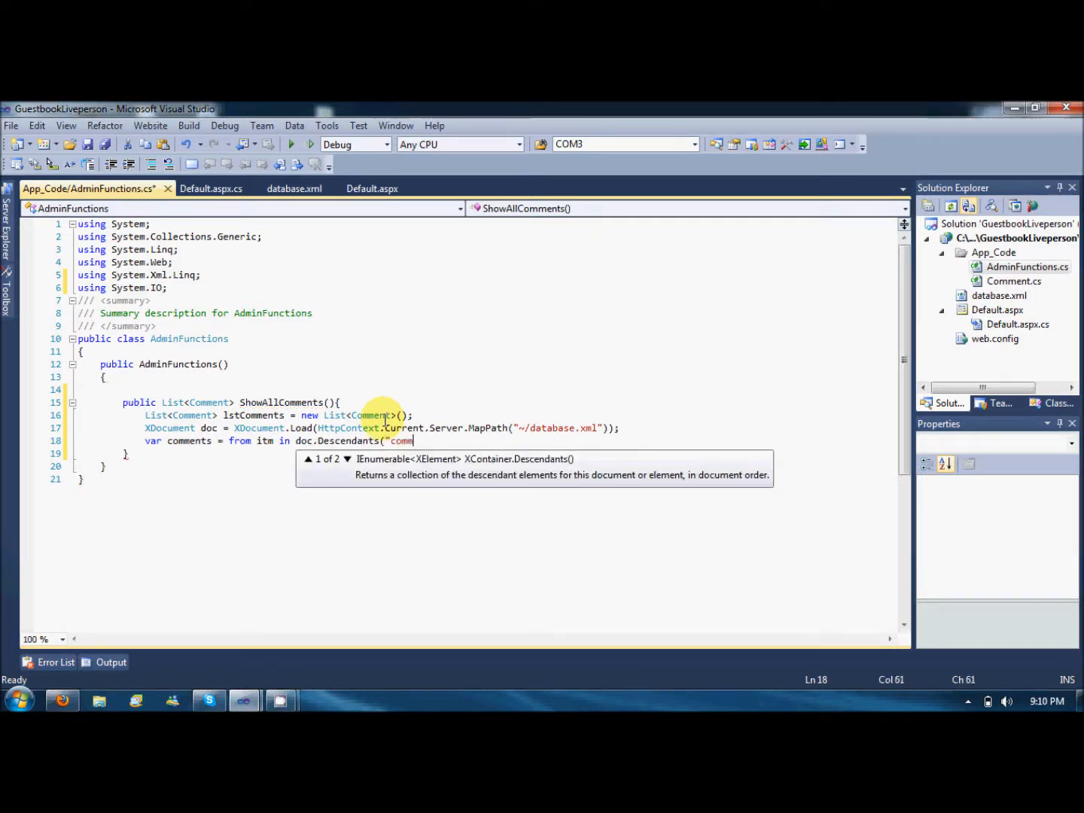
{"action": "type", "text": "ents\")"}
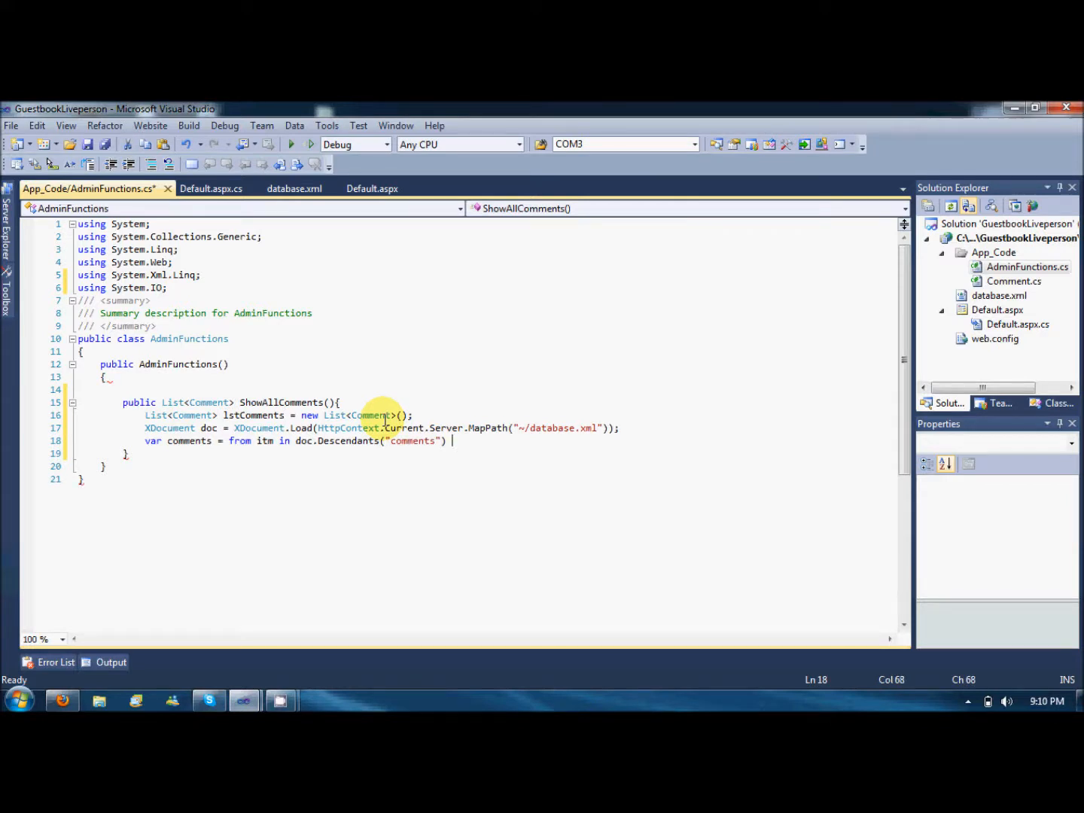
{"action": "type", "text": "select itm;"}
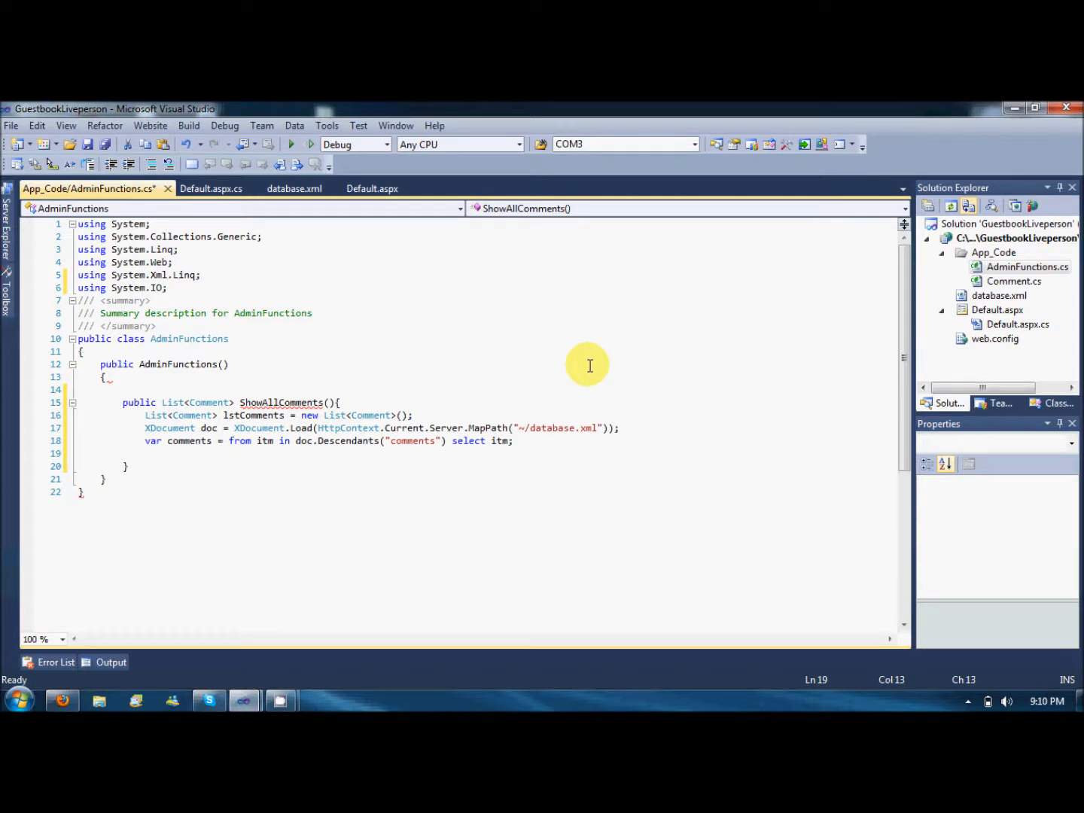
Insert a foreach loop over comments that creates a Comment tmpComment for each item.
{"action": "type", "text": "fore"}
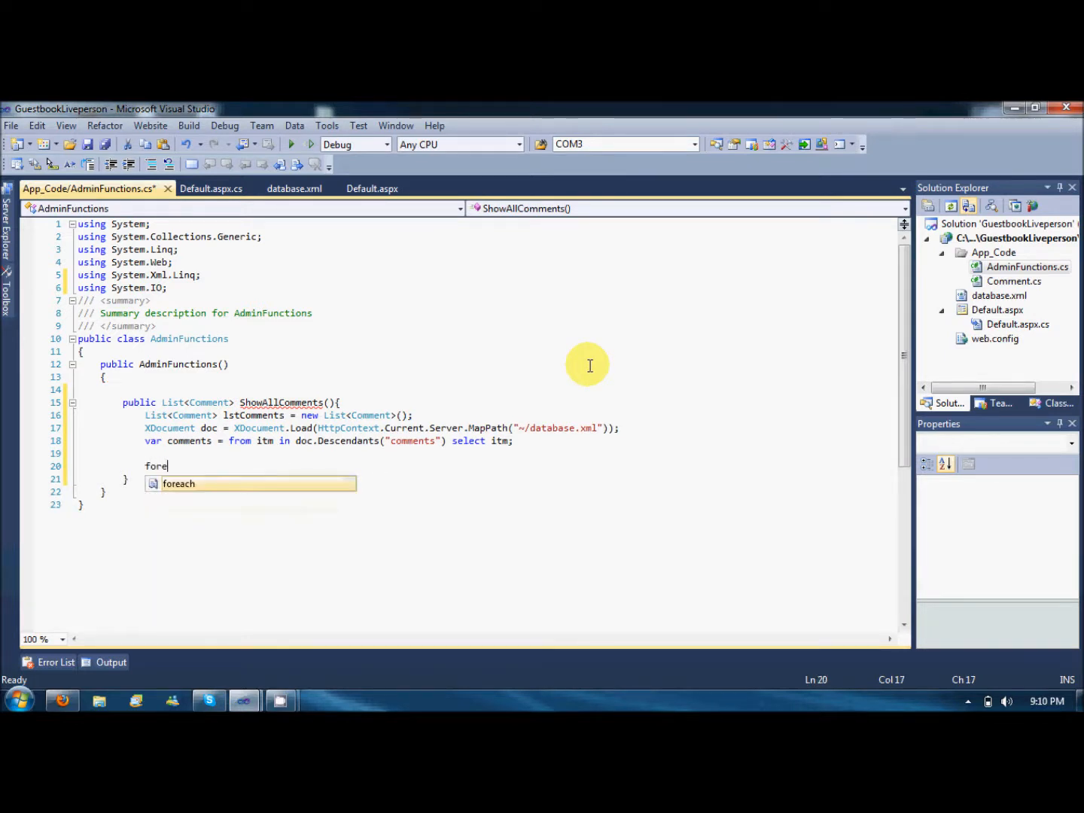
{"action": "key", "text": "Tab"}
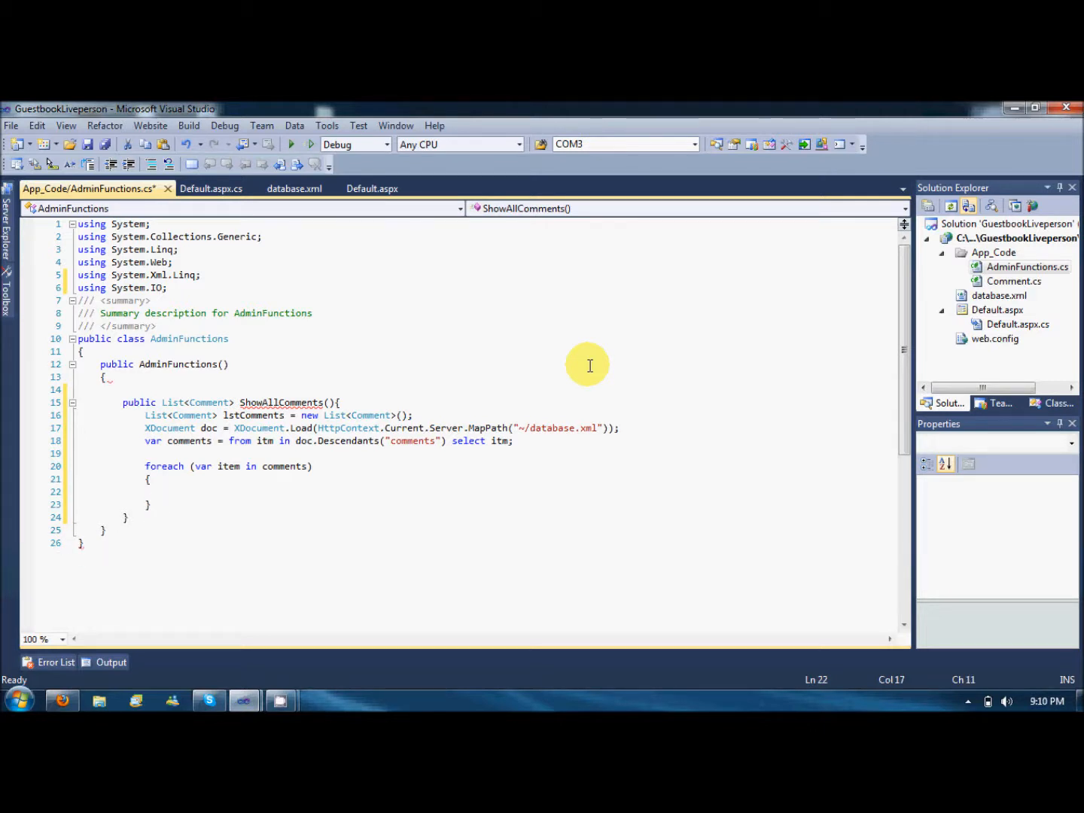
{"action": "type", "text": "Comment"}
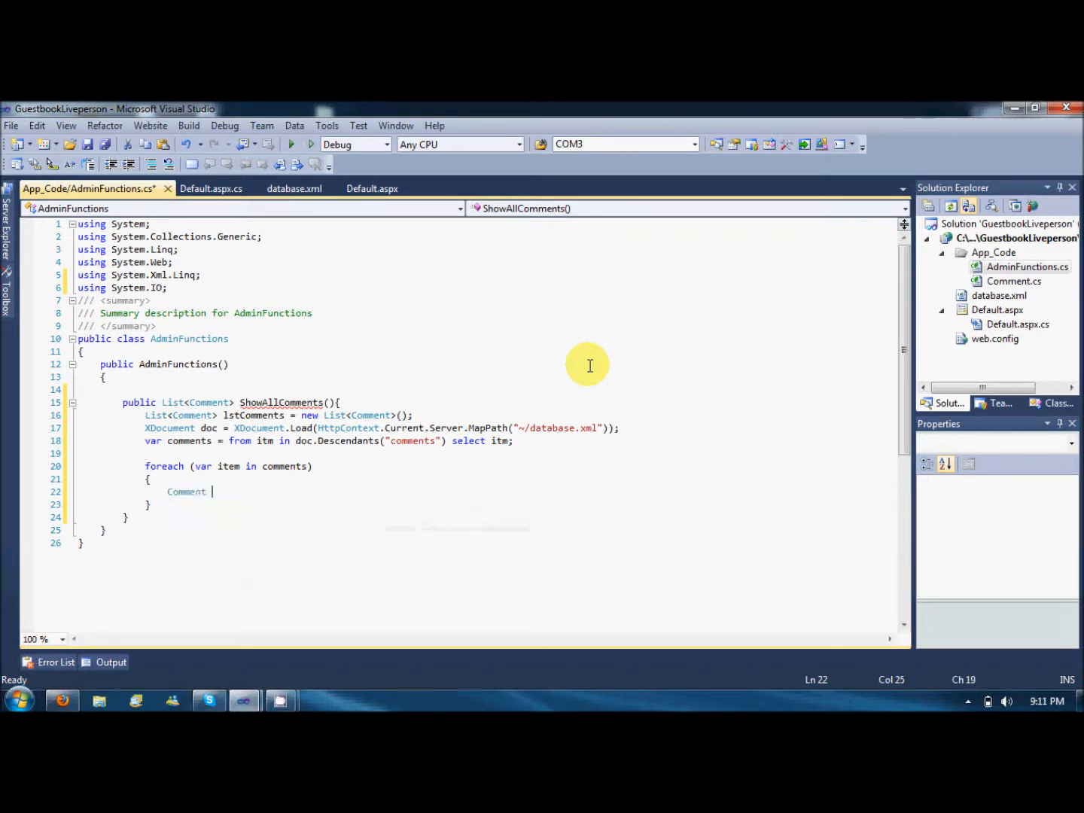
{"action": "type", "text": "tmpComment = new"}
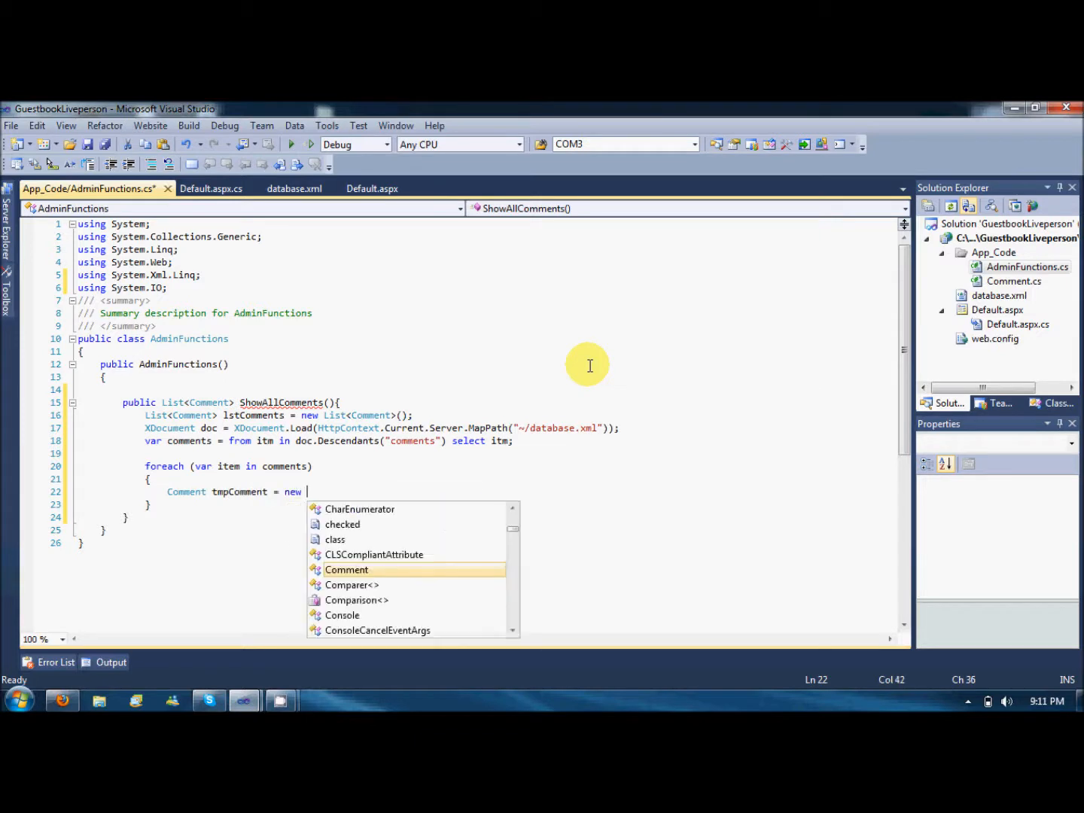
{"action": "type", "text": "Comment();"}
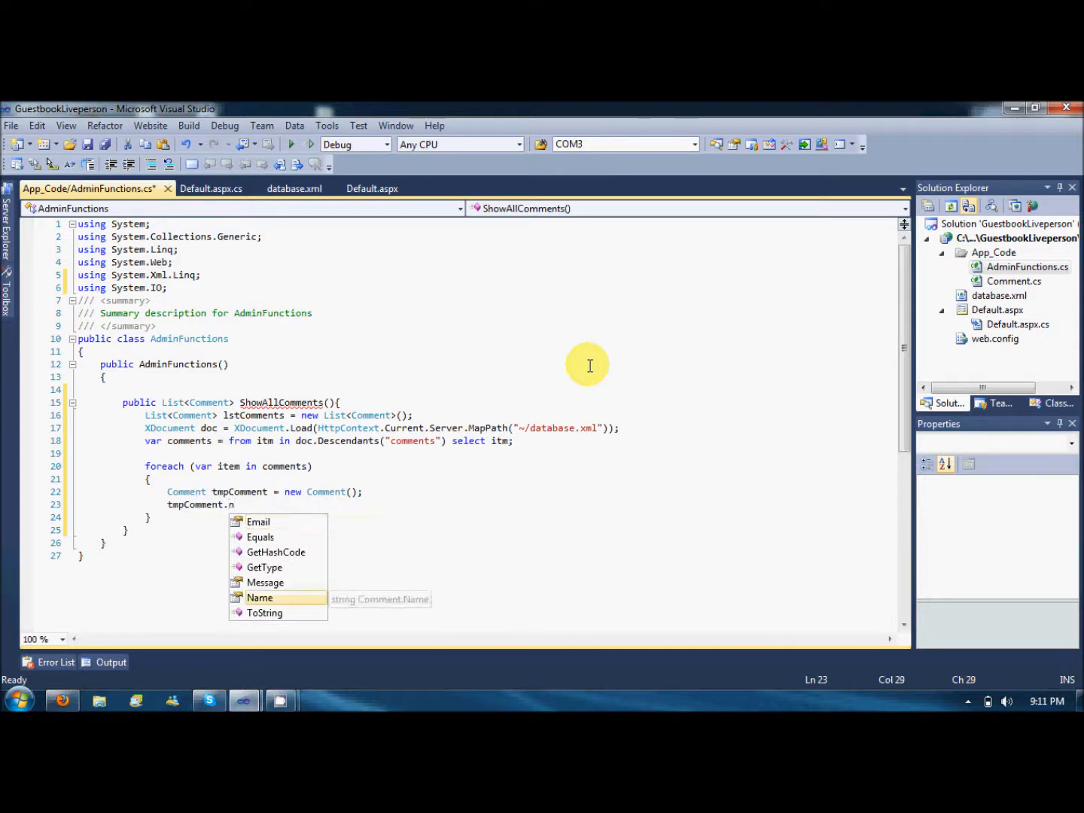
Assign tmpComment's Name, Message and Email from item.Descendants(...).First().Value.
{"action": "type", "text": "Name = item.Descendants(\""}
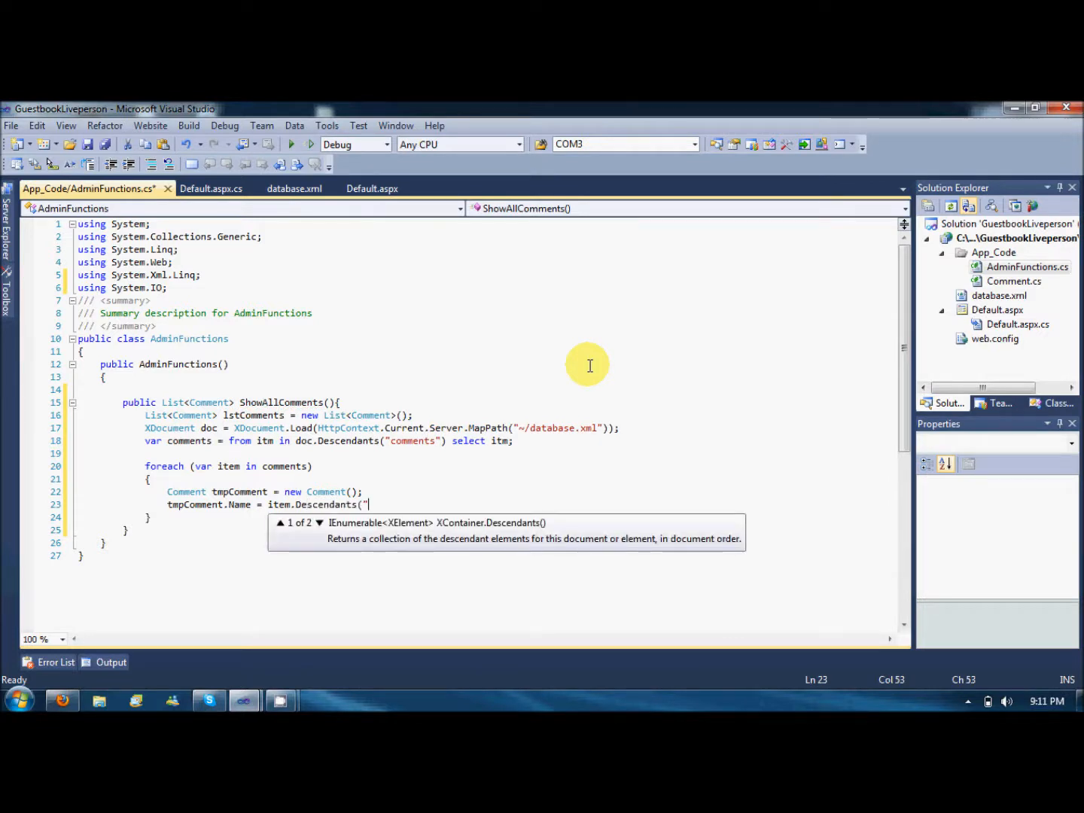
{"action": "type", "text": "name\")."}
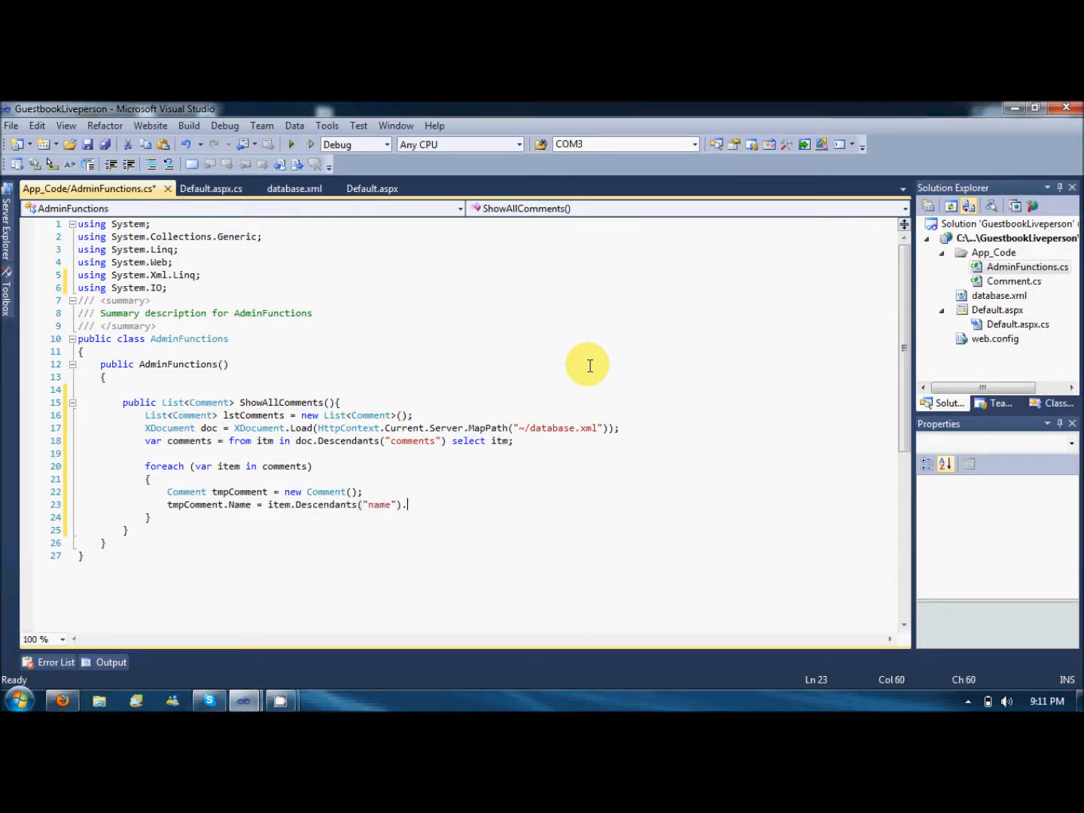
{"action": "type", "text": "First()."}
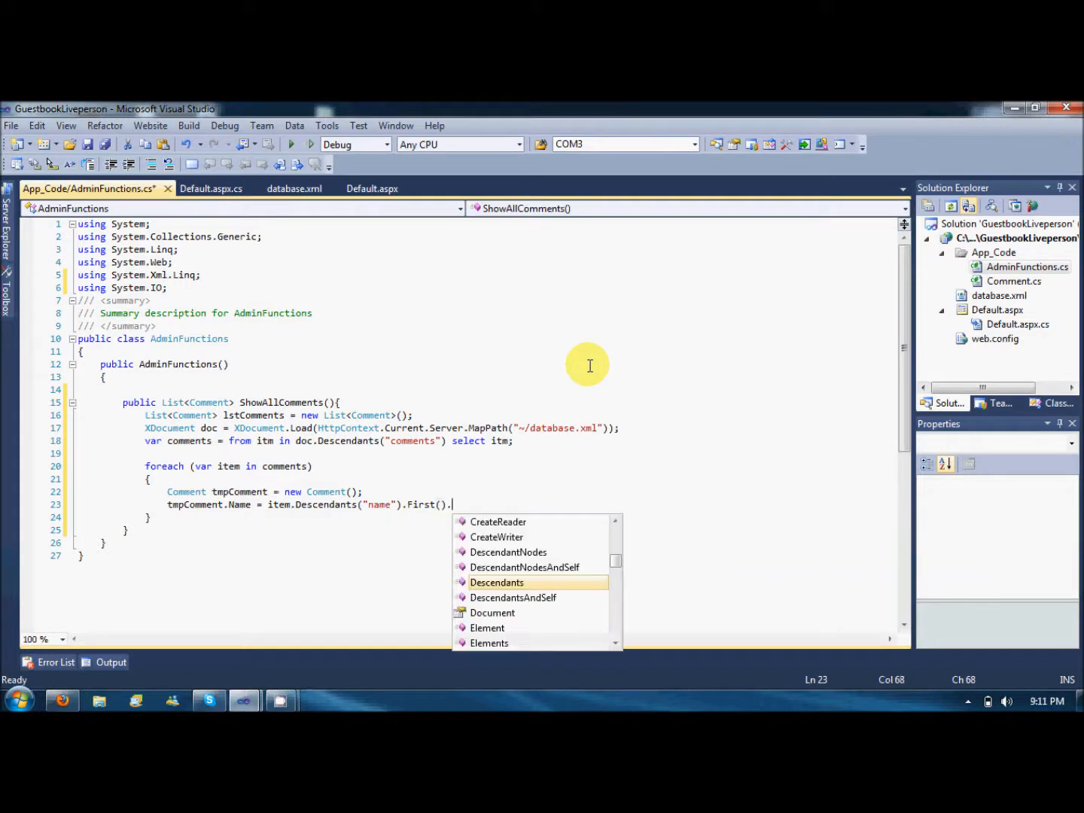
{"action": "type", "text": "Value.tos"}
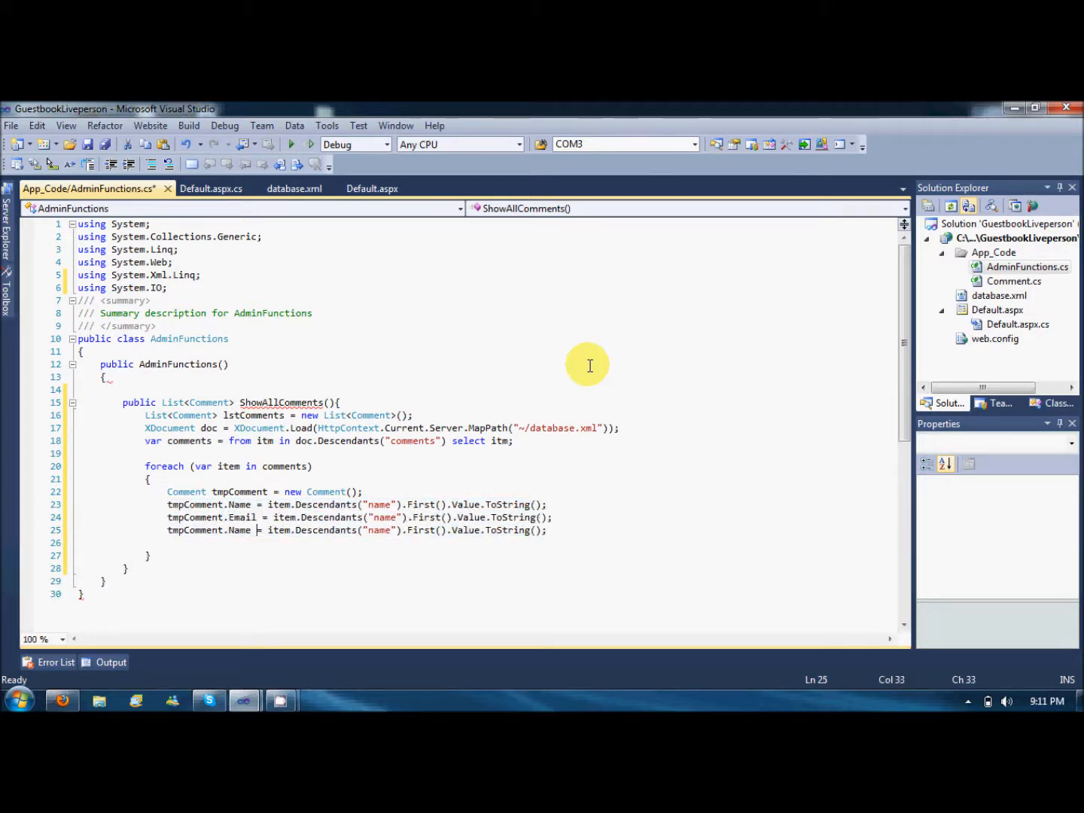
{"action": "type", "text": "Messag"}
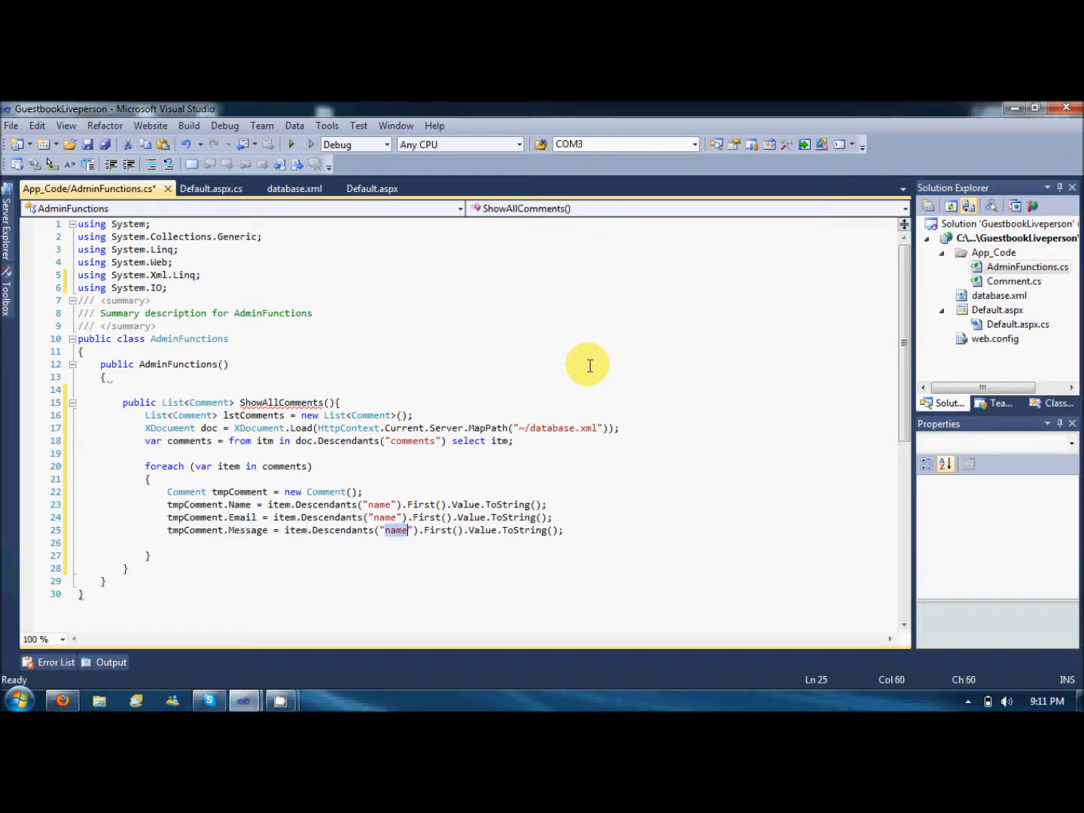
{"action": "type", "text": "message"}
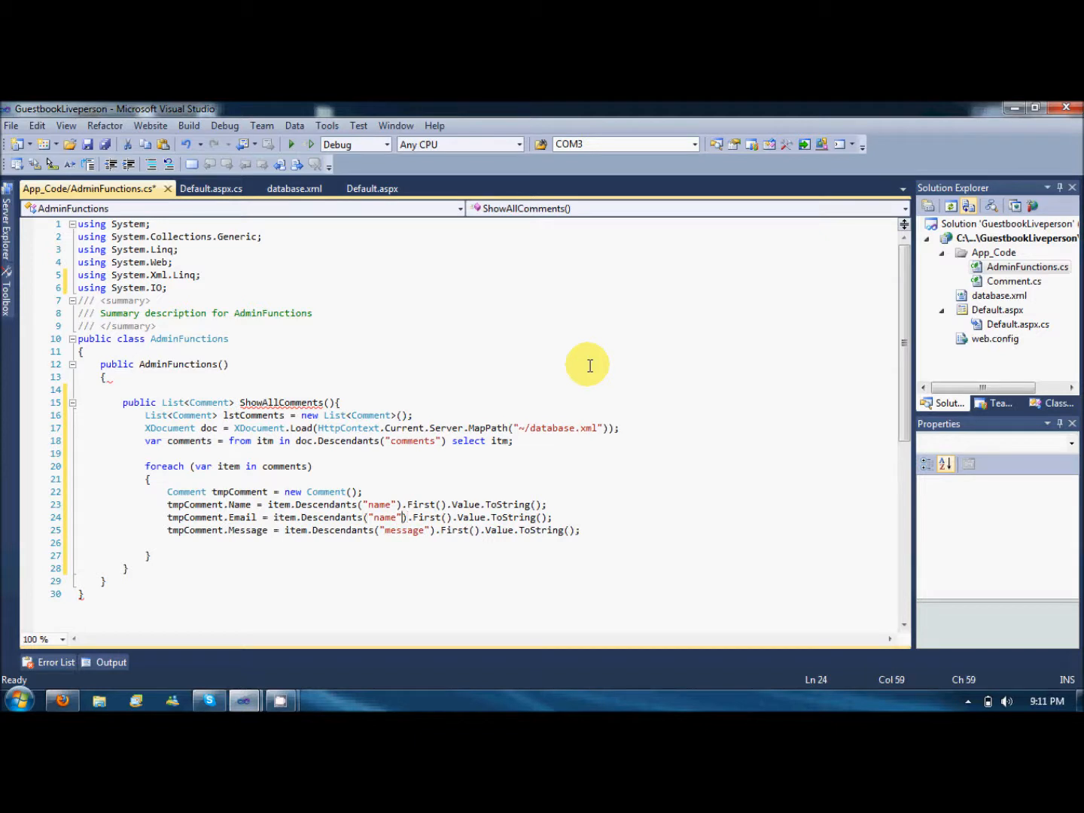
{"action": "type", "text": "email"}
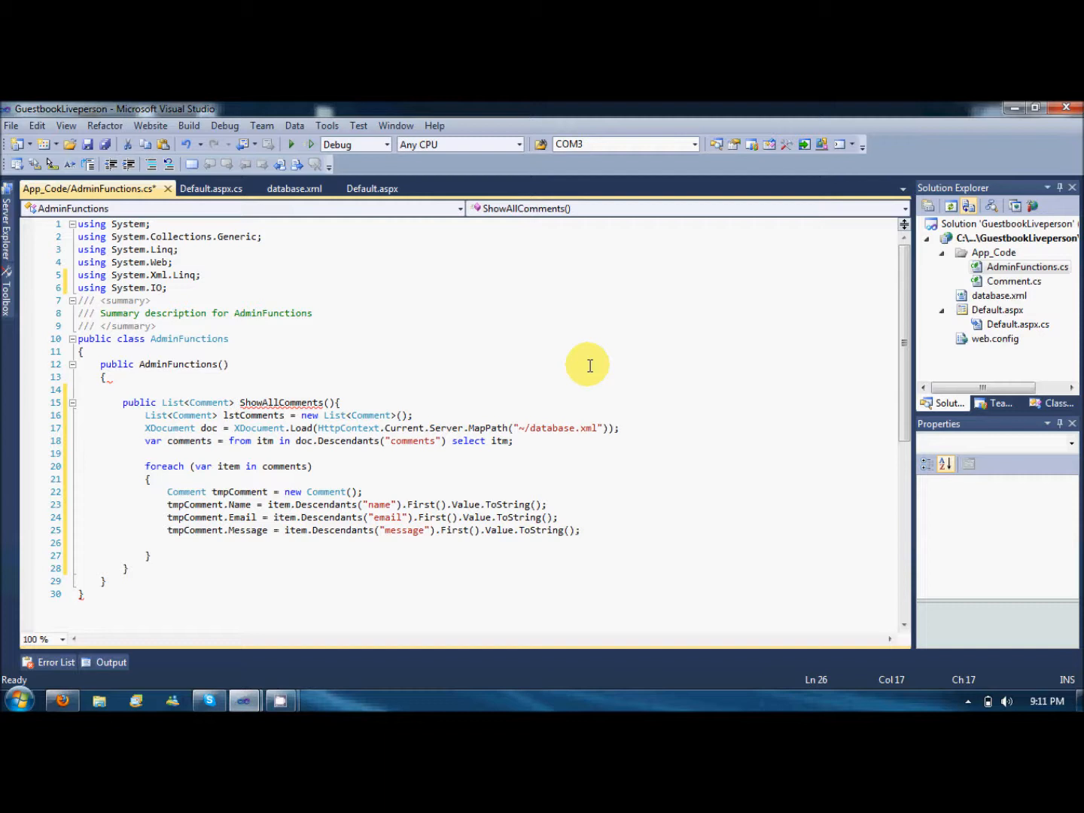
Add tmpComment to lstComments and return lstComments after the loop.
{"action": "type", "text": "lstComments.Add("}
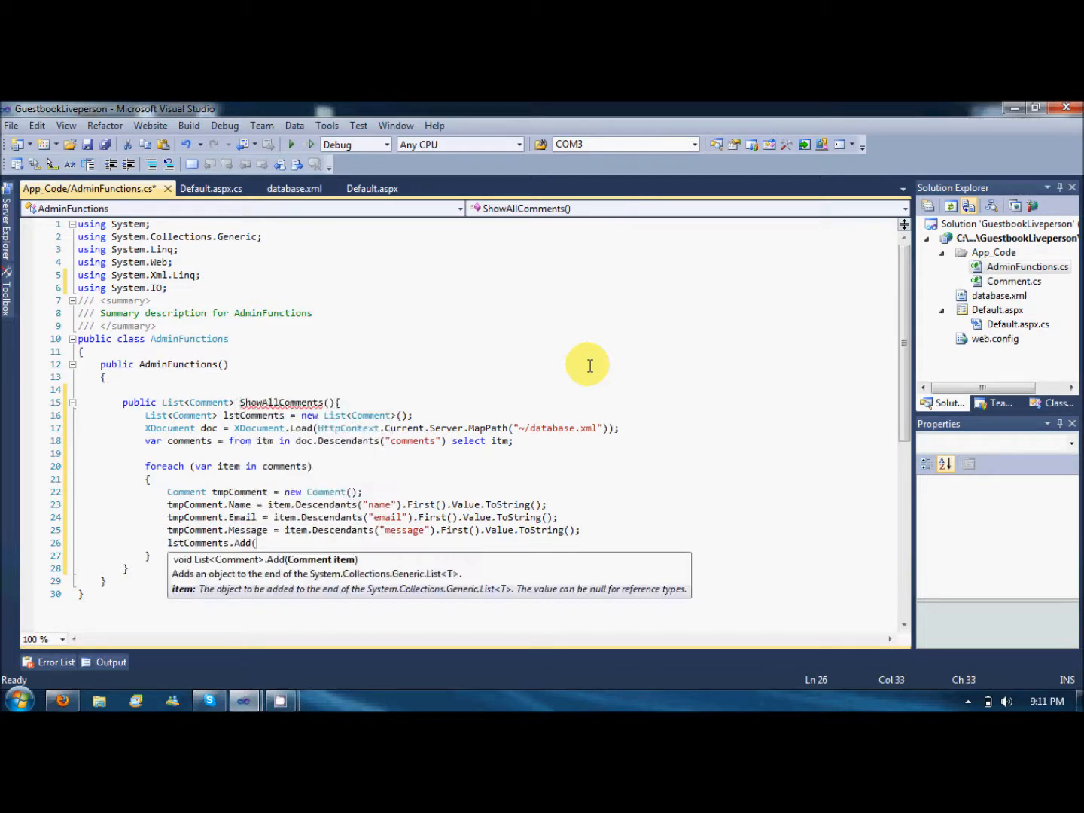
{"action": "type", "text": "tmpComment)"}
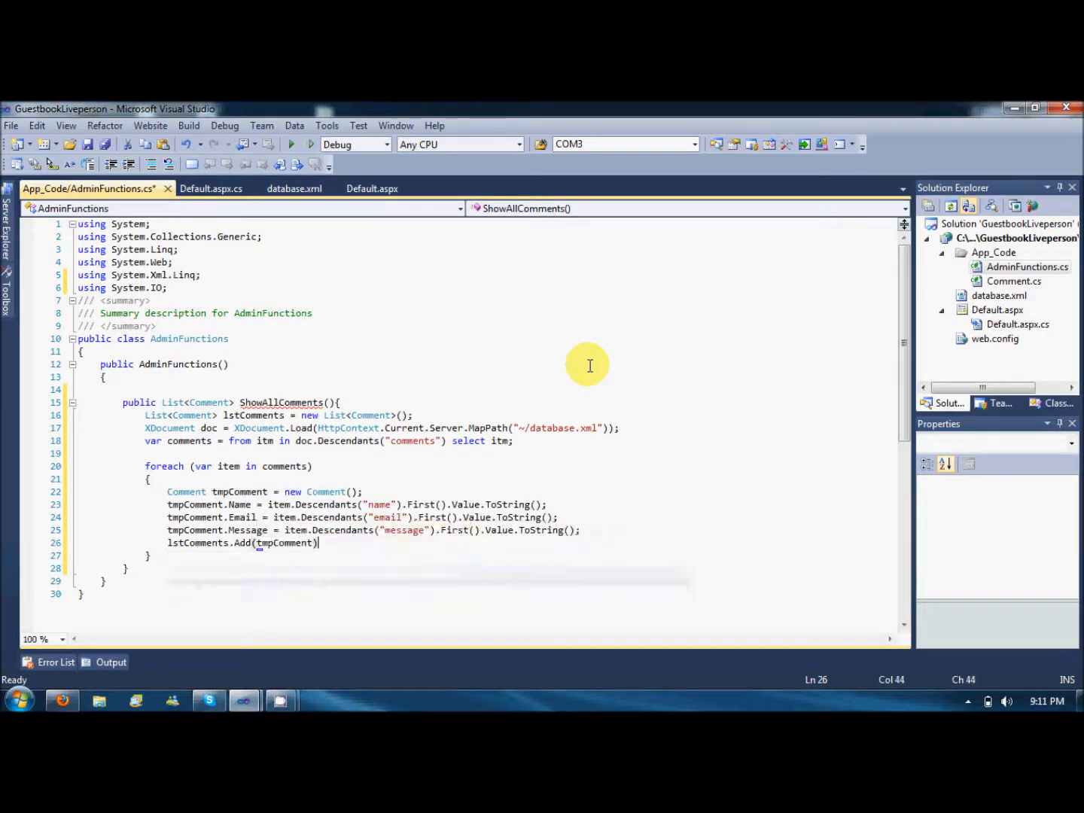
{"action": "type", "text": "return lstComments;"}
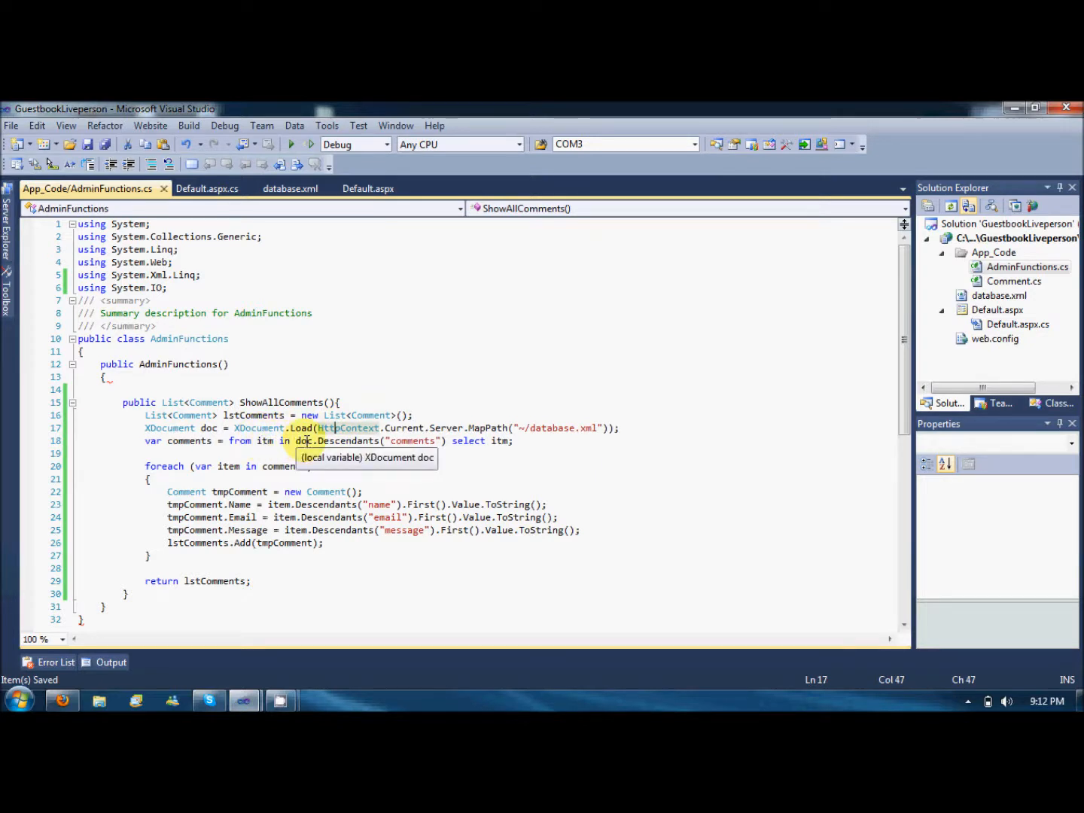
{"action": "mouse_move", "coordinate": [192, 439]}
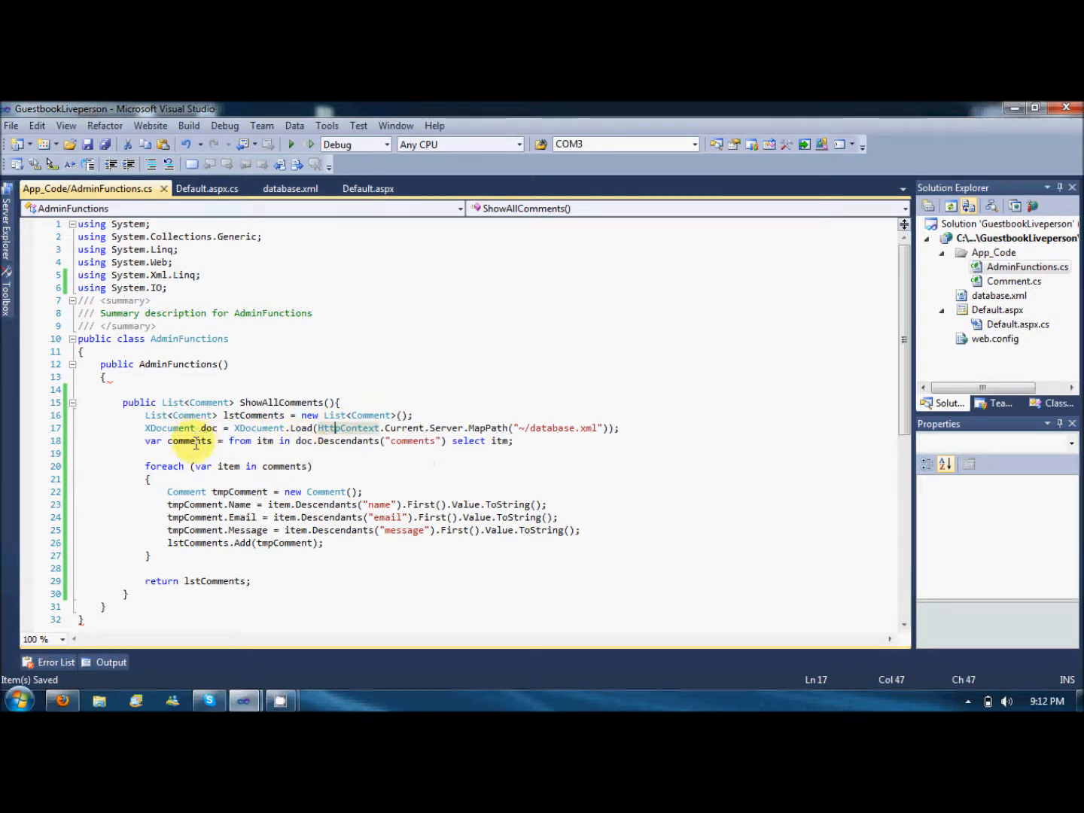
{"action": "mouse_move", "coordinate": [283, 465]}
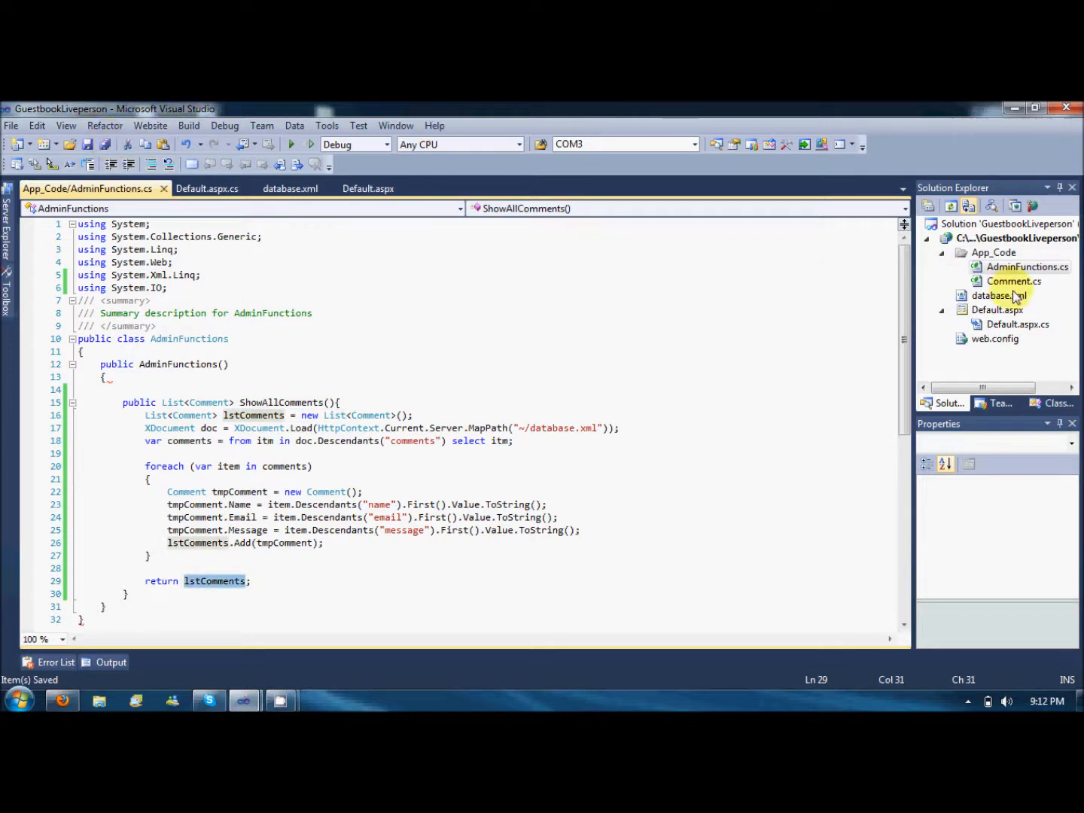
Add a new Web Form named Admin.aspx to the website.
{"action": "right_click", "coordinate": [1021, 237]}
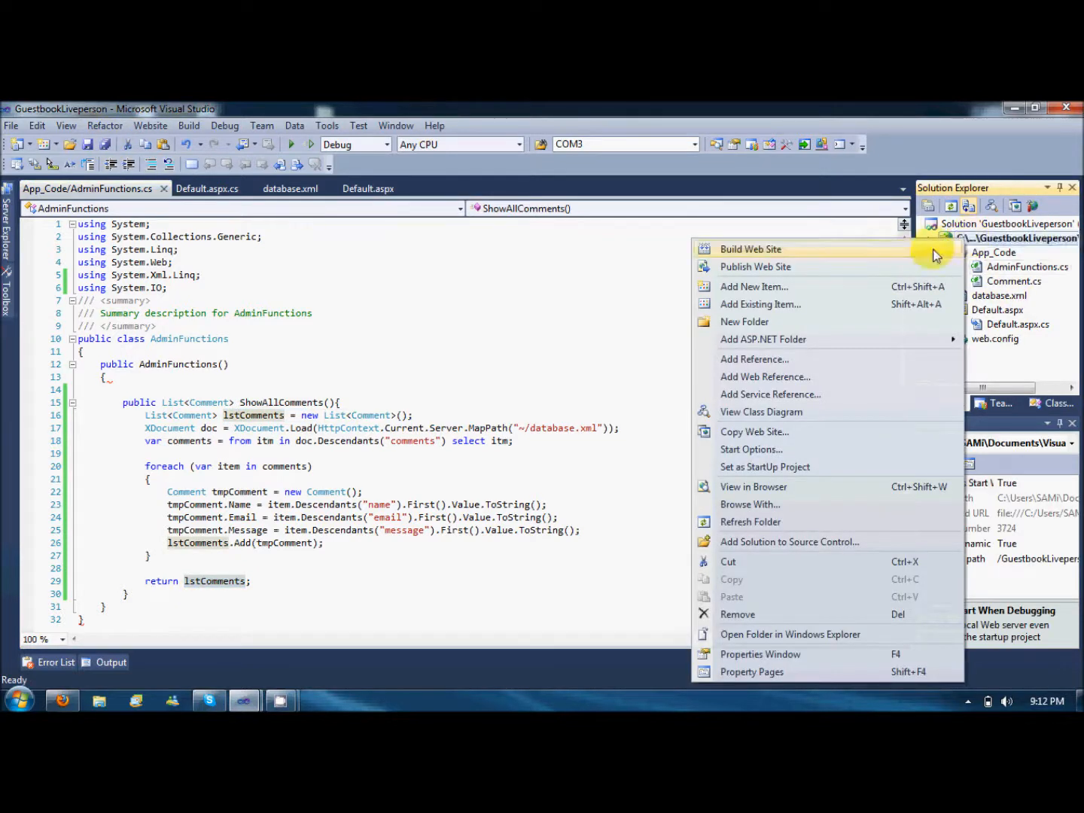
{"action": "left_click", "coordinate": [753, 286]}
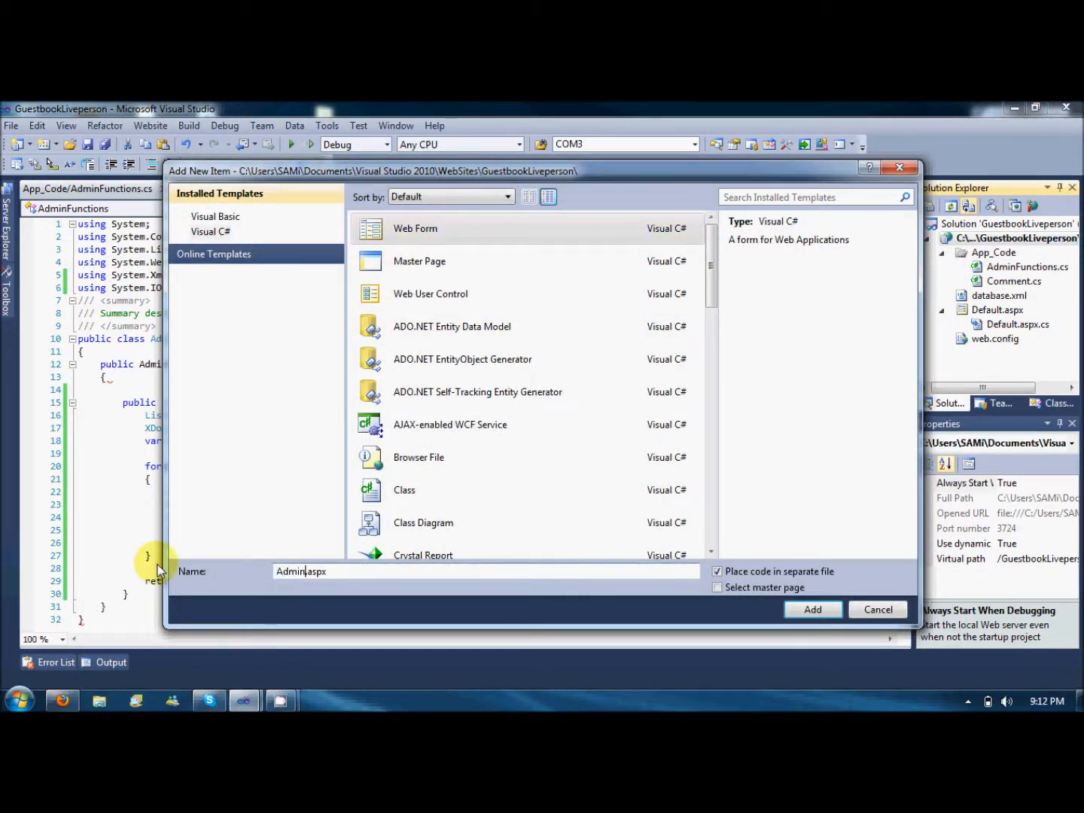
{"action": "left_click", "coordinate": [812, 608]}
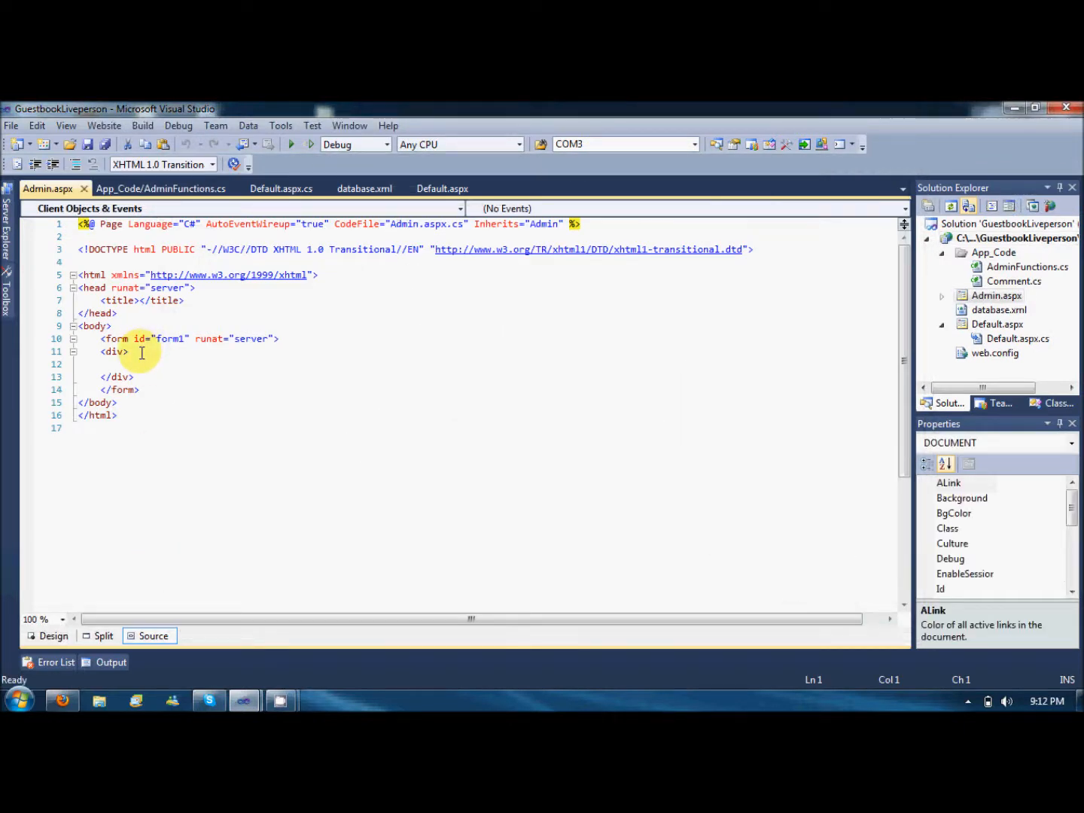
In Design view, enter Admin Panel text in the page's div and change its block format.
{"action": "left_click", "coordinate": [142, 353]}
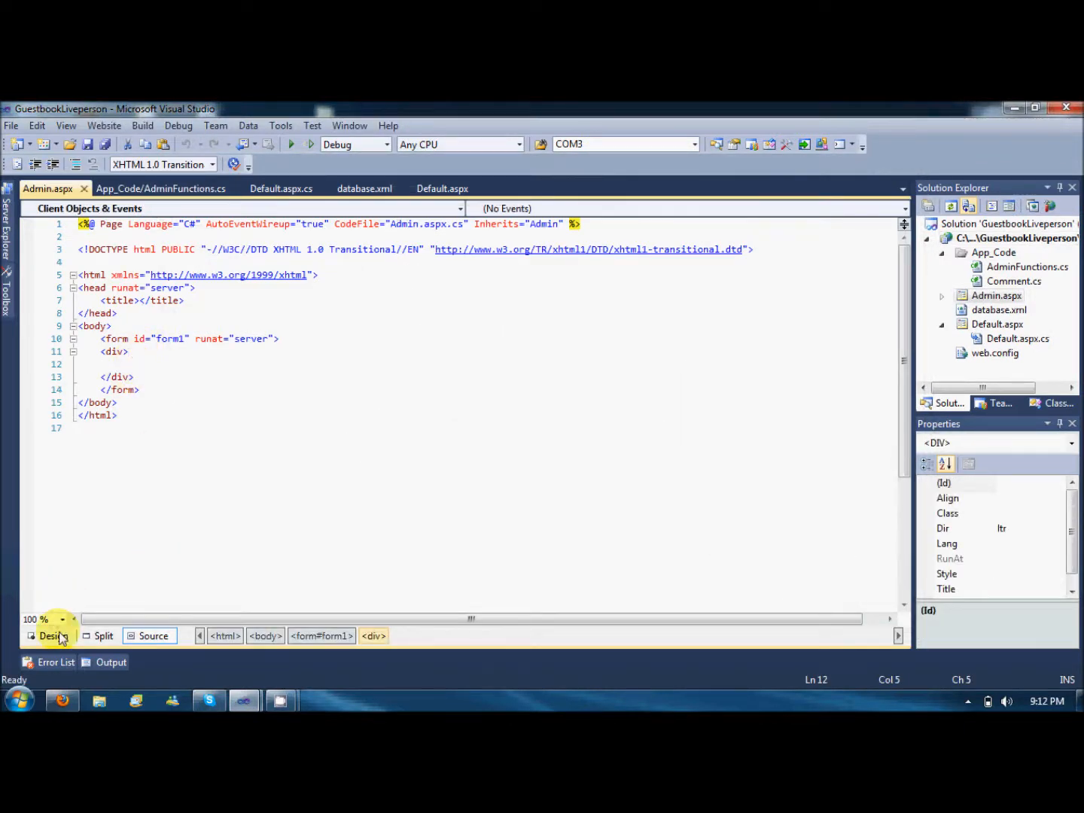
{"action": "left_click", "coordinate": [46, 635]}
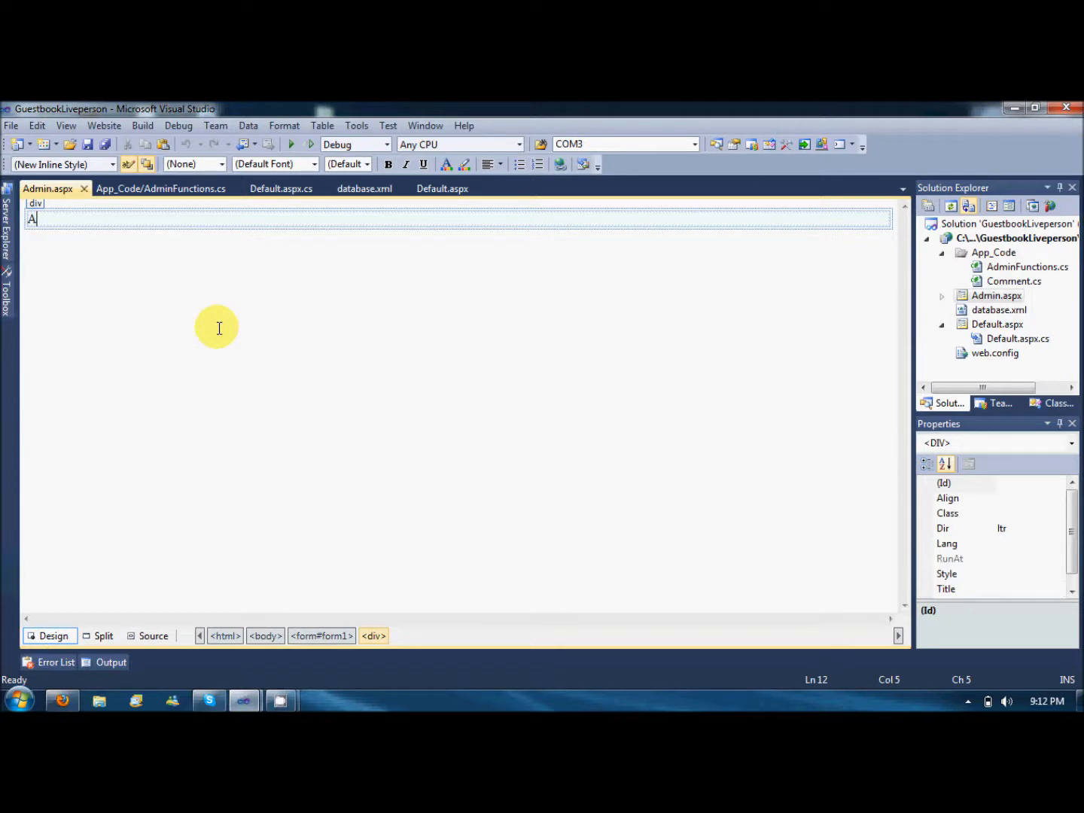
{"action": "type", "text": "dmin Panel"}
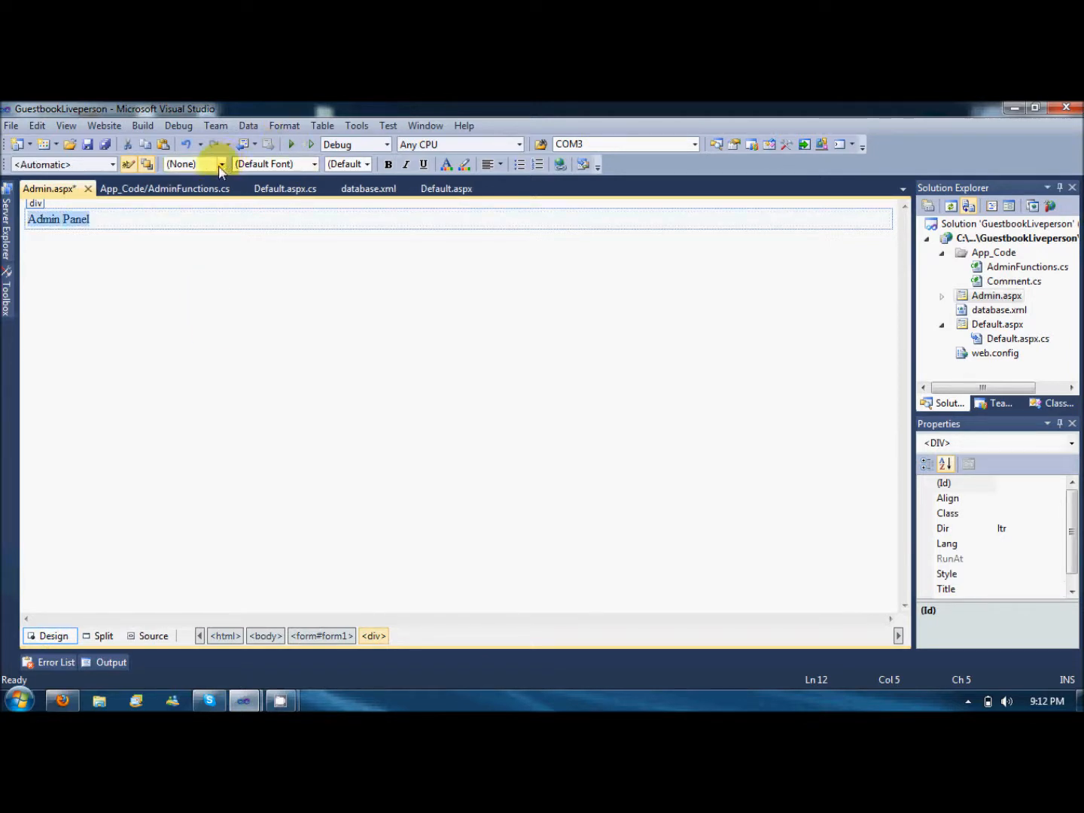
{"action": "left_click", "coordinate": [220, 162]}
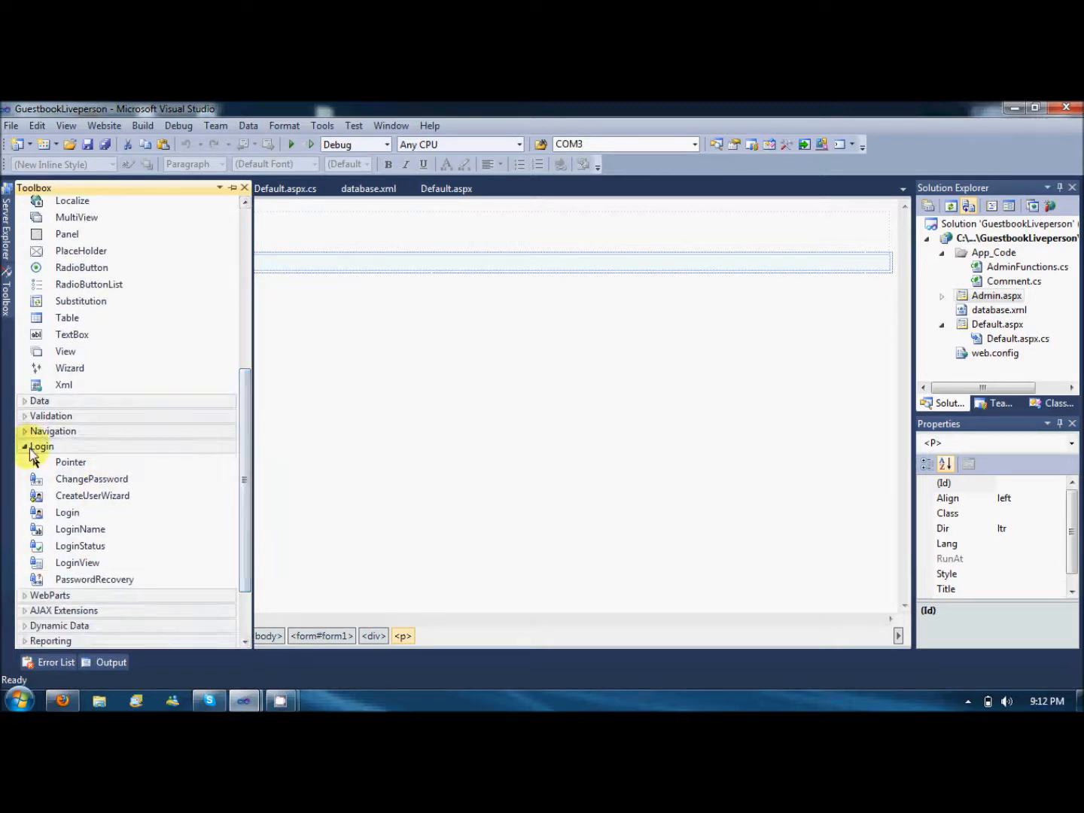
Add a GridView bound to a new Object data source ObjectDataSource1 and browse its business-object list.
{"action": "left_click", "coordinate": [39, 449]}
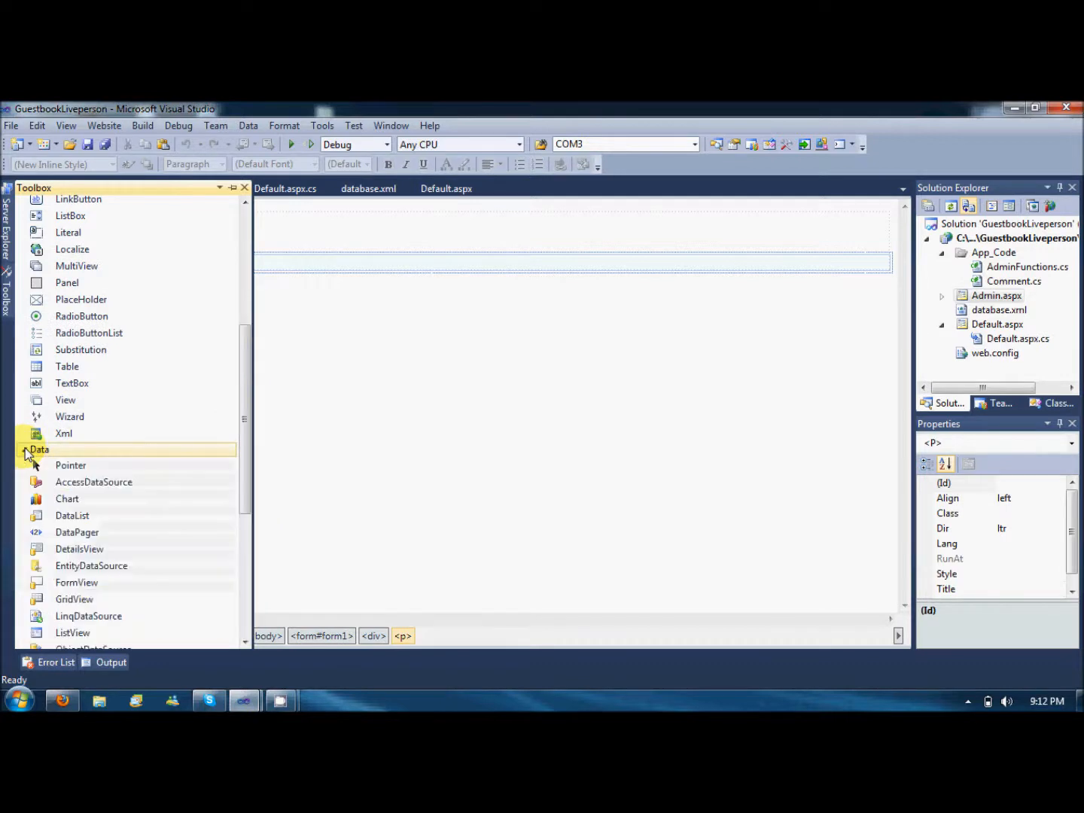
{"action": "mouse_move", "coordinate": [78, 533]}
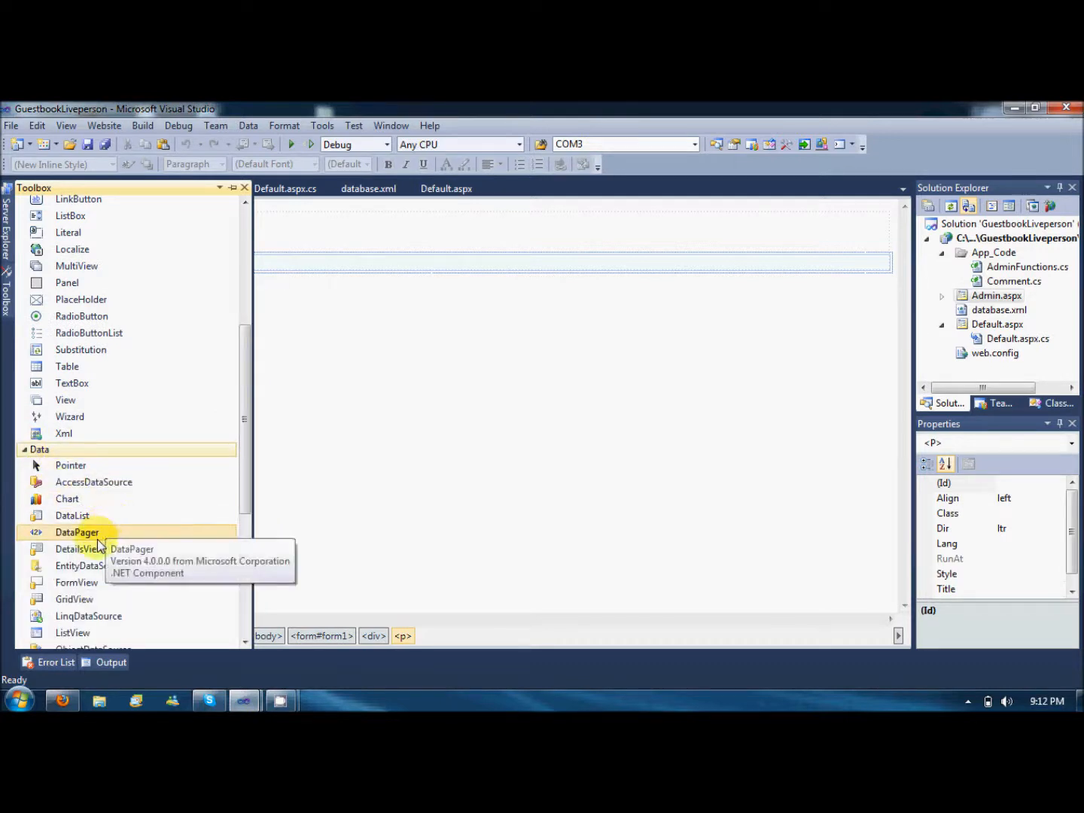
{"action": "mouse_move", "coordinate": [104, 596]}
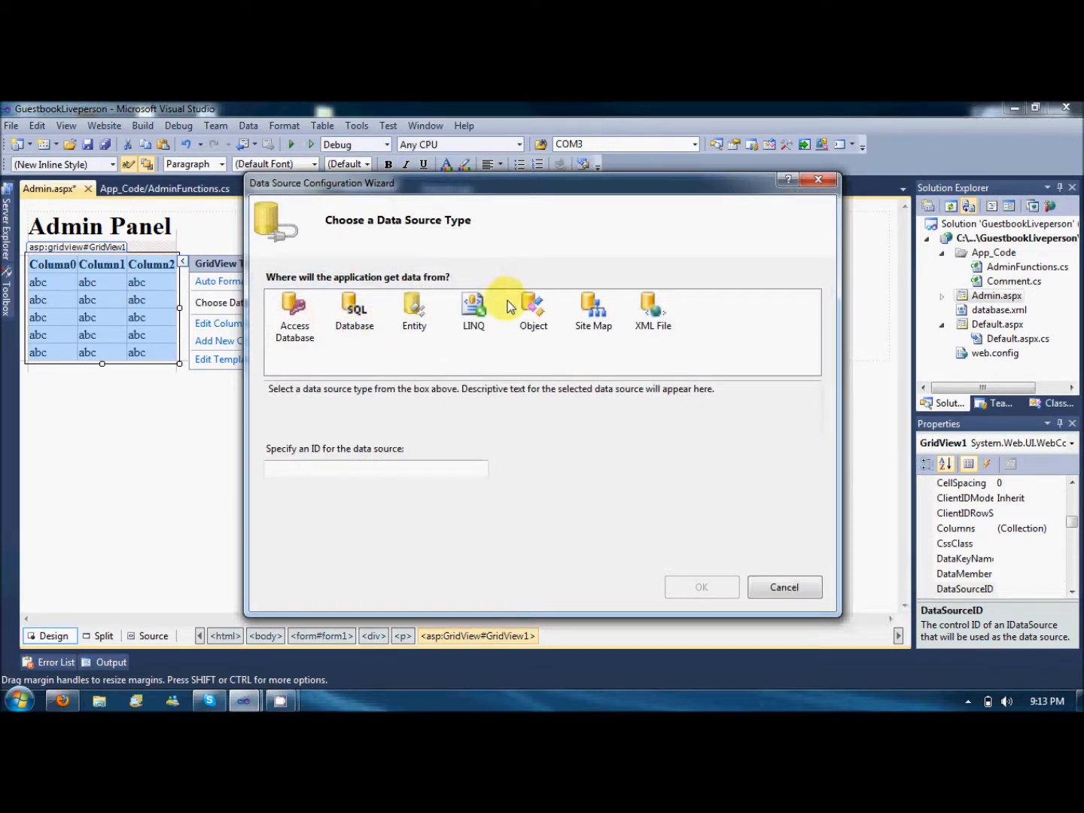
{"action": "left_click", "coordinate": [533, 309]}
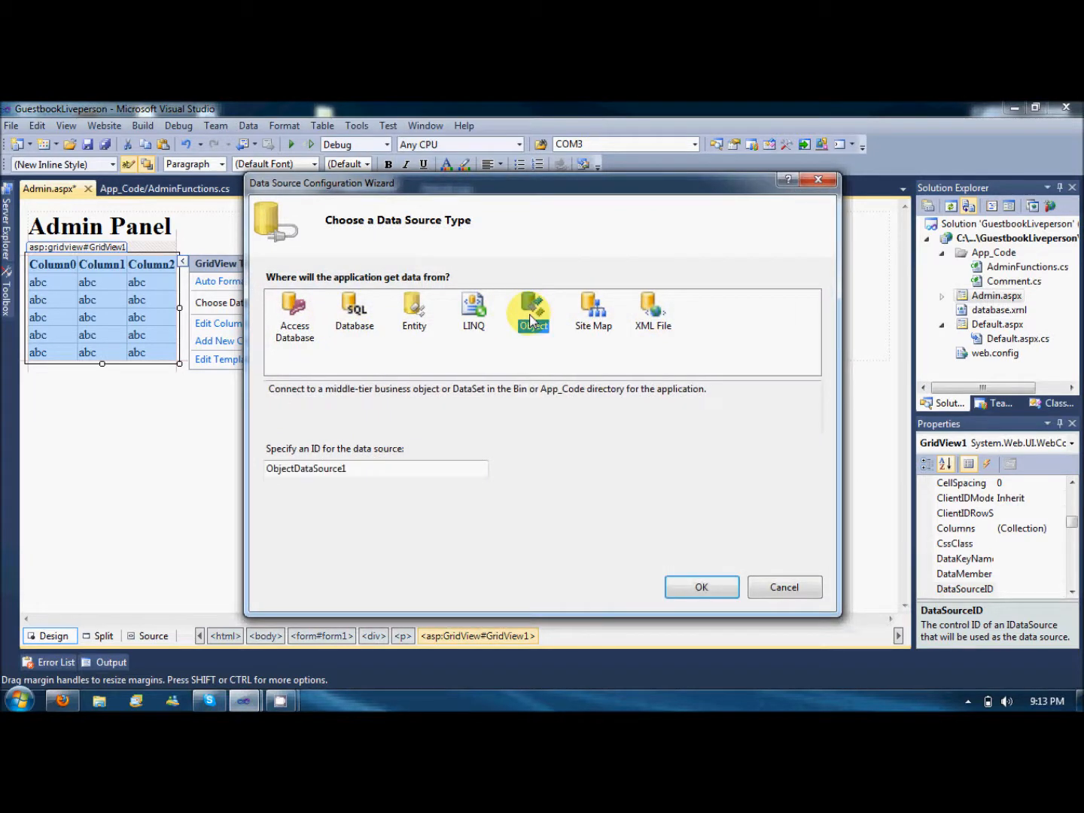
{"action": "left_click", "coordinate": [700, 587]}
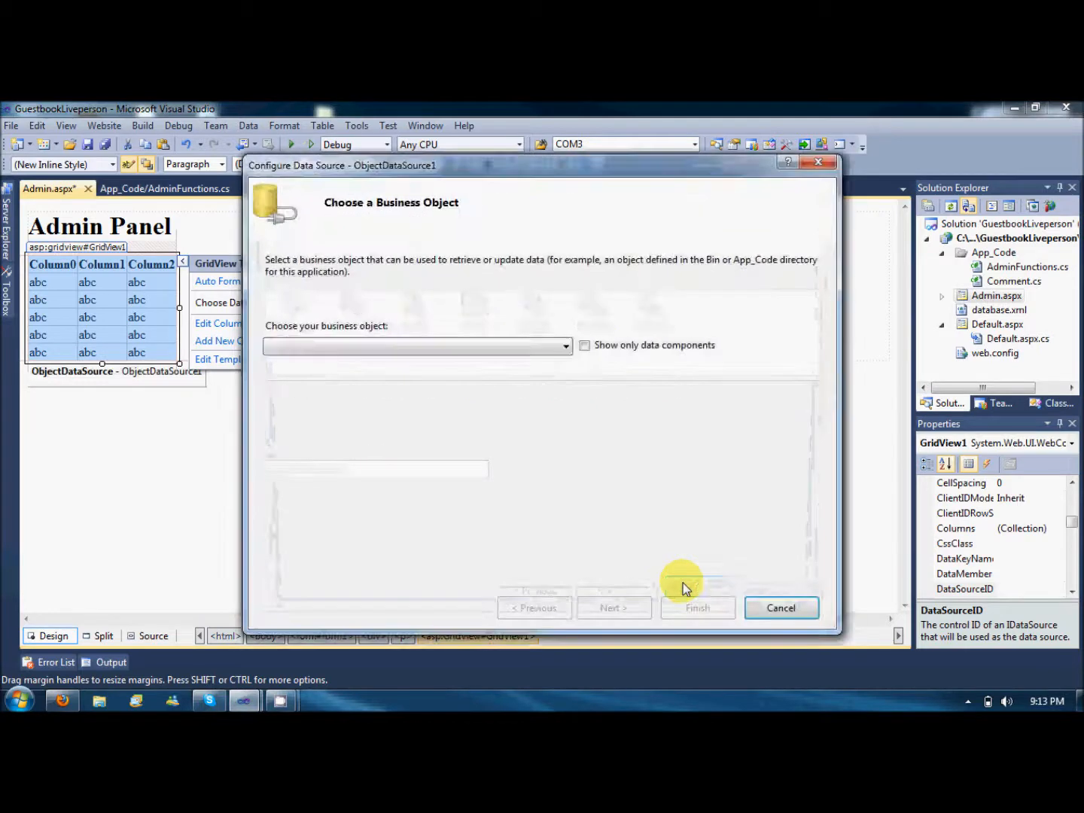
{"action": "left_click", "coordinate": [416, 346]}
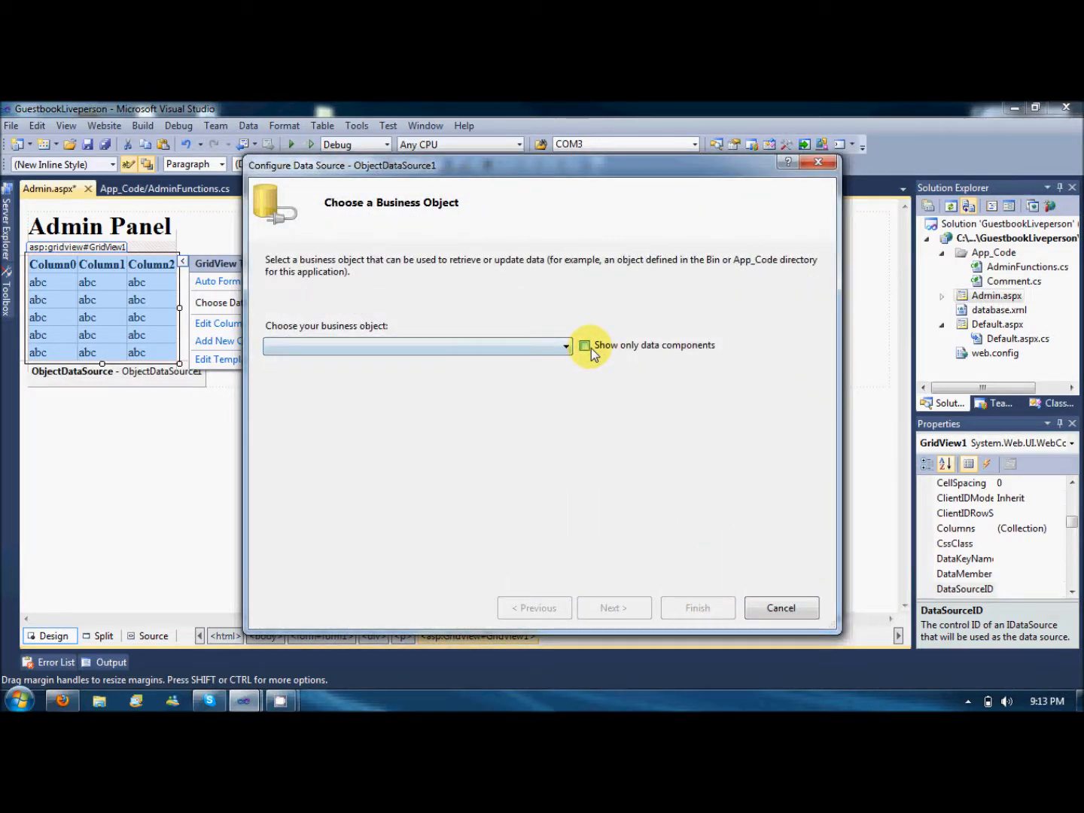
{"action": "left_click", "coordinate": [584, 344]}
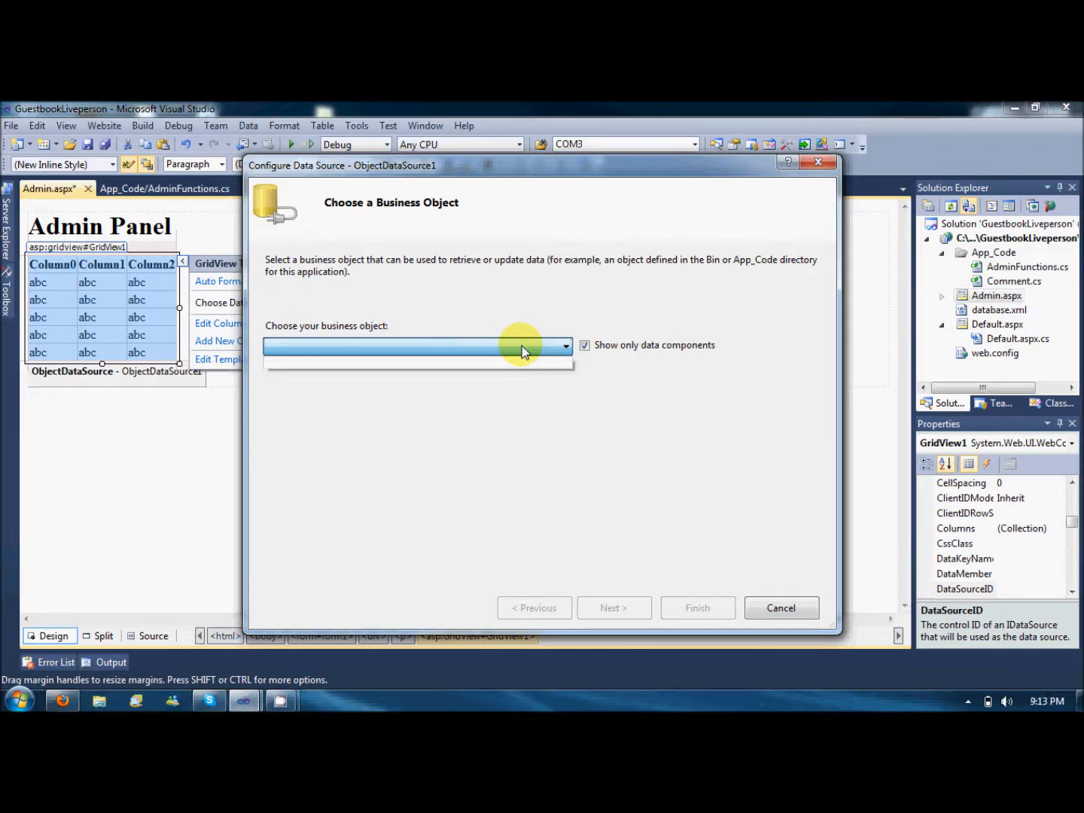
{"action": "left_click", "coordinate": [566, 346]}
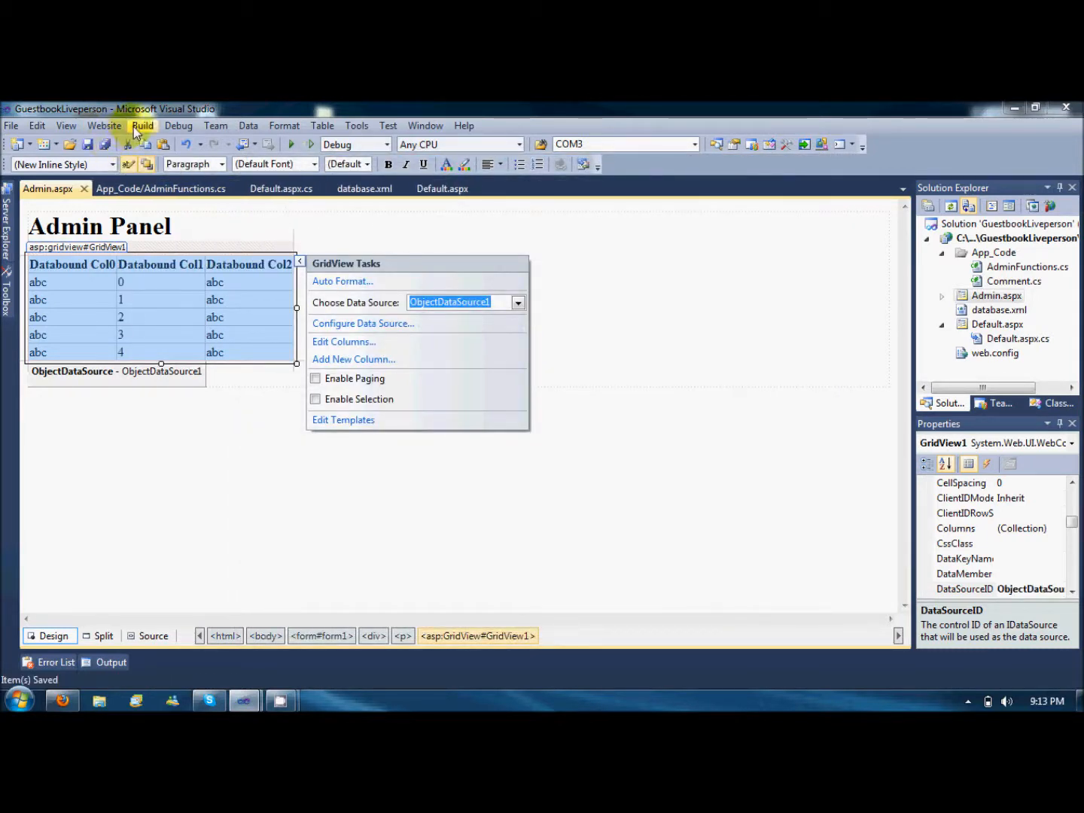
Build the website and fix the unbalanced braces flagged in AdminFunctions.cs.
{"action": "left_click", "coordinate": [141, 126]}
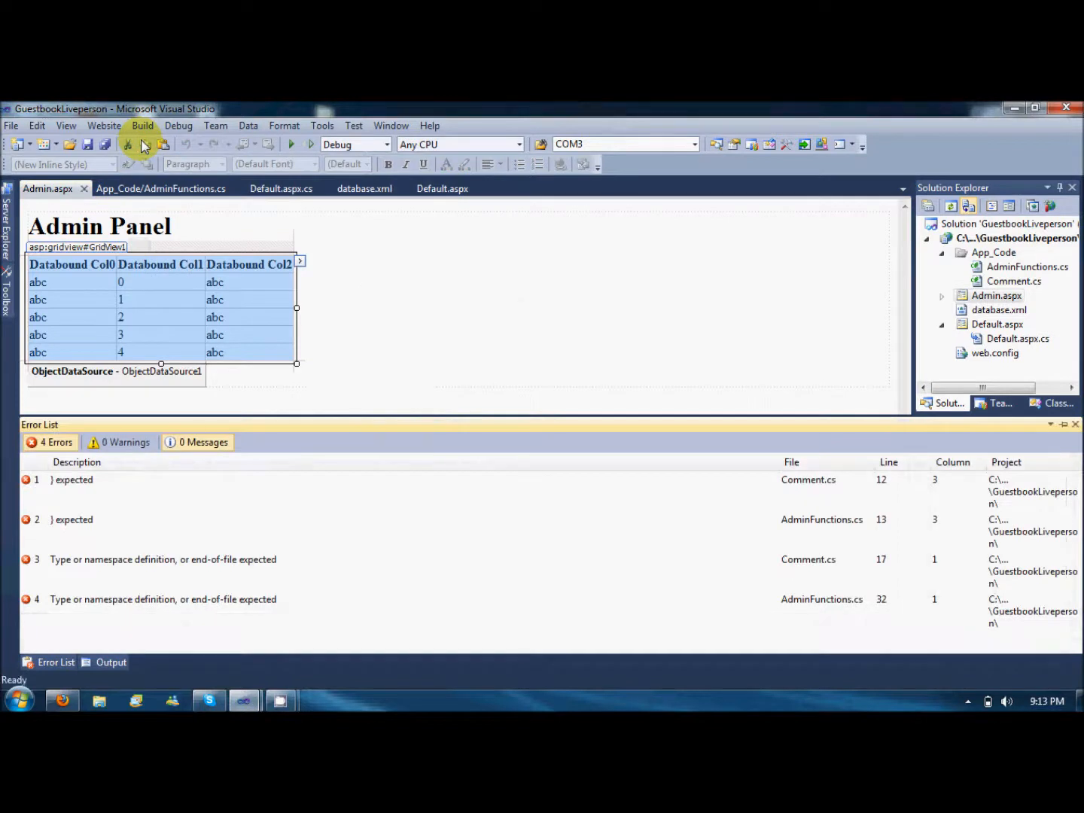
{"action": "left_click", "coordinate": [103, 489]}
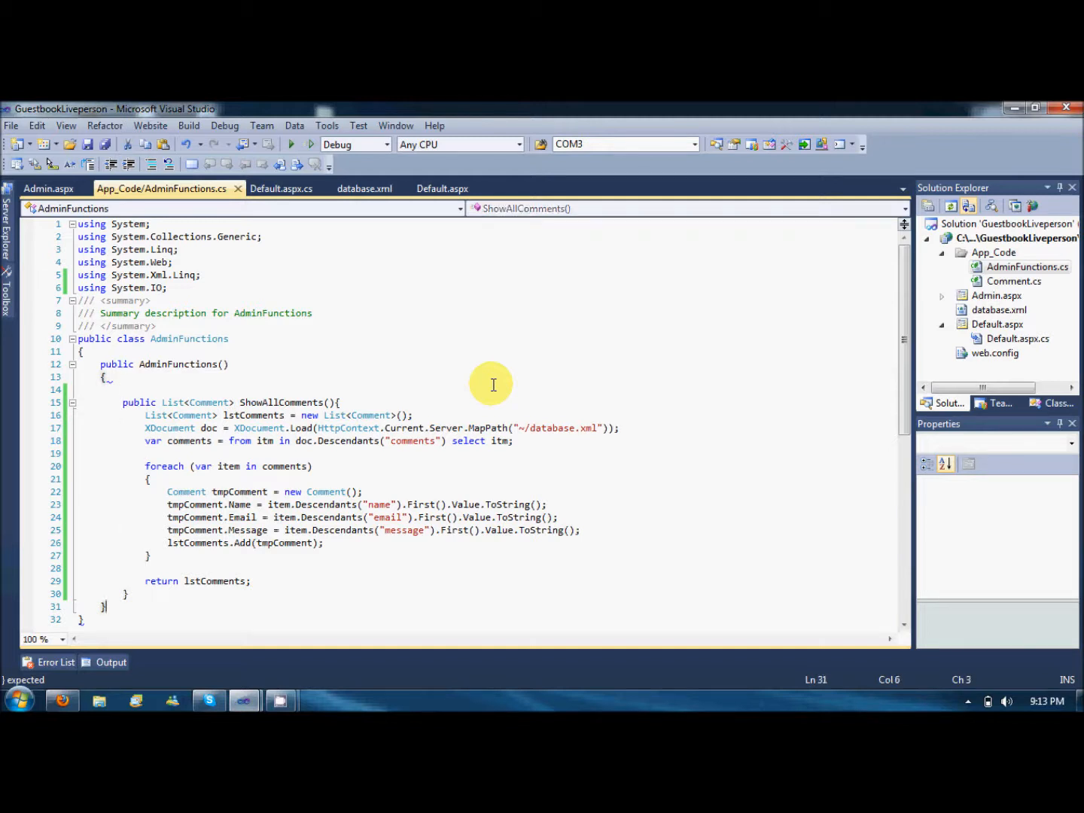
{"action": "left_click", "coordinate": [124, 593]}
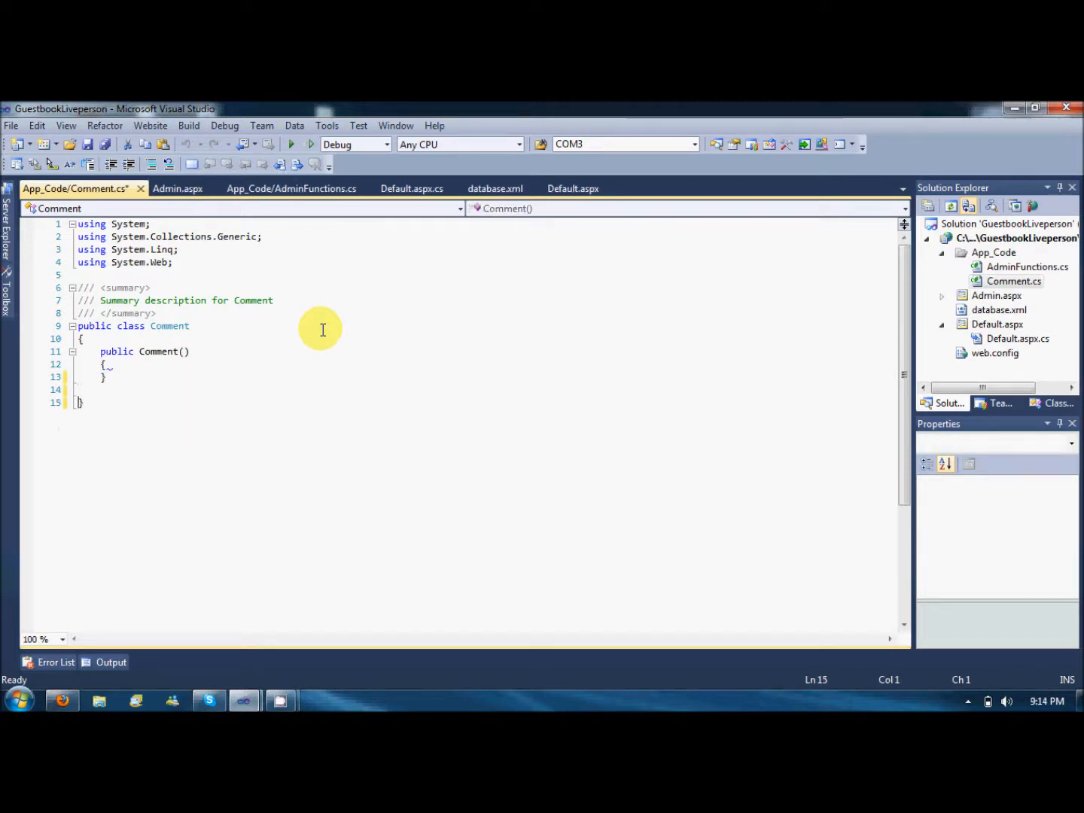
Add public string Name { get; set; } auto-properties to Comment and rebuild successfully.
{"action": "type", "text": "public string Name { get; set; }"}
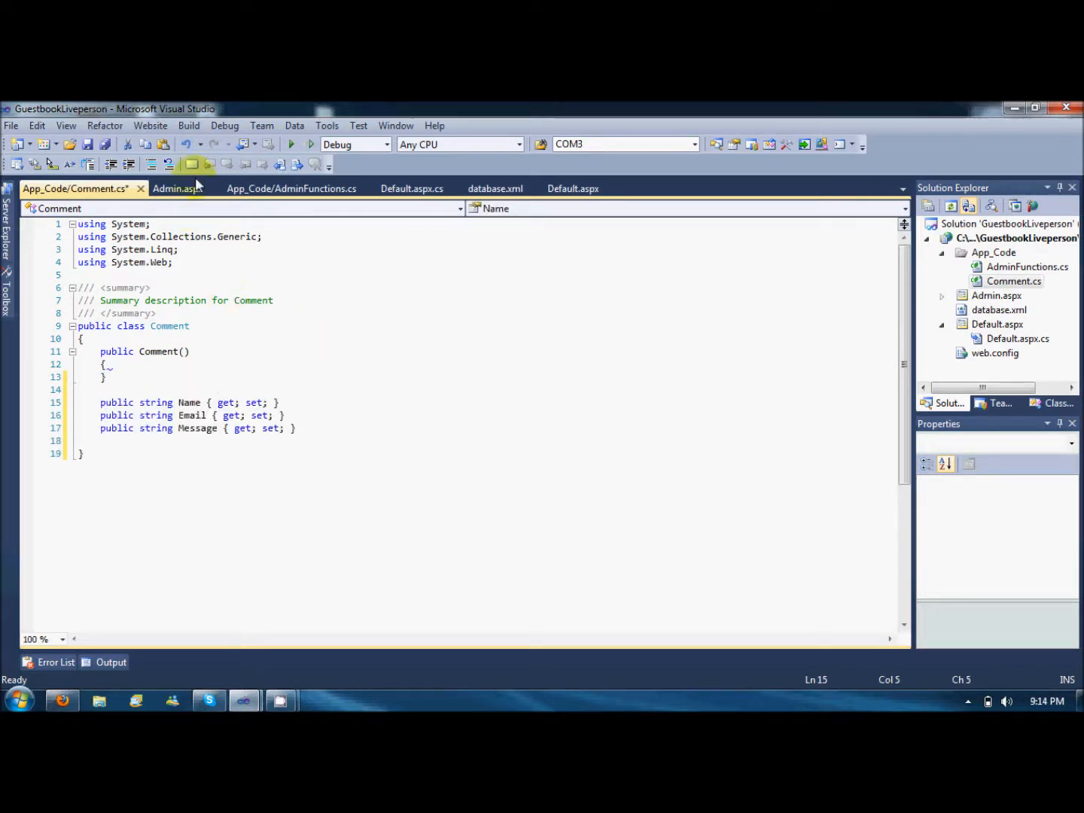
{"action": "left_click", "coordinate": [289, 188]}
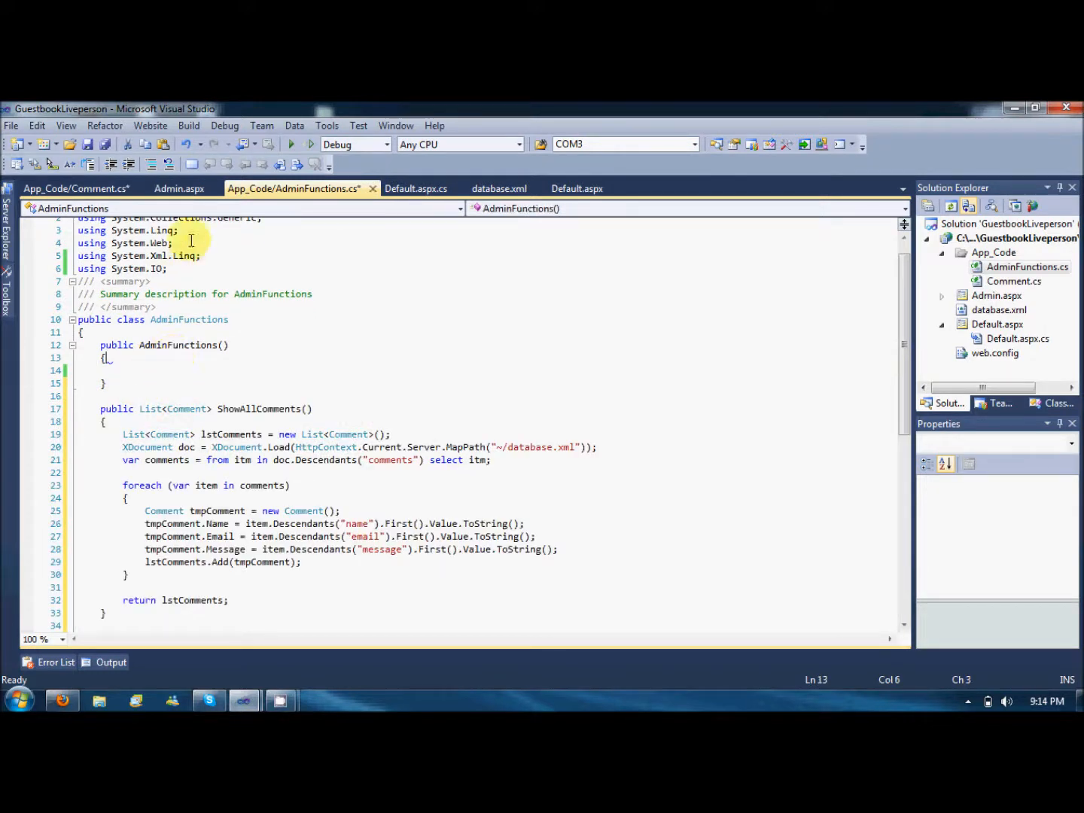
{"action": "left_click", "coordinate": [192, 144]}
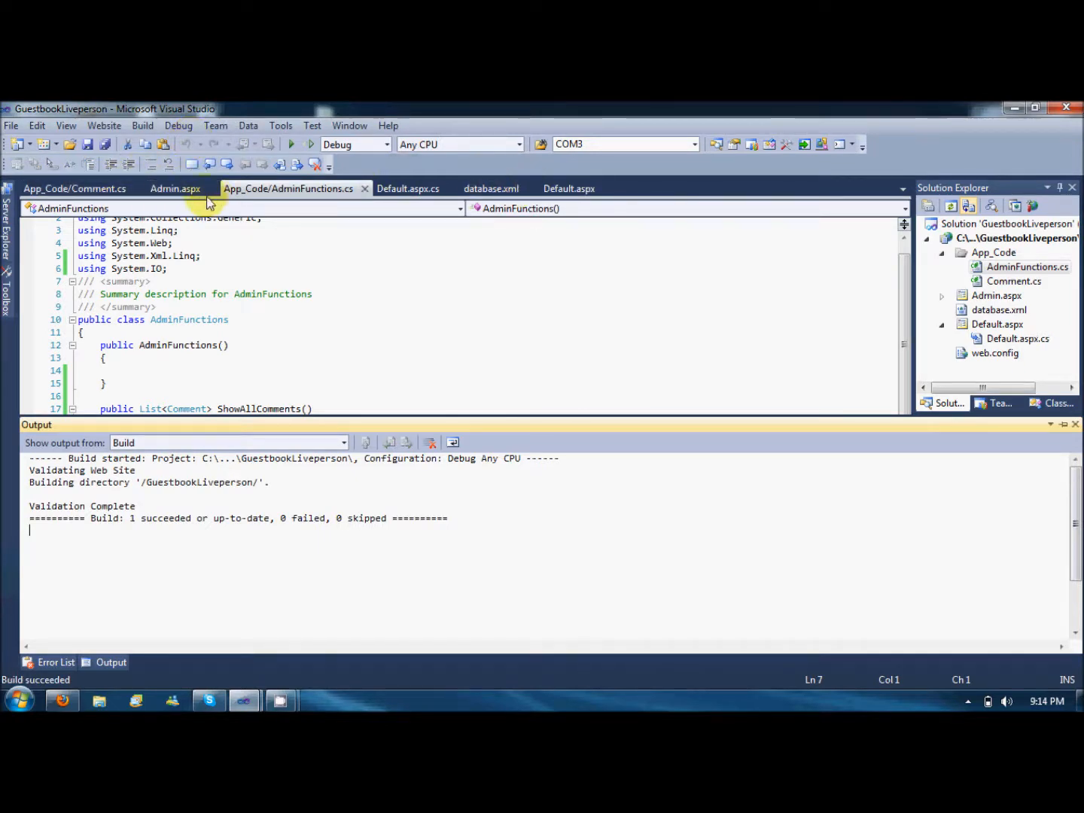
Reconfigure ObjectDataSource1 with AdminFunctions as its business object.
{"action": "left_click", "coordinate": [175, 188]}
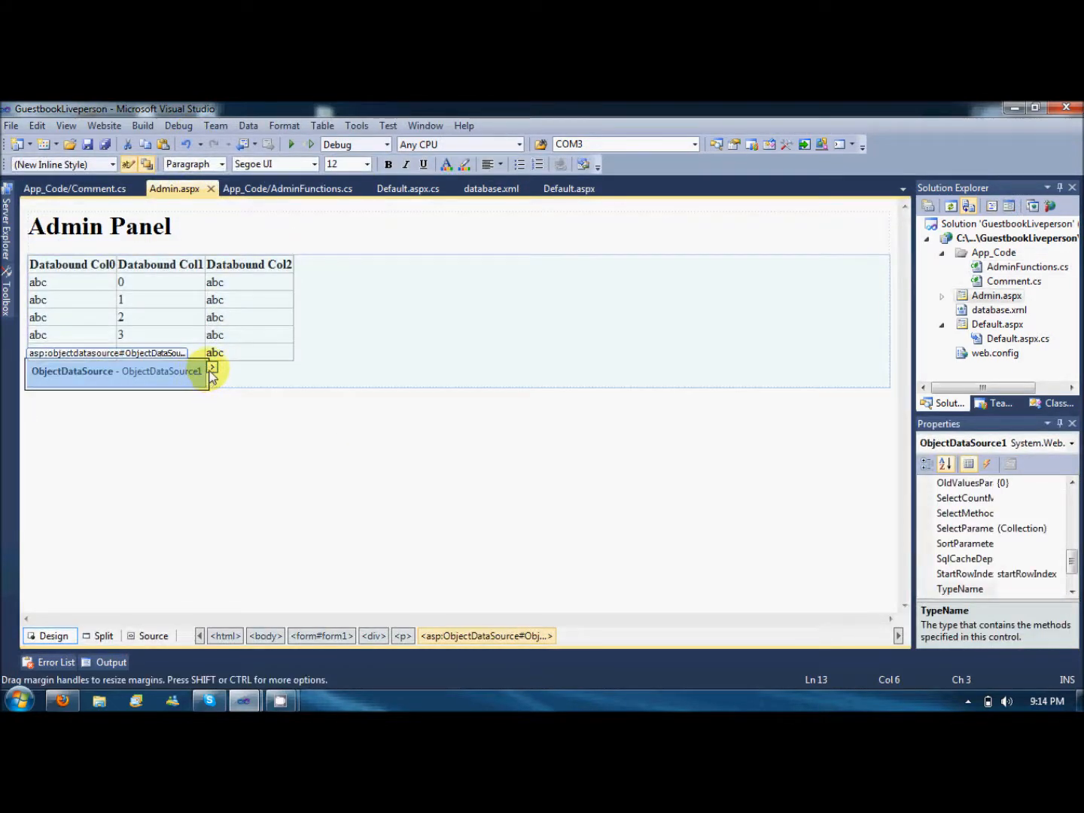
{"action": "left_click", "coordinate": [213, 367]}
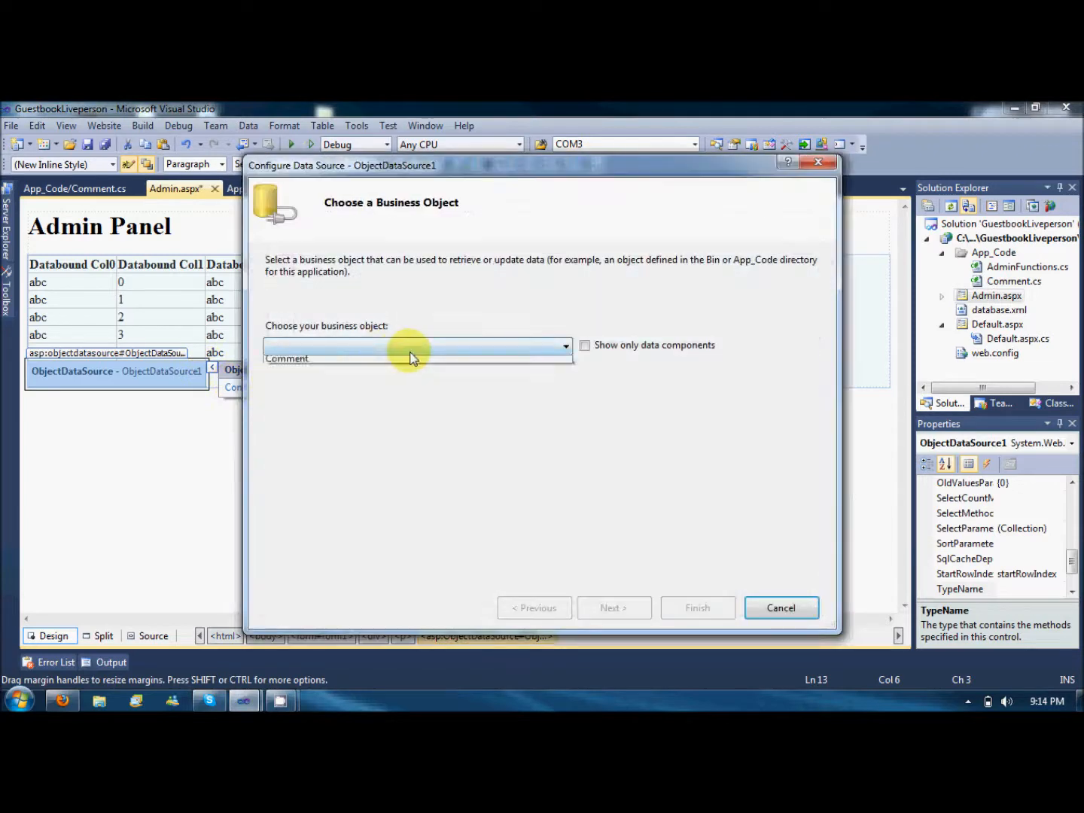
{"action": "left_click", "coordinate": [418, 346]}
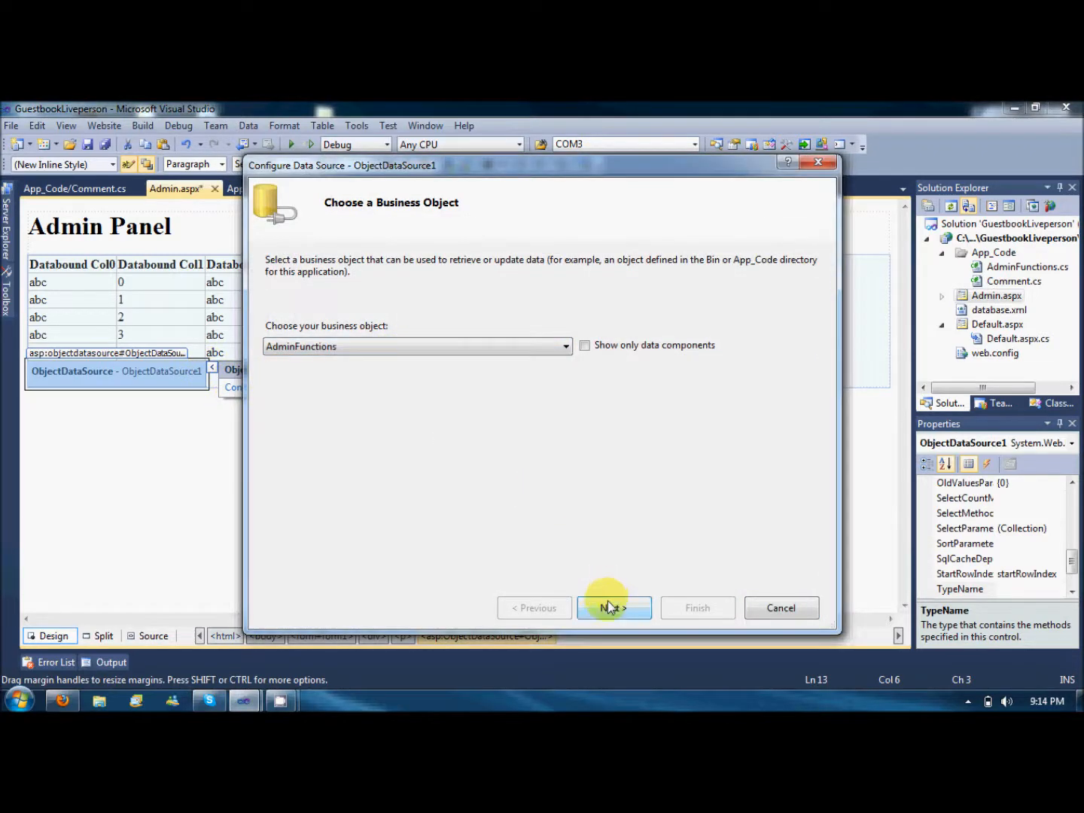
{"action": "left_click", "coordinate": [614, 608]}
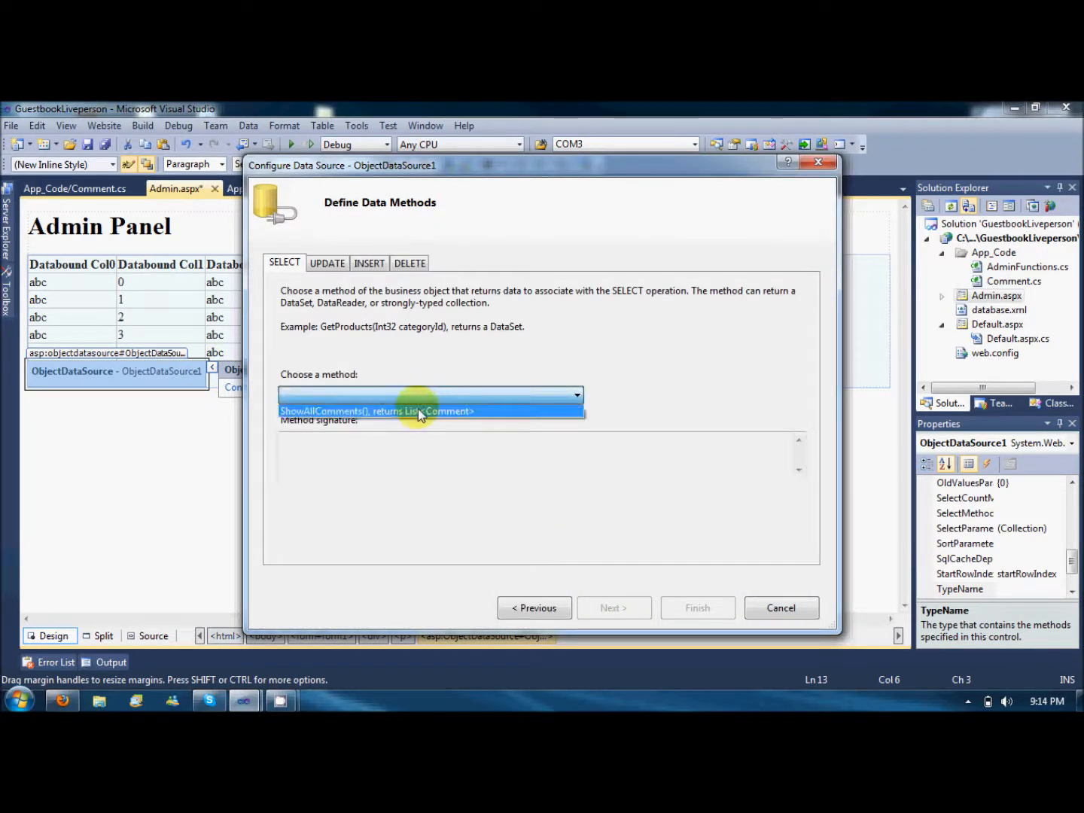
Choose ShowAllComments as the select method and finish, giving the grid Name, Email and Message columns.
{"action": "left_click", "coordinate": [420, 411]}
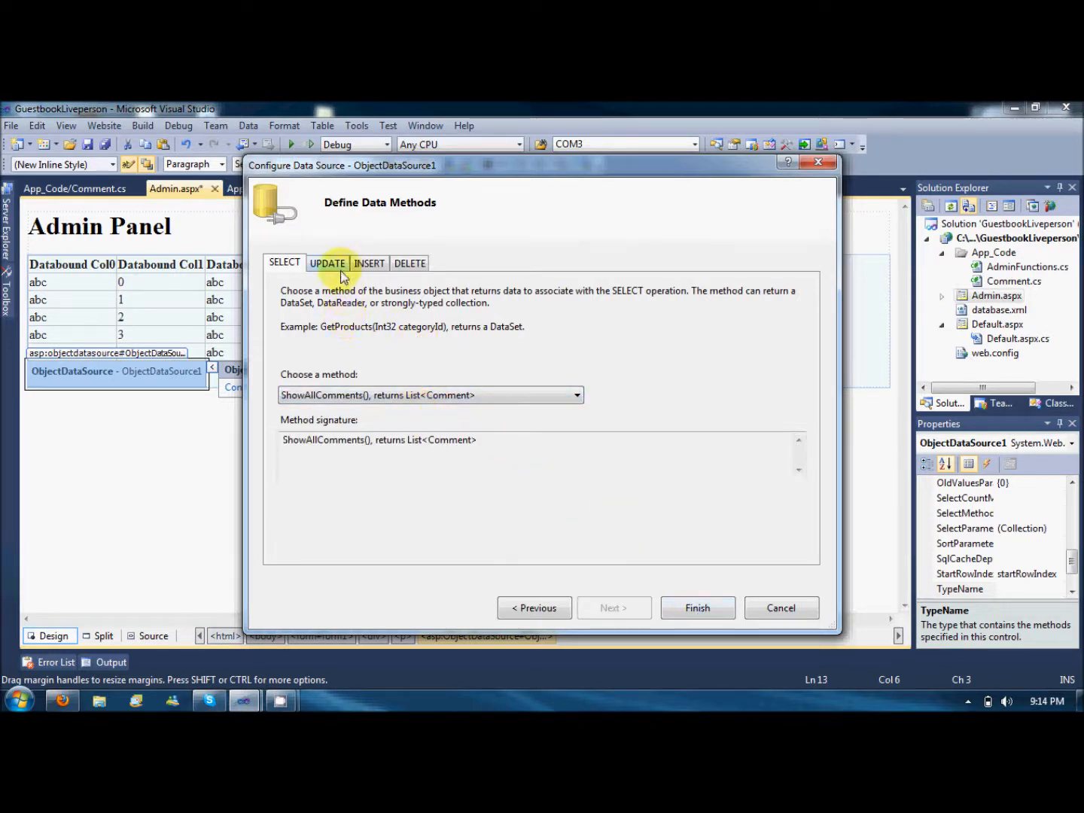
{"action": "left_click", "coordinate": [327, 262]}
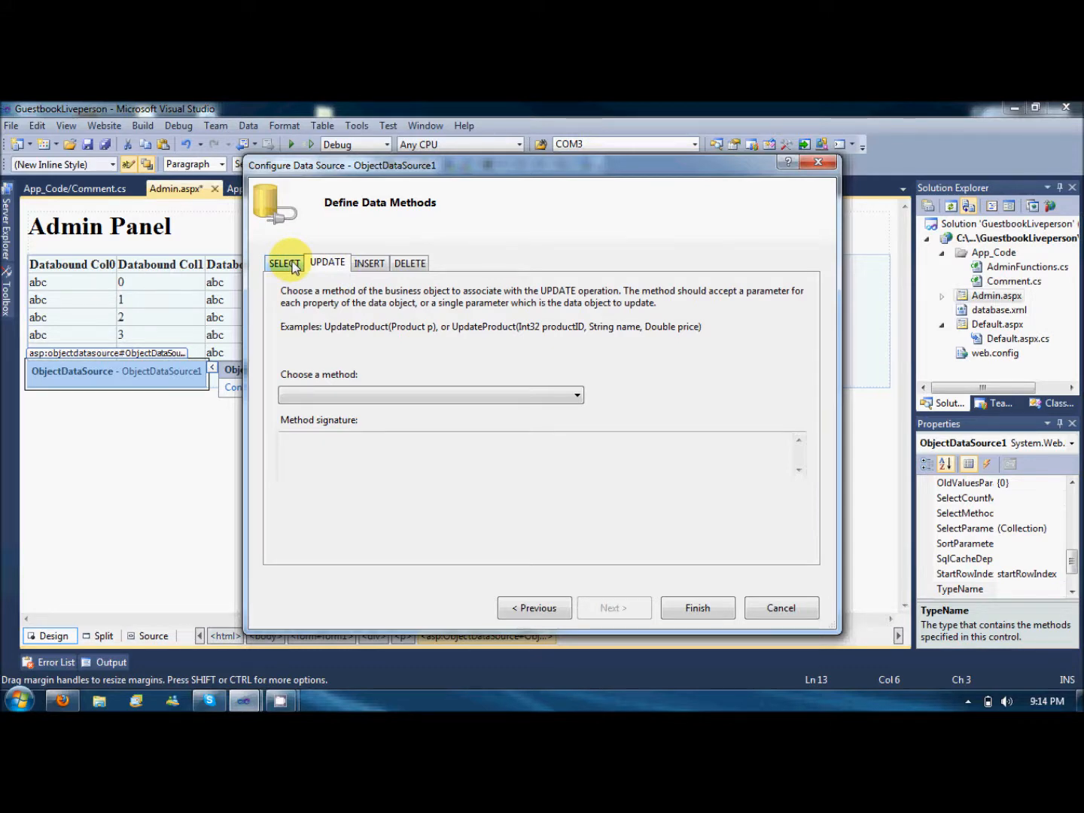
{"action": "left_click", "coordinate": [697, 609]}
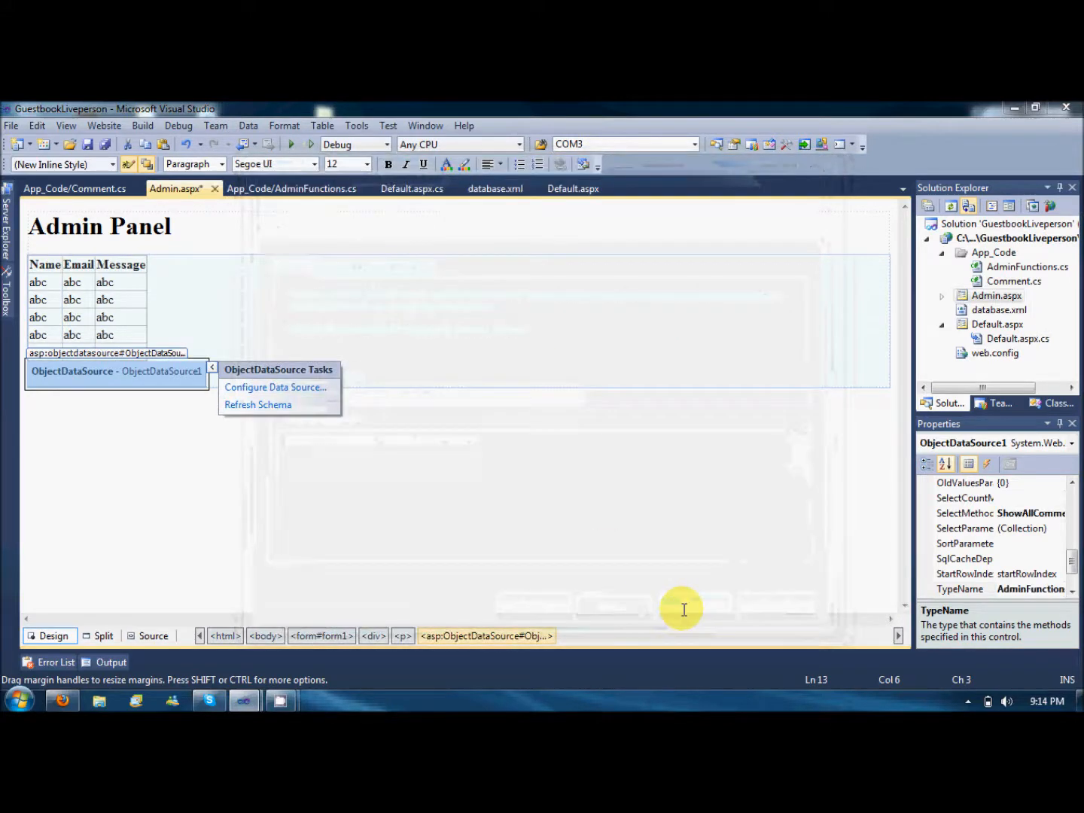
{"action": "left_click", "coordinate": [105, 144]}
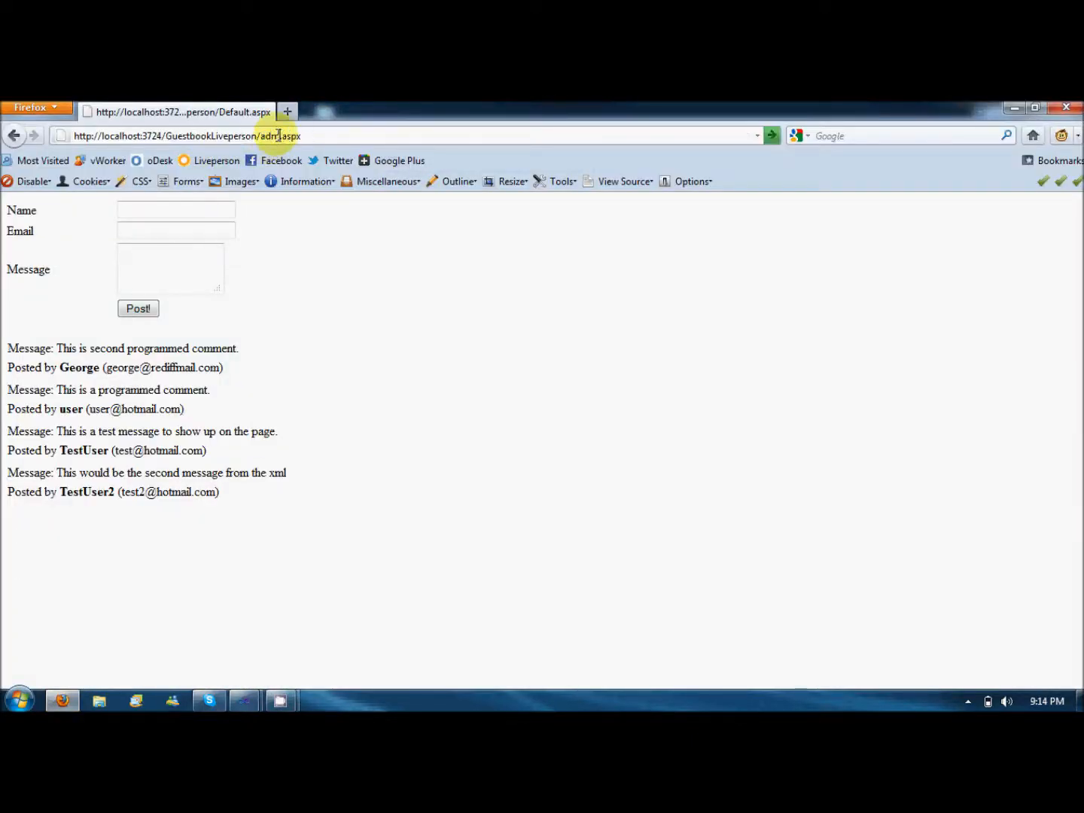
Change the address from Default.aspx to admin.aspx and load it.
{"action": "key", "text": "Return"}
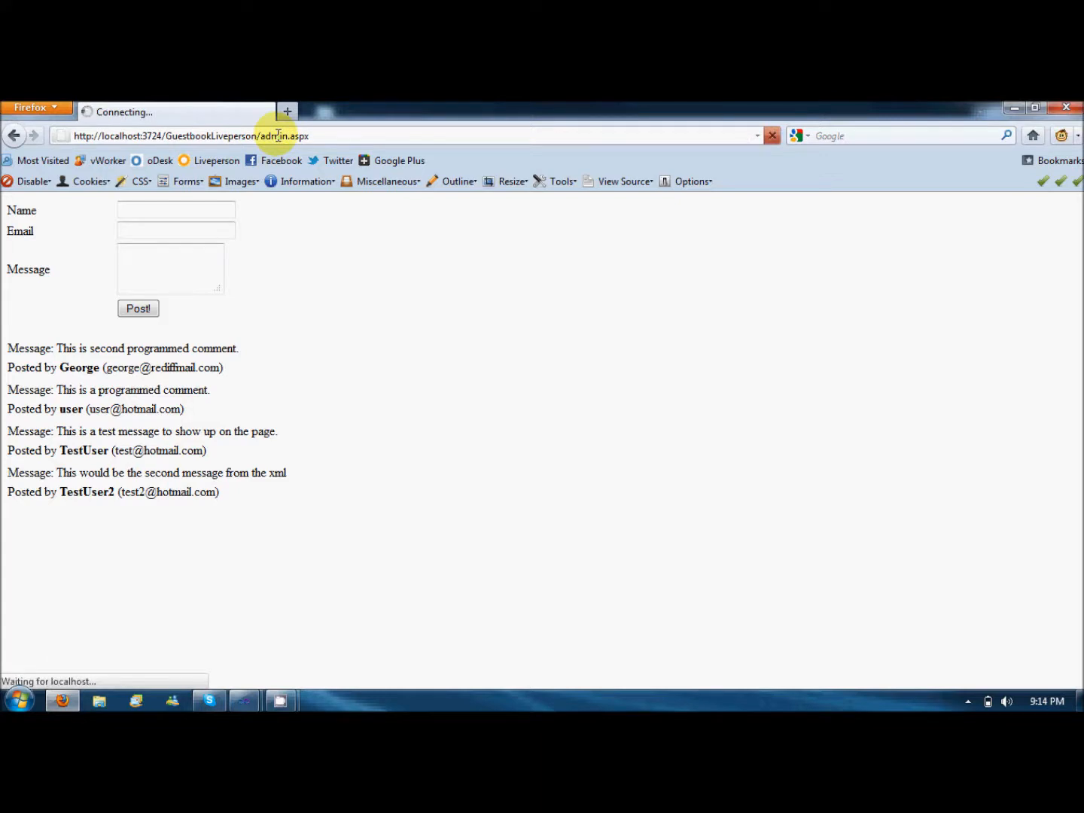
{"action": "key", "text": "Return"}
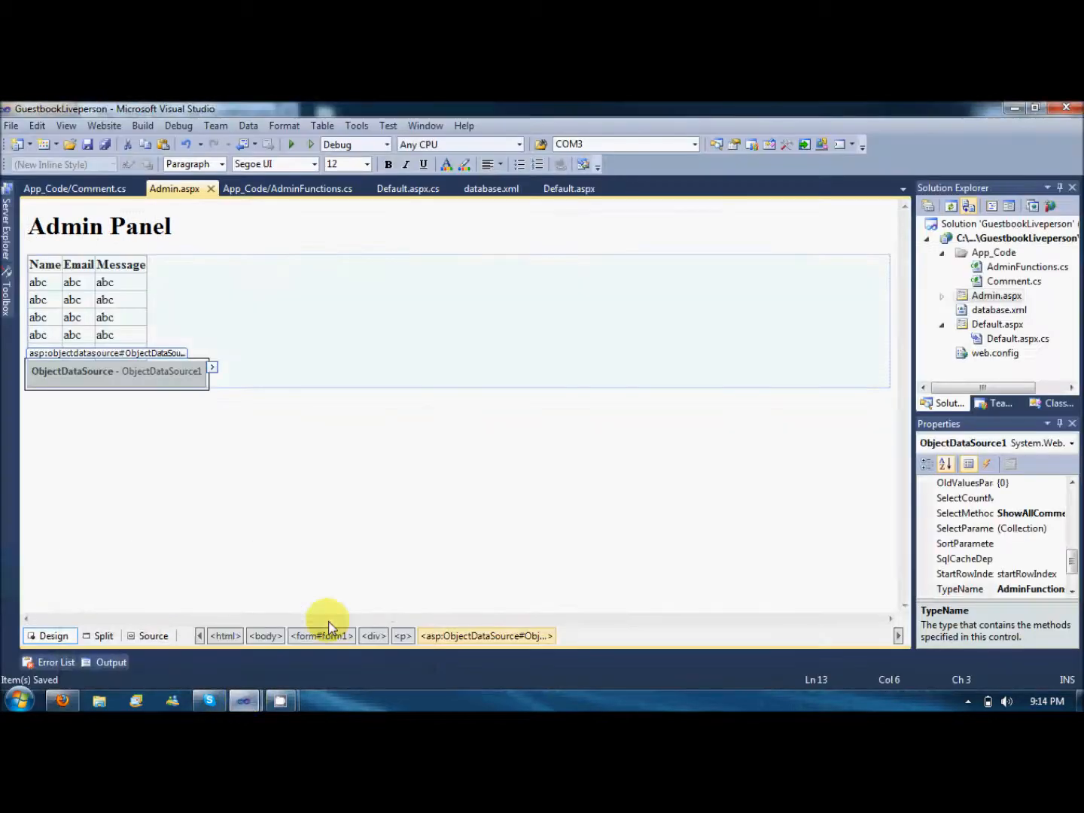
Review AdminFunctions.cs and database.xml, then reload admin.aspx to list George's comment.
{"action": "left_click", "coordinate": [288, 188]}
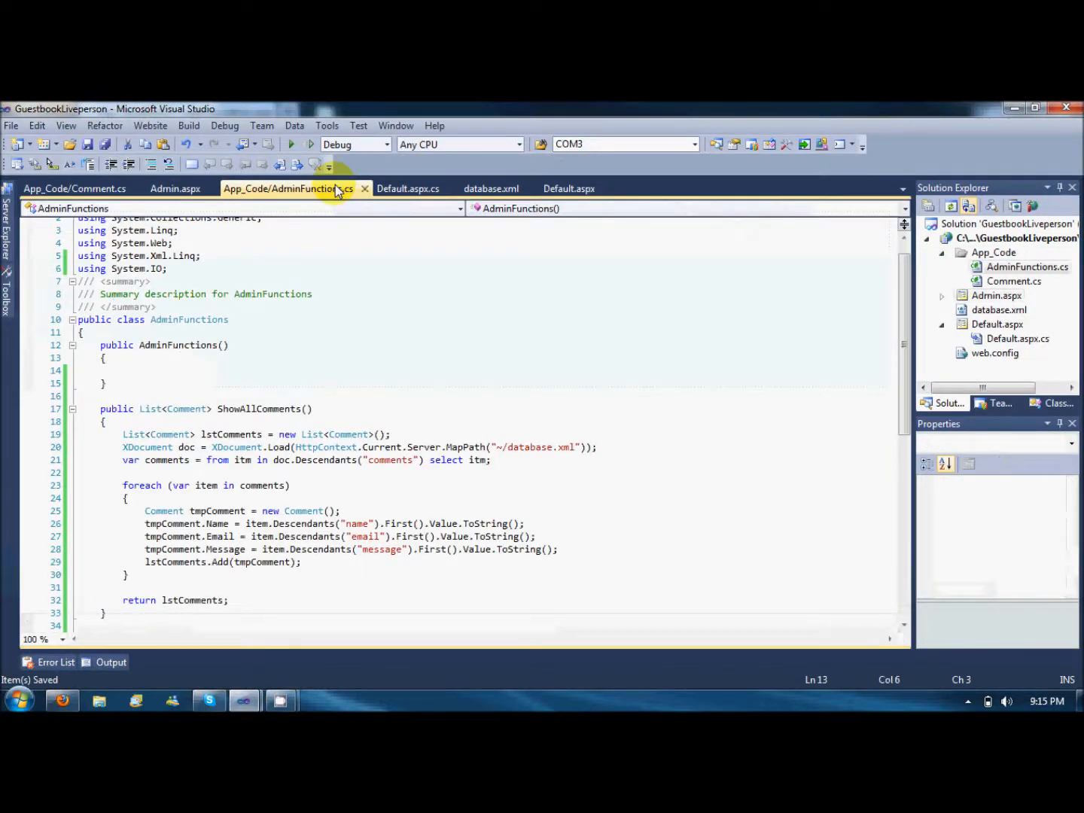
{"action": "left_click", "coordinate": [490, 188]}
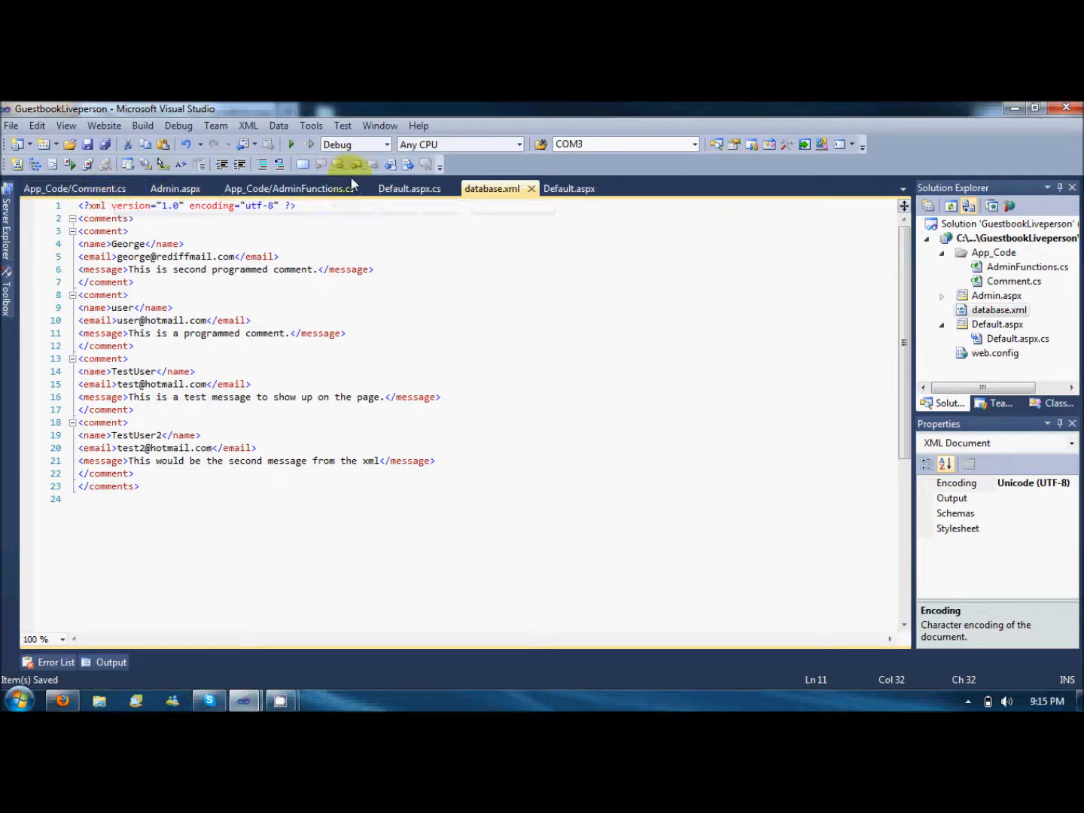
{"action": "left_click", "coordinate": [289, 188]}
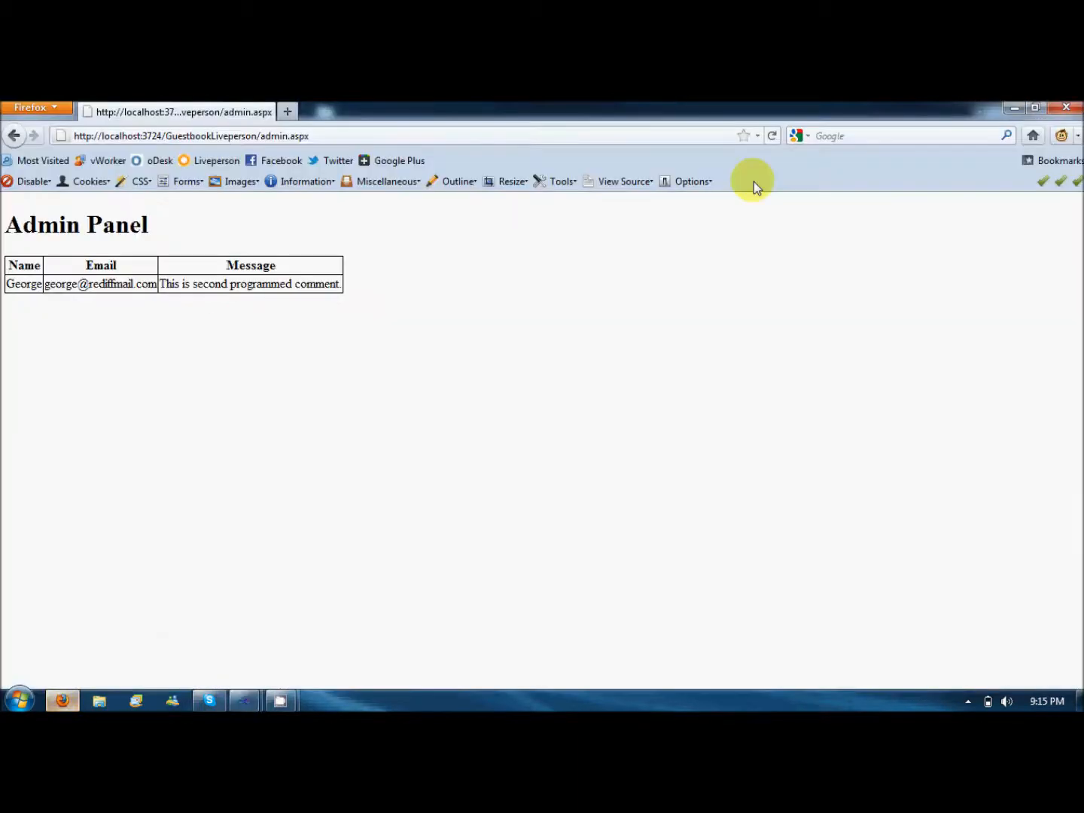
{"action": "left_click", "coordinate": [771, 136]}
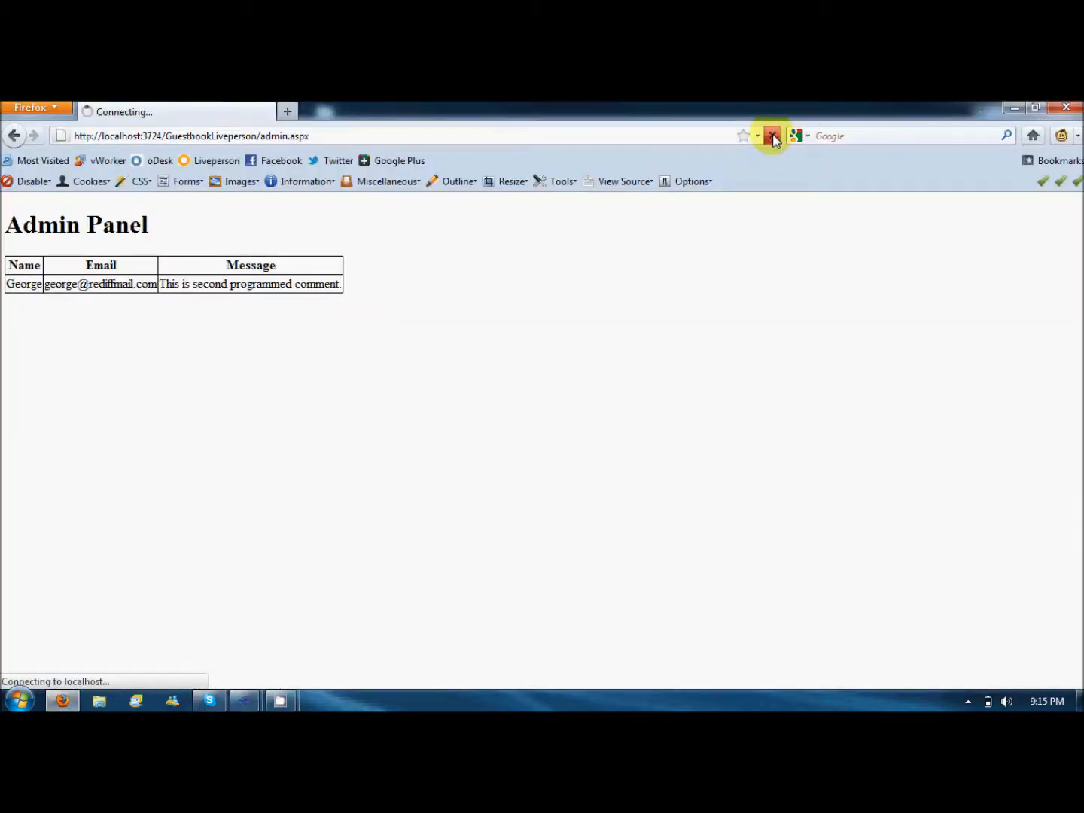